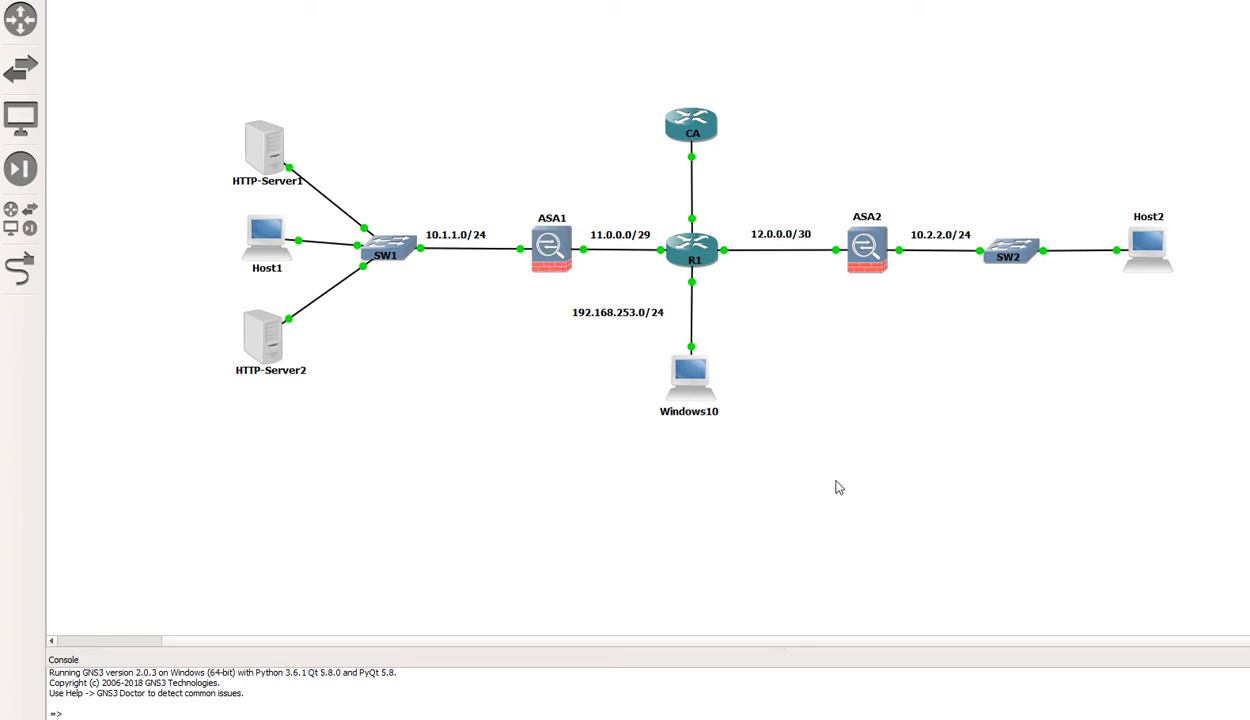
{"action": "mouse_move", "coordinate": [535, 617]}
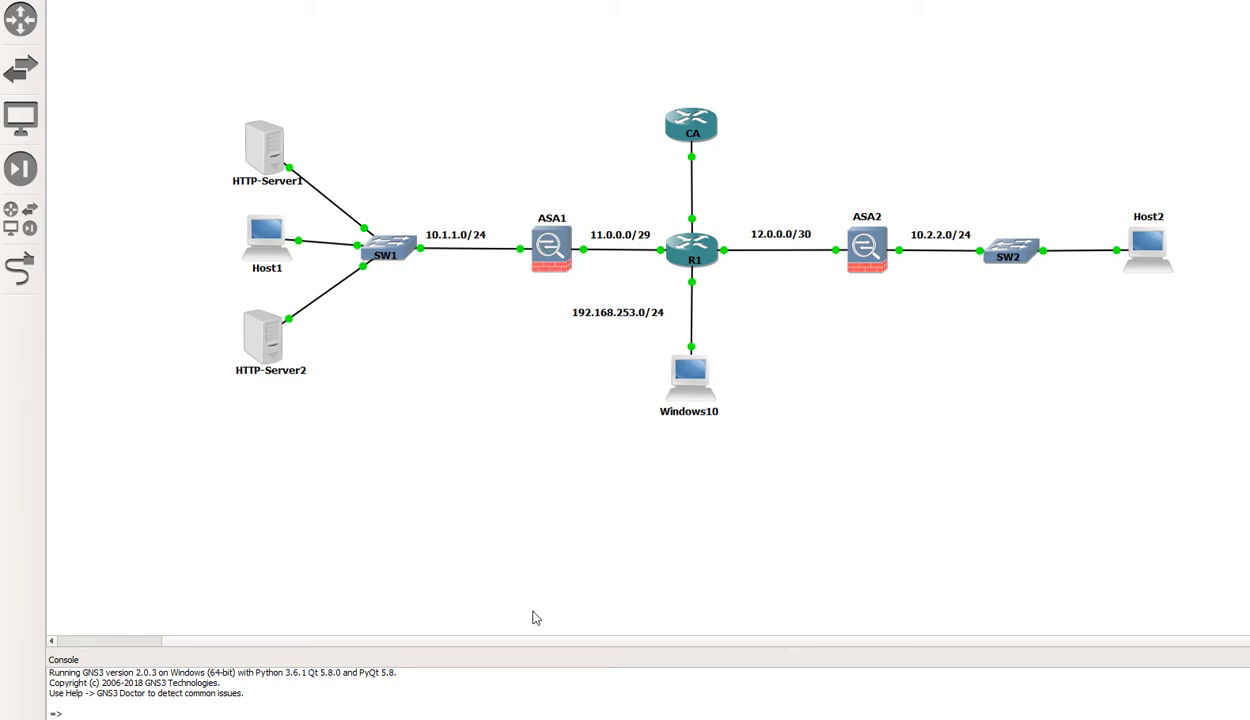
- Log in to ASA 11.0.0.2 as gareth, accepting the untrusted certificate warning
{"action": "left_click", "coordinate": [620, 248]}
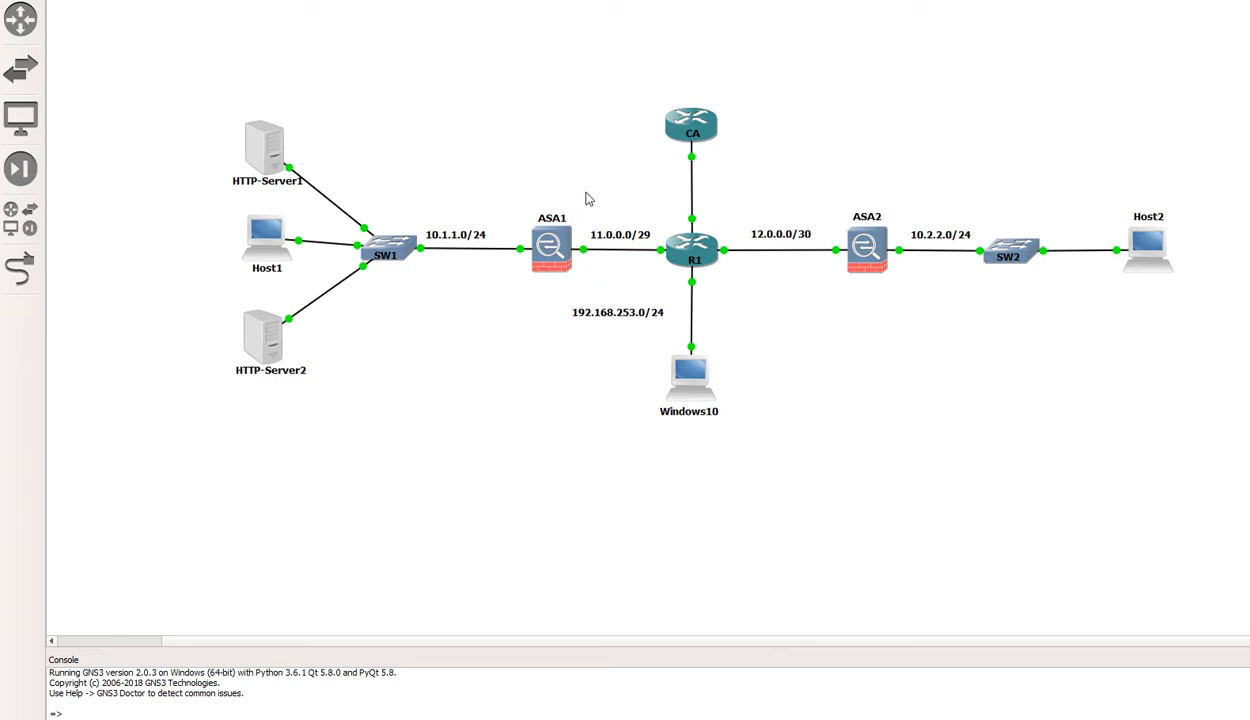
{"action": "mouse_move", "coordinate": [608, 403]}
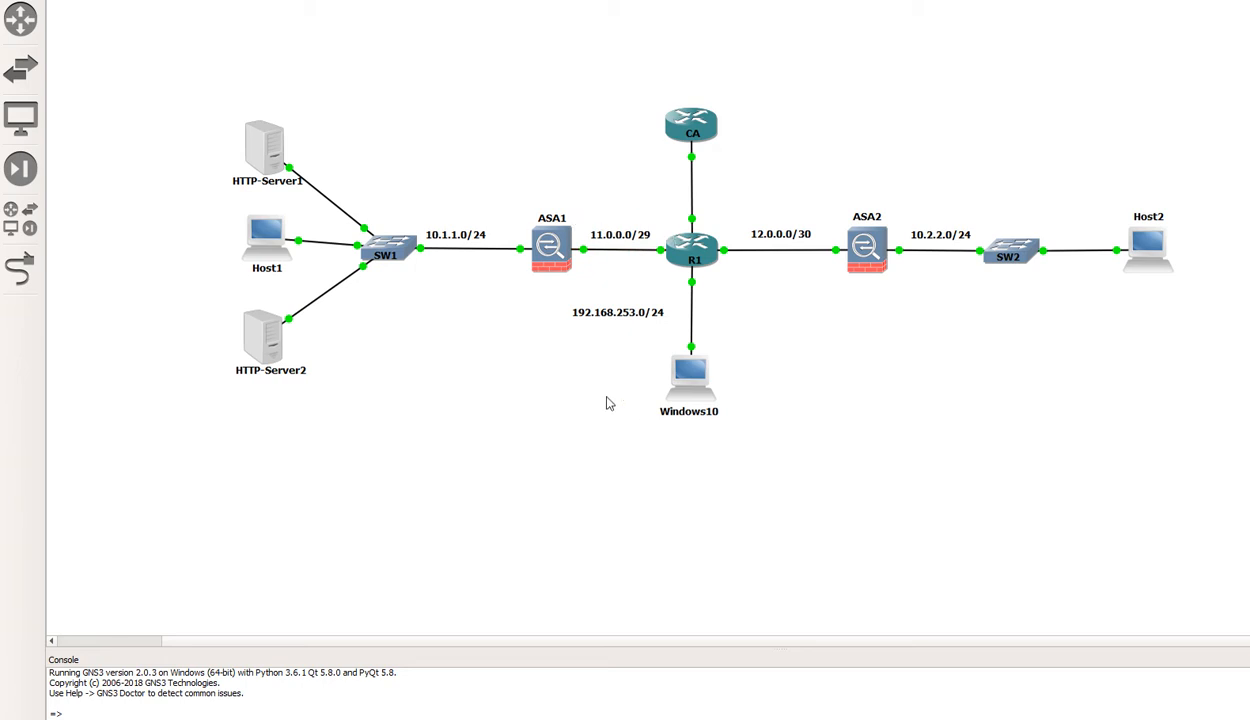
{"action": "mouse_move", "coordinate": [462, 379]}
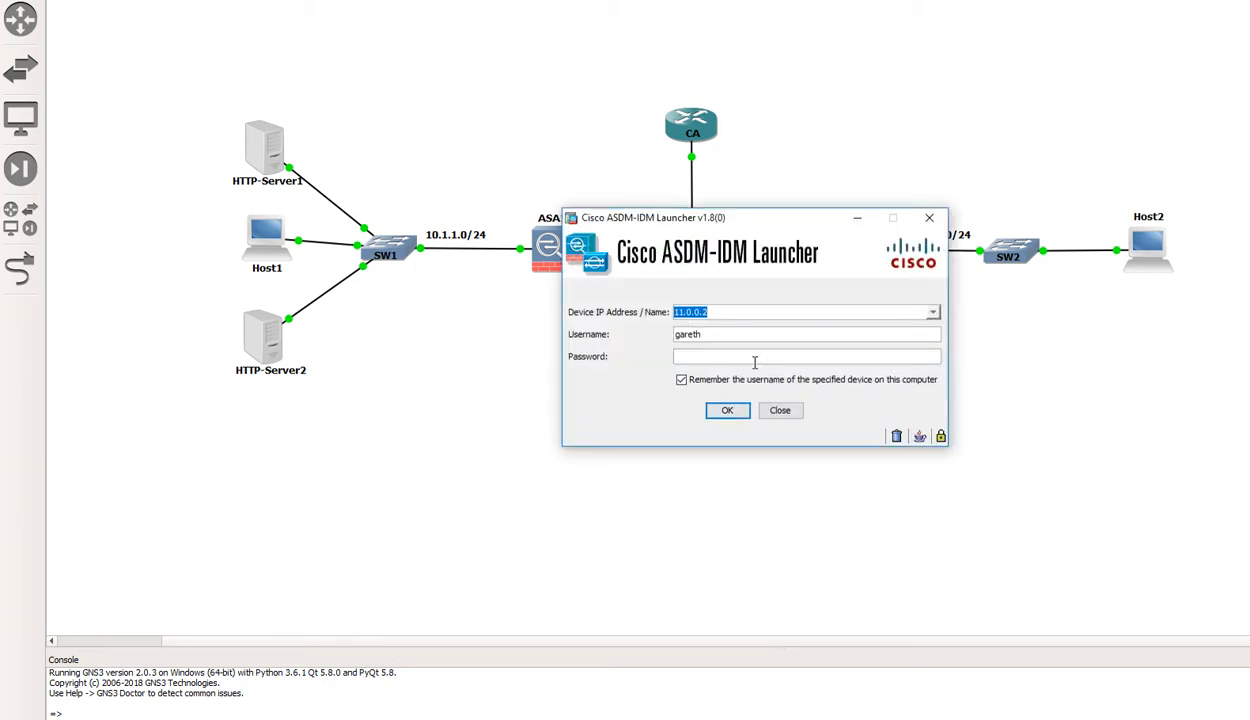
{"action": "type", "text": "gareth"}
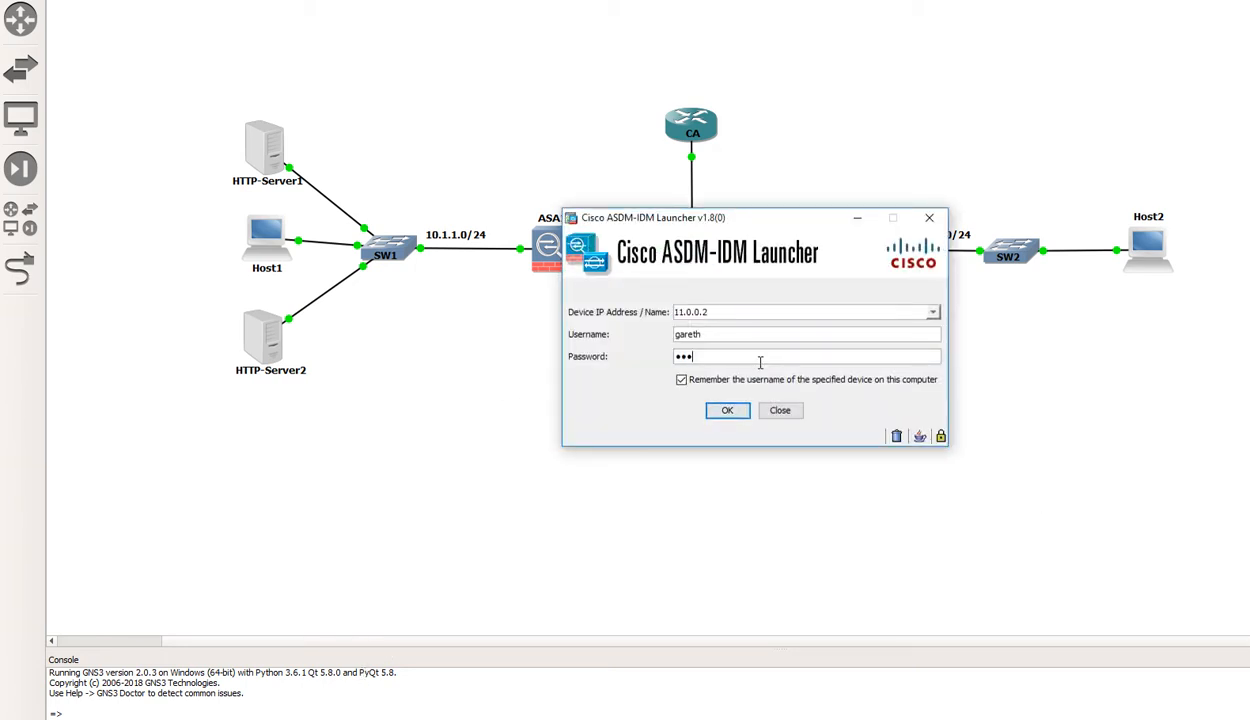
{"action": "left_click", "coordinate": [727, 410]}
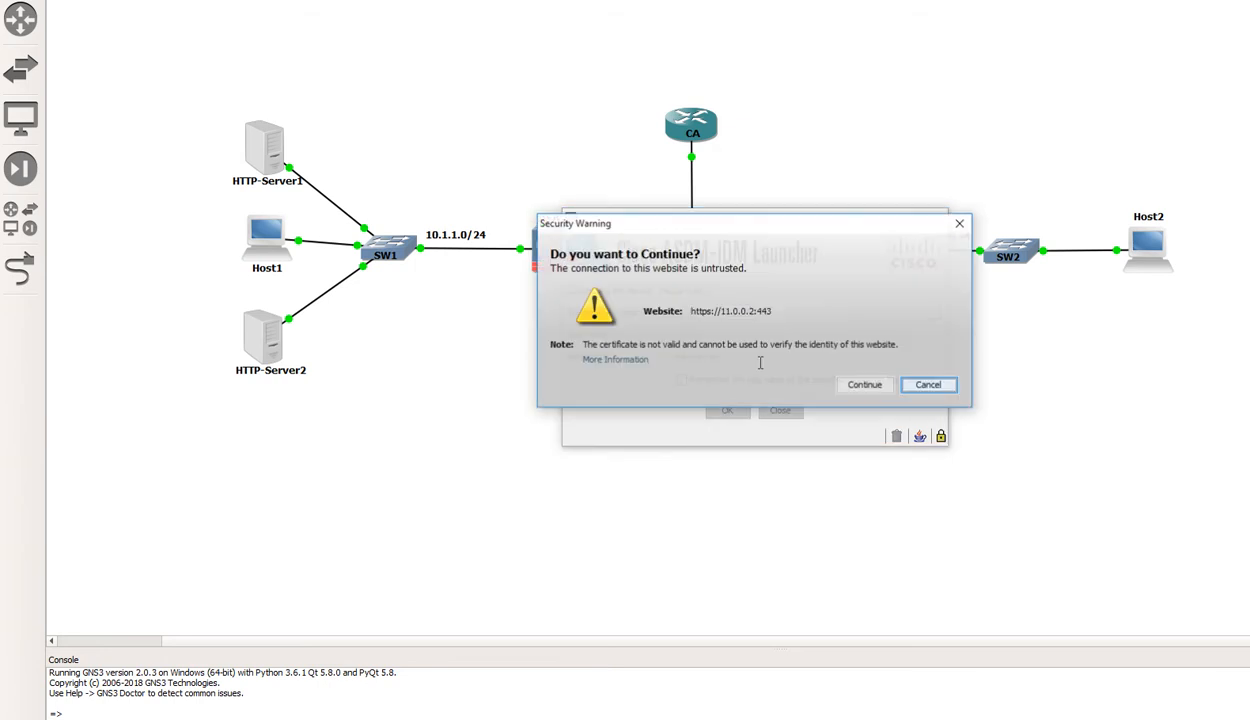
{"action": "left_click", "coordinate": [863, 384]}
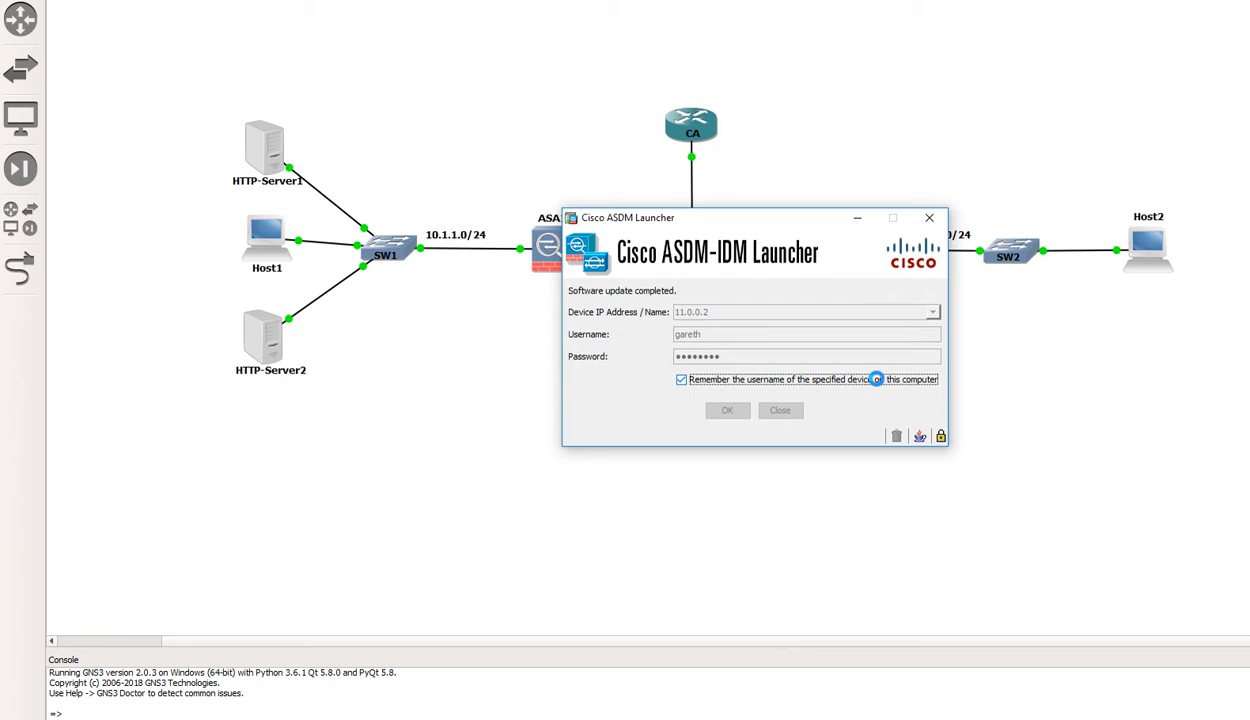
{"action": "left_click", "coordinate": [727, 410]}
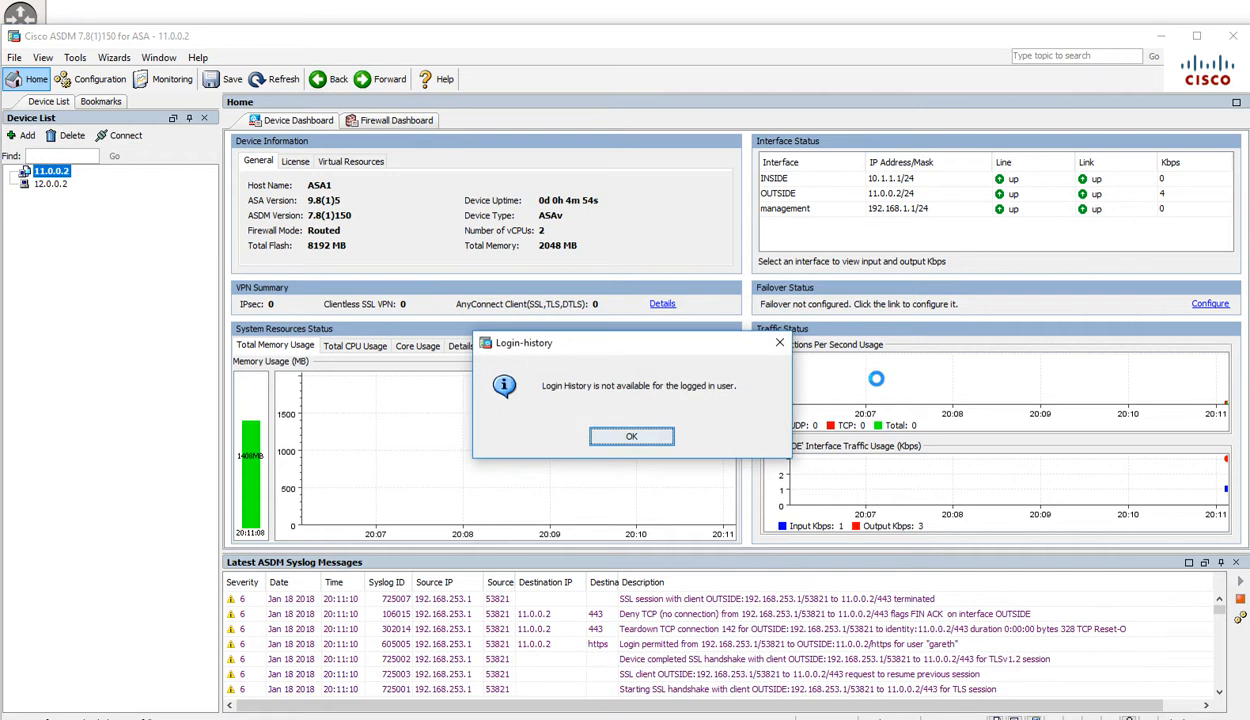
- Dismiss the login-history notice and switch from the Home dashboard to Configuration
{"action": "left_click", "coordinate": [631, 436]}
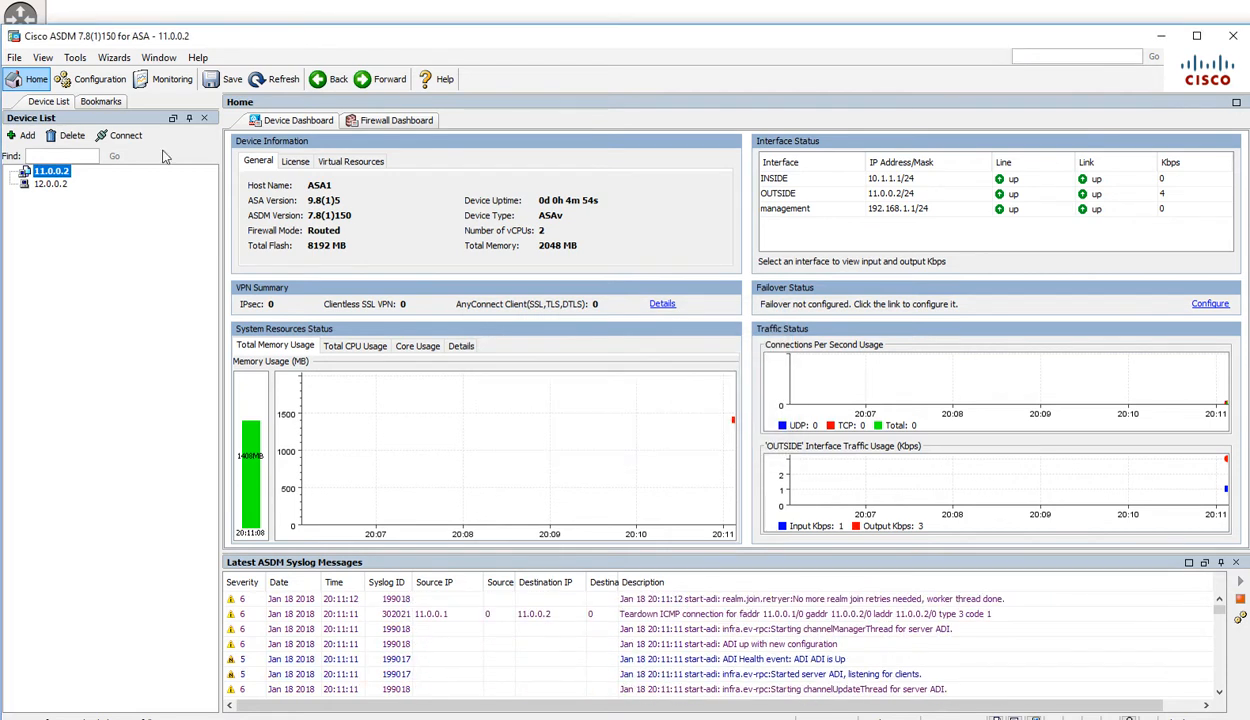
{"action": "mouse_move", "coordinate": [183, 158]}
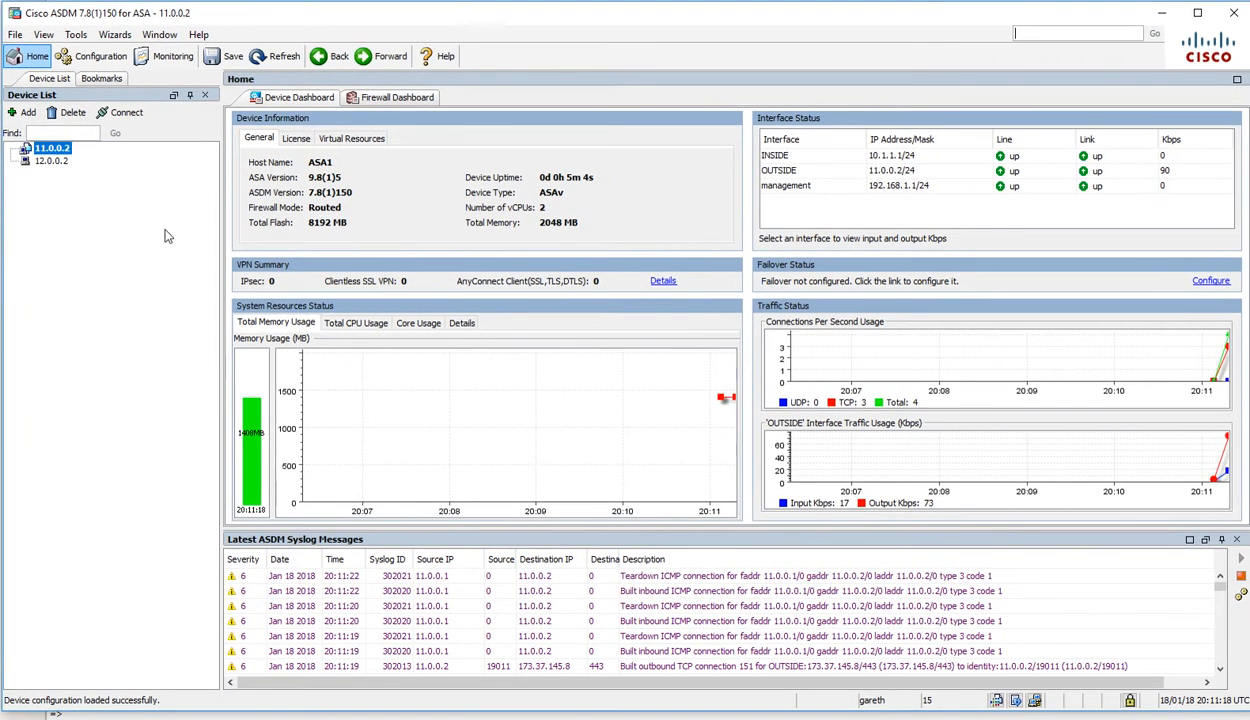
{"action": "left_click", "coordinate": [93, 56]}
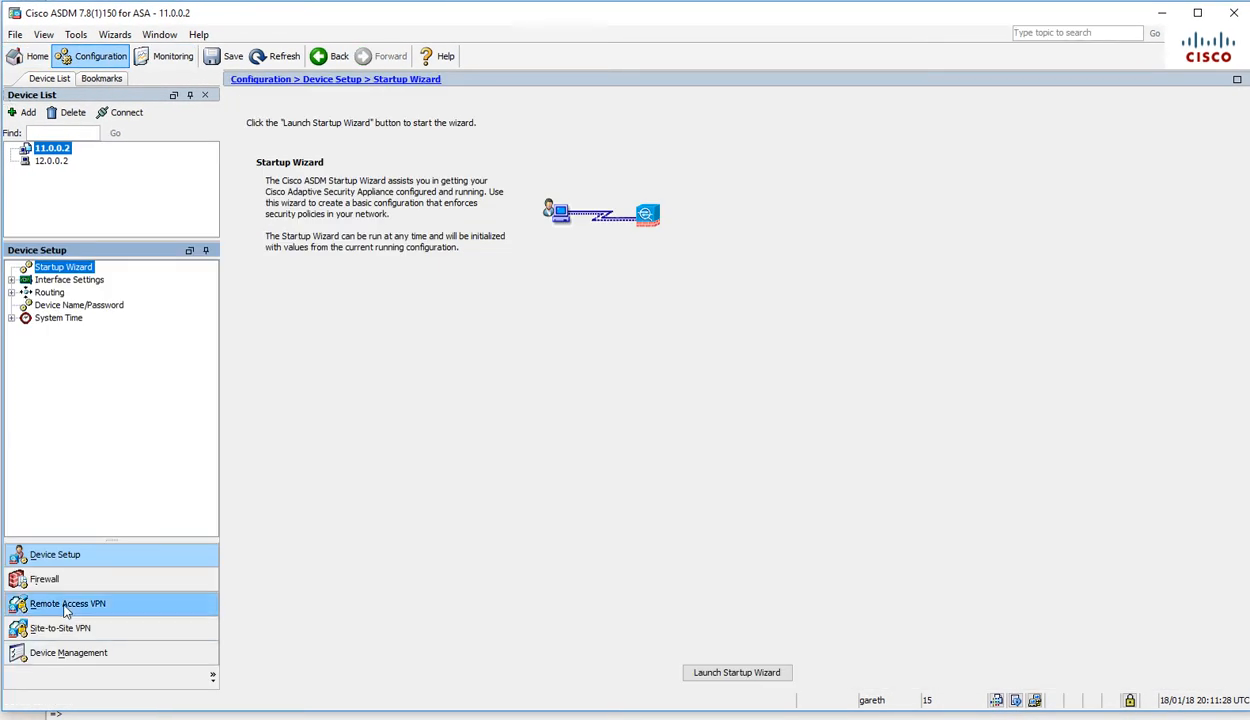
- Go to Remote Access VPN group policies and begin an internal group policy
{"action": "left_click", "coordinate": [67, 603]}
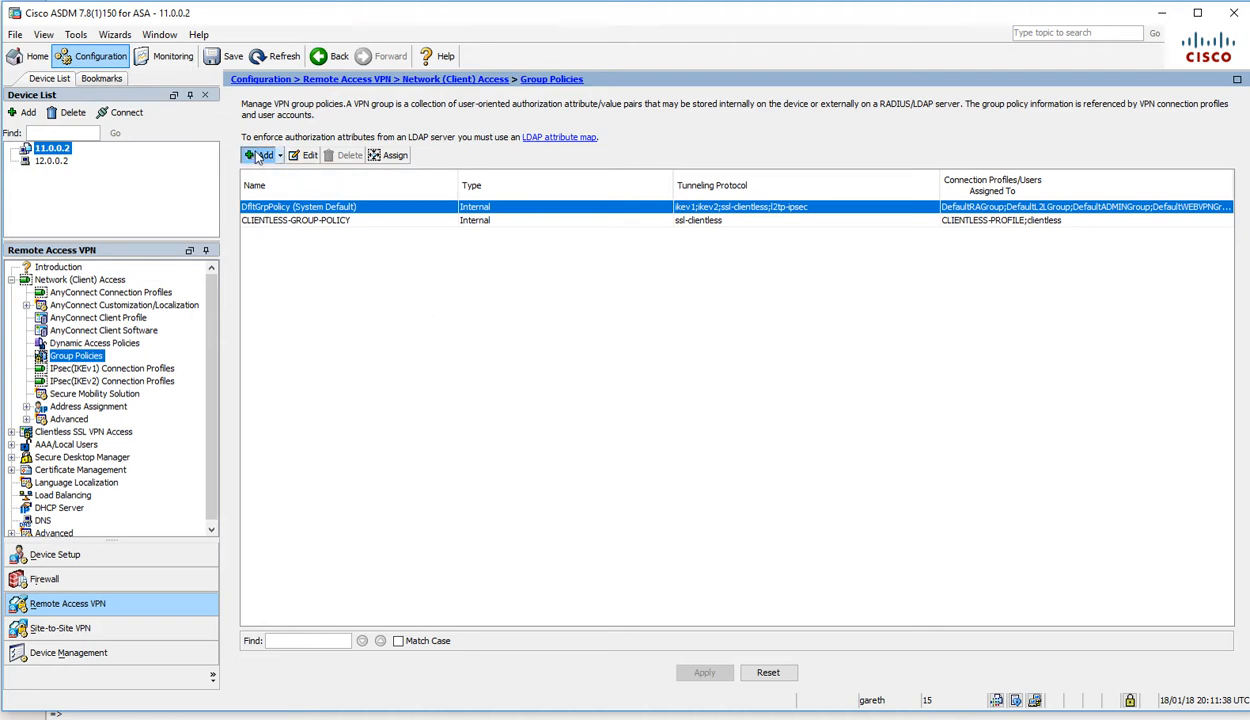
{"action": "left_click", "coordinate": [261, 155]}
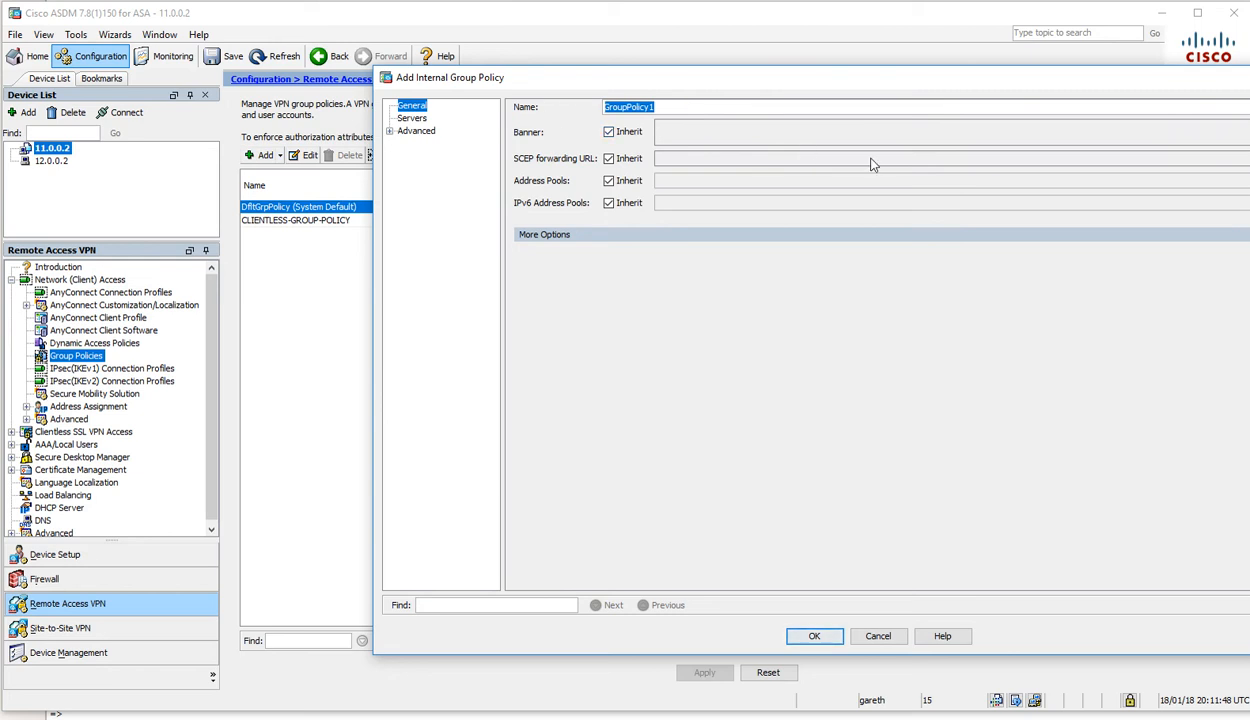
- Name the policy ANYCONNECT-GROUP-POLICY with custom banner 'Welcome to the RA SSL VPN'
{"action": "type", "text": "ANYCONNECT"}
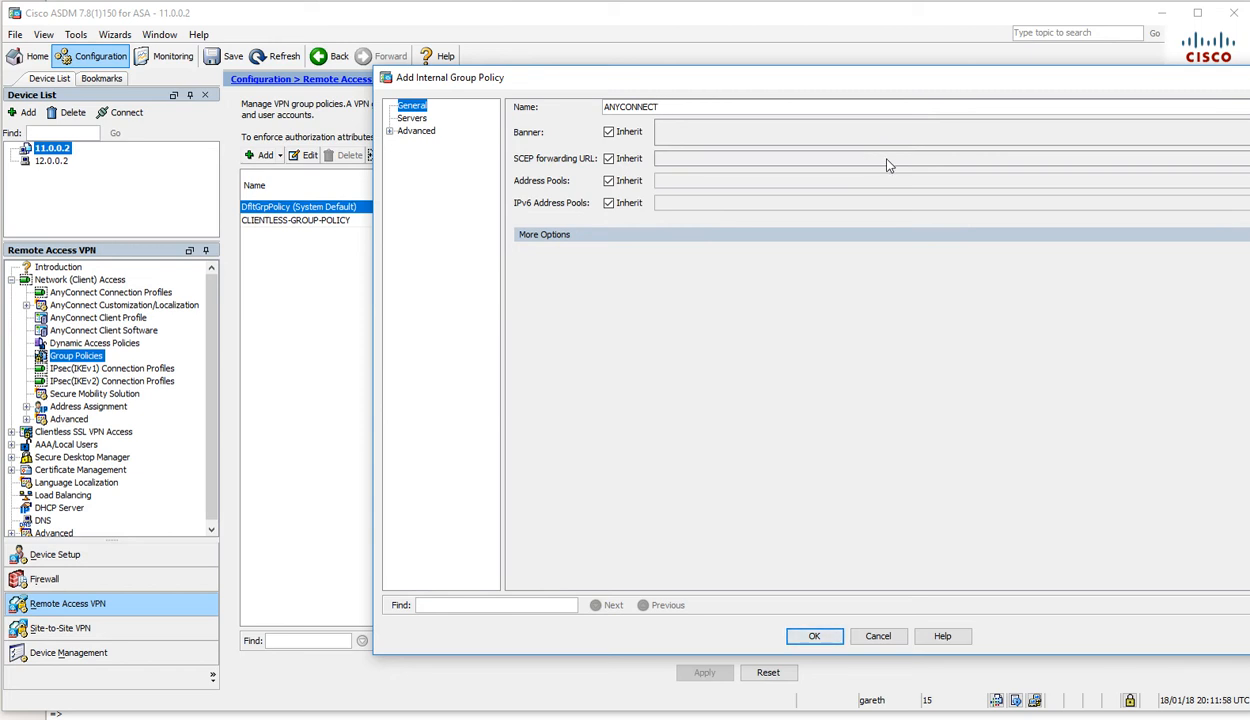
{"action": "type", "text": "-GROUP-POL"}
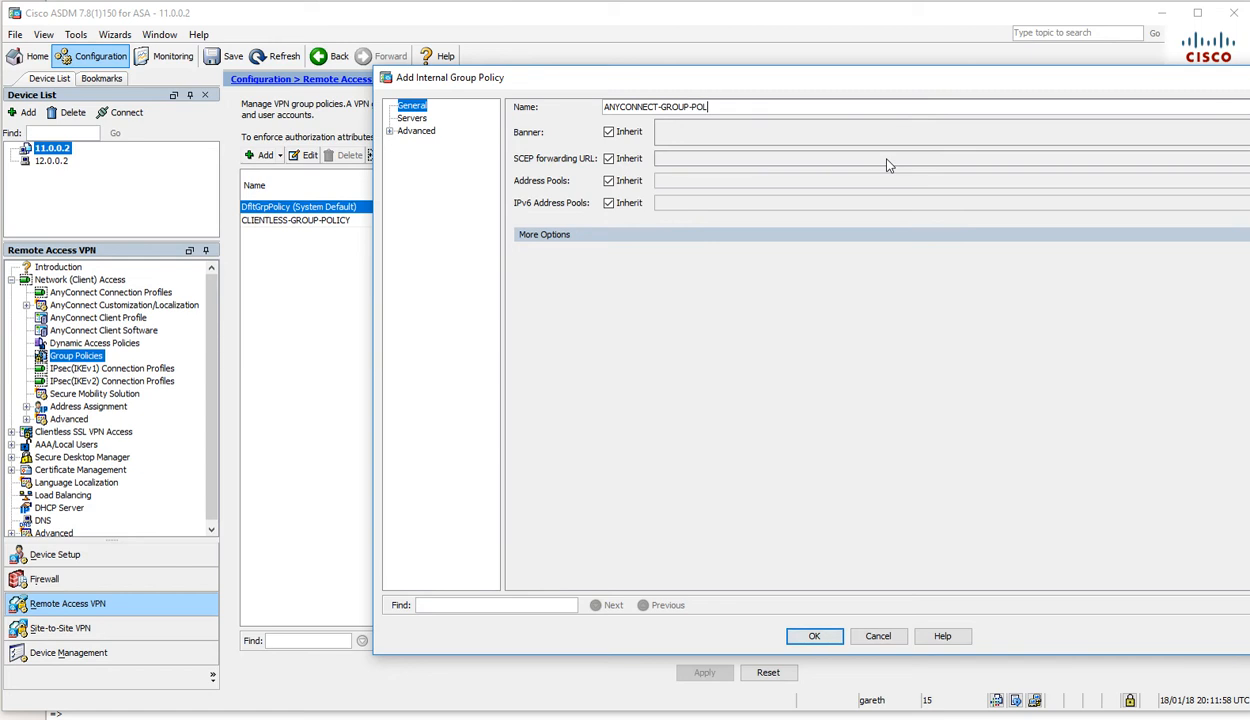
{"action": "type", "text": "IC"}
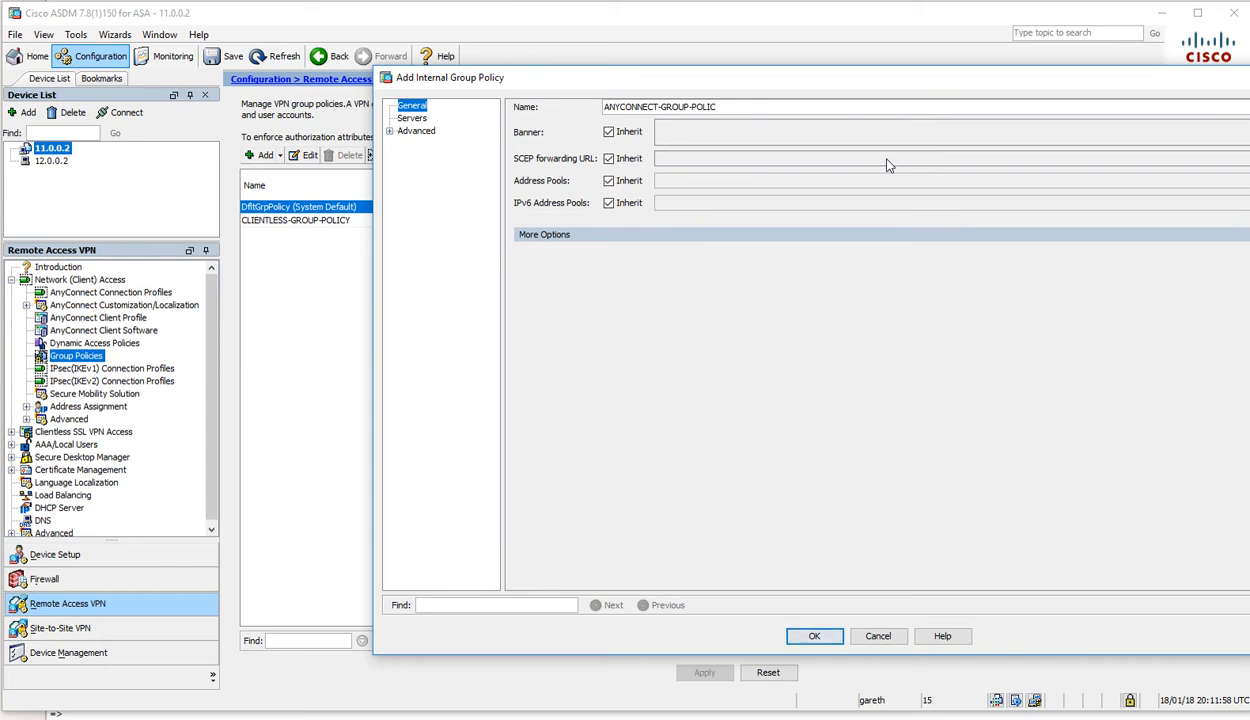
{"action": "left_click", "coordinate": [609, 131]}
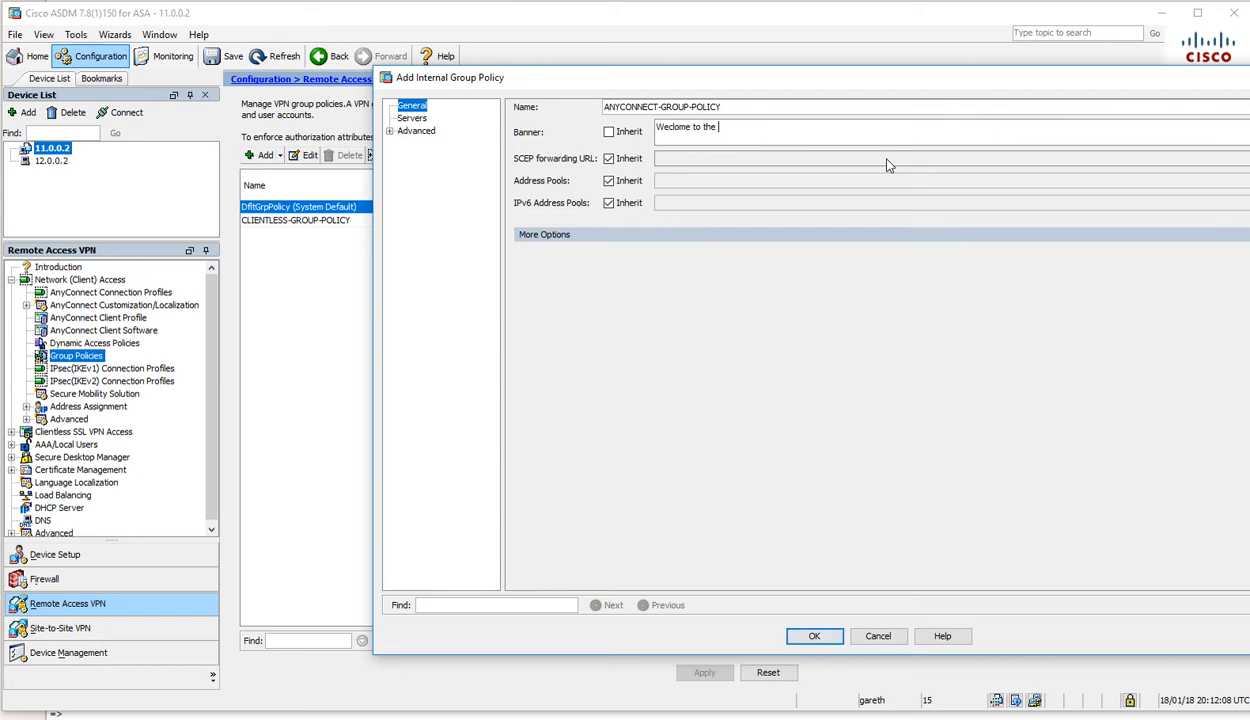
{"action": "type", "text": "RA"}
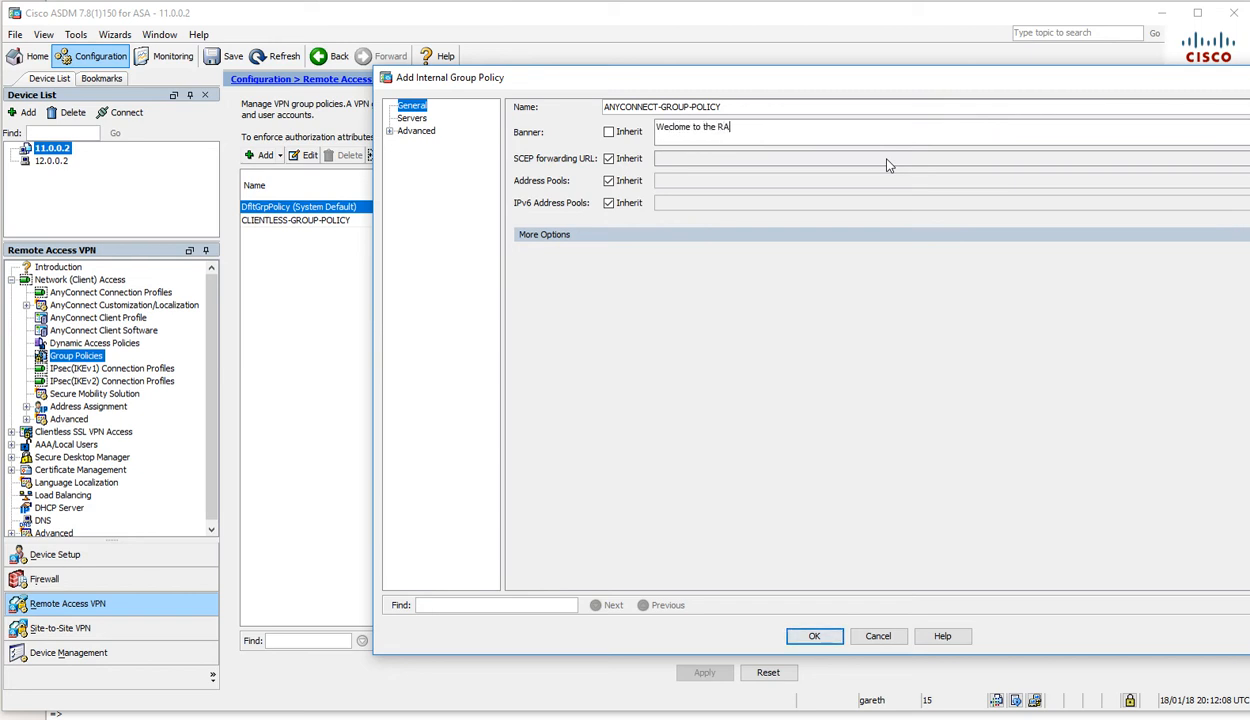
{"action": "type", "text": "SSL VPN"}
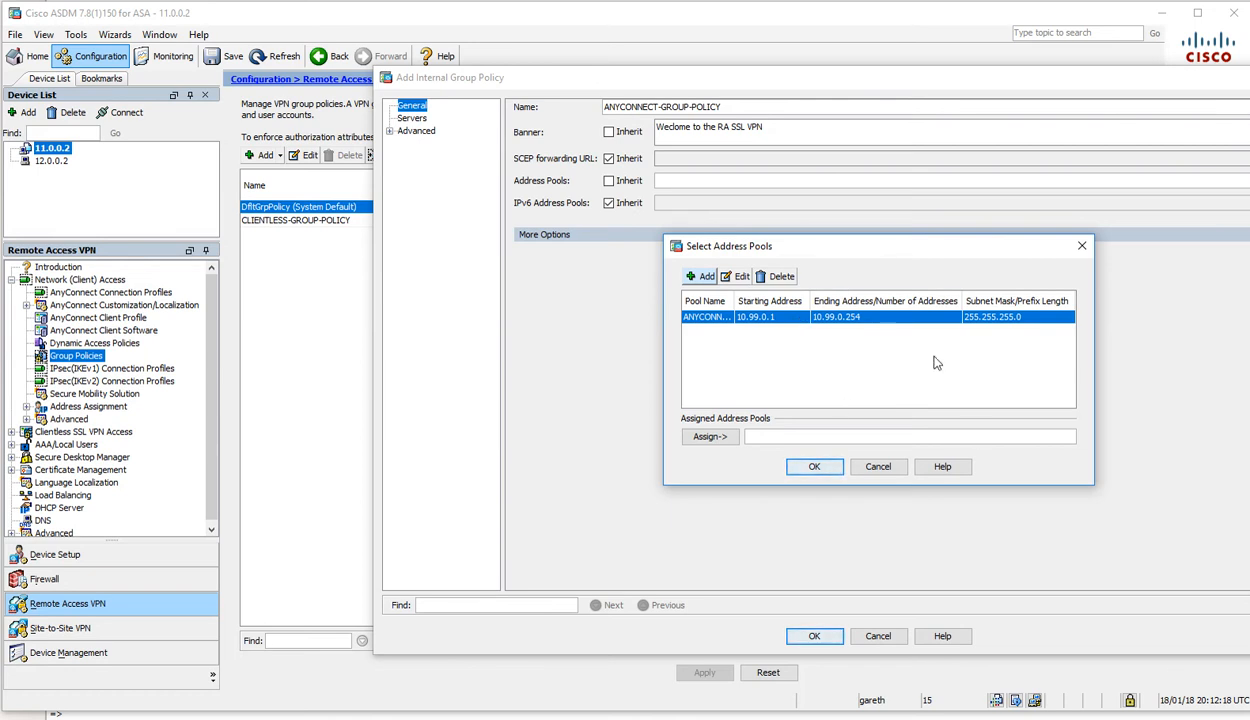
- Remove the old 10.99.0.x address pool and start a new pool named RA-POOL
{"action": "left_click", "coordinate": [781, 276]}
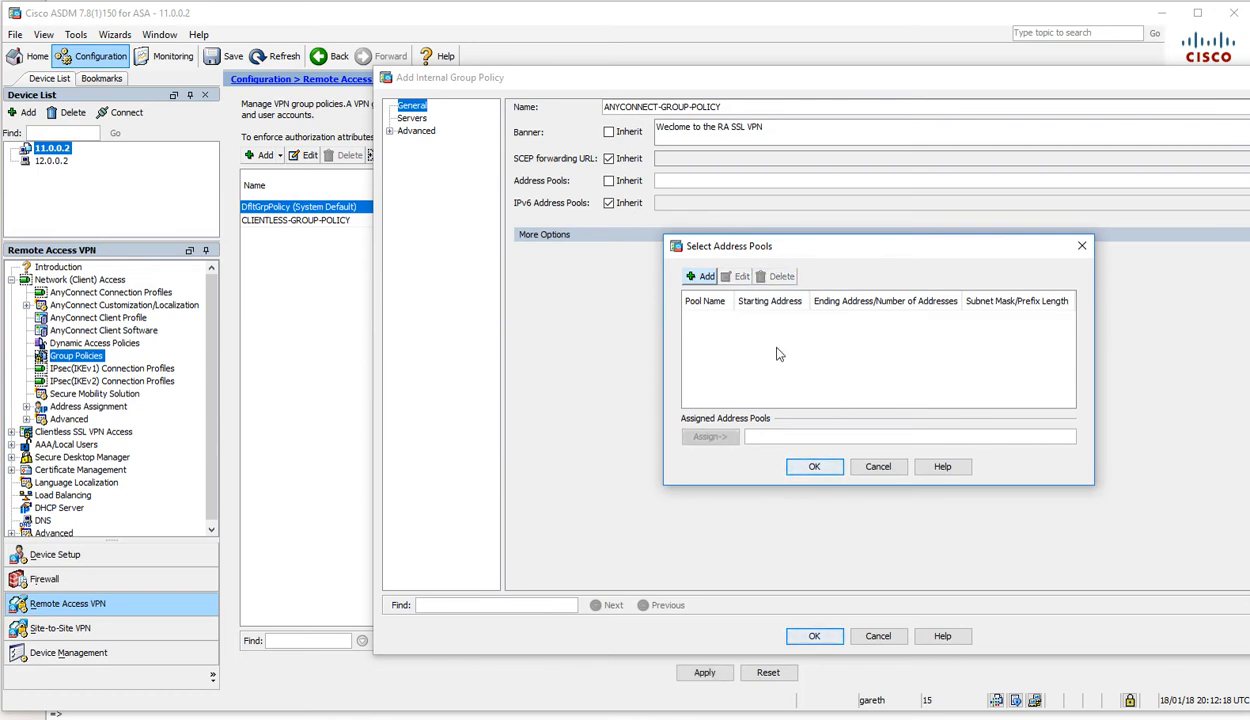
{"action": "left_click", "coordinate": [700, 276]}
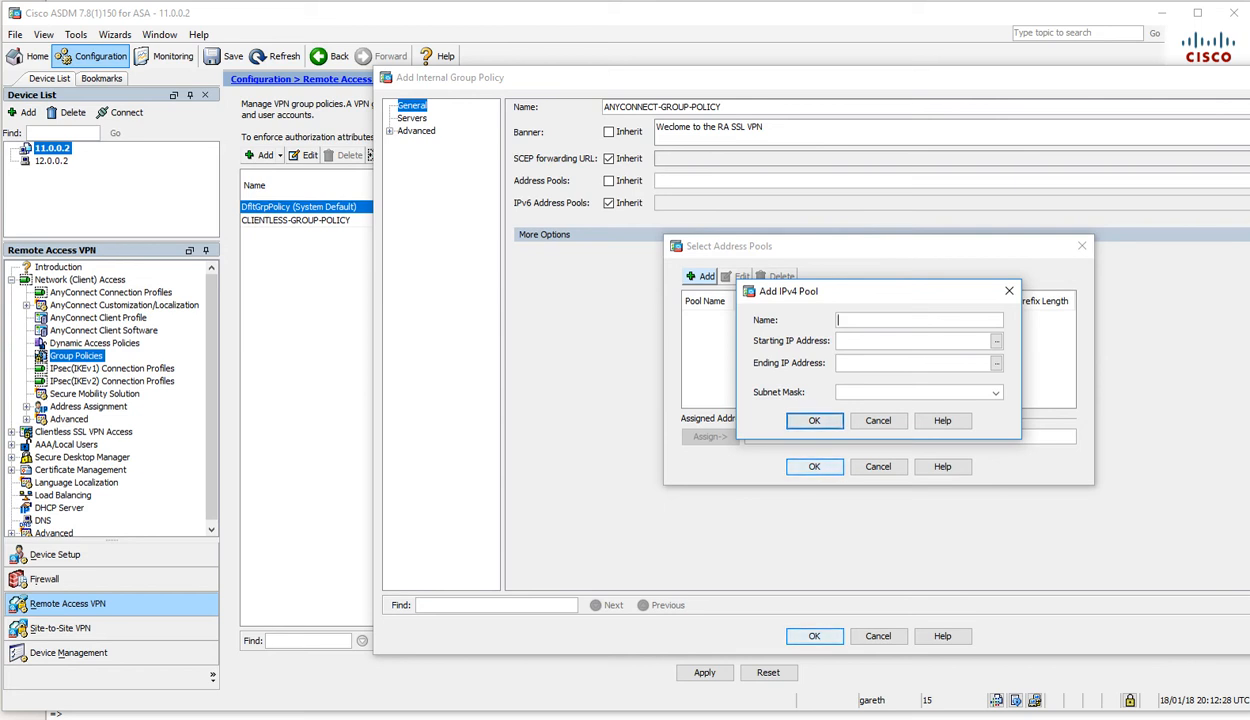
{"action": "type", "text": "RA-"}
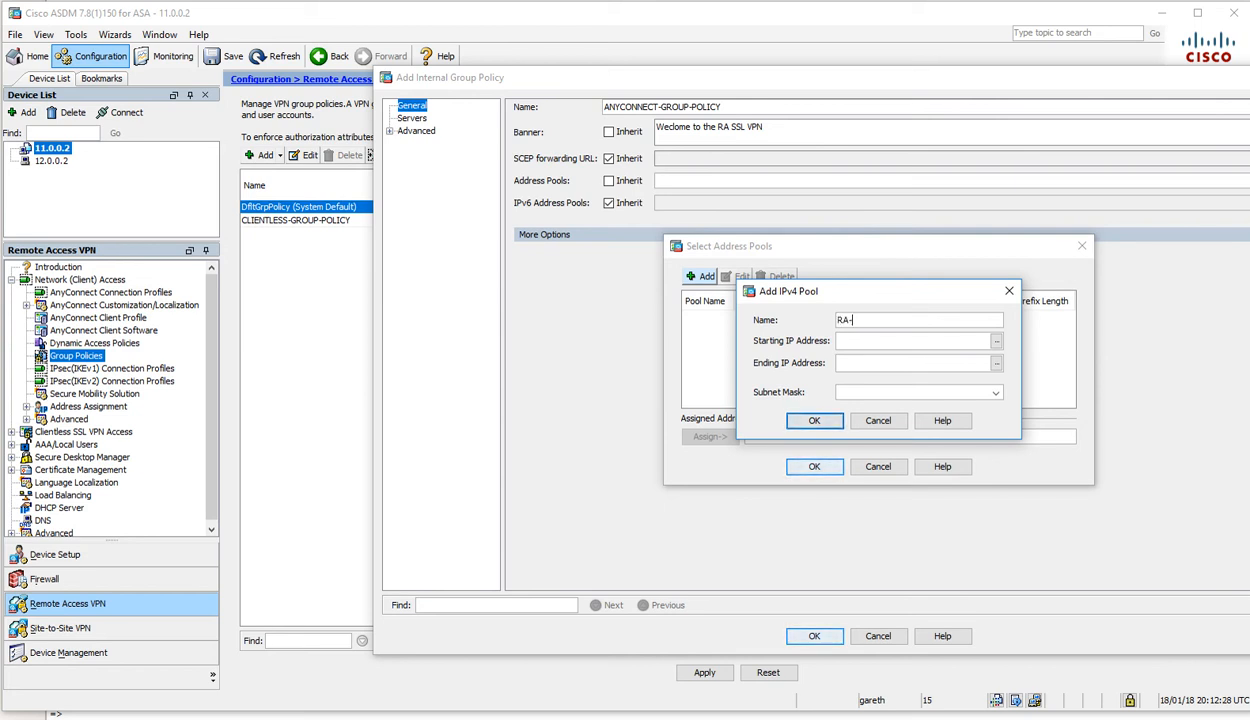
{"action": "type", "text": "POOL"}
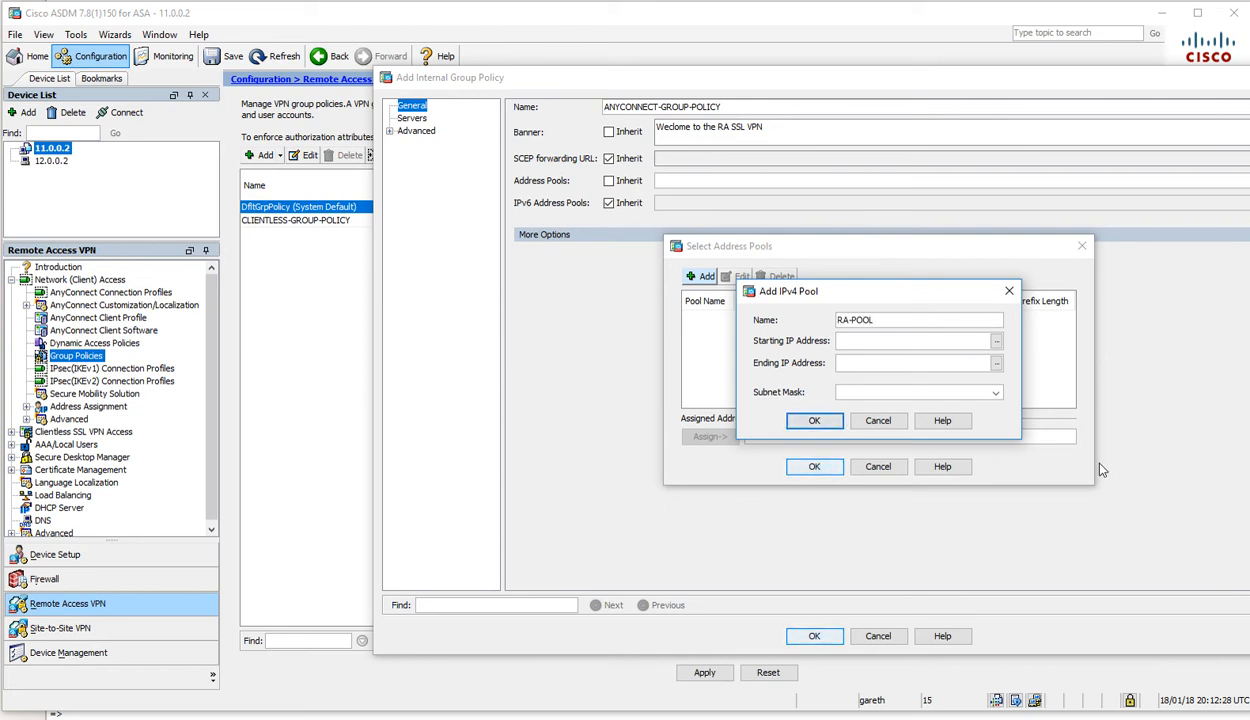
- Give RA-POOL the range 172.16.0.1–172.16.0.254 with mask 255.255.255.0
{"action": "left_click", "coordinate": [912, 340]}
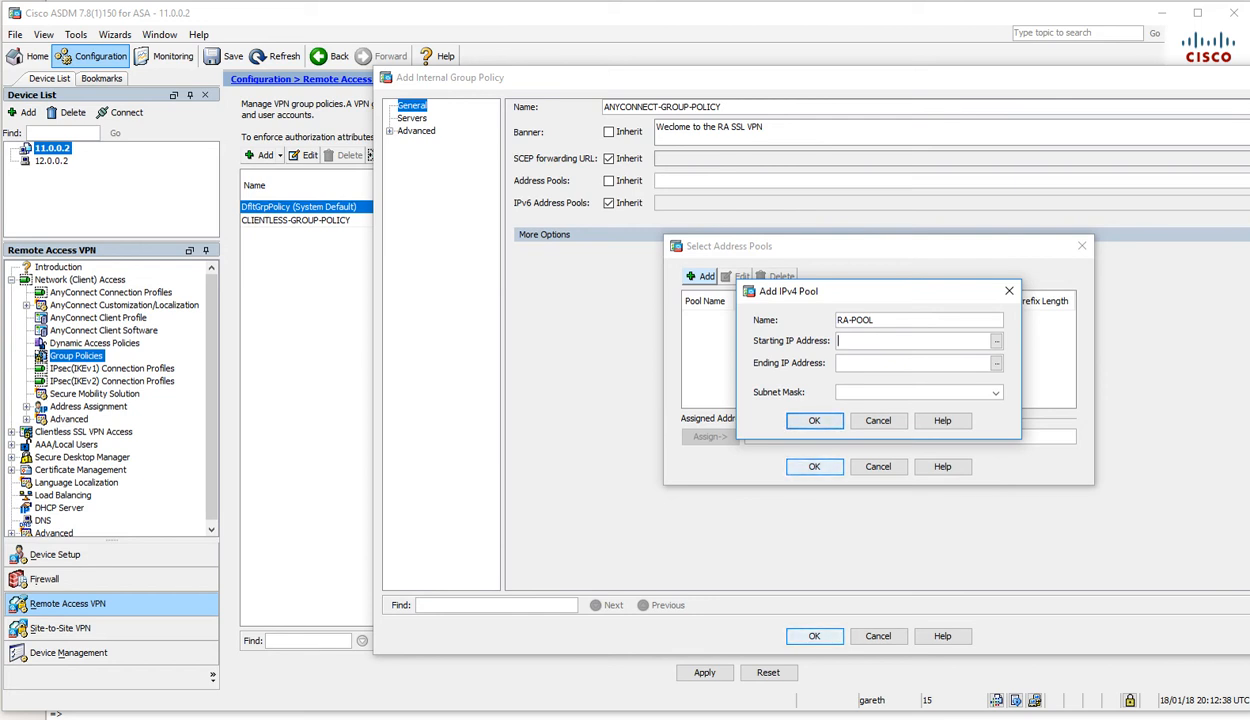
{"action": "type", "text": "172.16.0."}
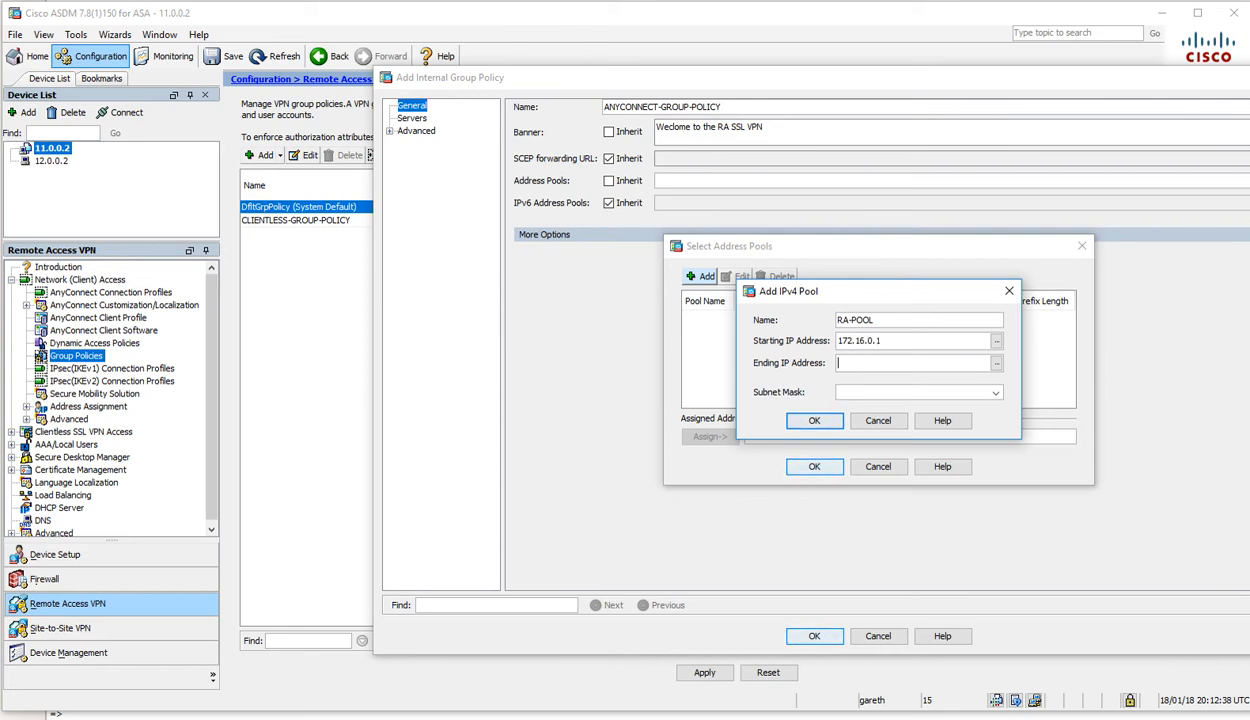
{"action": "type", "text": "172.16"}
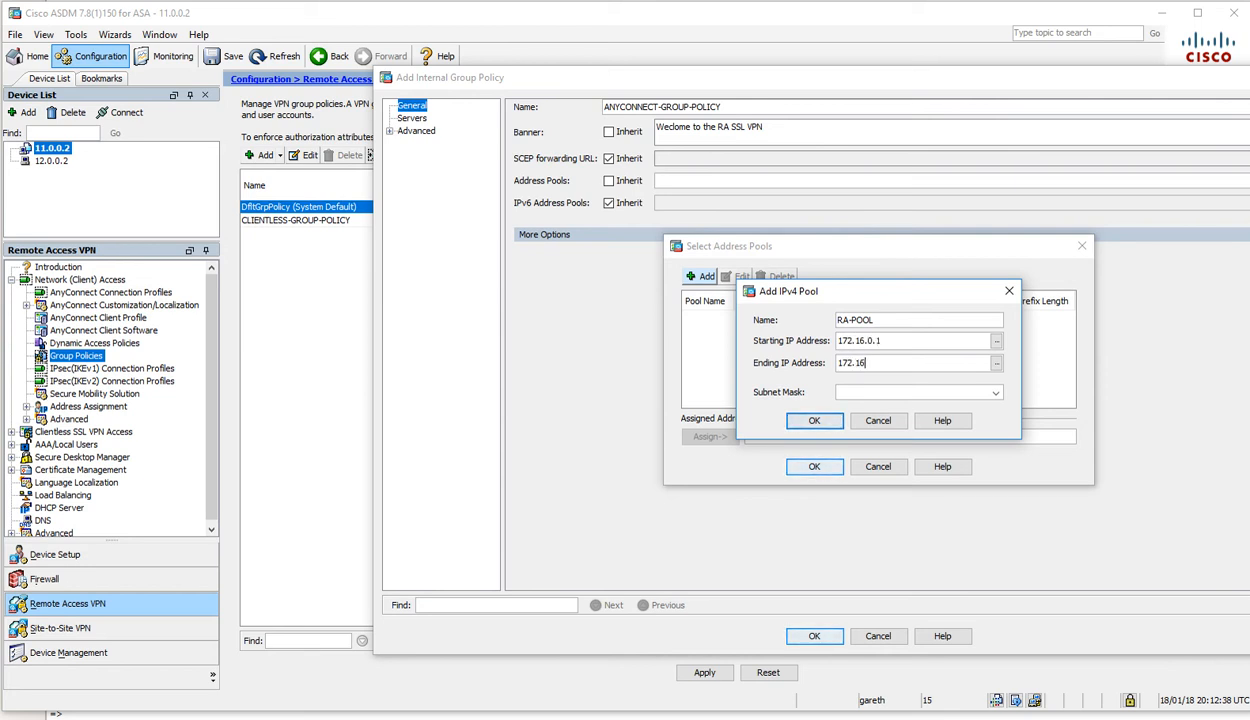
{"action": "type", "text": ".0.254"}
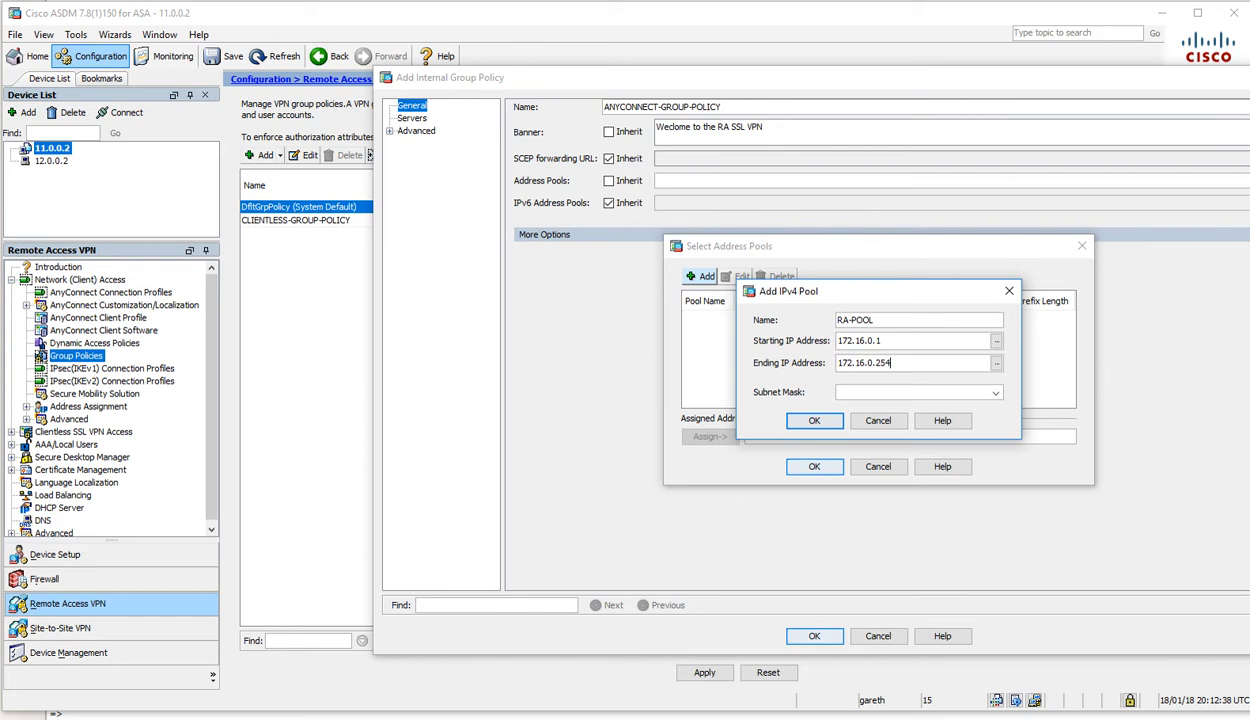
{"action": "left_click", "coordinate": [994, 391]}
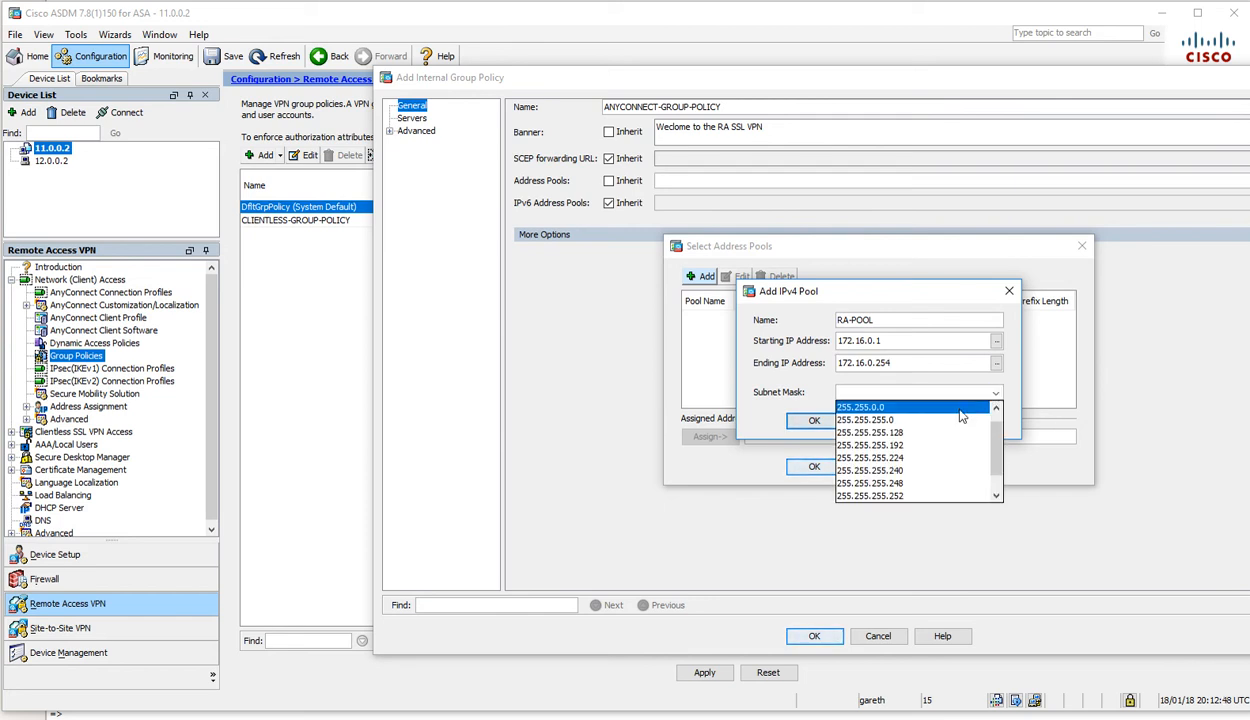
{"action": "left_click", "coordinate": [866, 419]}
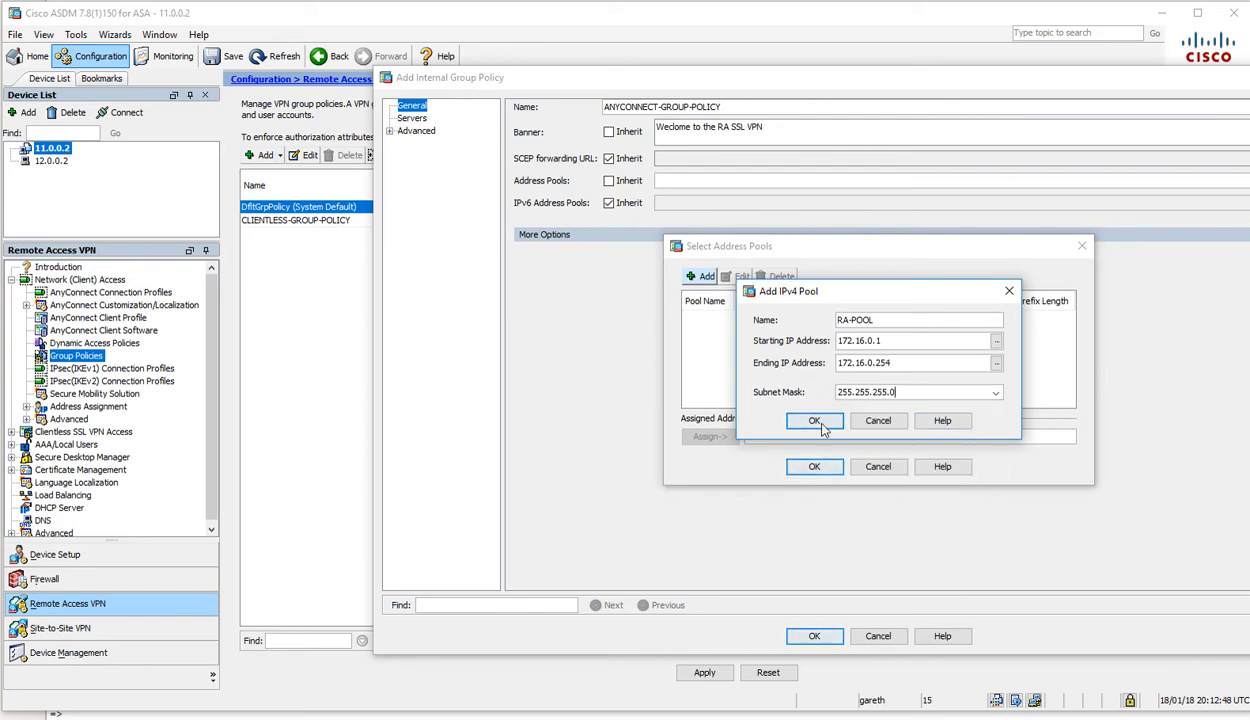
{"action": "left_click", "coordinate": [814, 420]}
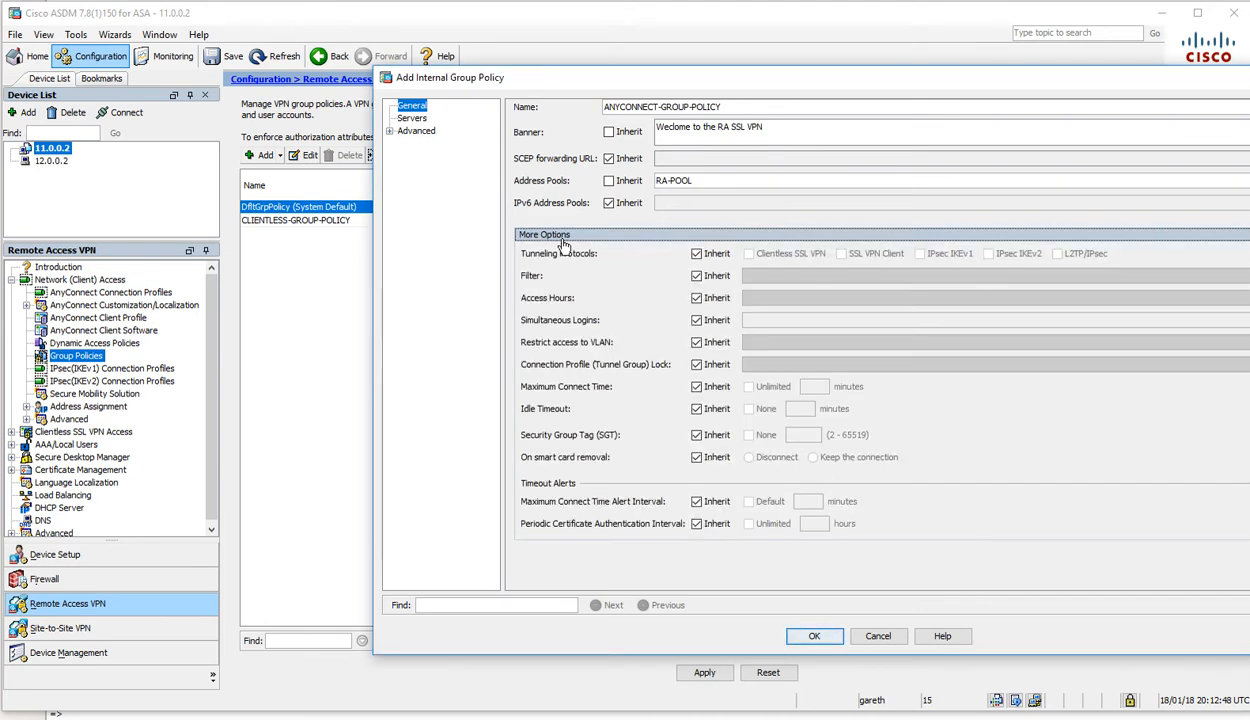
- Restrict tunneling protocols to SSL VPN Client only, then show the Servers settings
{"action": "left_click", "coordinate": [697, 253]}
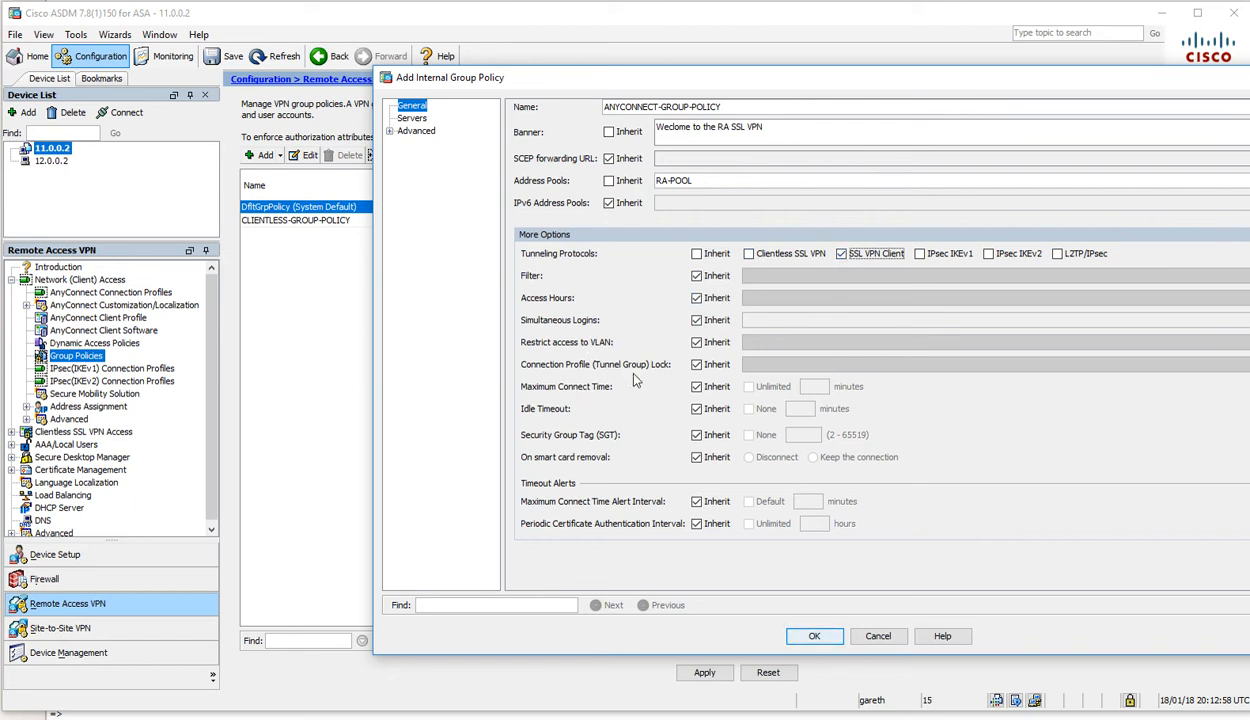
{"action": "mouse_move", "coordinate": [673, 493]}
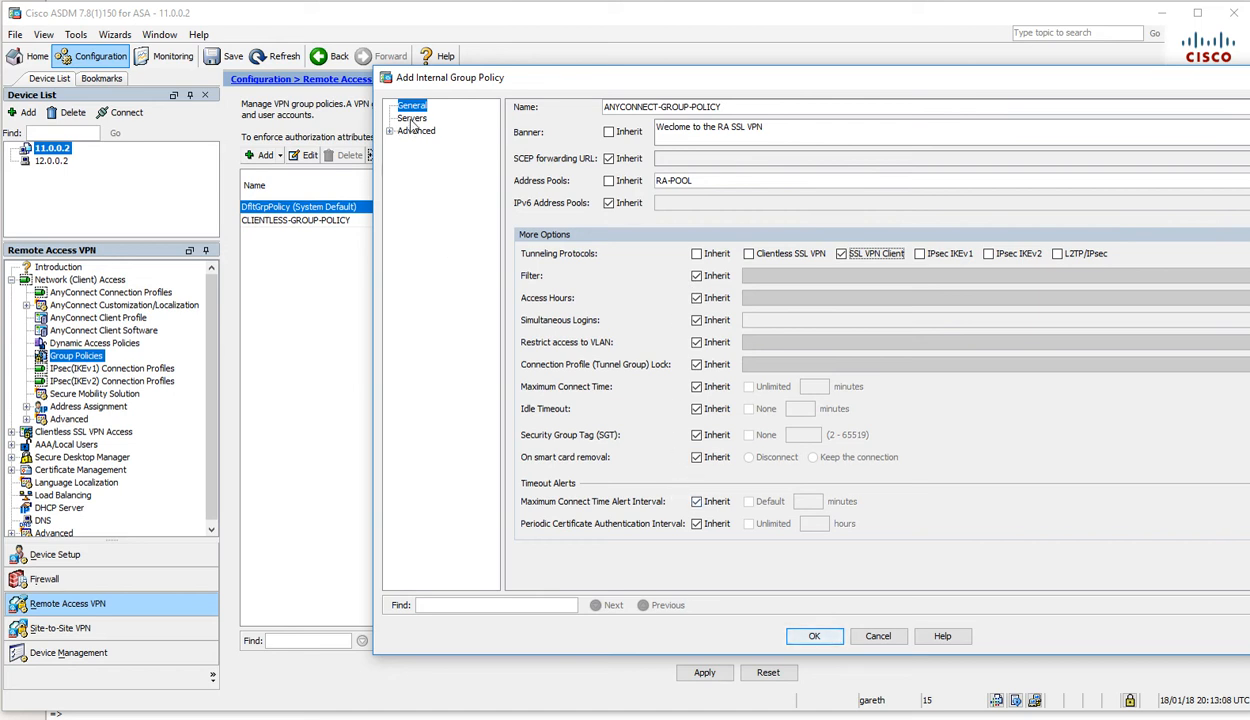
{"action": "left_click", "coordinate": [412, 117]}
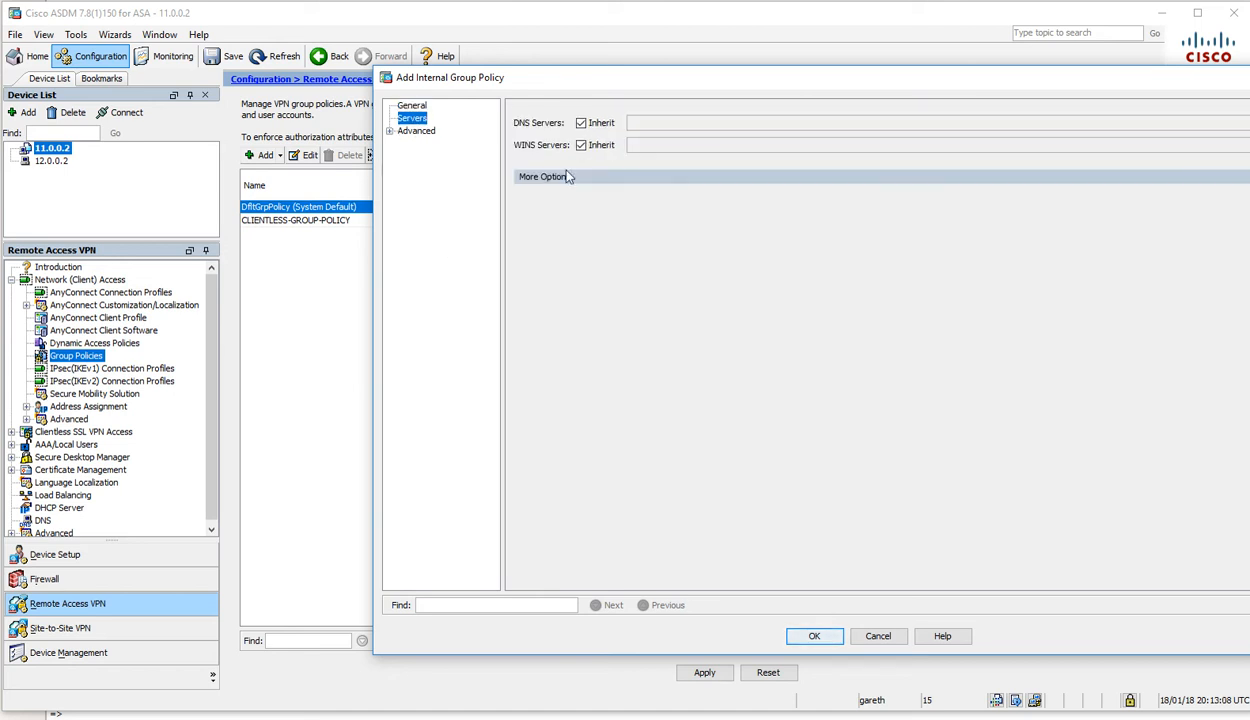
{"action": "mouse_move", "coordinate": [310, 117]}
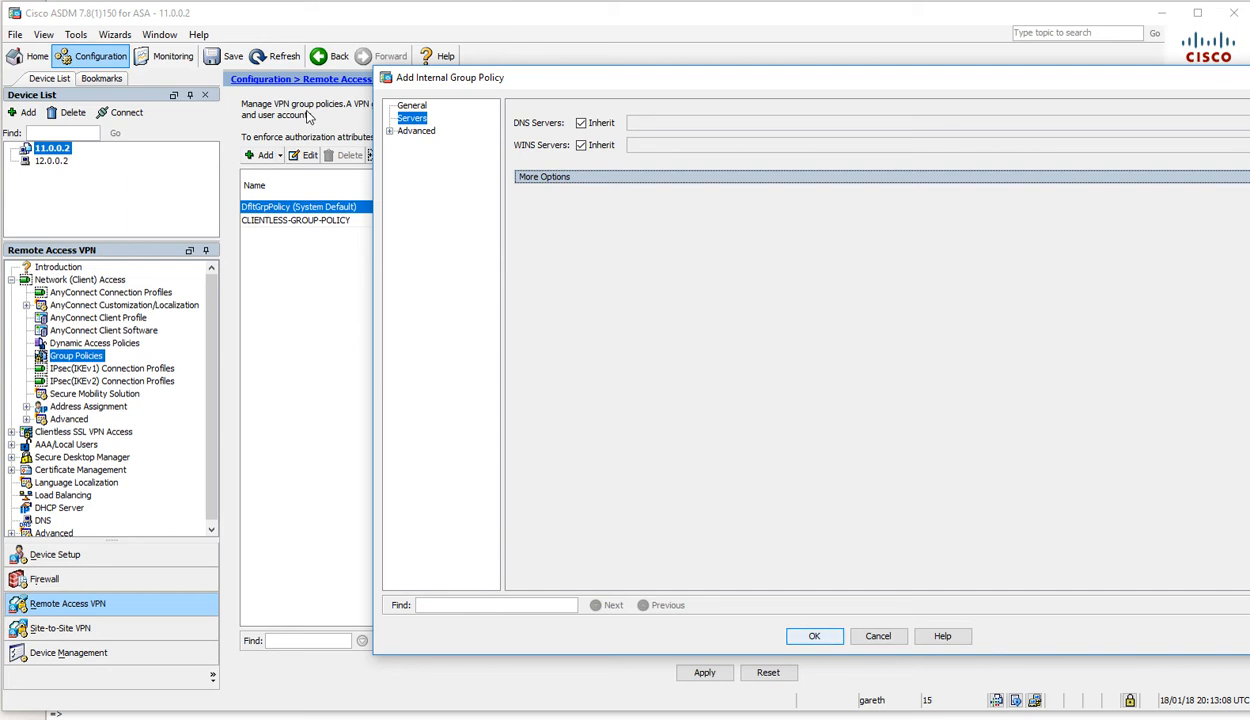
- Set split tunneling to Tunnel Network List Below and stop inheriting the network list
{"action": "left_click", "coordinate": [440, 143]}
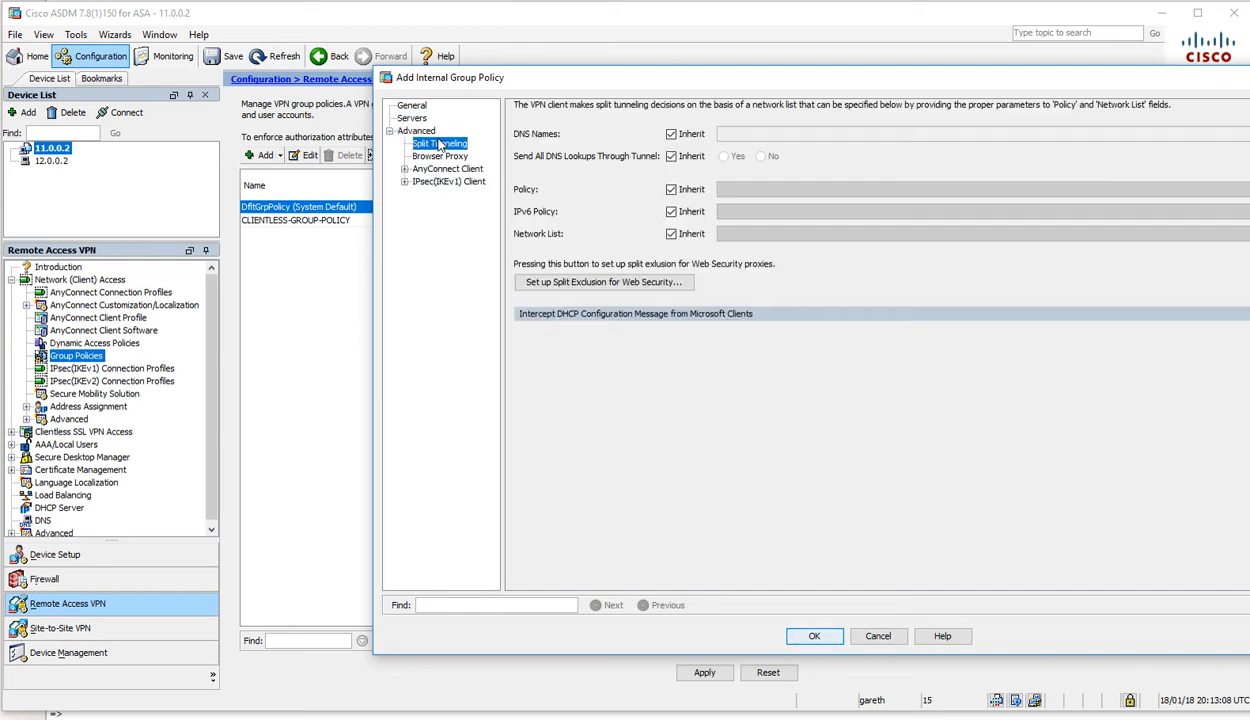
{"action": "mouse_move", "coordinate": [658, 149]}
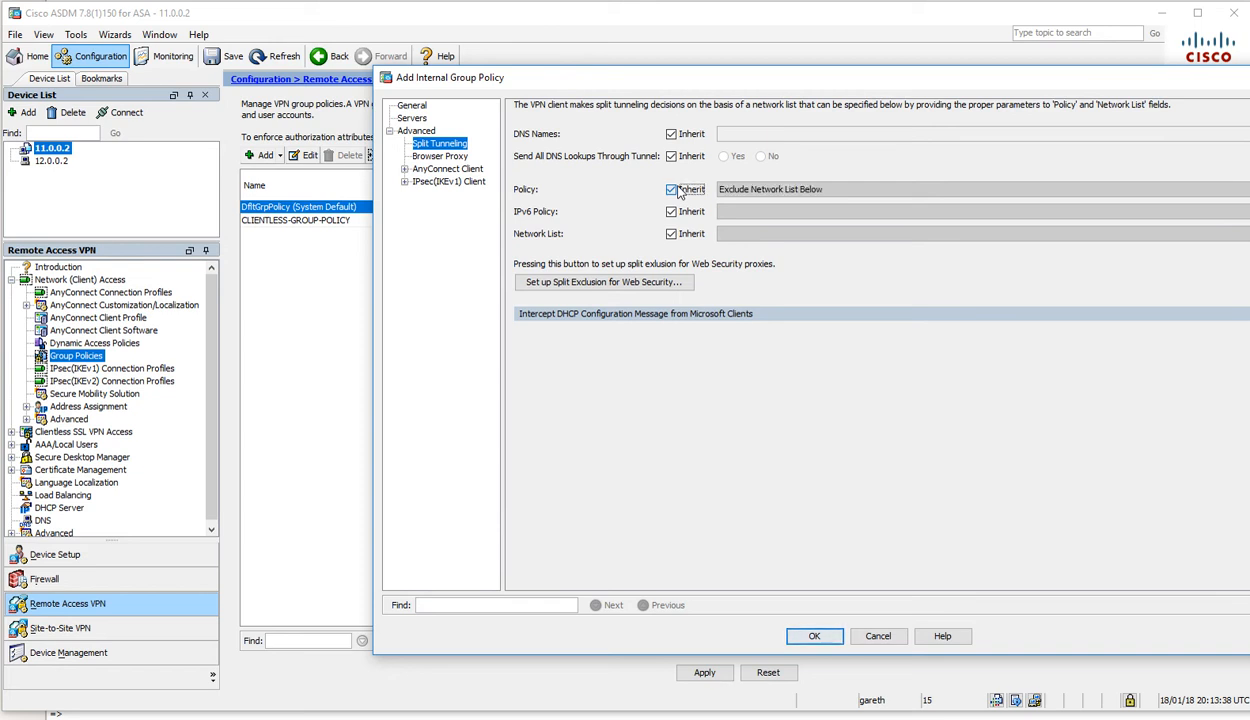
{"action": "left_click", "coordinate": [671, 189]}
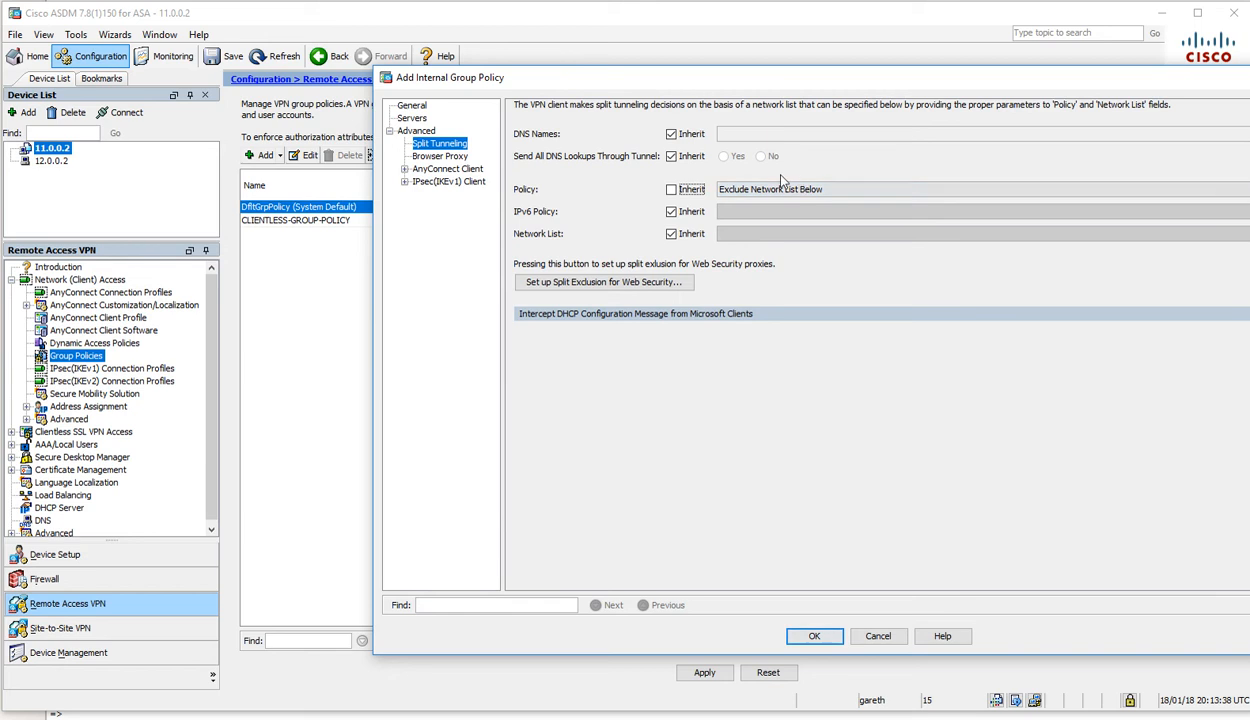
{"action": "left_click", "coordinate": [975, 189]}
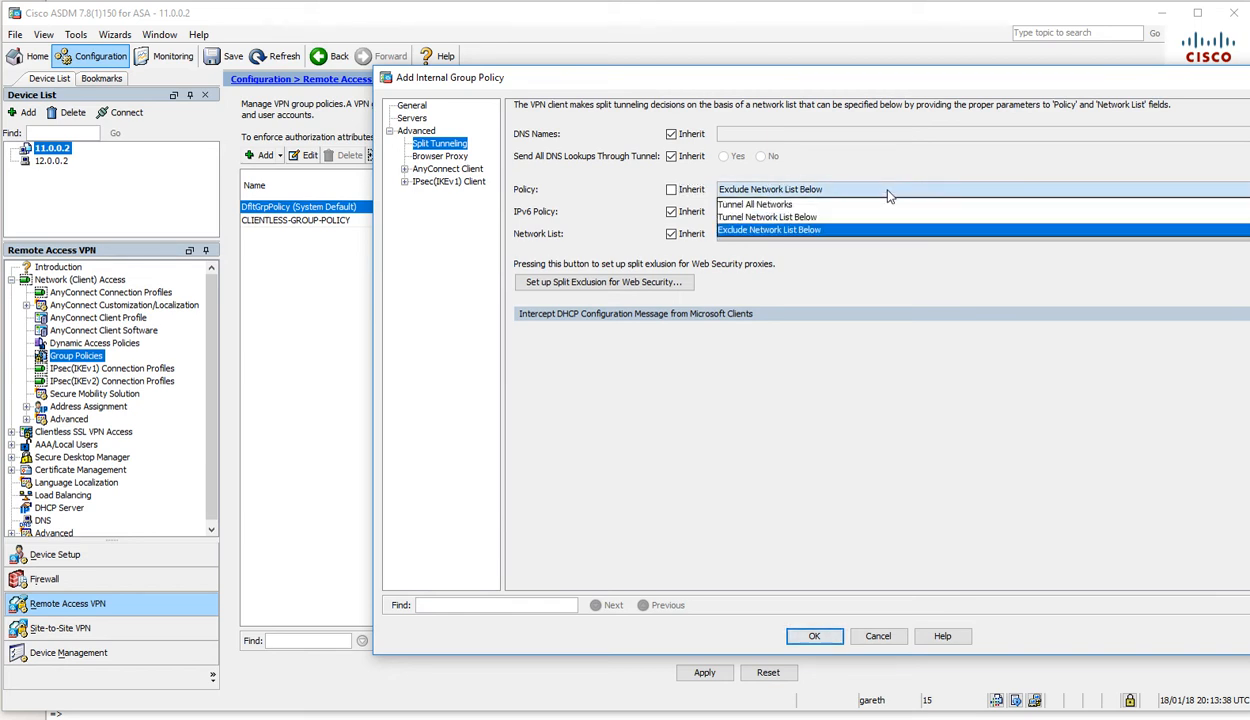
{"action": "left_click", "coordinate": [767, 217]}
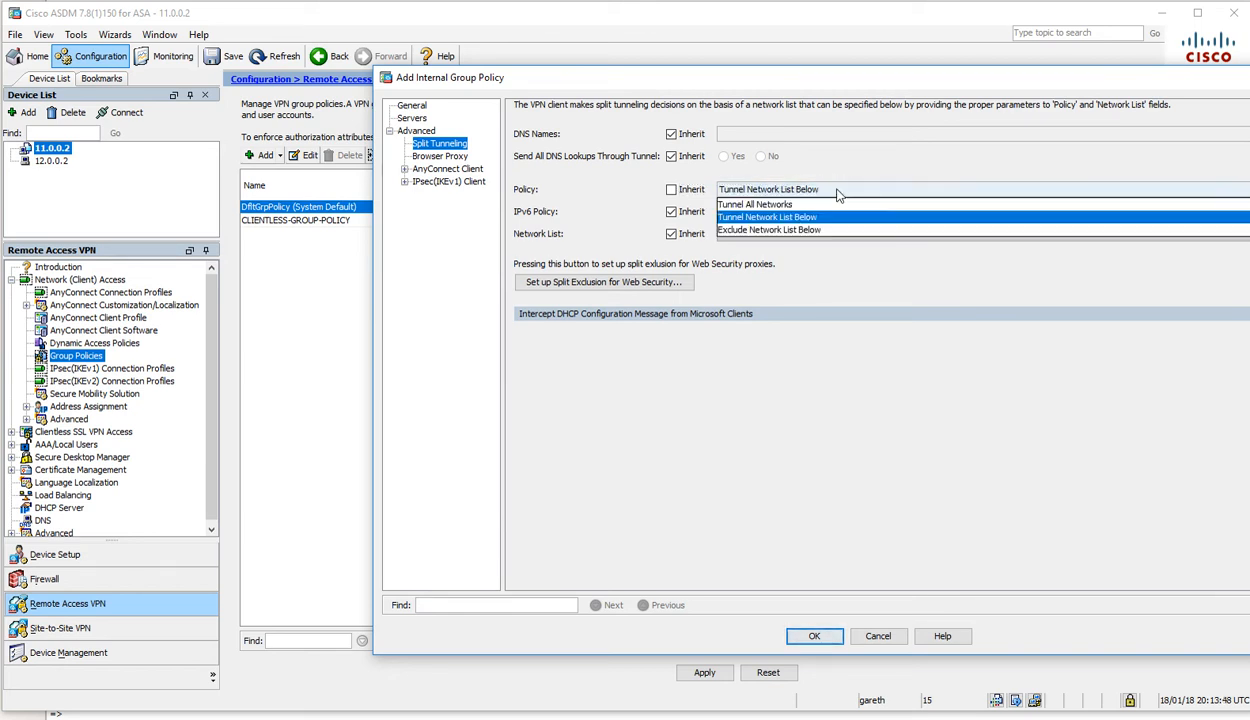
{"action": "left_click", "coordinate": [755, 204]}
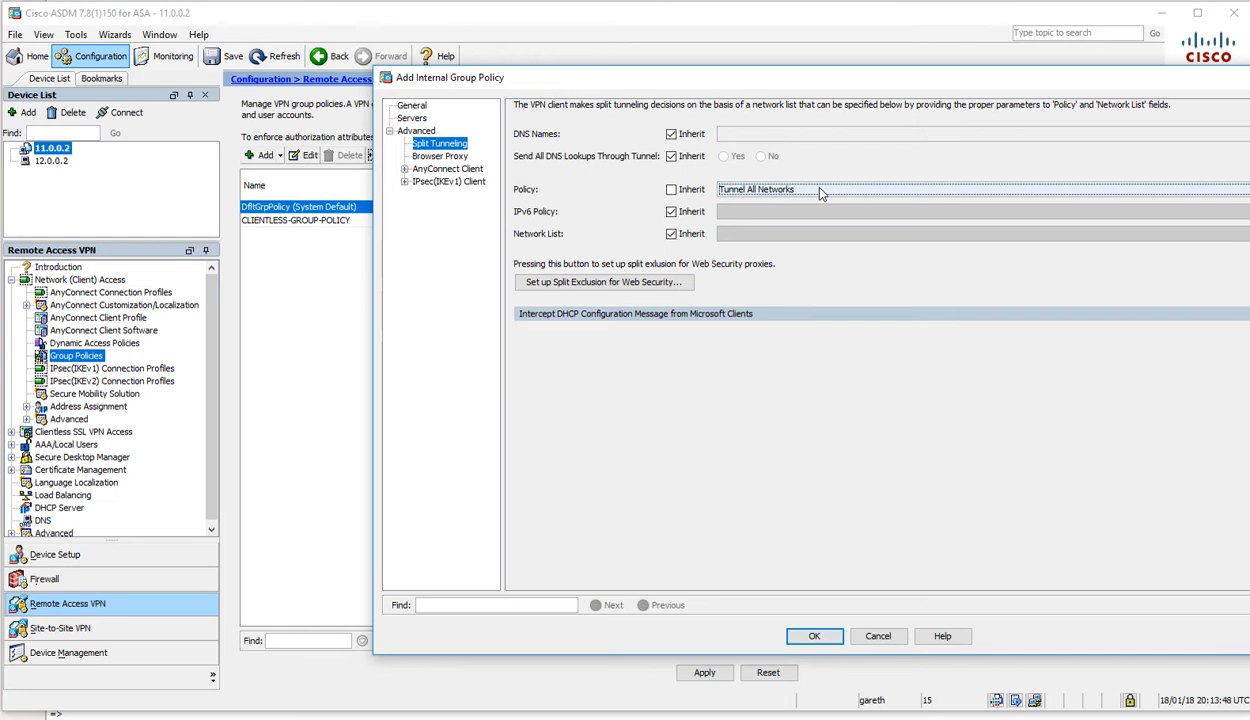
{"action": "mouse_move", "coordinate": [828, 184]}
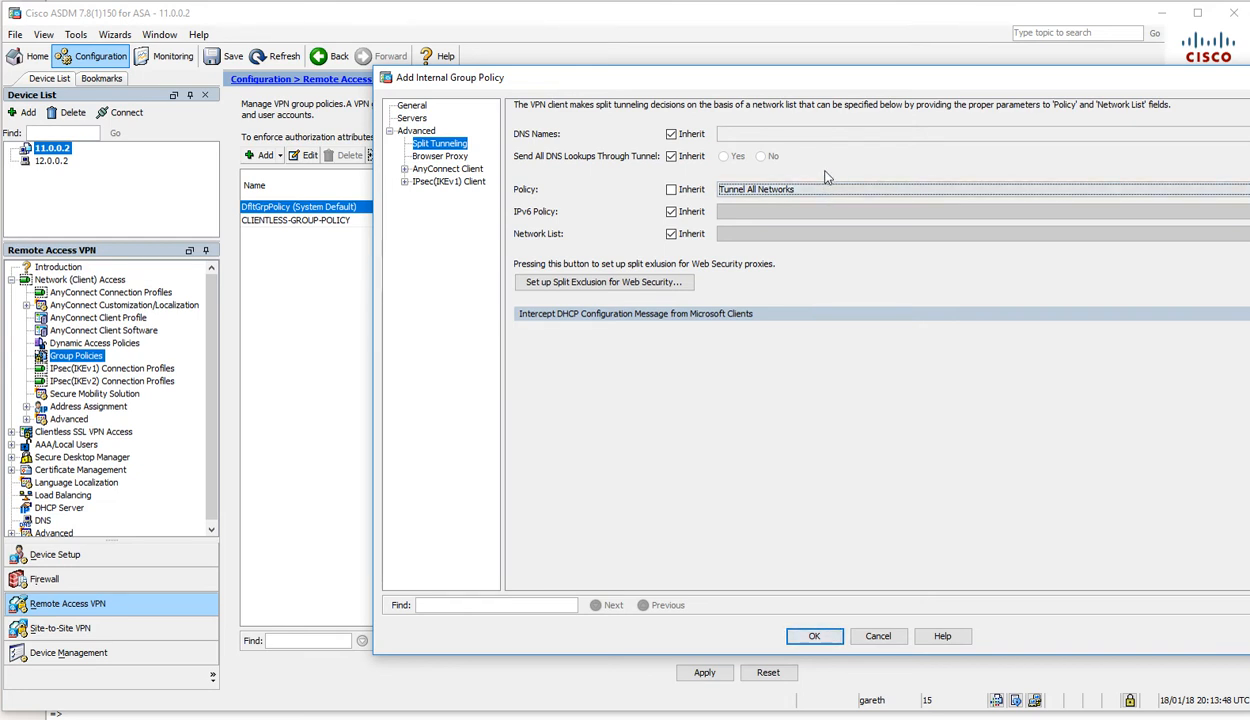
{"action": "left_click", "coordinate": [980, 189]}
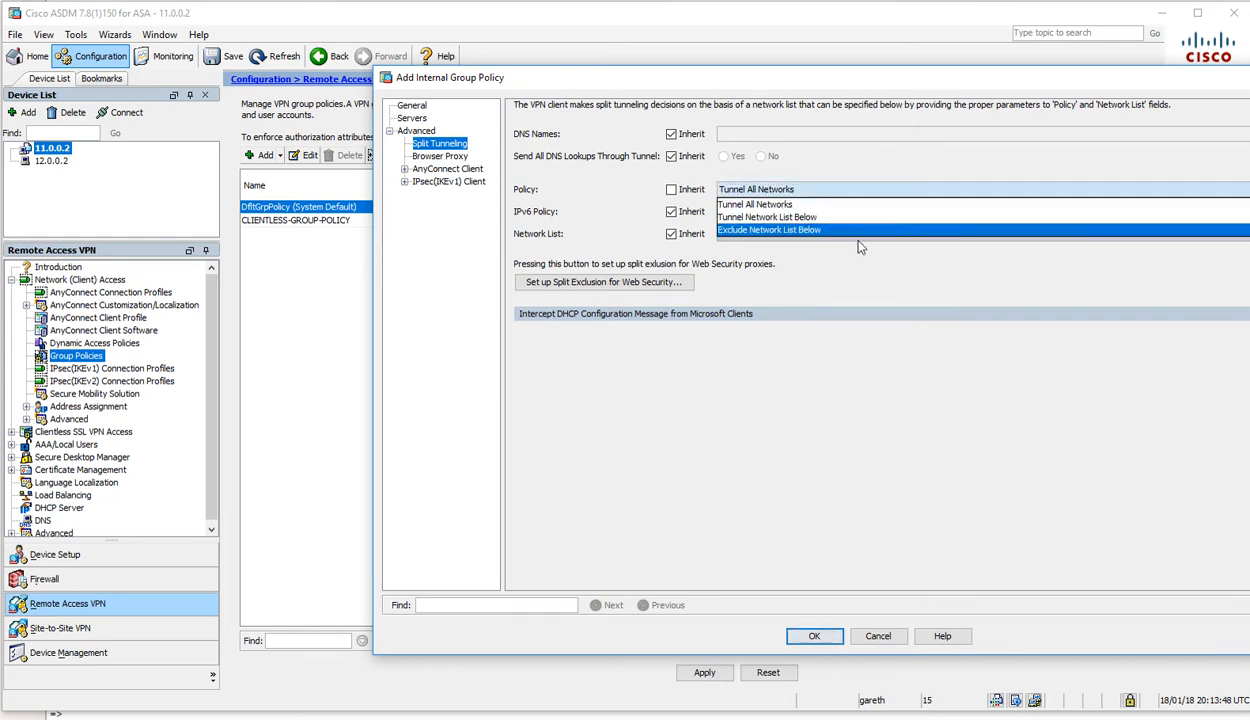
{"action": "left_click", "coordinate": [768, 217]}
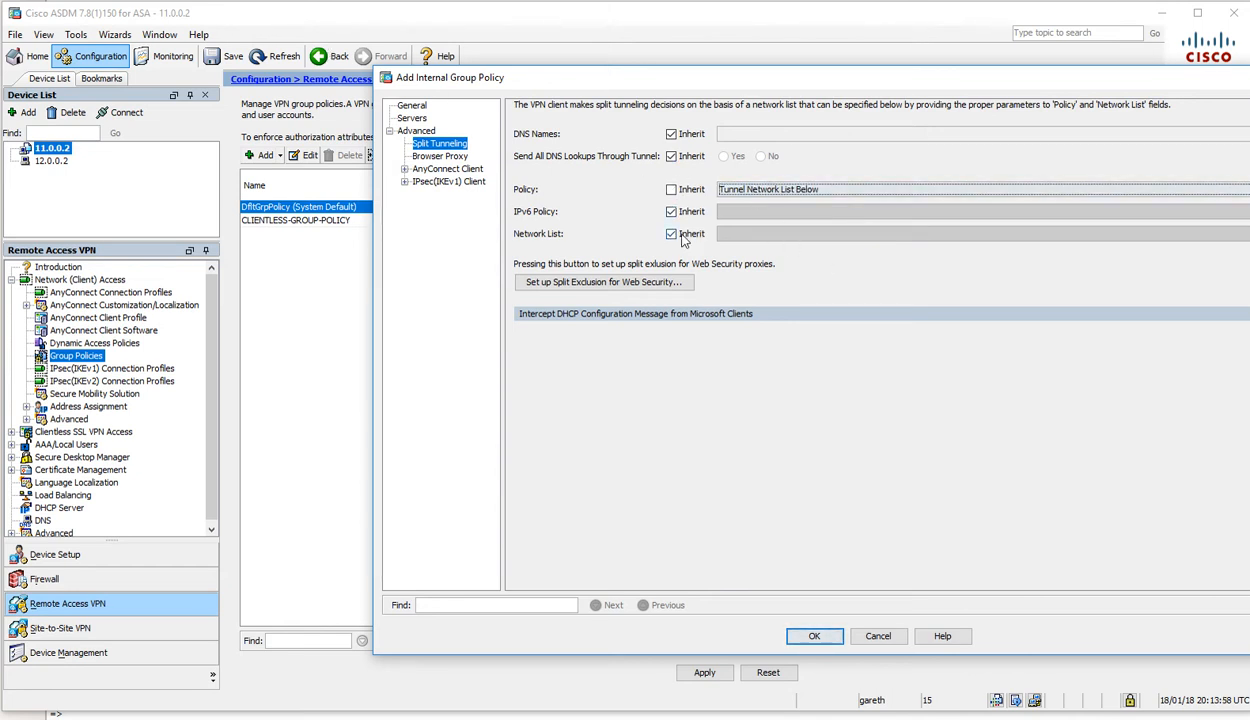
{"action": "left_click", "coordinate": [671, 233]}
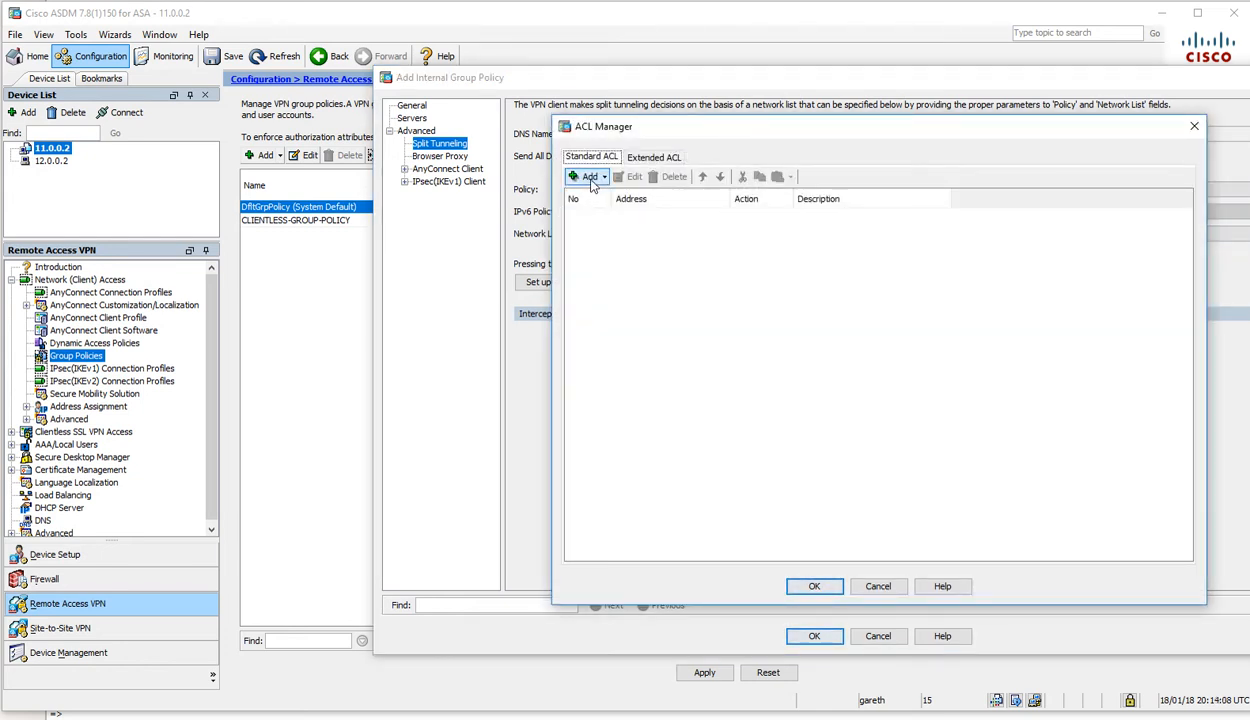
- Create a new standard access list named SPLIT-ACL
{"action": "left_click", "coordinate": [587, 177]}
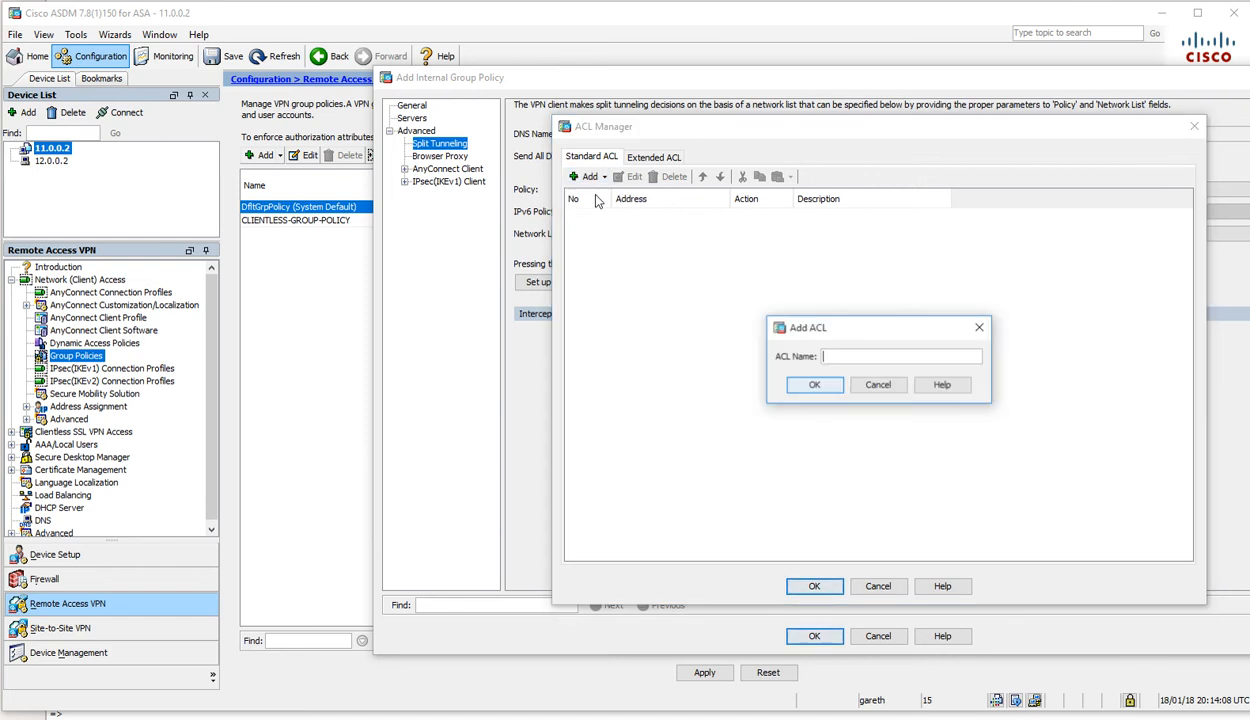
{"action": "mouse_move", "coordinate": [793, 276]}
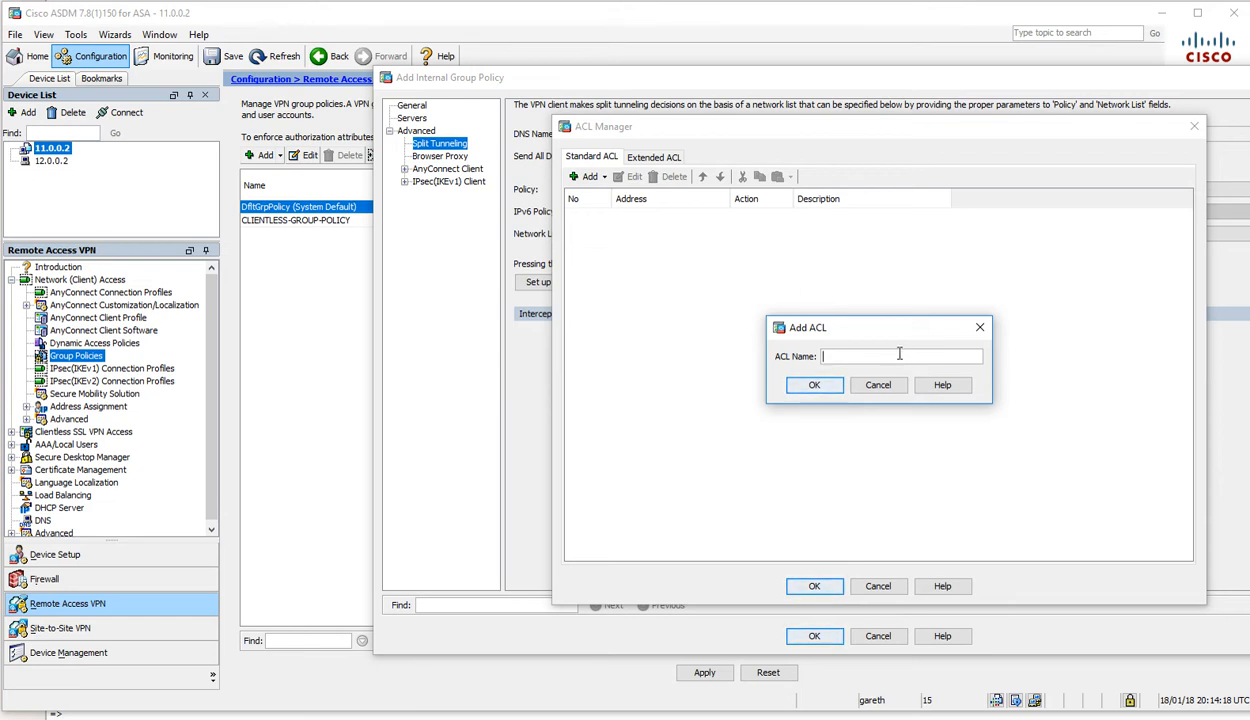
{"action": "type", "text": "SPLIT"}
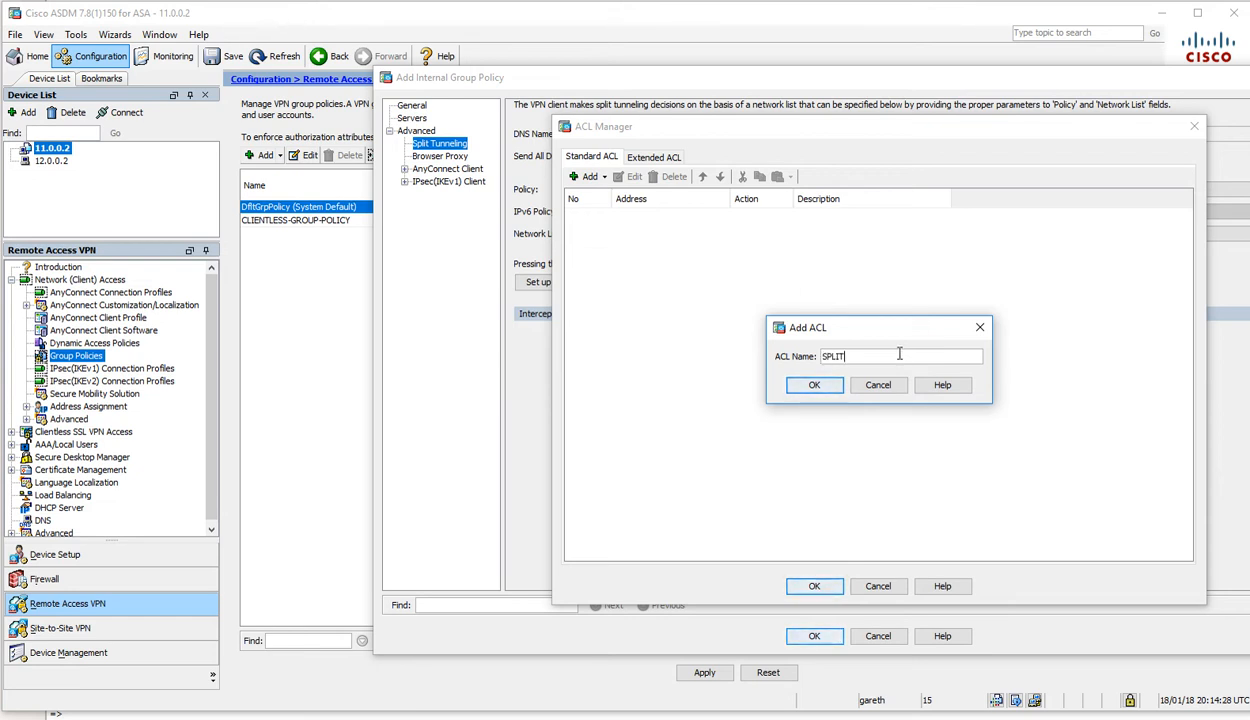
{"action": "type", "text": "-A"}
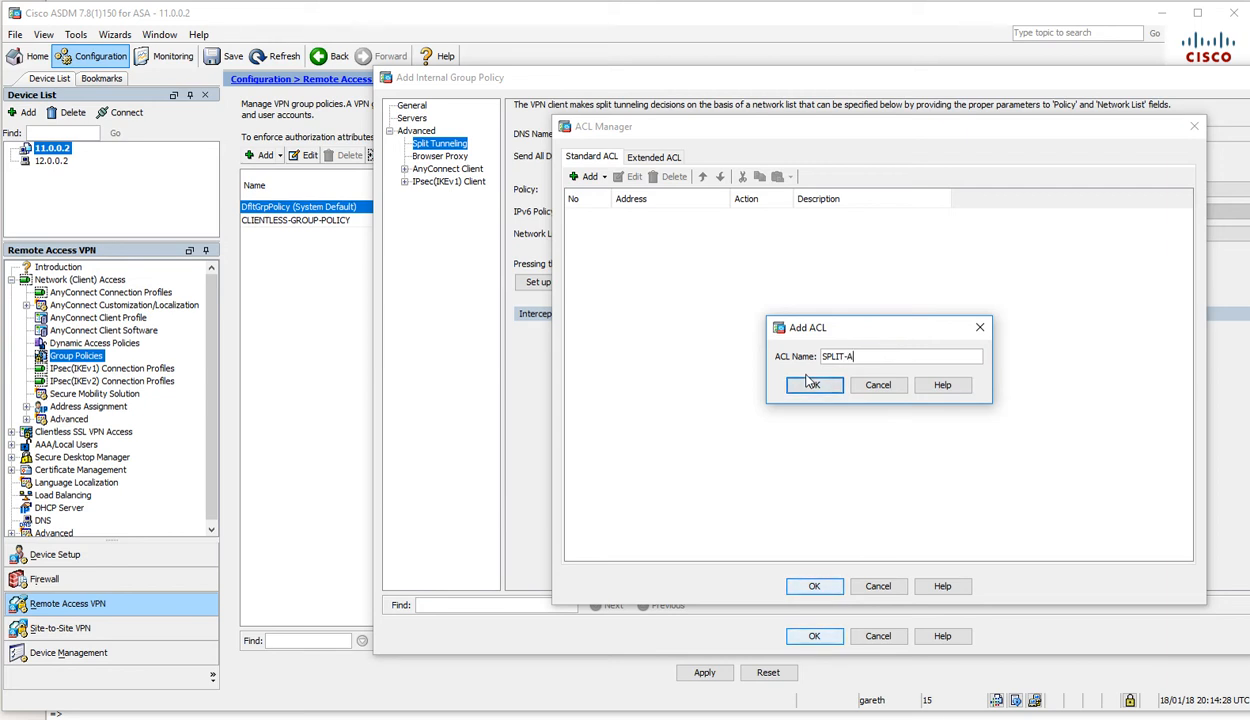
{"action": "left_click", "coordinate": [814, 385]}
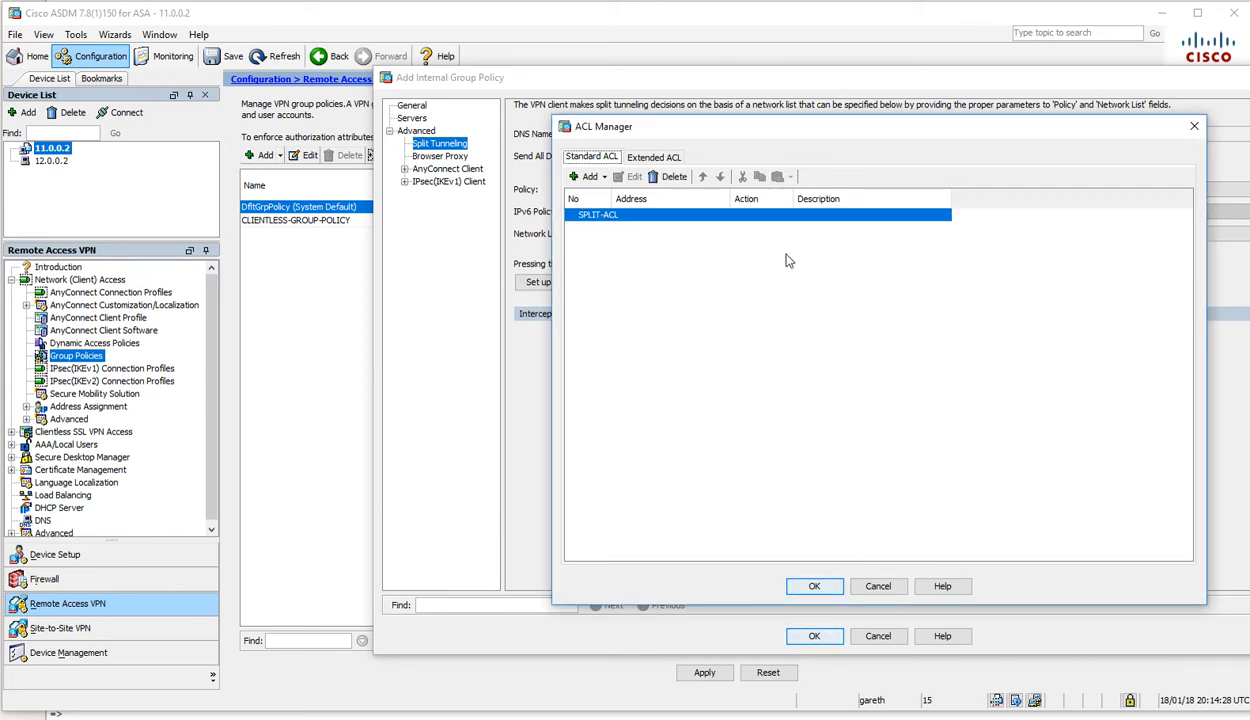
- Add a permit entry for 10.1.1.0/24 to SPLIT-ACL and use it
{"action": "left_click", "coordinate": [585, 176]}
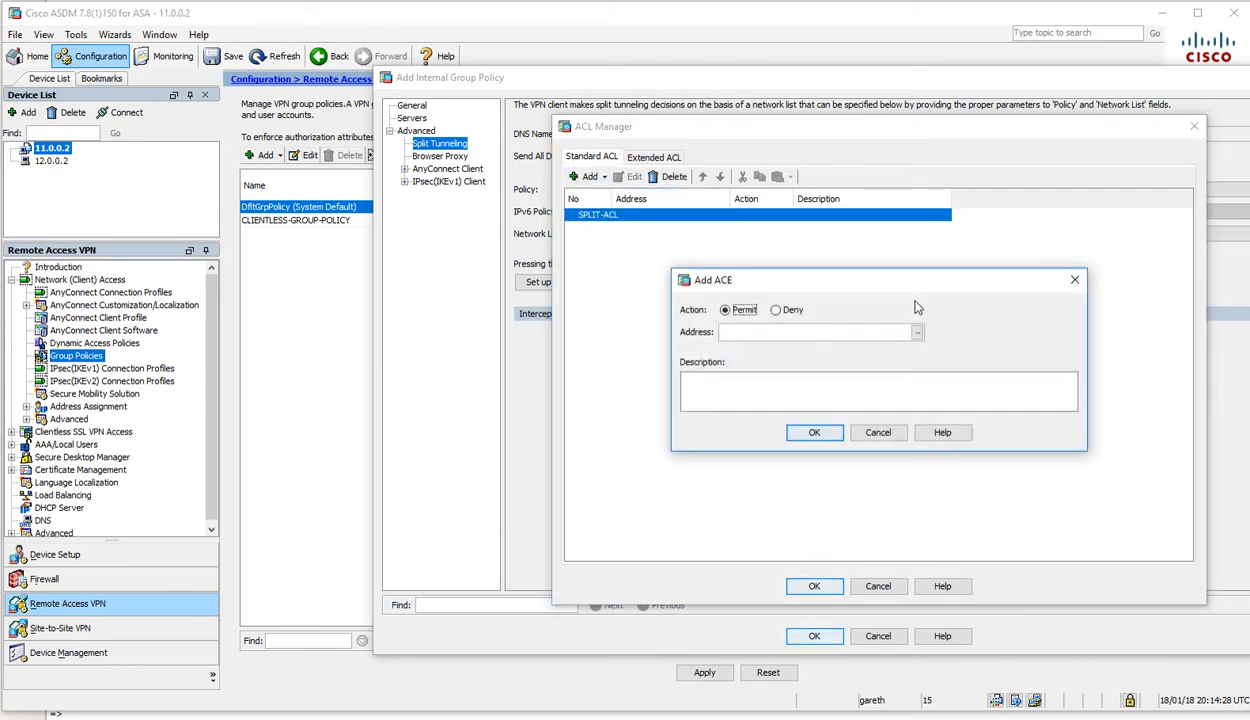
{"action": "type", "text": "1"}
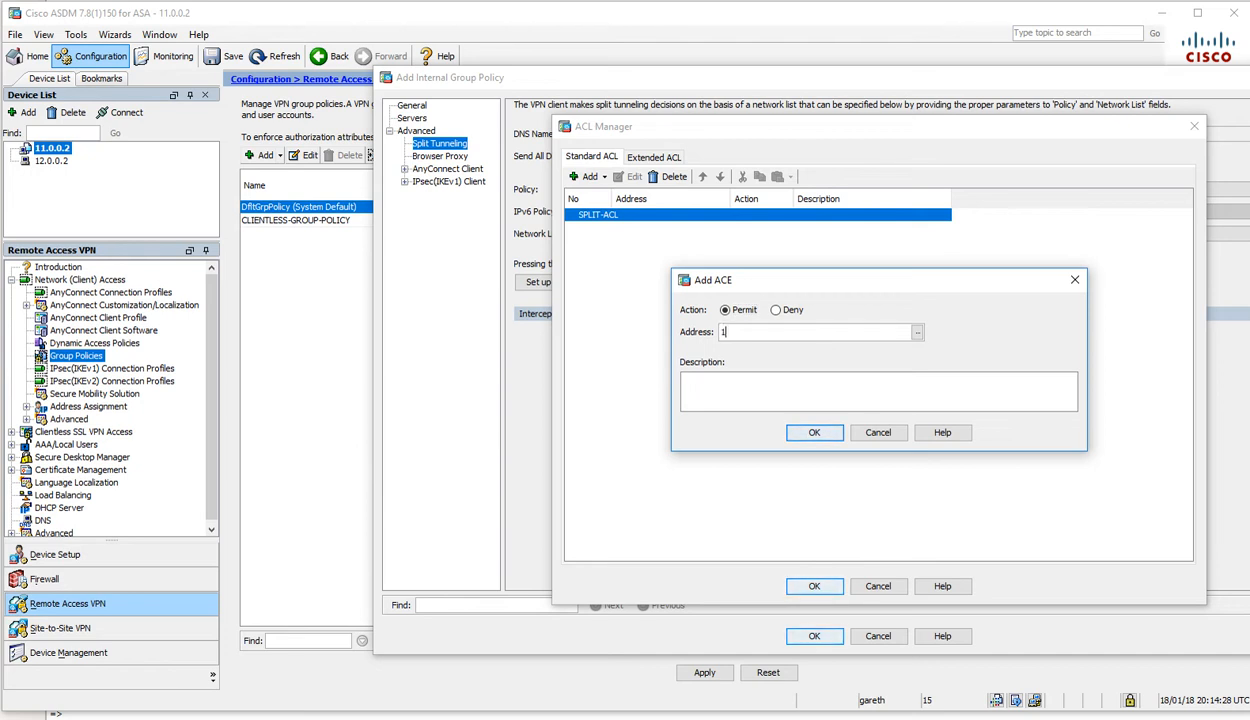
{"action": "type", "text": "0"}
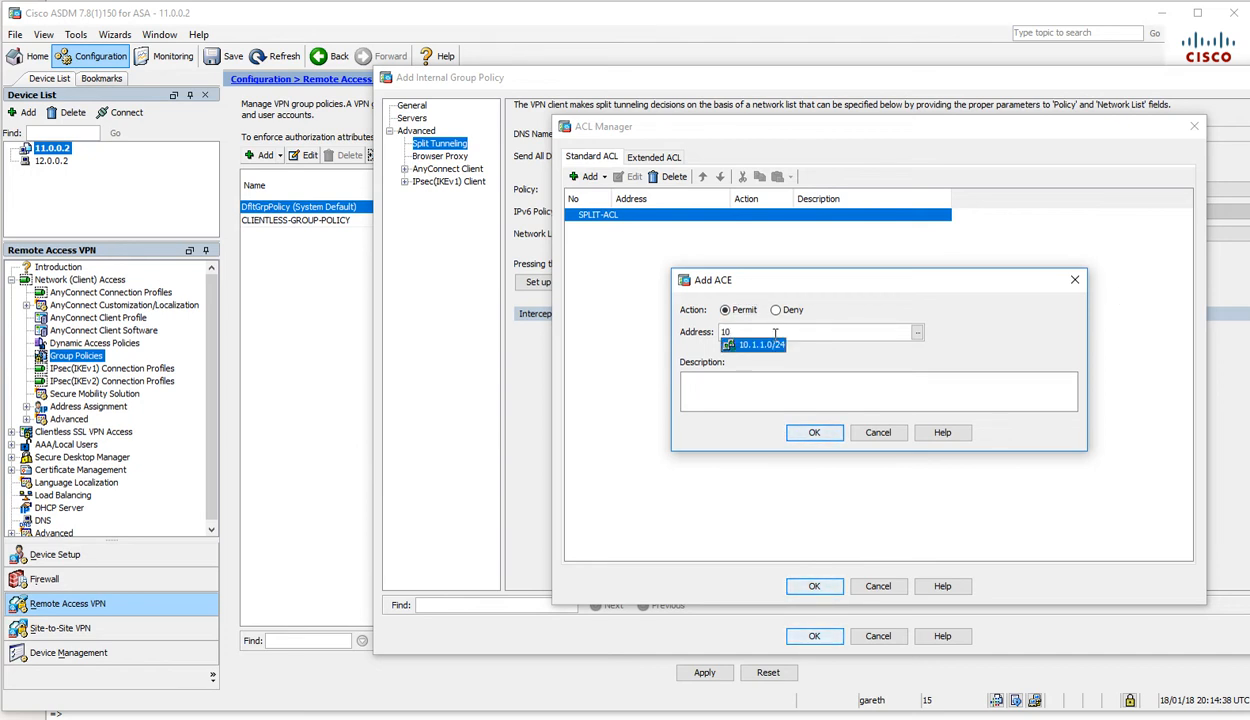
{"action": "left_click", "coordinate": [814, 432]}
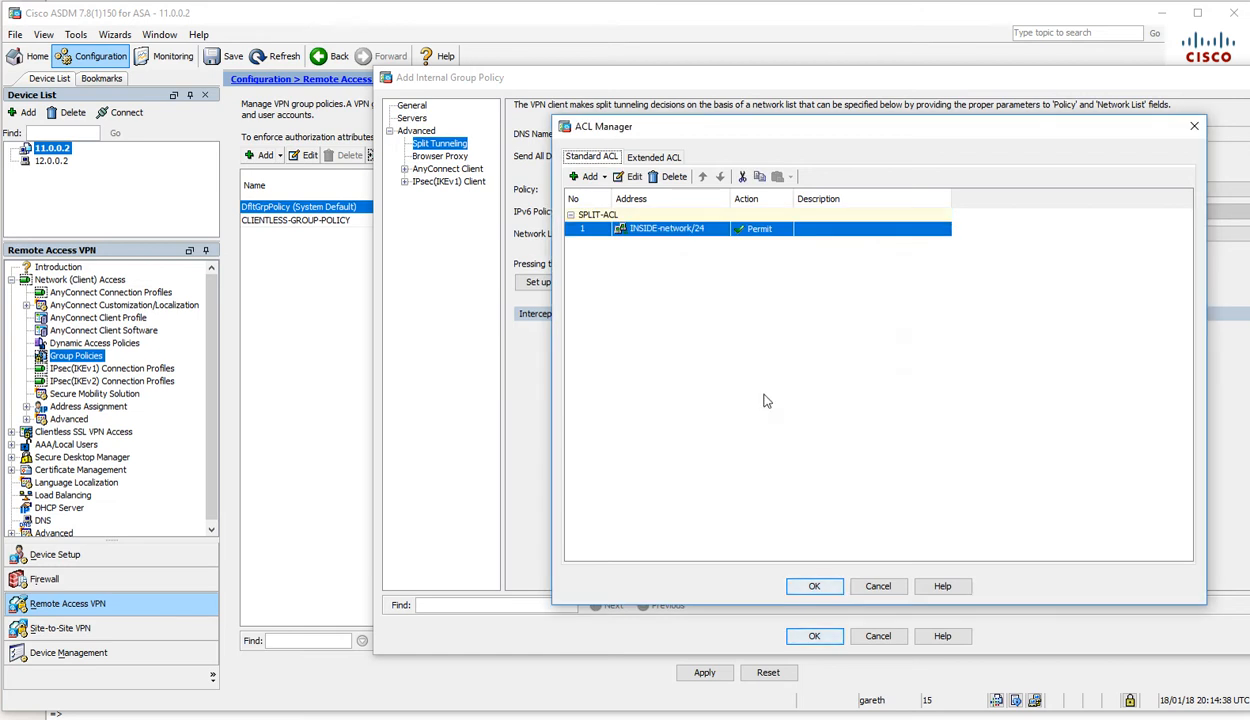
{"action": "left_click", "coordinate": [814, 586]}
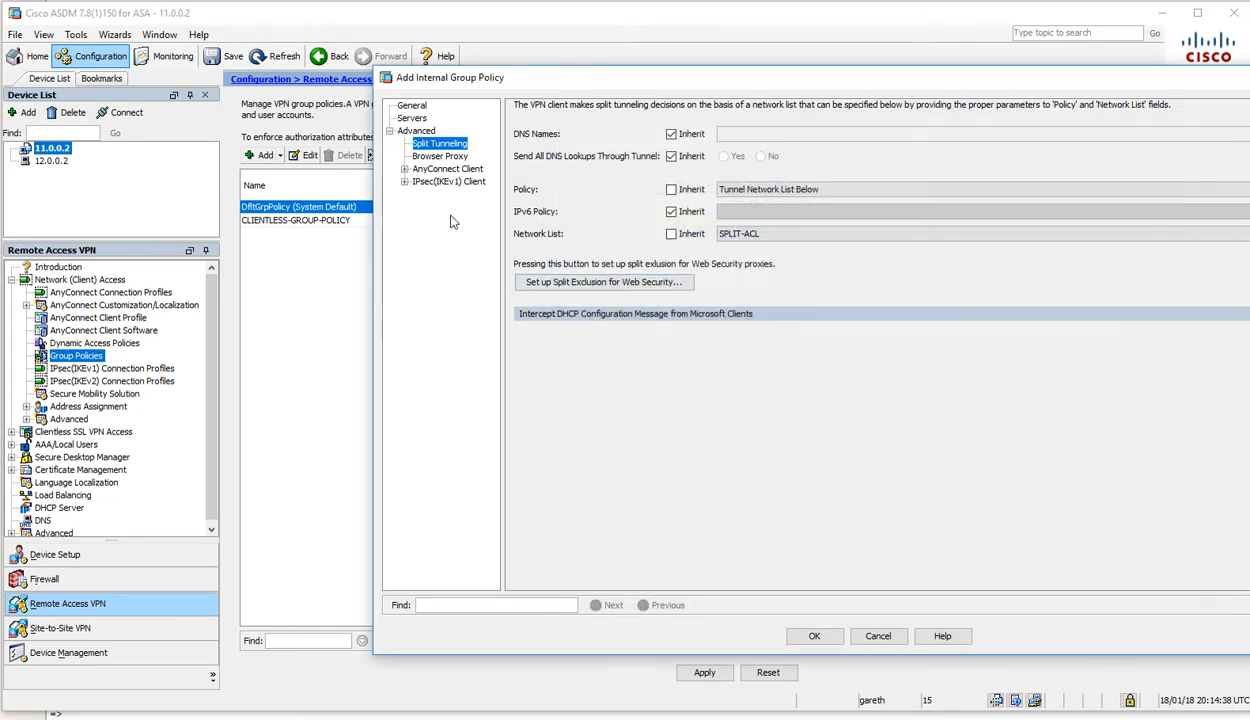
- Display the policy's Advanced > AnyConnect Client settings, all still inherited
{"action": "left_click", "coordinate": [447, 168]}
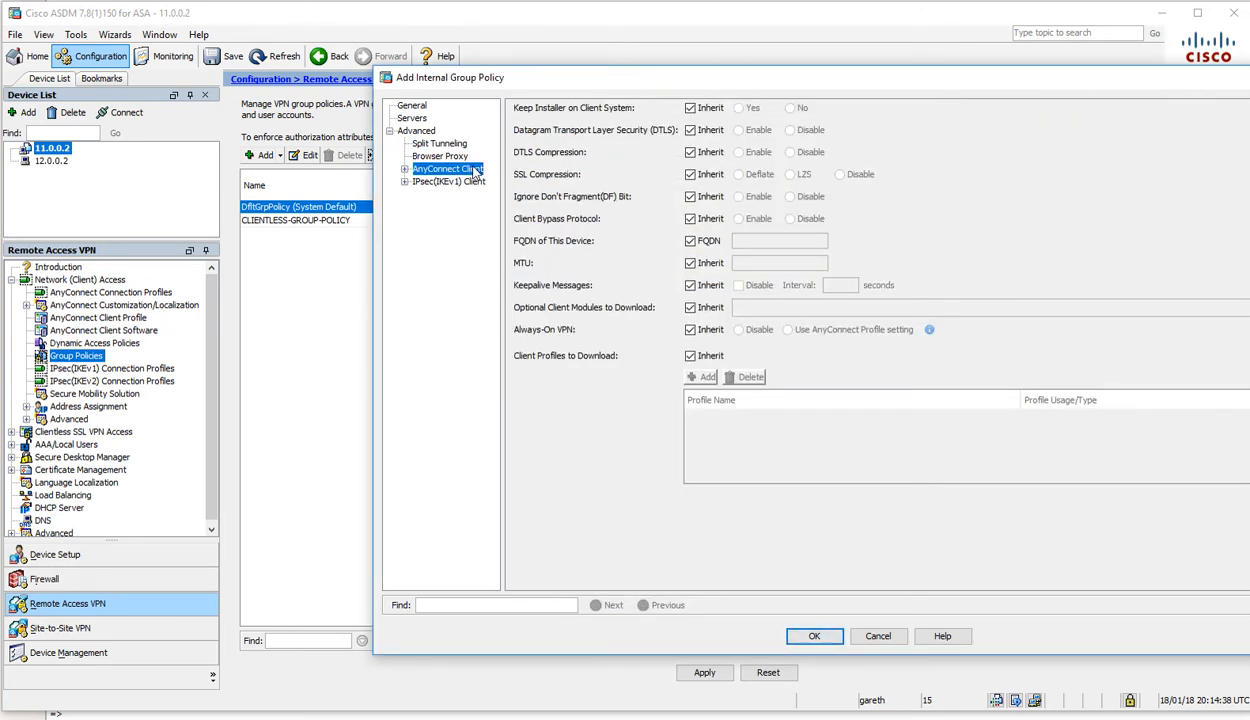
{"action": "mouse_move", "coordinate": [645, 369]}
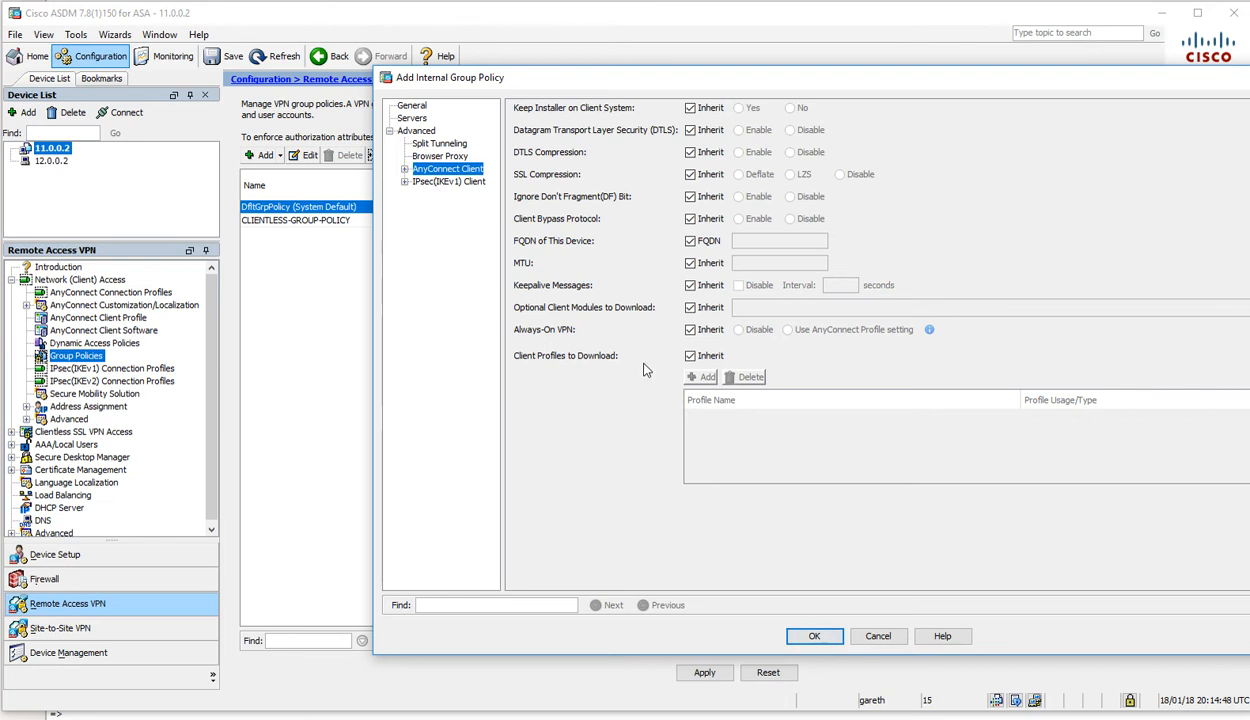
{"action": "mouse_move", "coordinate": [282, 200]}
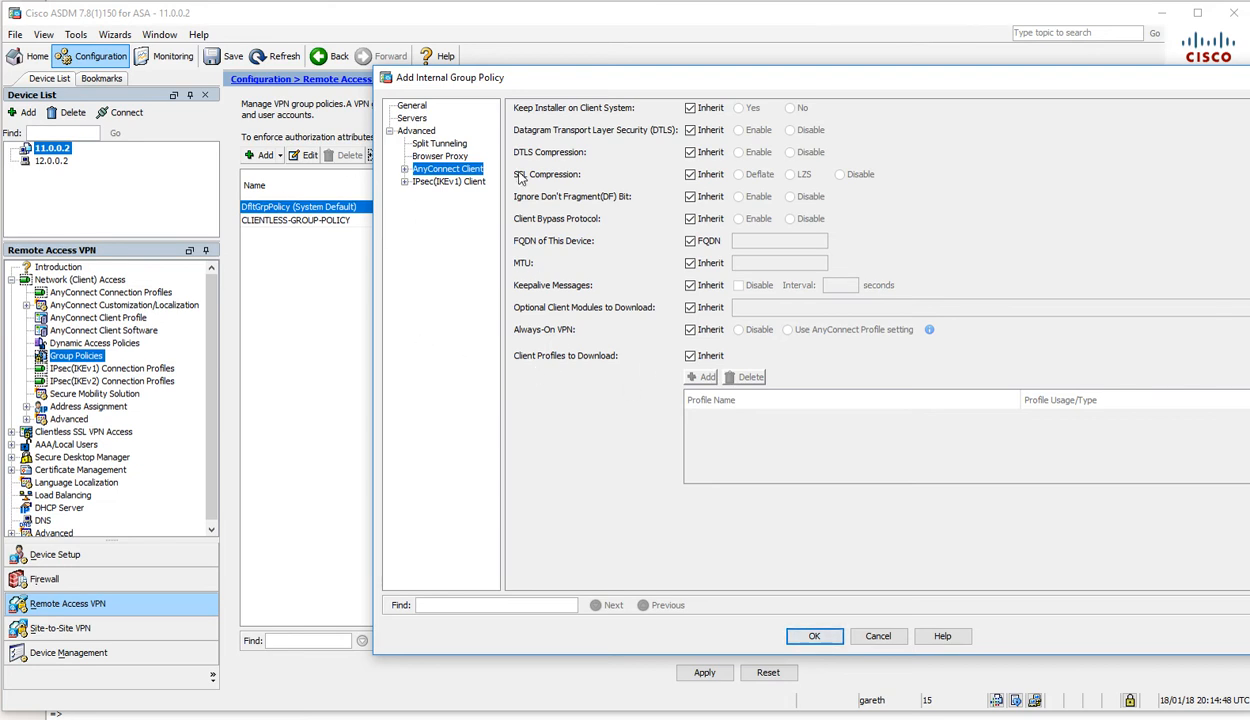
{"action": "mouse_move", "coordinate": [620, 157]}
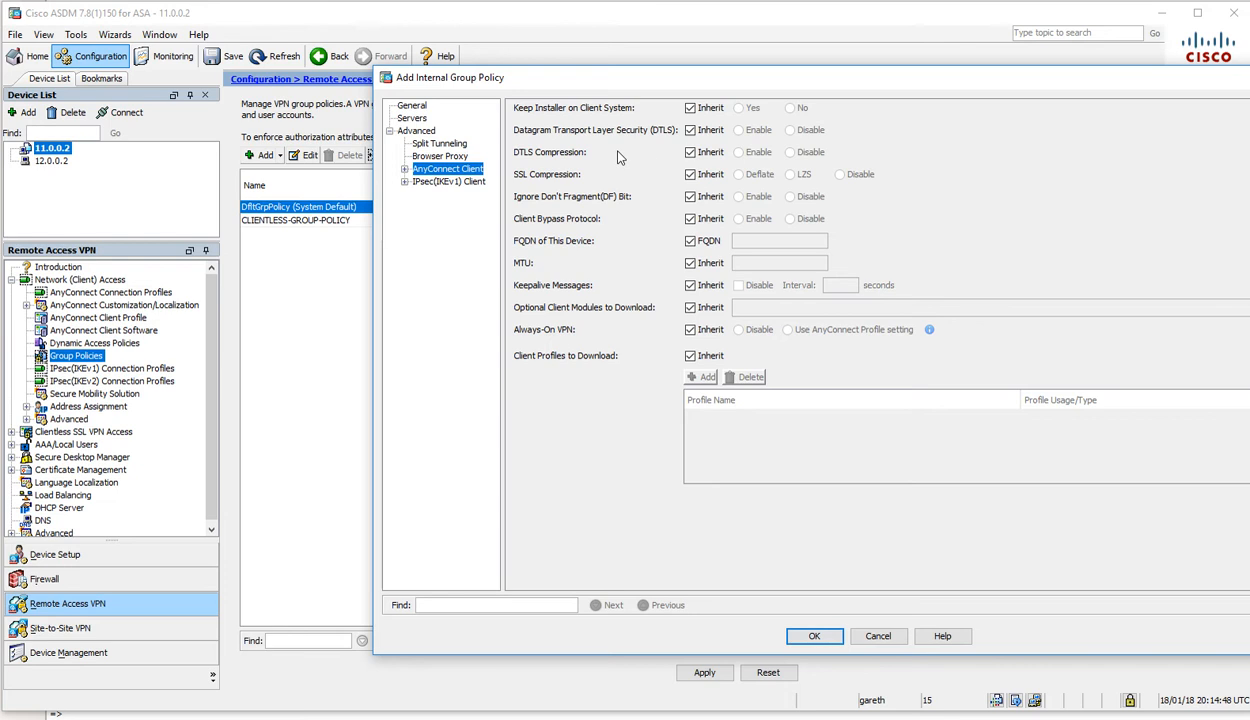
{"action": "mouse_move", "coordinate": [573, 189]}
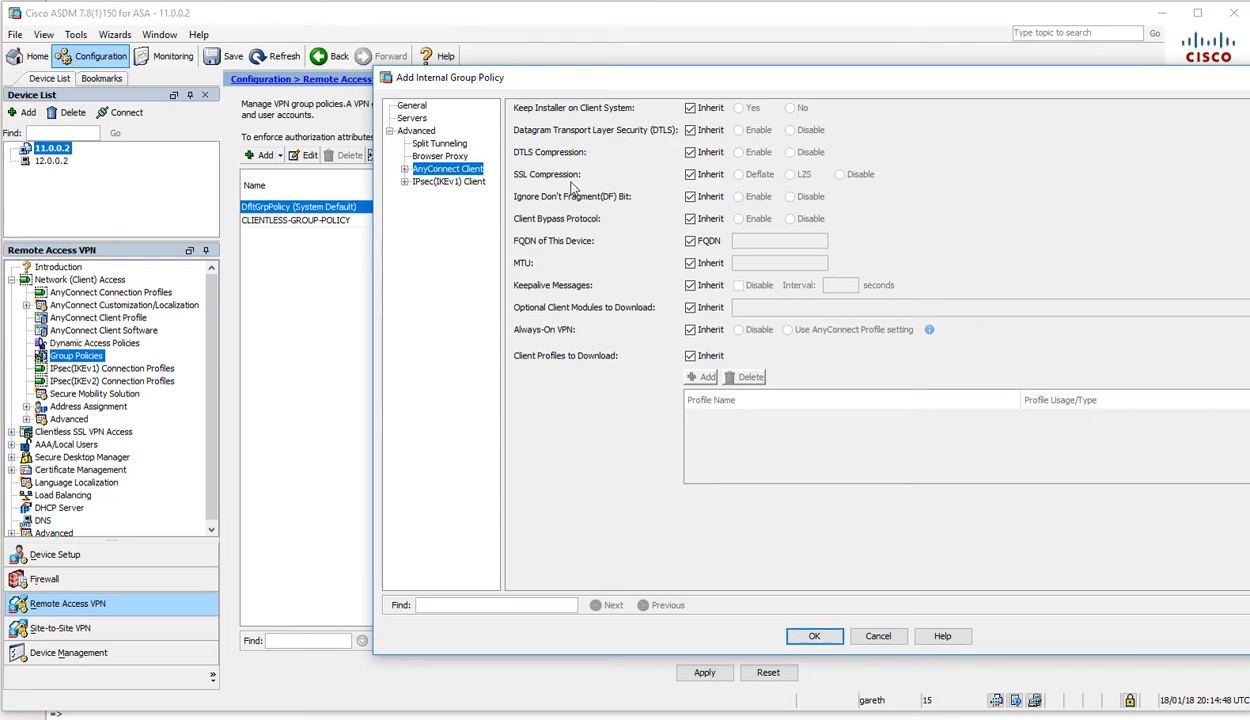
{"action": "mouse_move", "coordinate": [605, 278]}
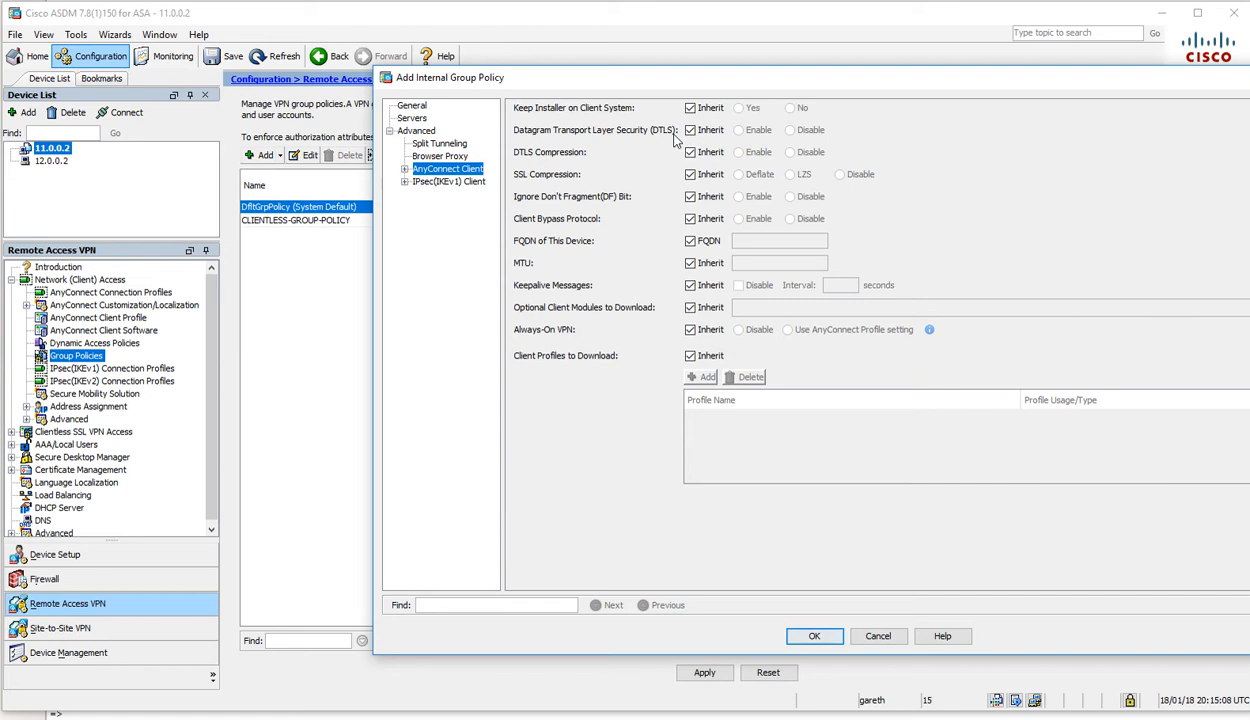
{"action": "mouse_move", "coordinate": [643, 121]}
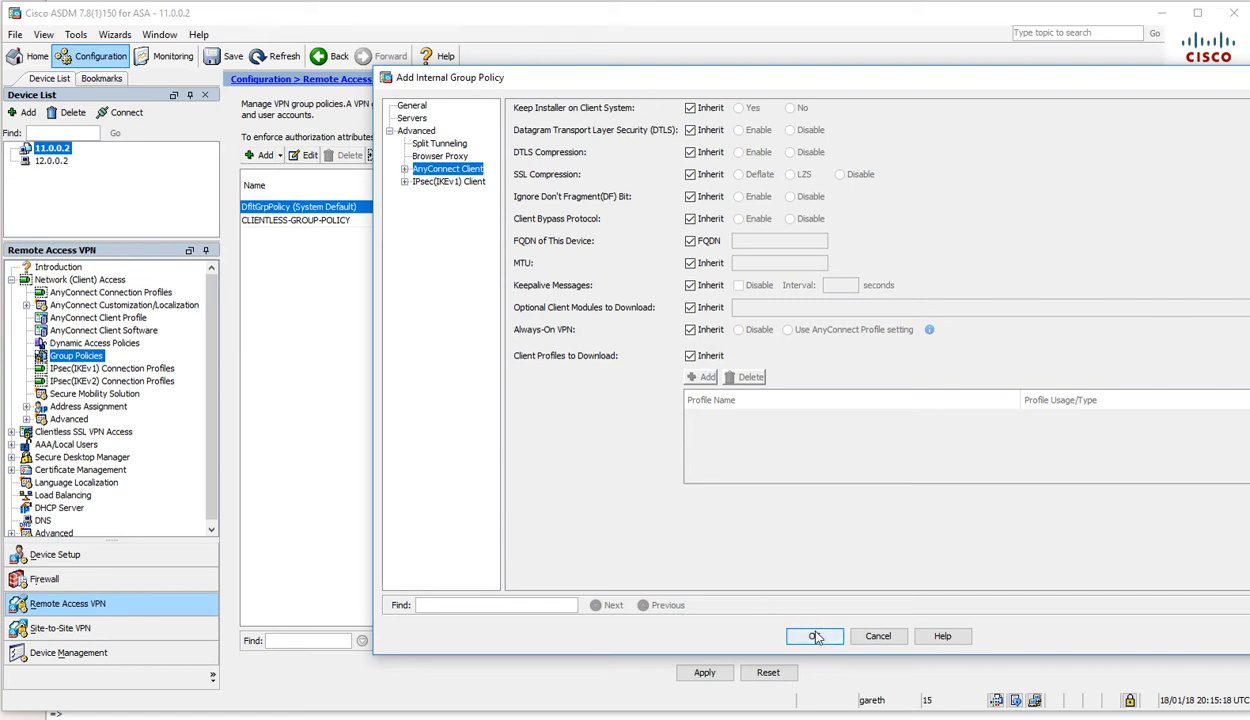
{"action": "left_click", "coordinate": [813, 635]}
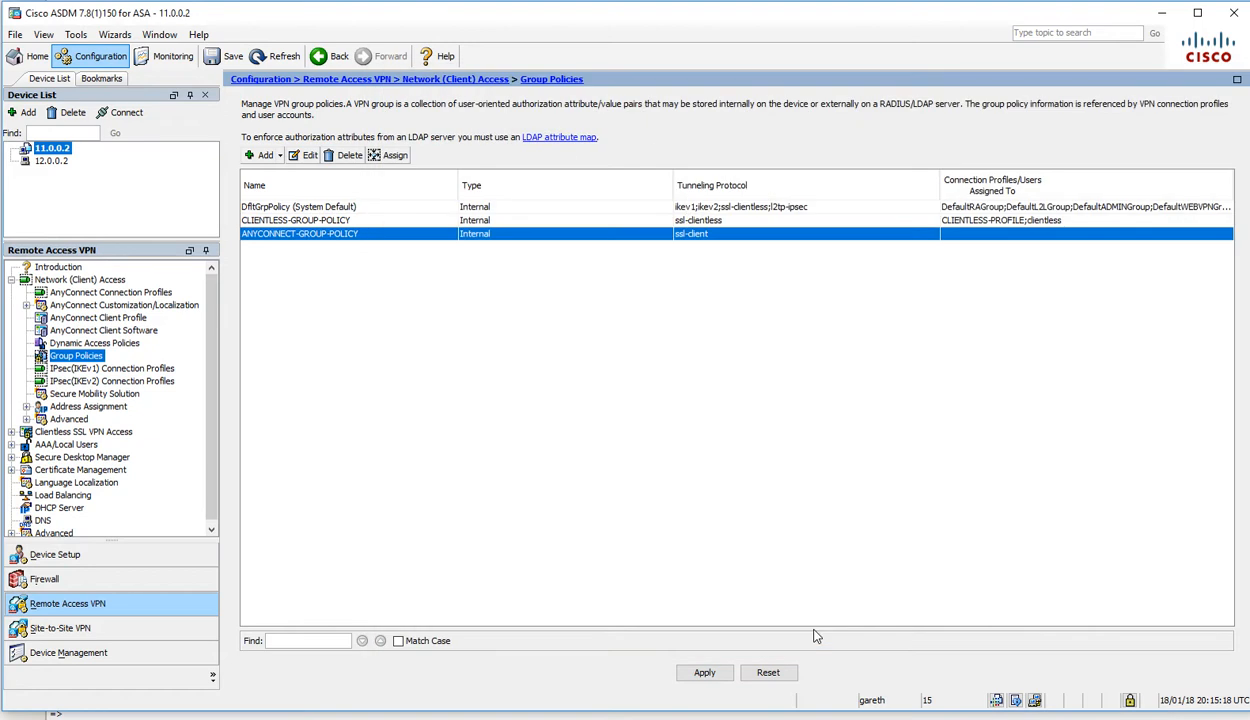
{"action": "mouse_move", "coordinate": [80, 304]}
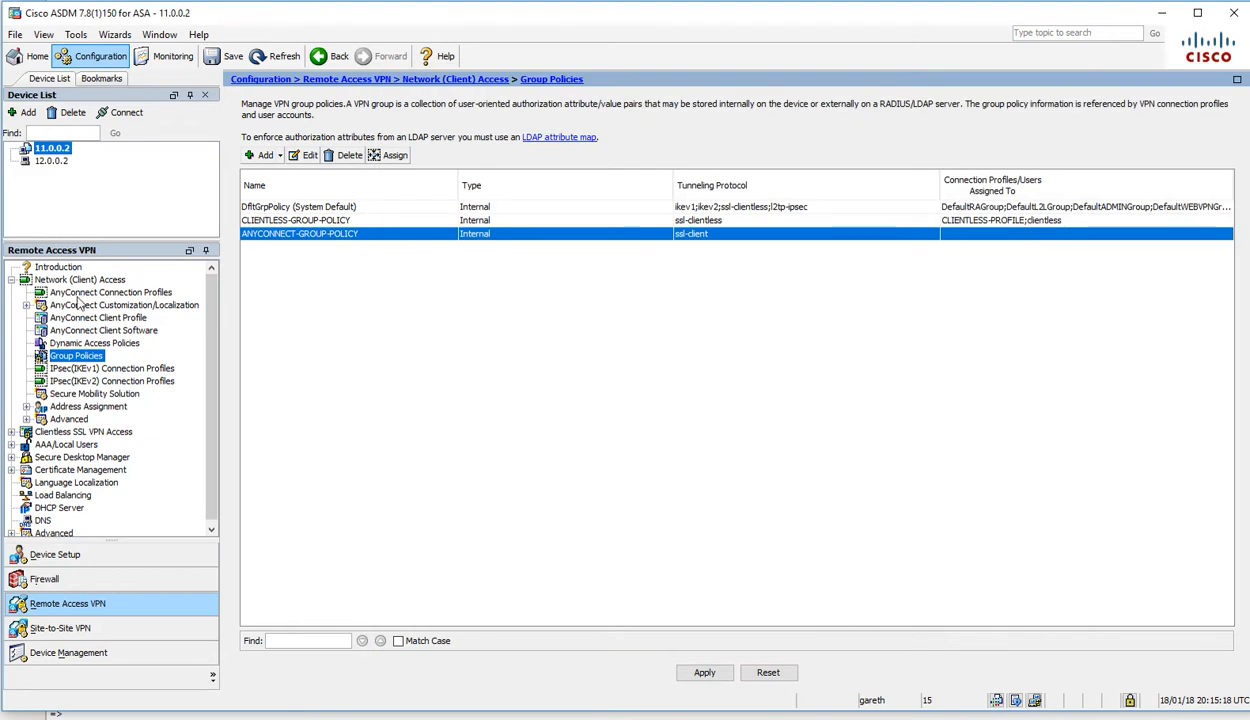
{"action": "left_click", "coordinate": [110, 292]}
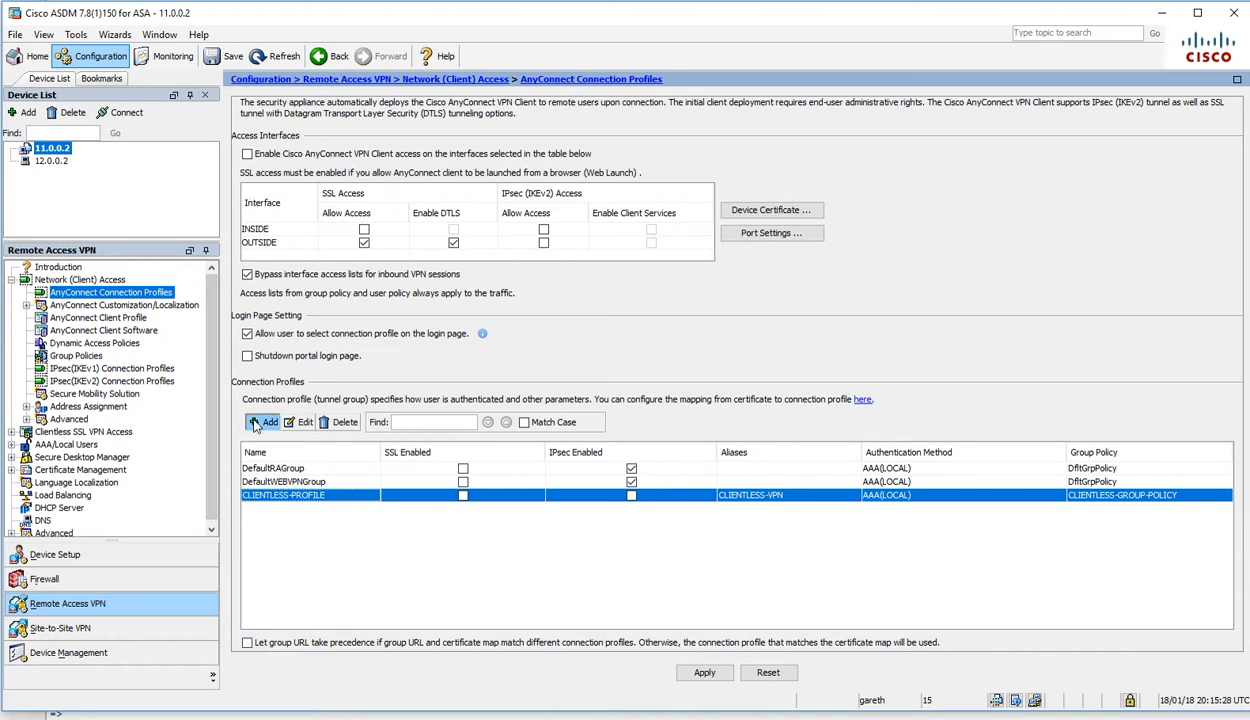
- Add a connection profile named ANYCONNECT-PROFILE with alias SSL-VPN
{"action": "left_click", "coordinate": [264, 421]}
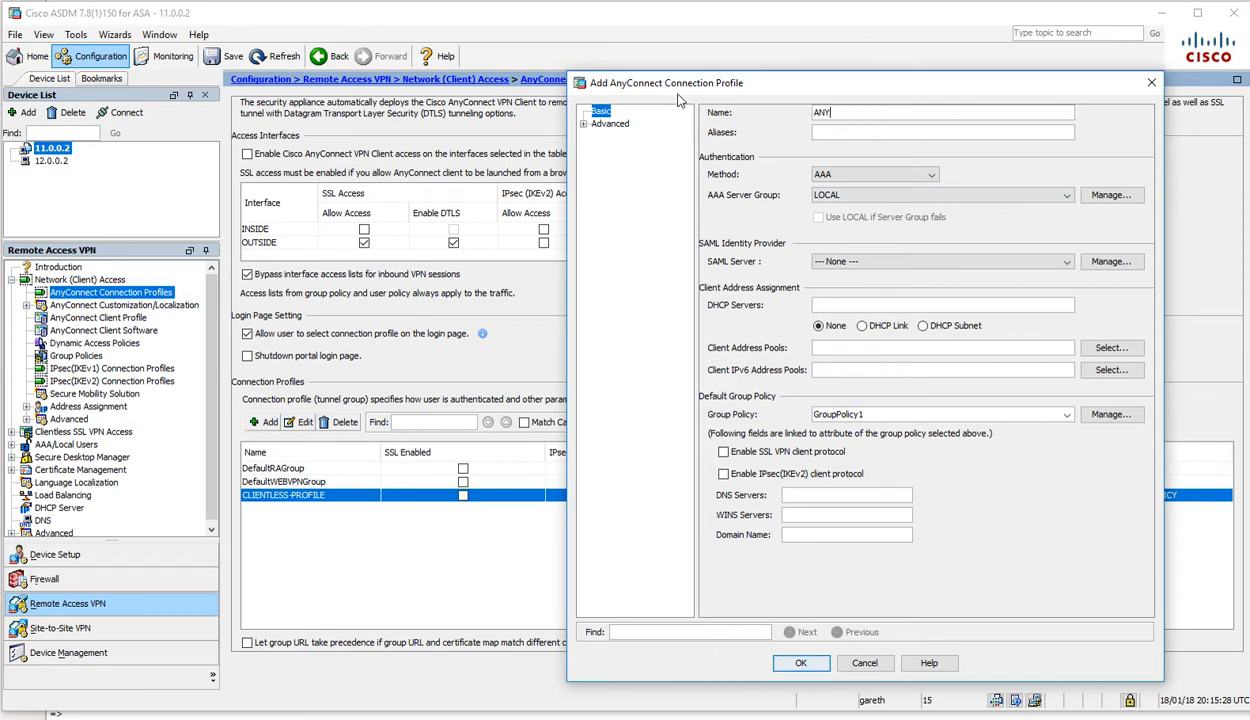
{"action": "type", "text": "CONNECT-"}
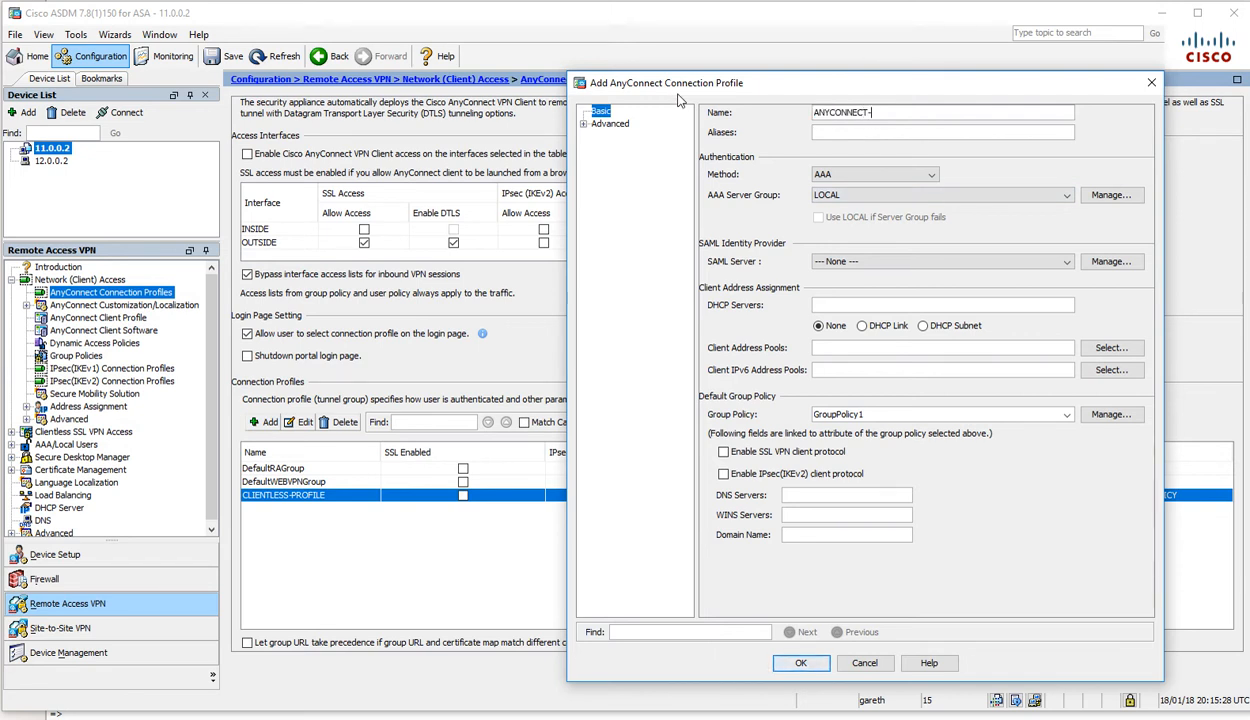
{"action": "type", "text": "PROFILE"}
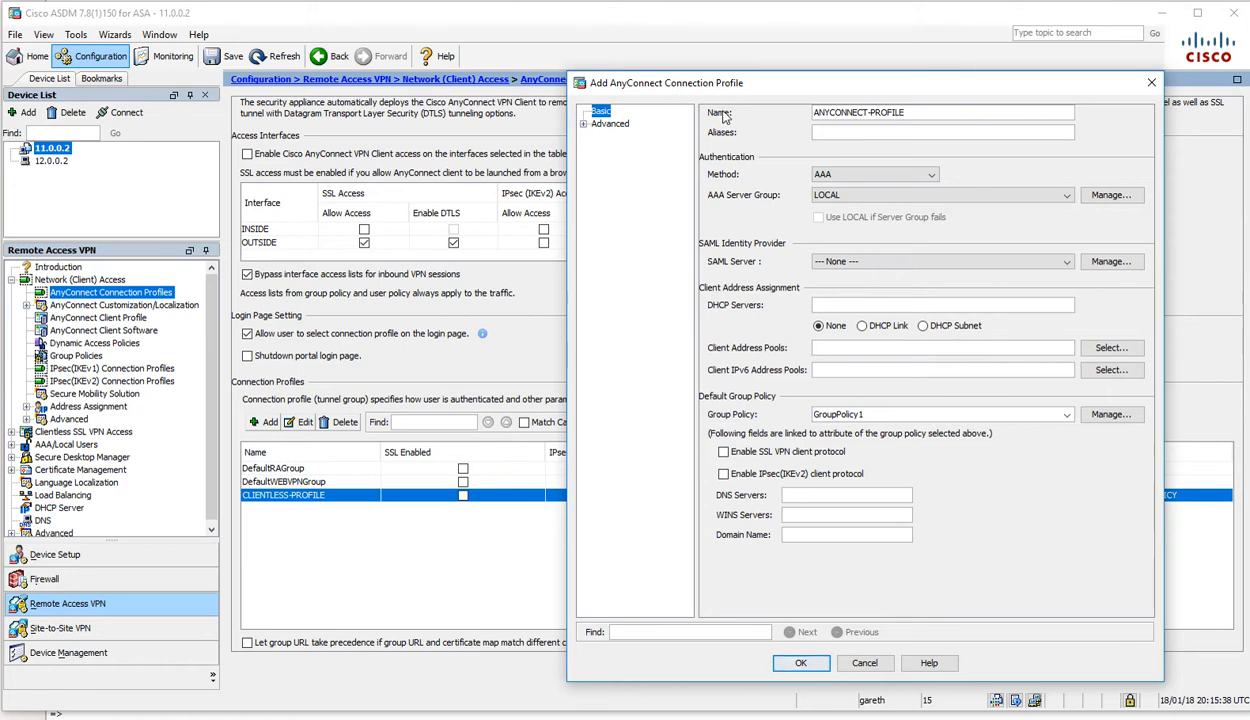
{"action": "type", "text": "5"}
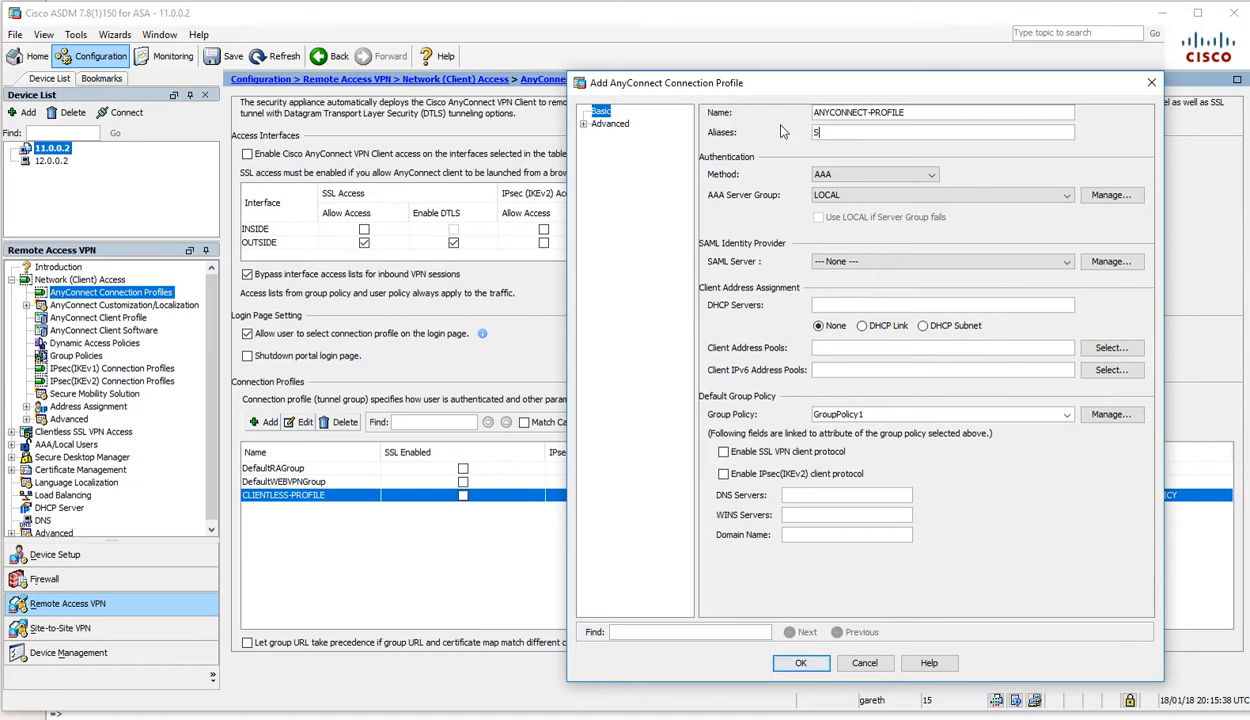
{"action": "type", "text": "SSL-VPN"}
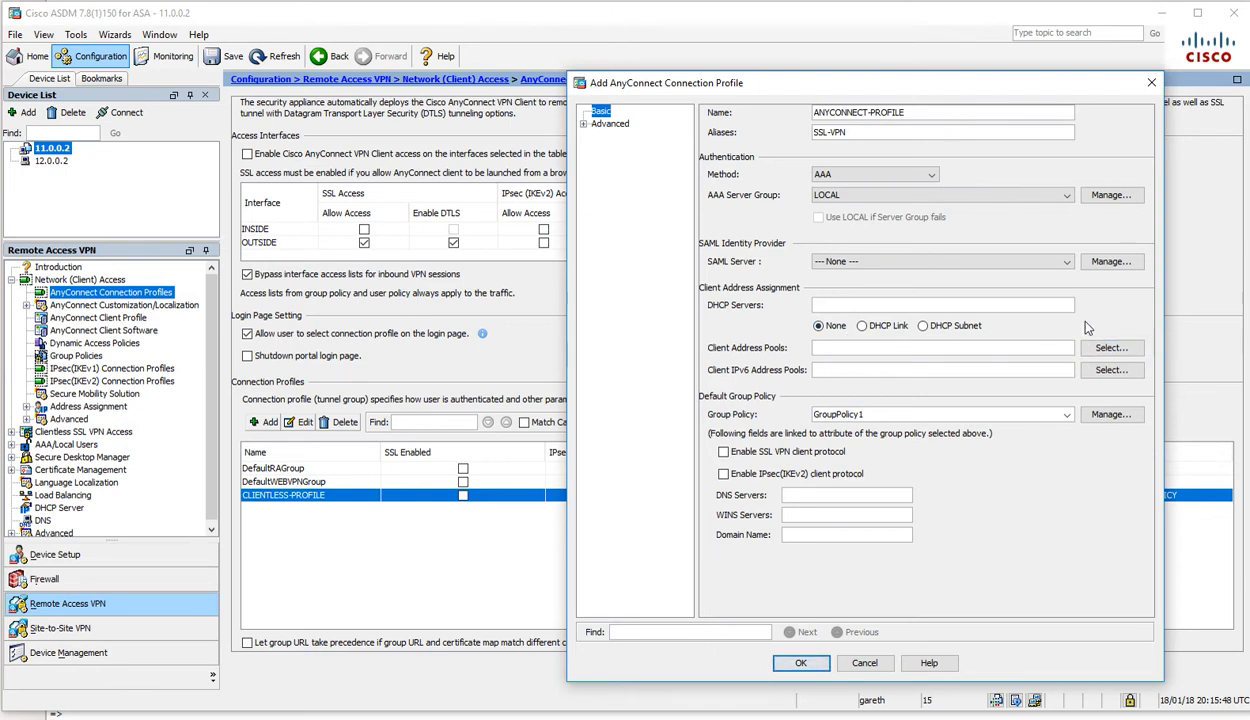
- Assign the RA-POOL client address pool to the new profile
{"action": "left_click", "coordinate": [1111, 347]}
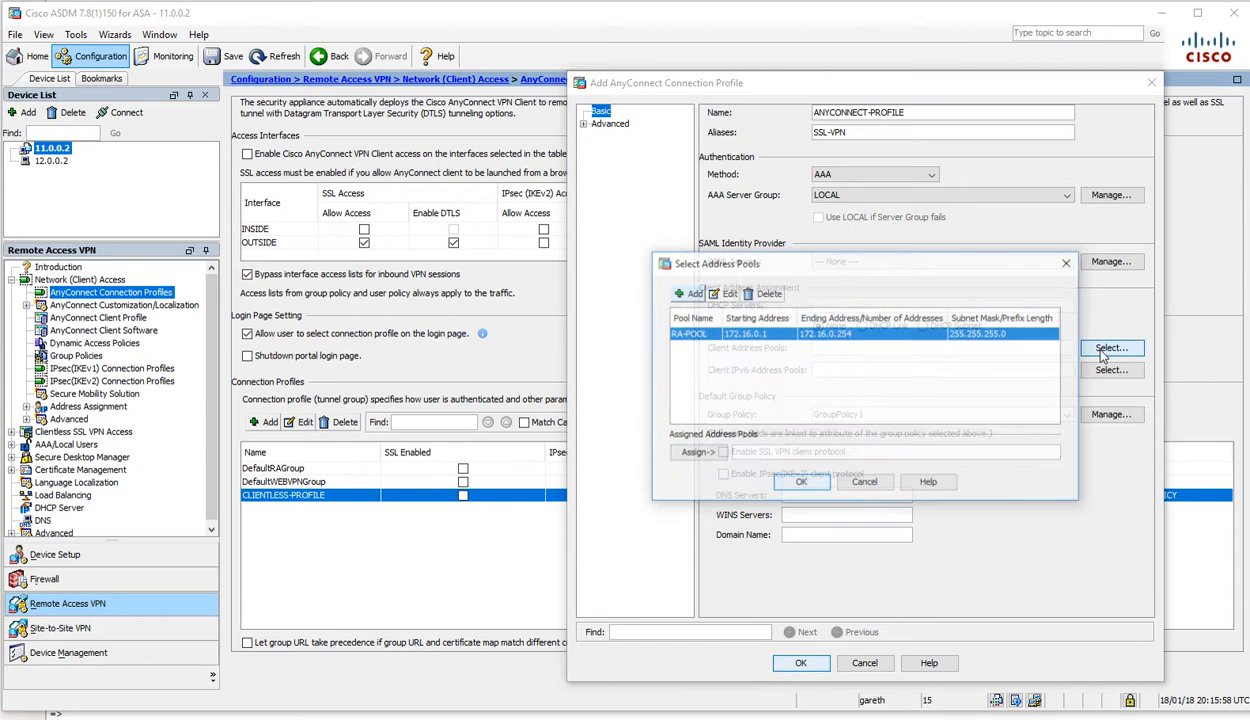
{"action": "left_click", "coordinate": [696, 453]}
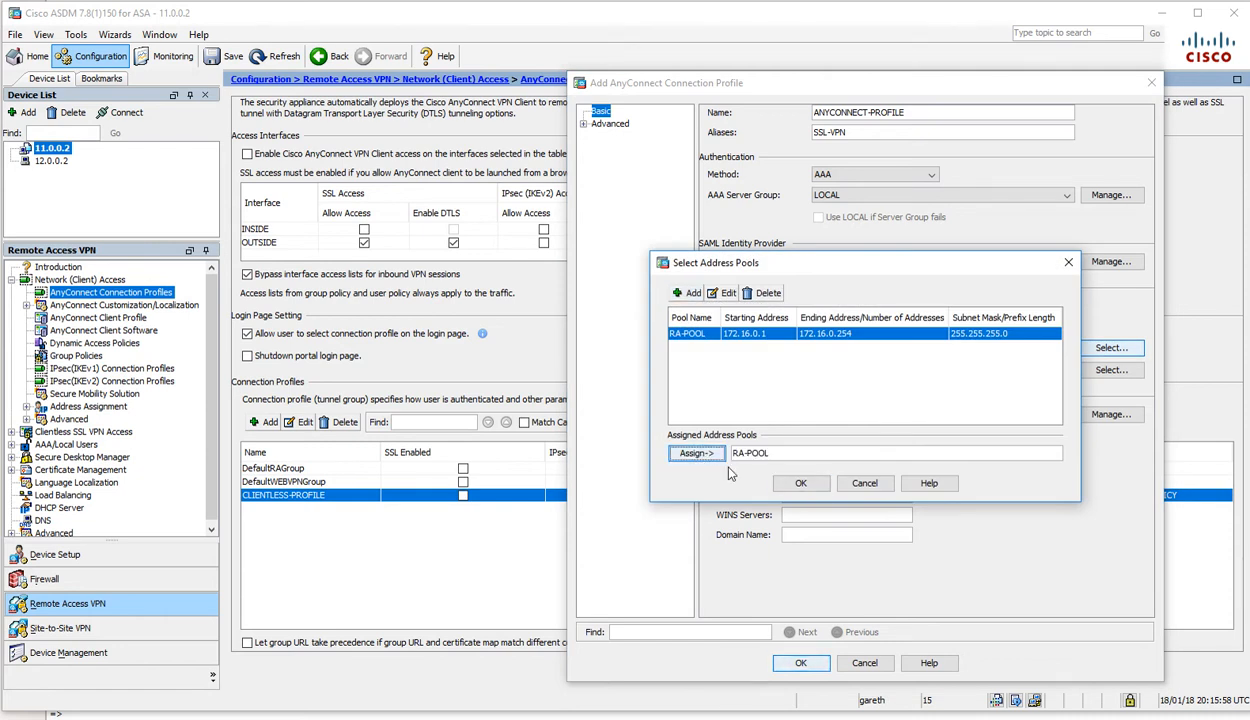
{"action": "left_click", "coordinate": [801, 483]}
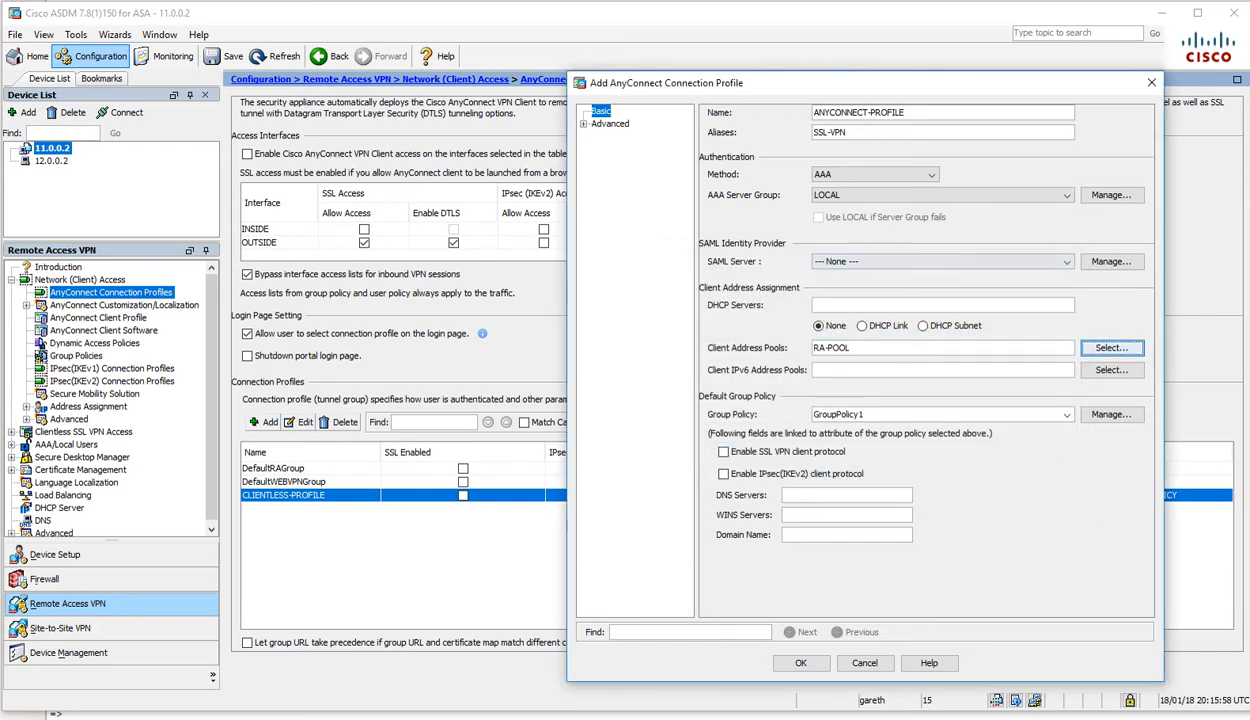
- Choose ANYCONNECT-GROUP-POLICY, enable the SSL VPN client protocol, and accept the DNS prompt
{"action": "left_click", "coordinate": [1065, 414]}
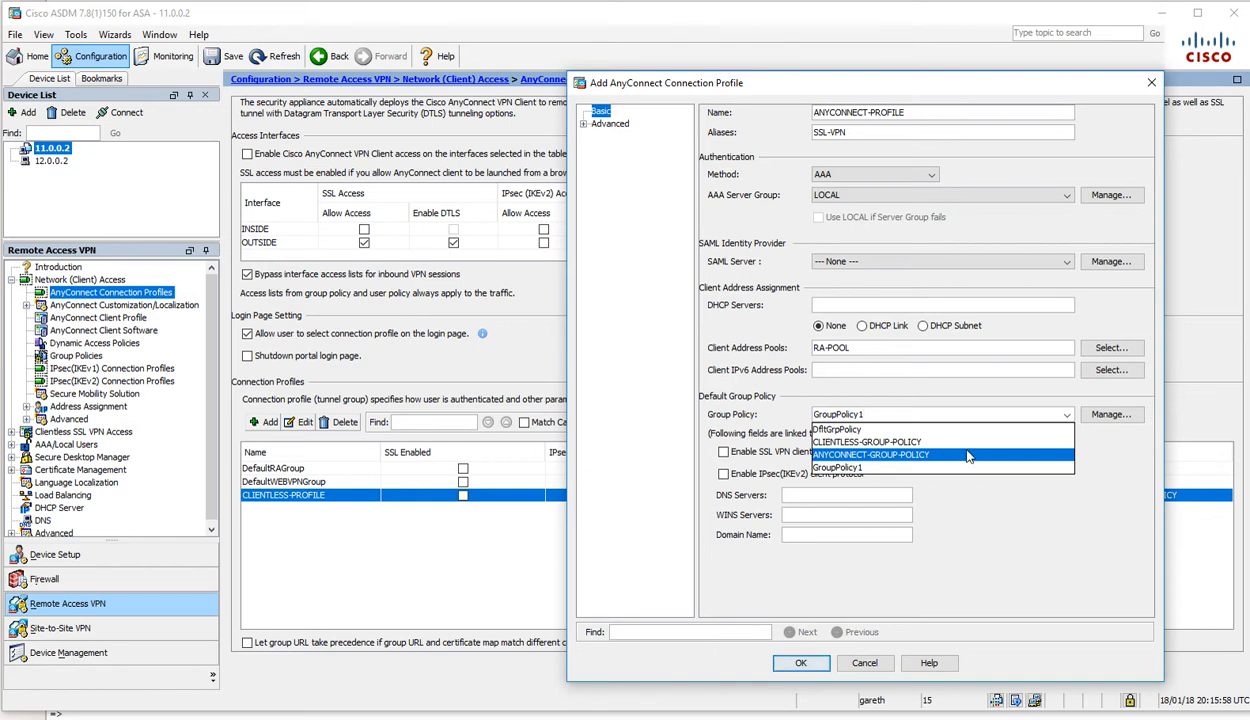
{"action": "left_click", "coordinate": [871, 455]}
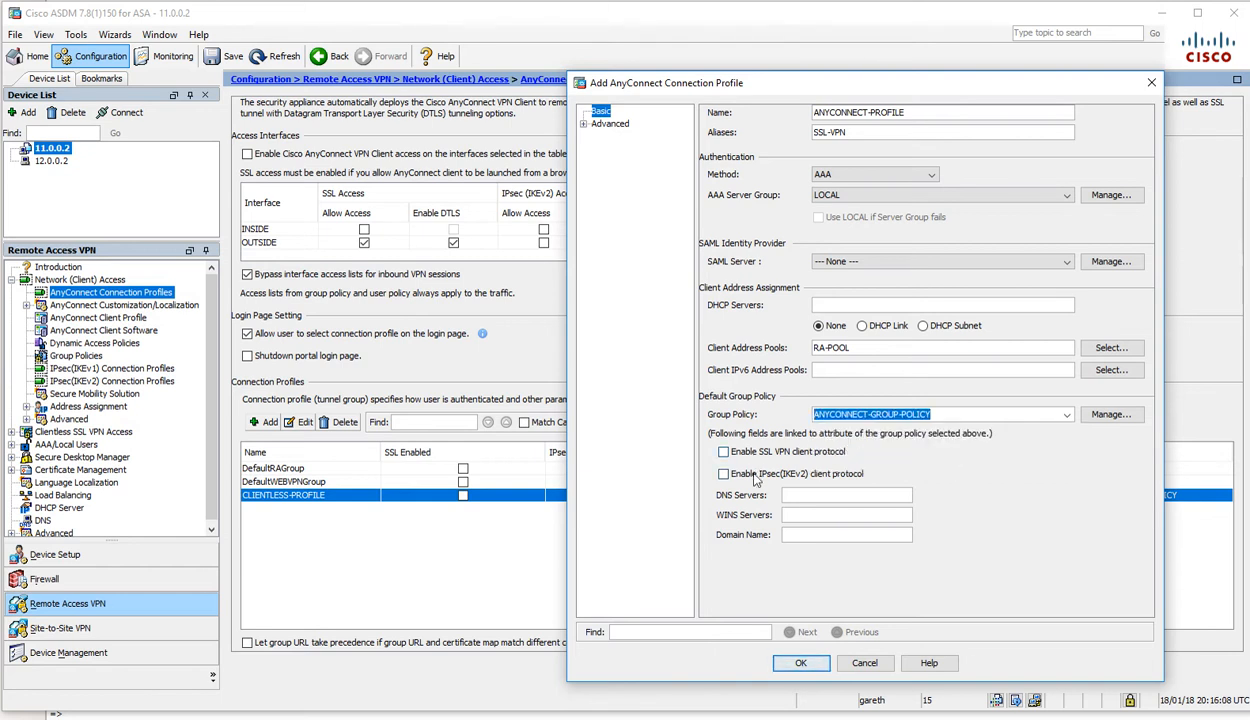
{"action": "left_click", "coordinate": [723, 451]}
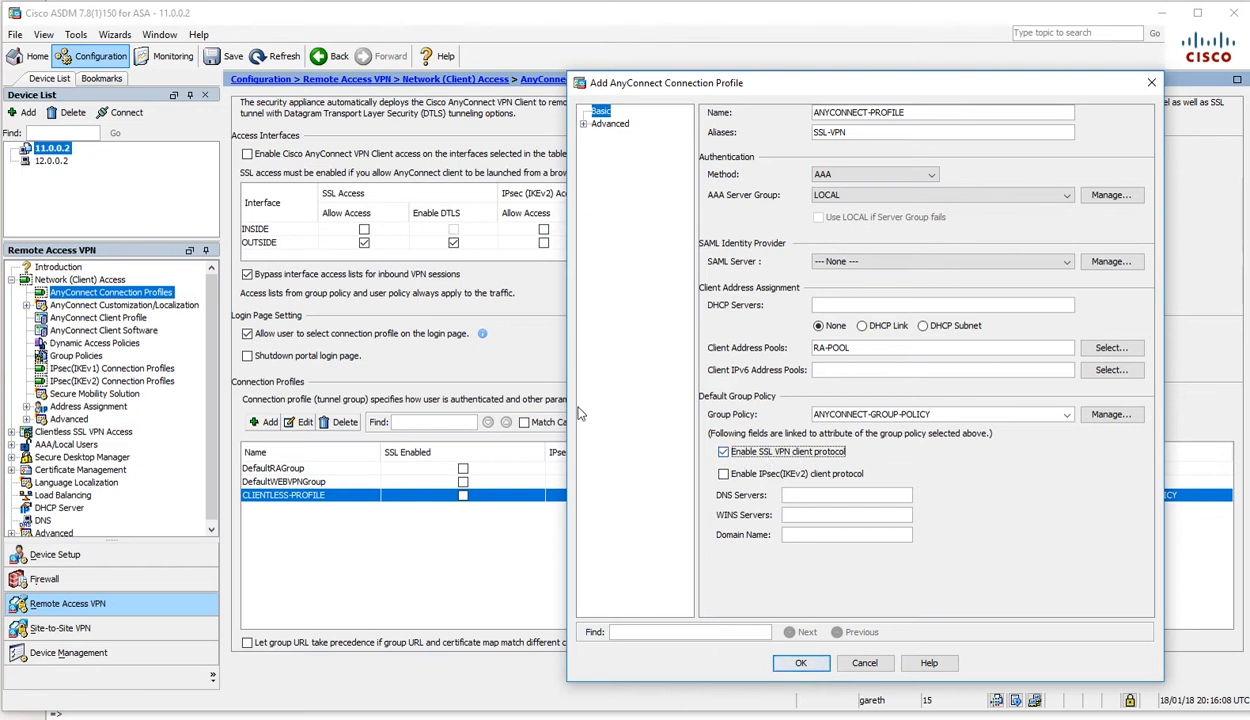
{"action": "mouse_move", "coordinate": [840, 510]}
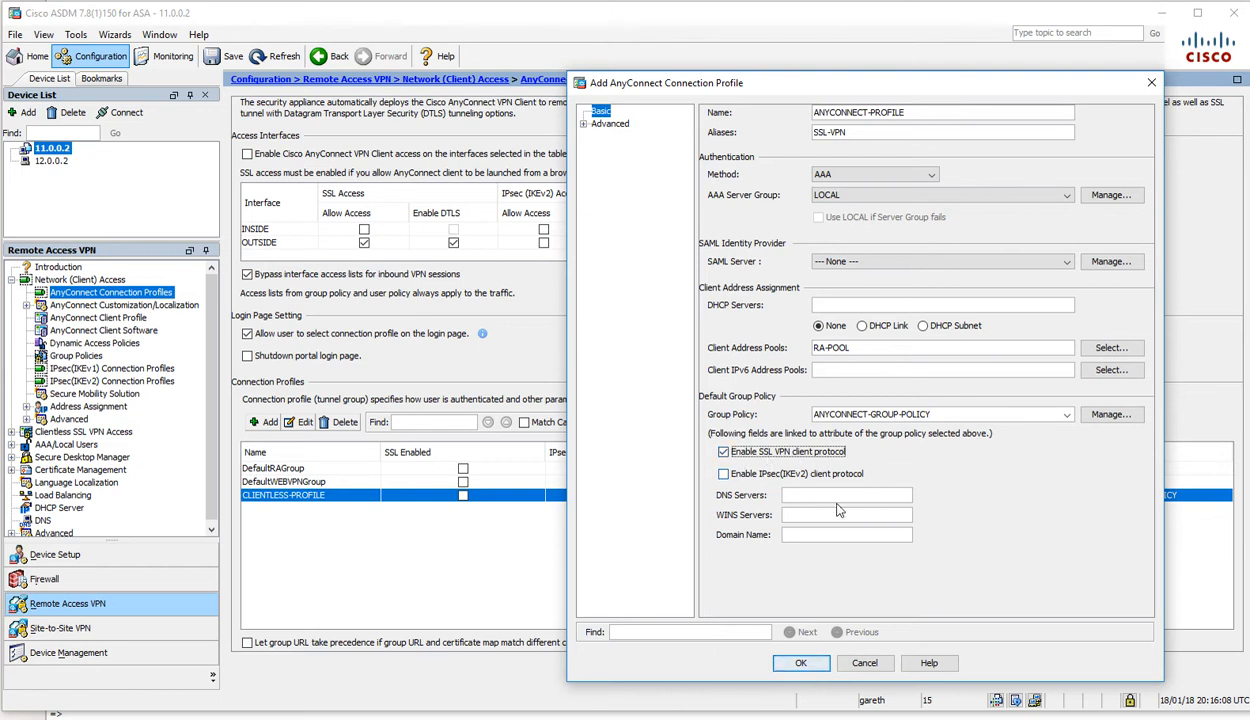
{"action": "mouse_move", "coordinate": [881, 448]}
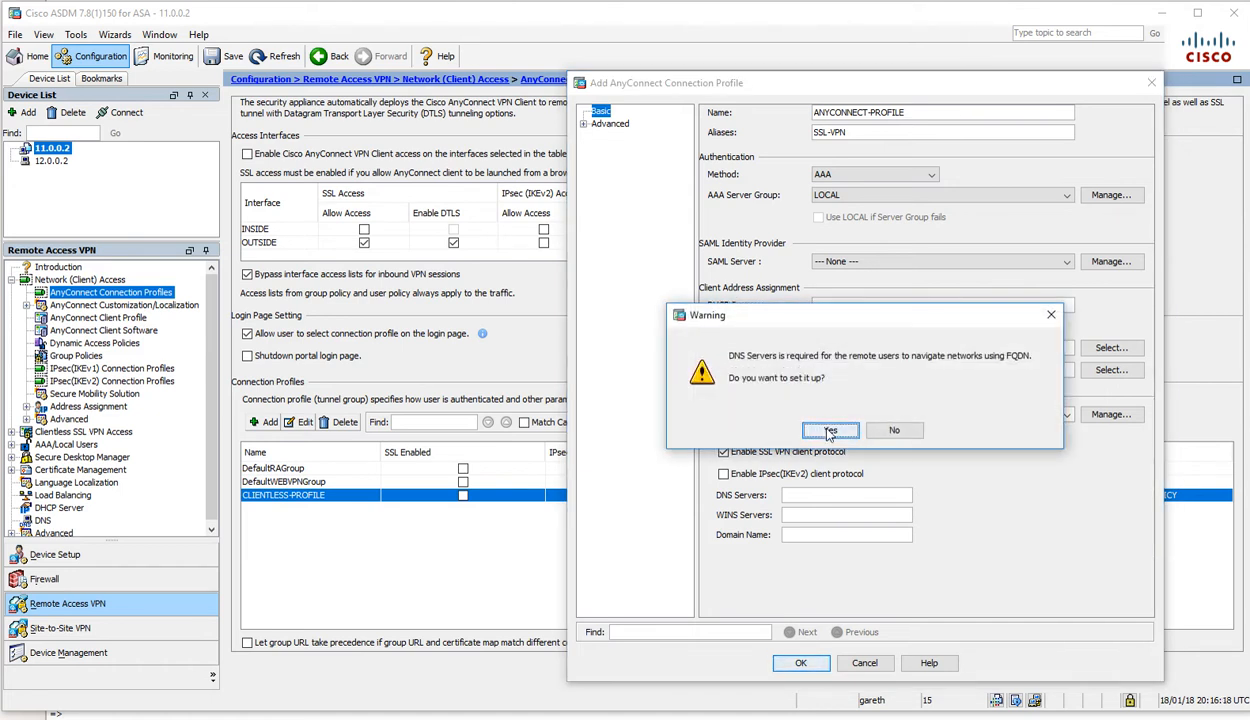
{"action": "left_click", "coordinate": [829, 430]}
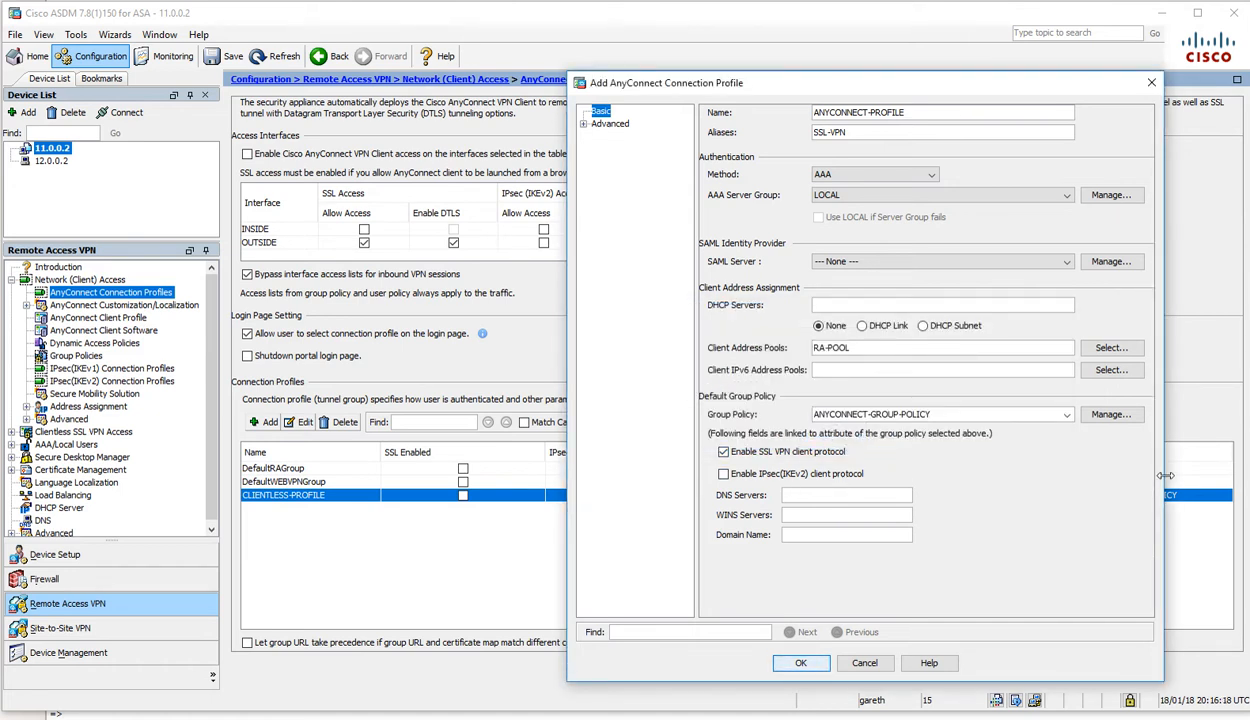
- Enter DNS server 10.1.1.1, review the Advanced pages, and save ANYCONNECT-PROFILE
{"action": "type", "text": "10.1.1.1"}
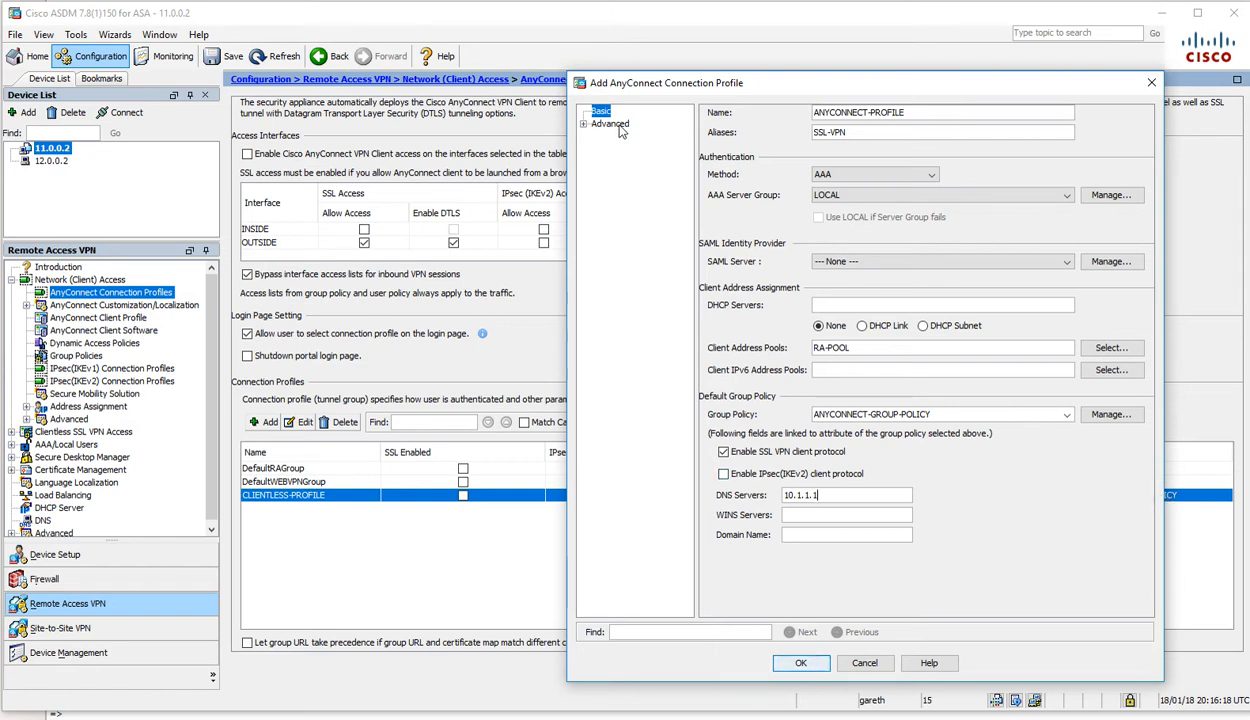
{"action": "left_click", "coordinate": [586, 123]}
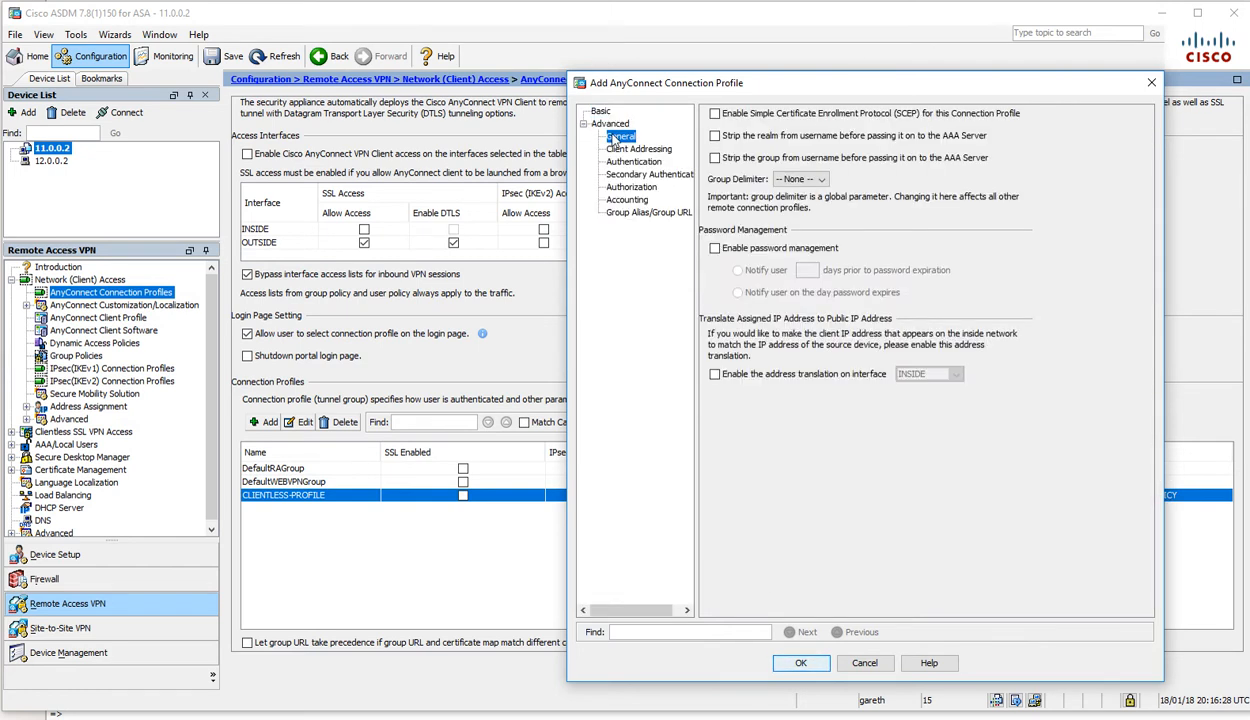
{"action": "left_click", "coordinate": [633, 161]}
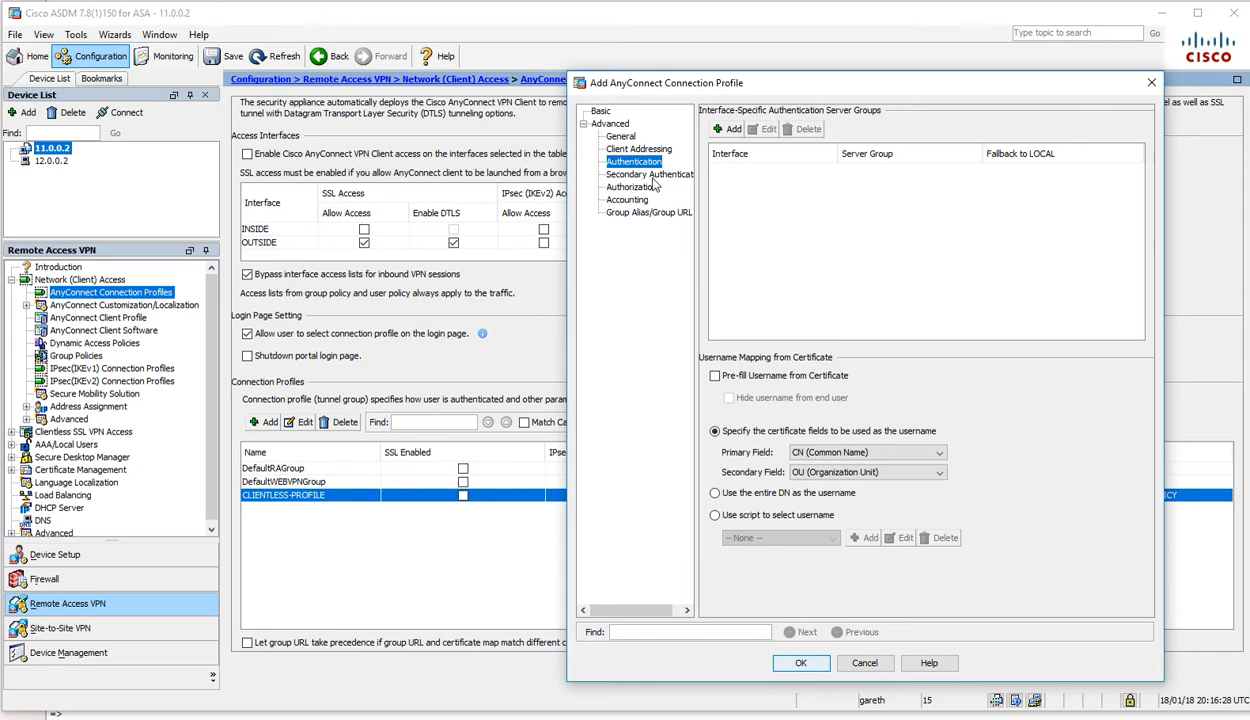
{"action": "left_click", "coordinate": [627, 199]}
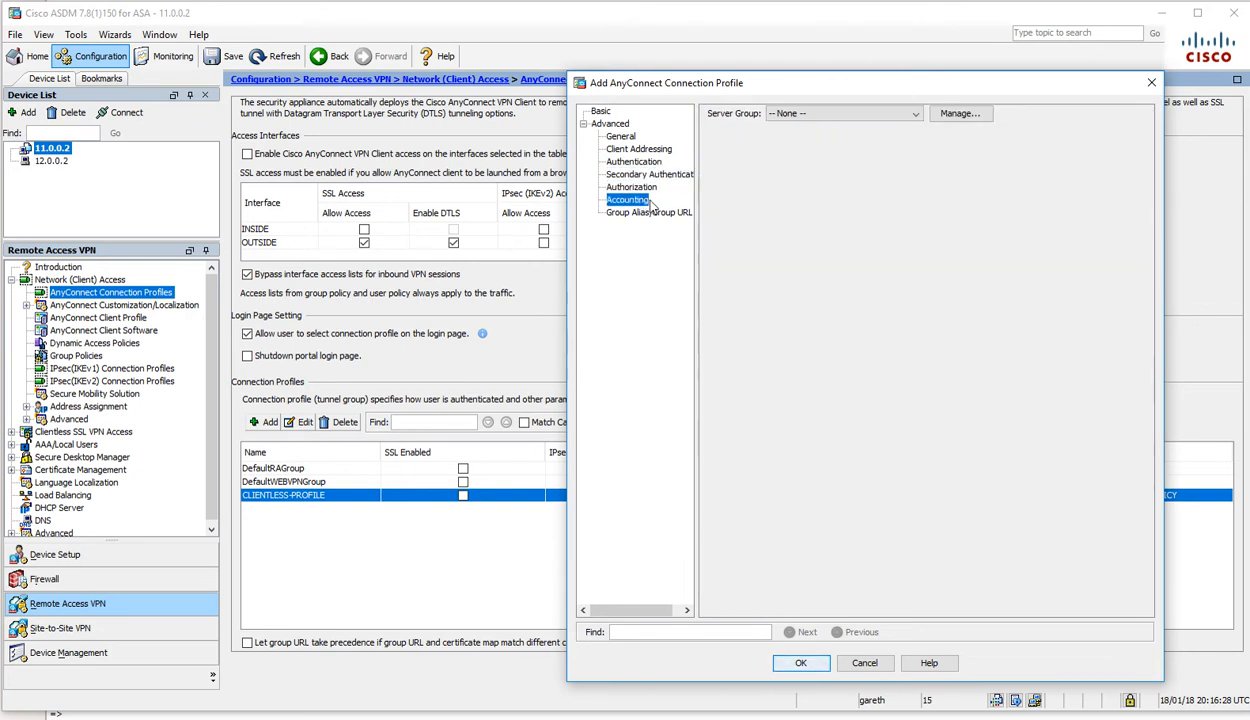
{"action": "left_click", "coordinate": [648, 212]}
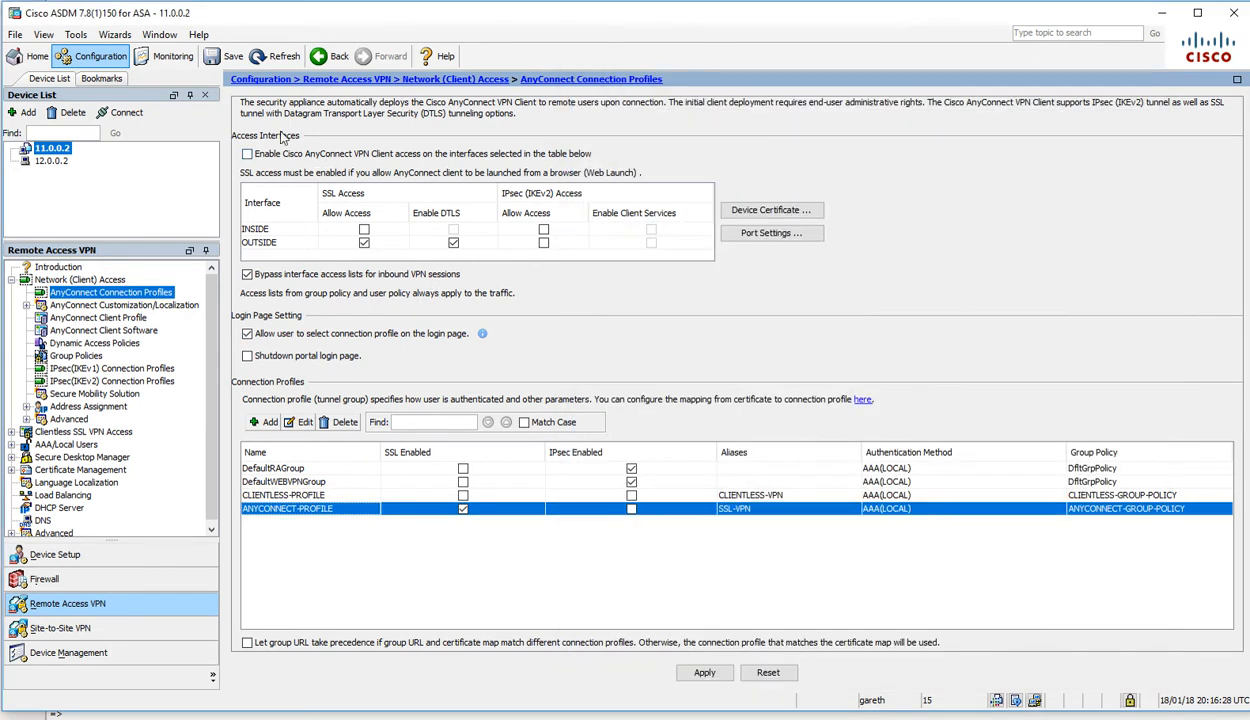
{"action": "mouse_move", "coordinate": [388, 167]}
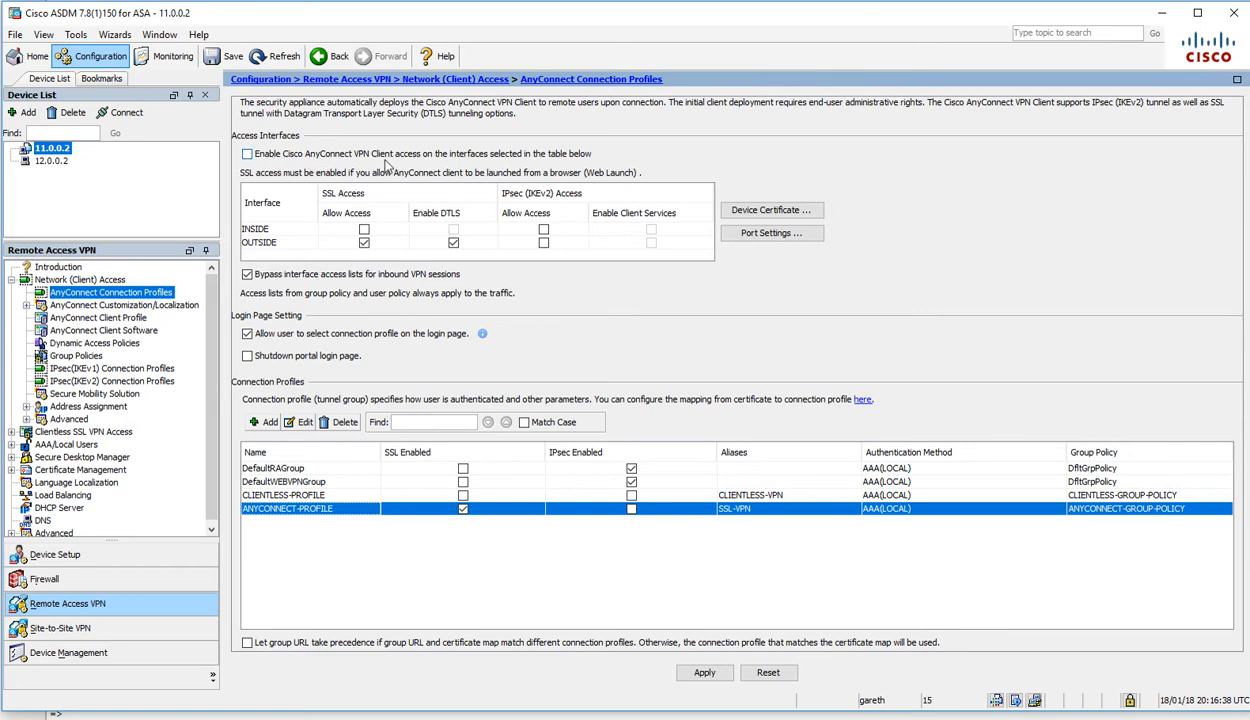
{"action": "mouse_move", "coordinate": [480, 168]}
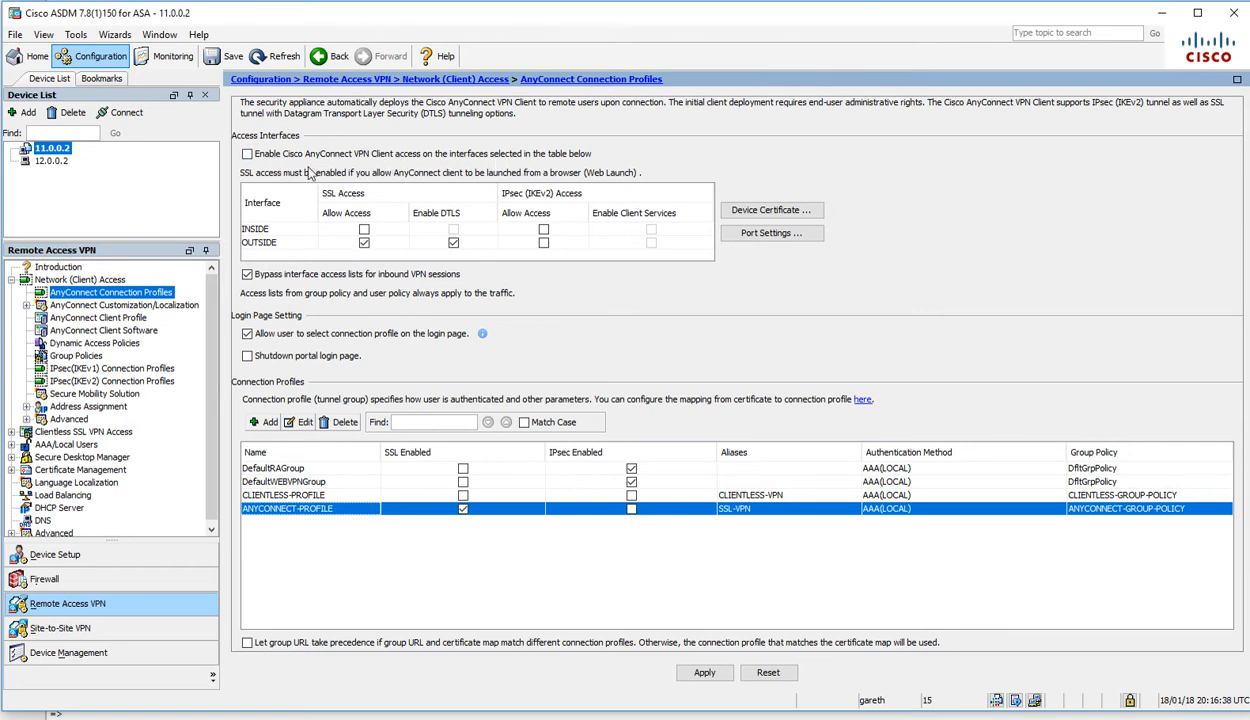
- Enable Cisco AnyConnect VPN Client access on the interfaces selected in the table
{"action": "left_click", "coordinate": [247, 153]}
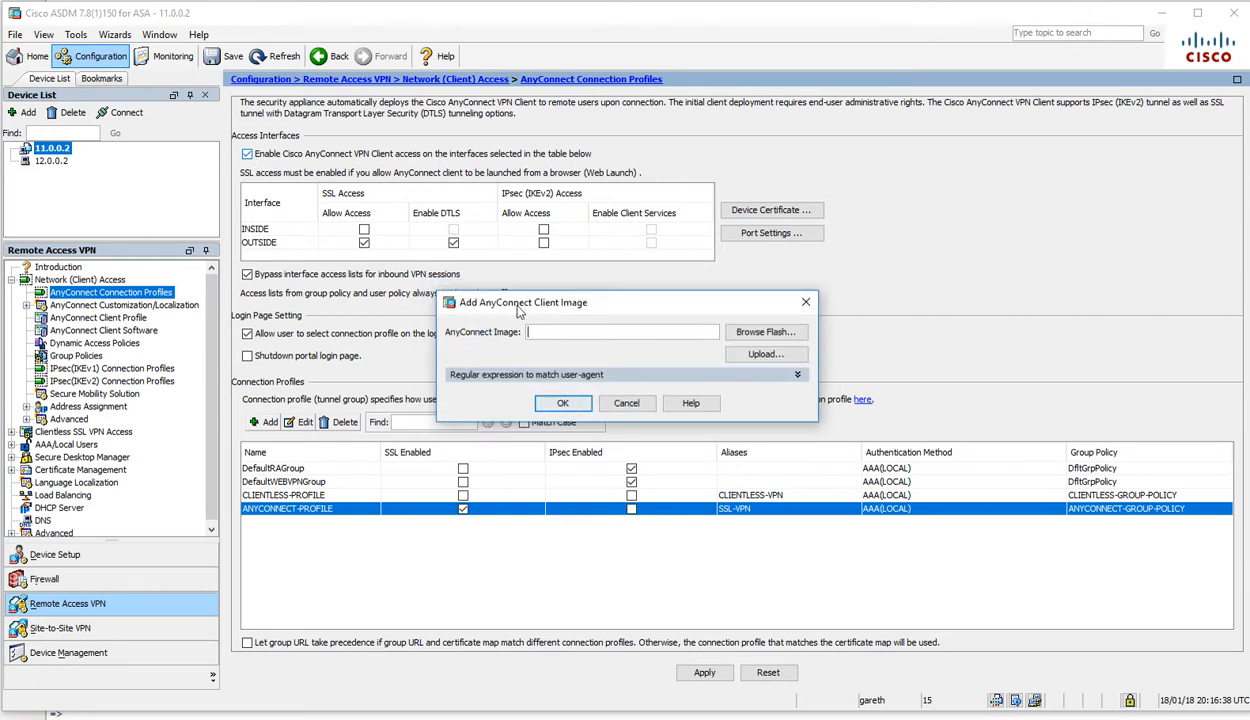
{"action": "mouse_move", "coordinate": [765, 331]}
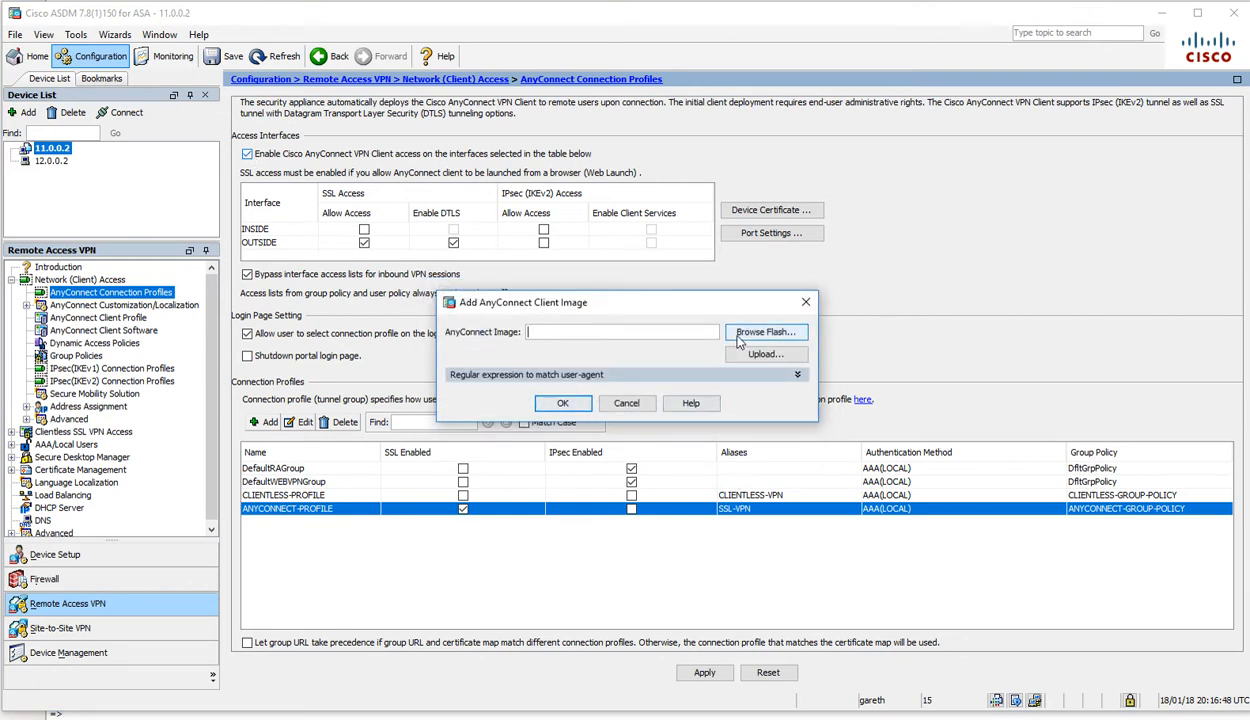
- Pick anyconnect-win-4.2.01022-k9.pkg from device flash as the AnyConnect client image
{"action": "left_click", "coordinate": [765, 331]}
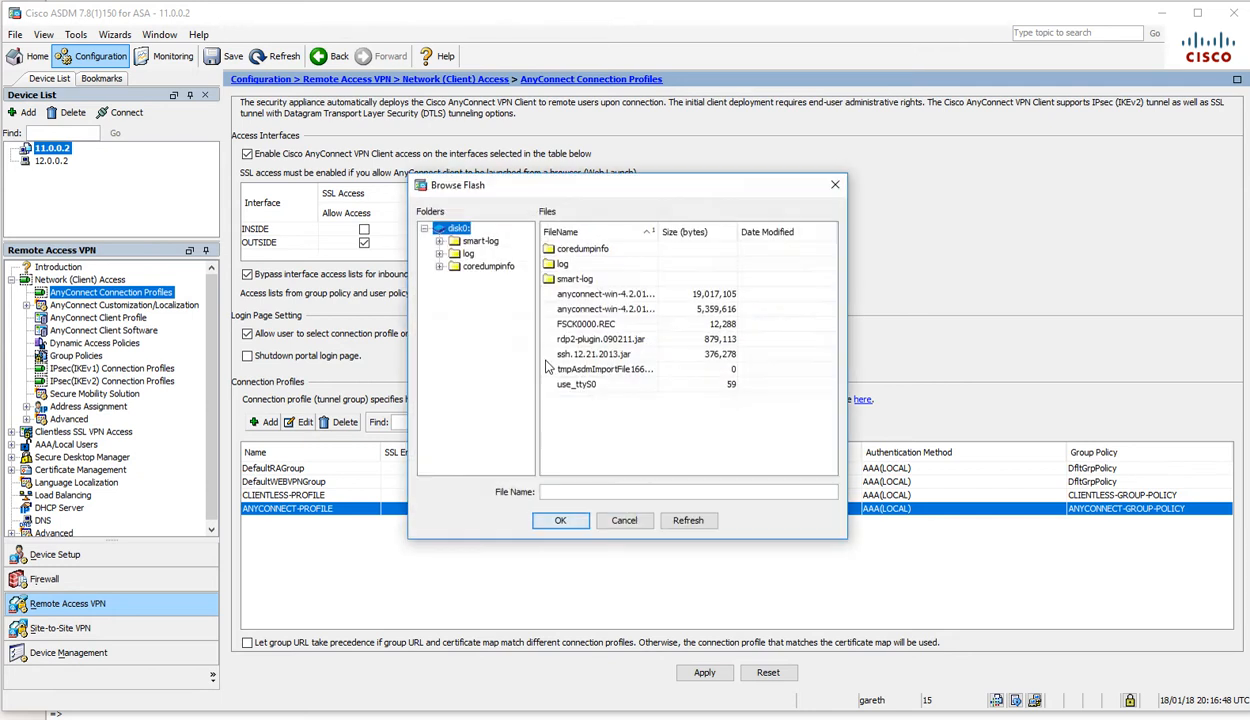
{"action": "left_click_drag", "start_coordinate": [655, 231], "coordinate": [697, 231]}
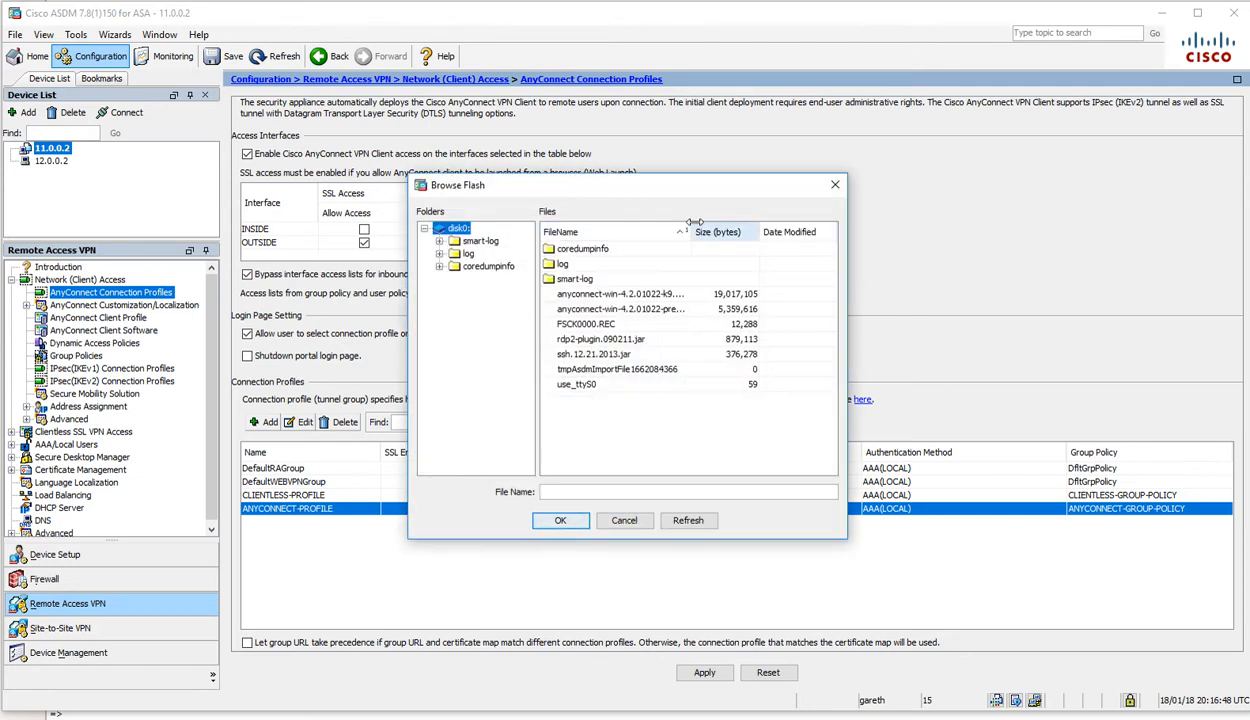
{"action": "left_click", "coordinate": [620, 293]}
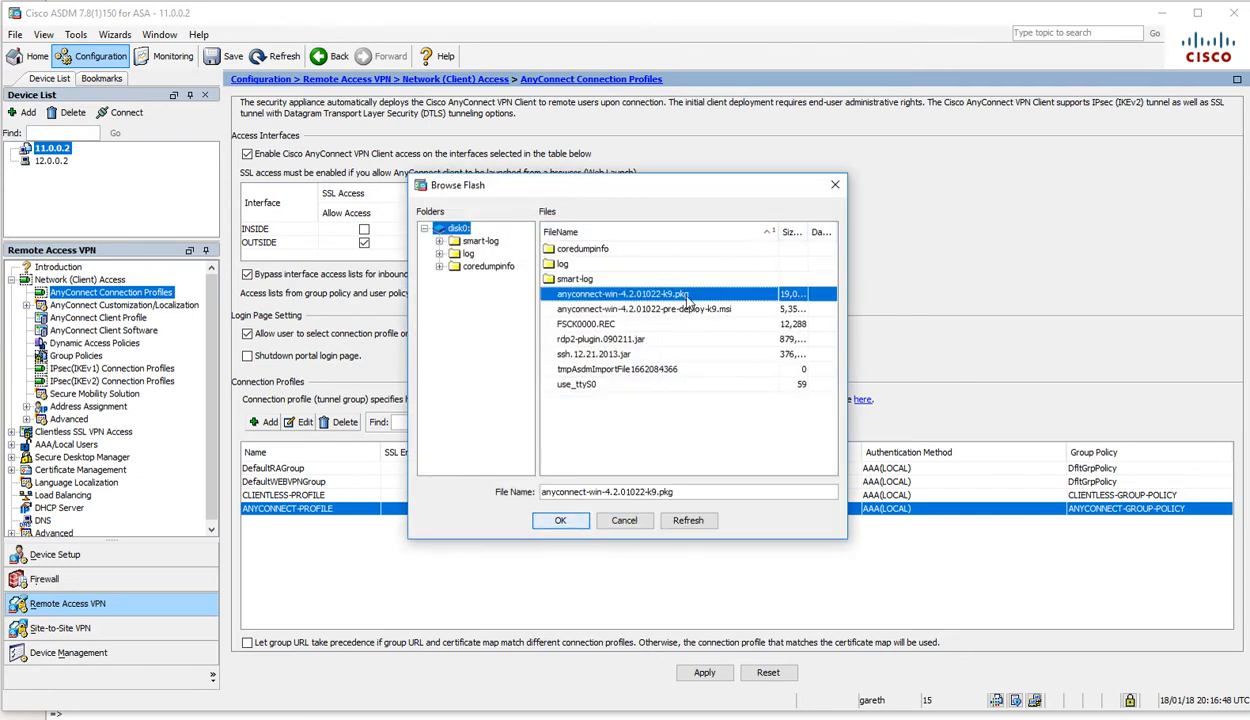
{"action": "left_click", "coordinate": [560, 520]}
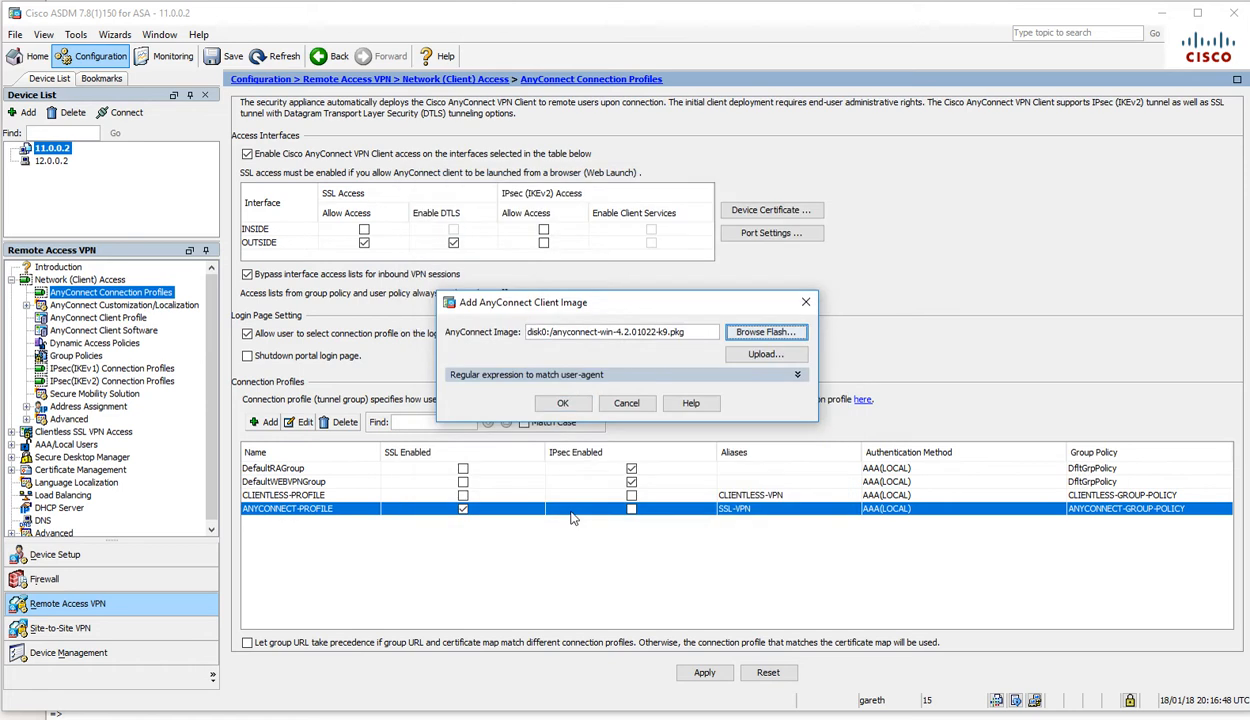
{"action": "left_click", "coordinate": [765, 331]}
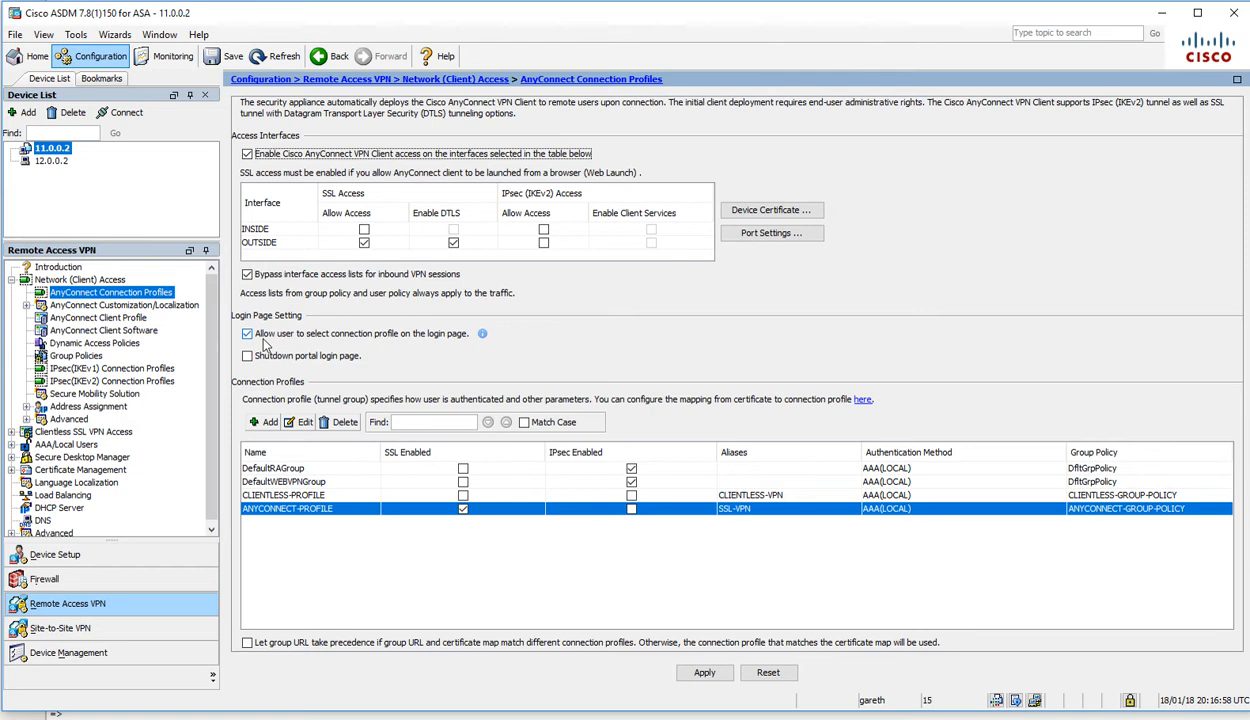
{"action": "mouse_move", "coordinate": [125, 317]}
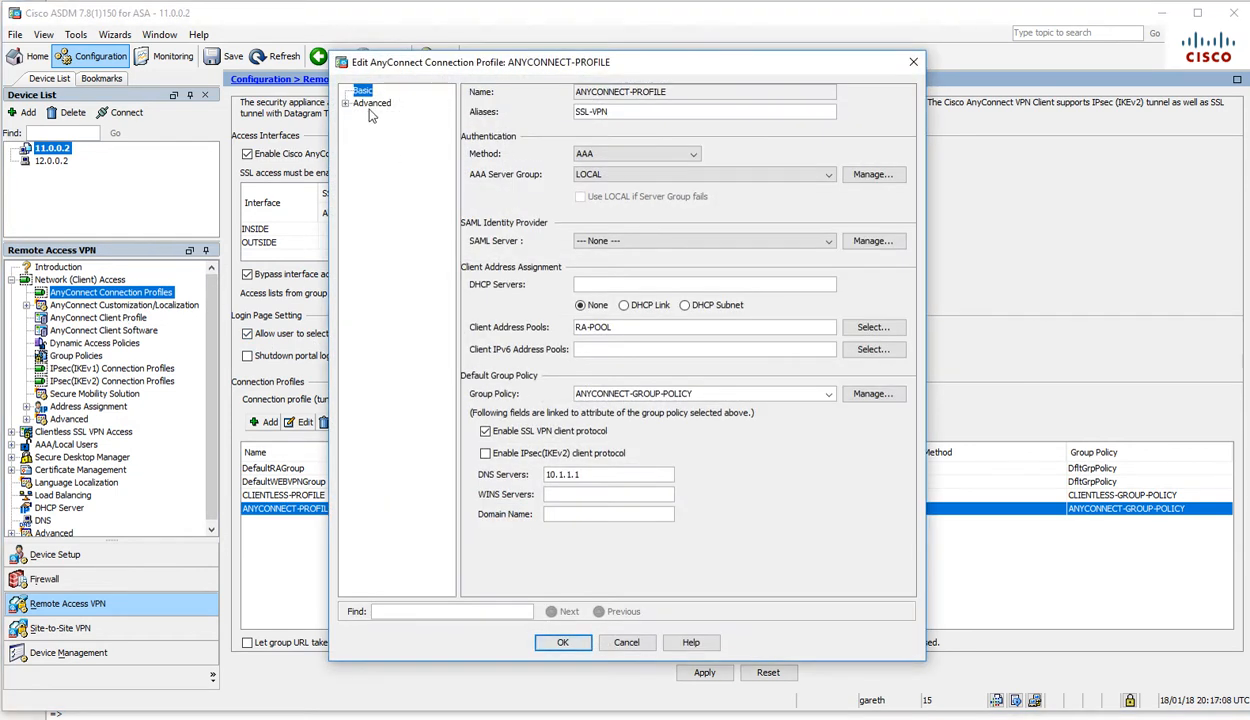
{"action": "left_click", "coordinate": [410, 191]}
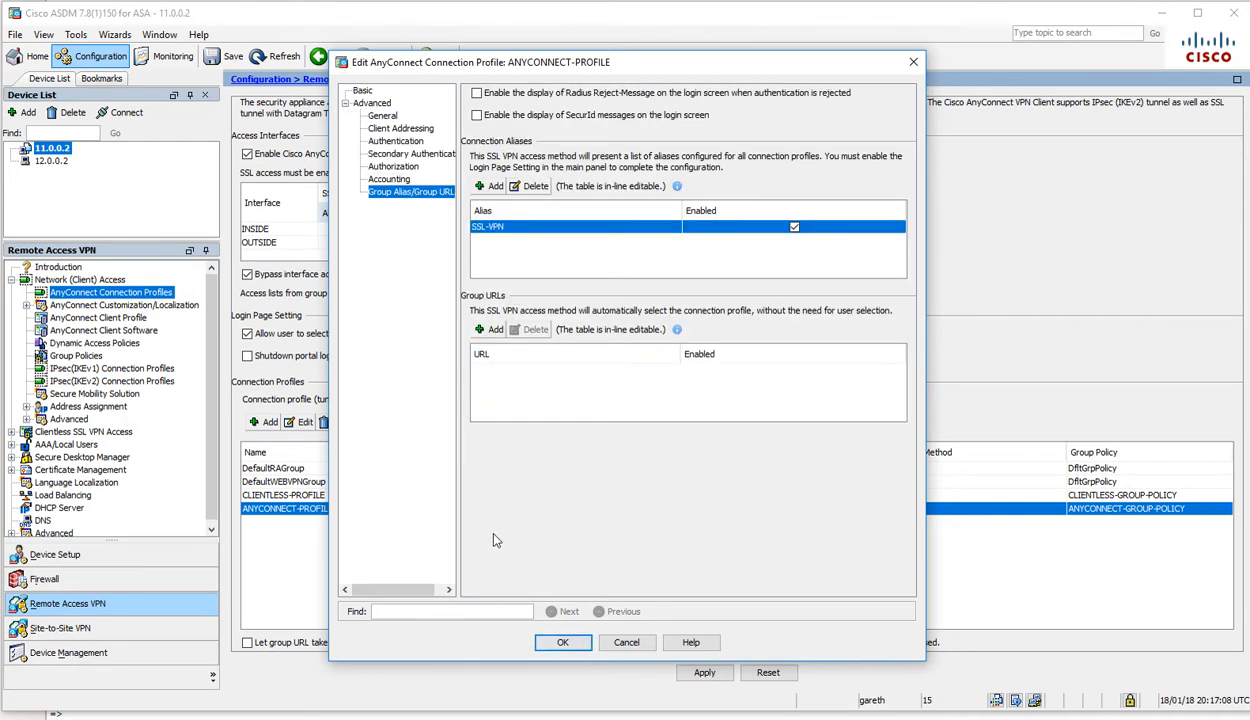
{"action": "left_click", "coordinate": [489, 329]}
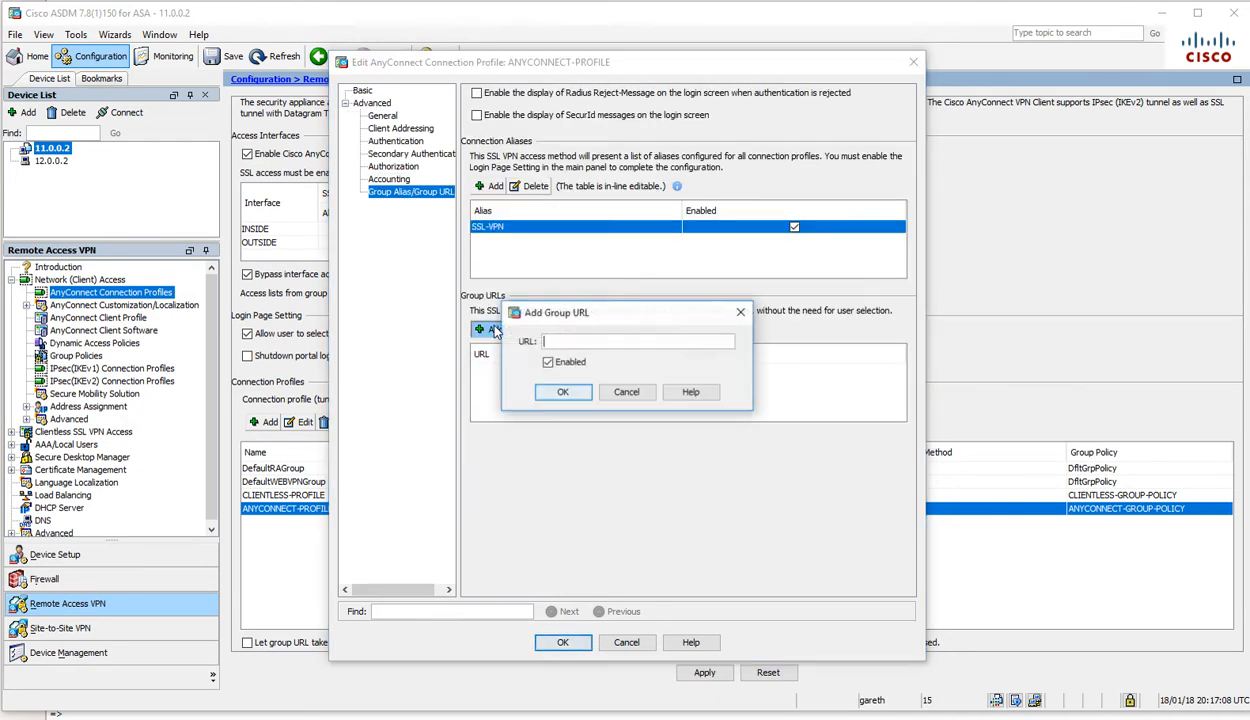
{"action": "type", "text": "https://"}
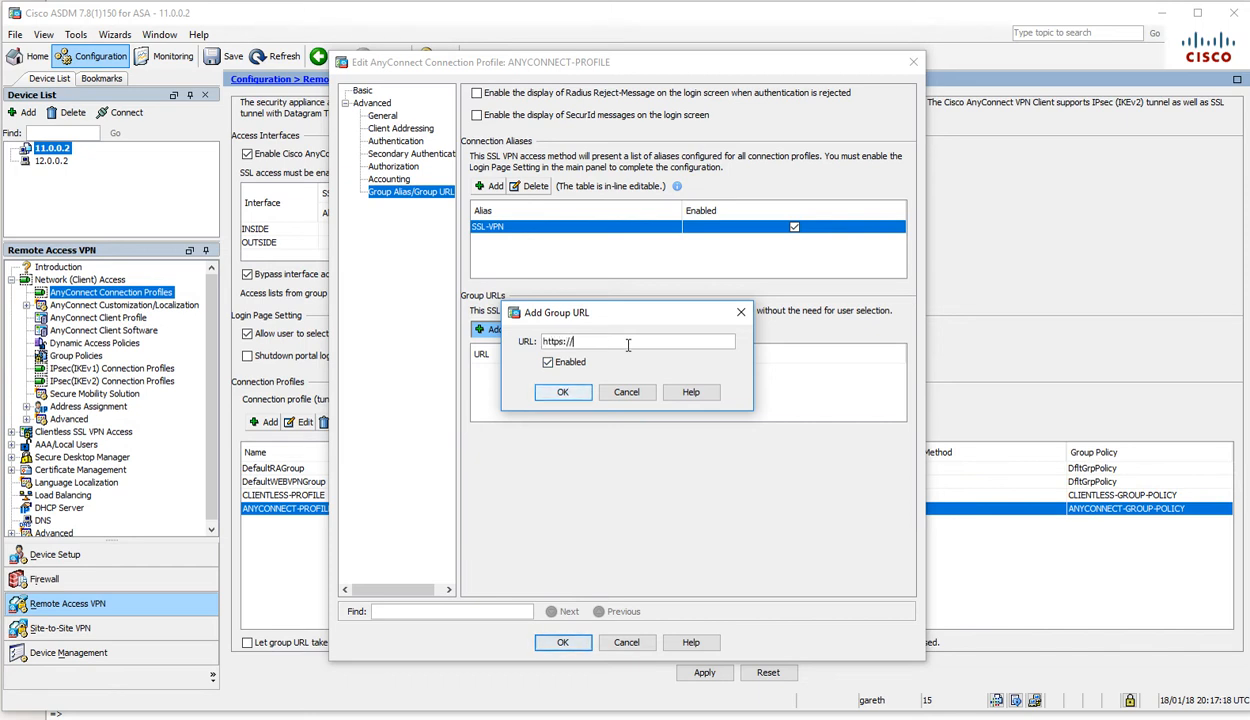
{"action": "type", "text": "11.0.0."}
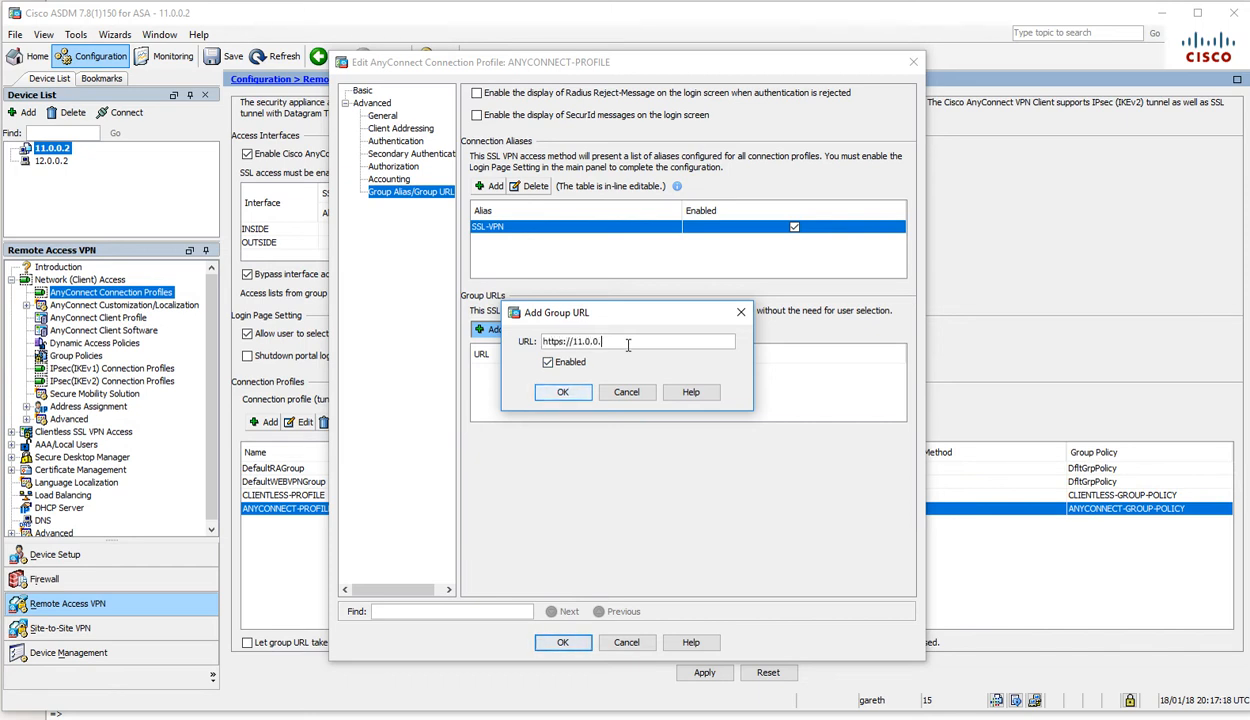
{"action": "type", "text": "2/ssl"}
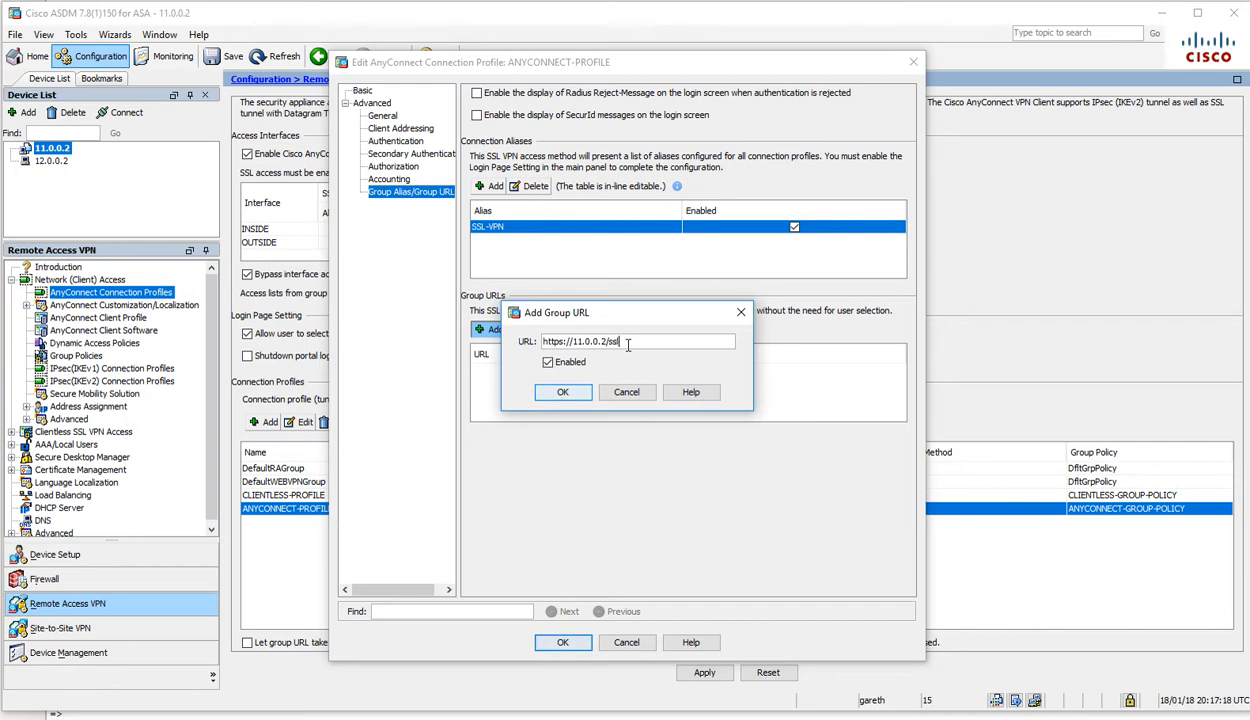
{"action": "type", "text": "vpn"}
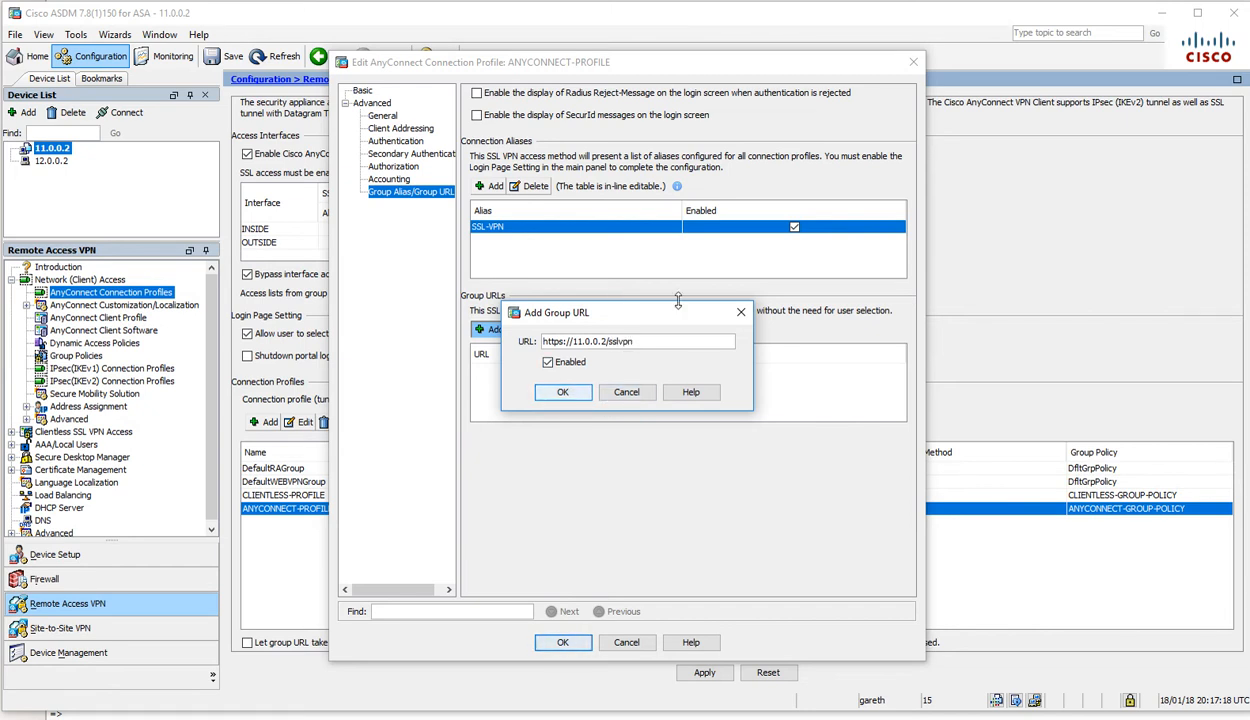
{"action": "left_click", "coordinate": [562, 391]}
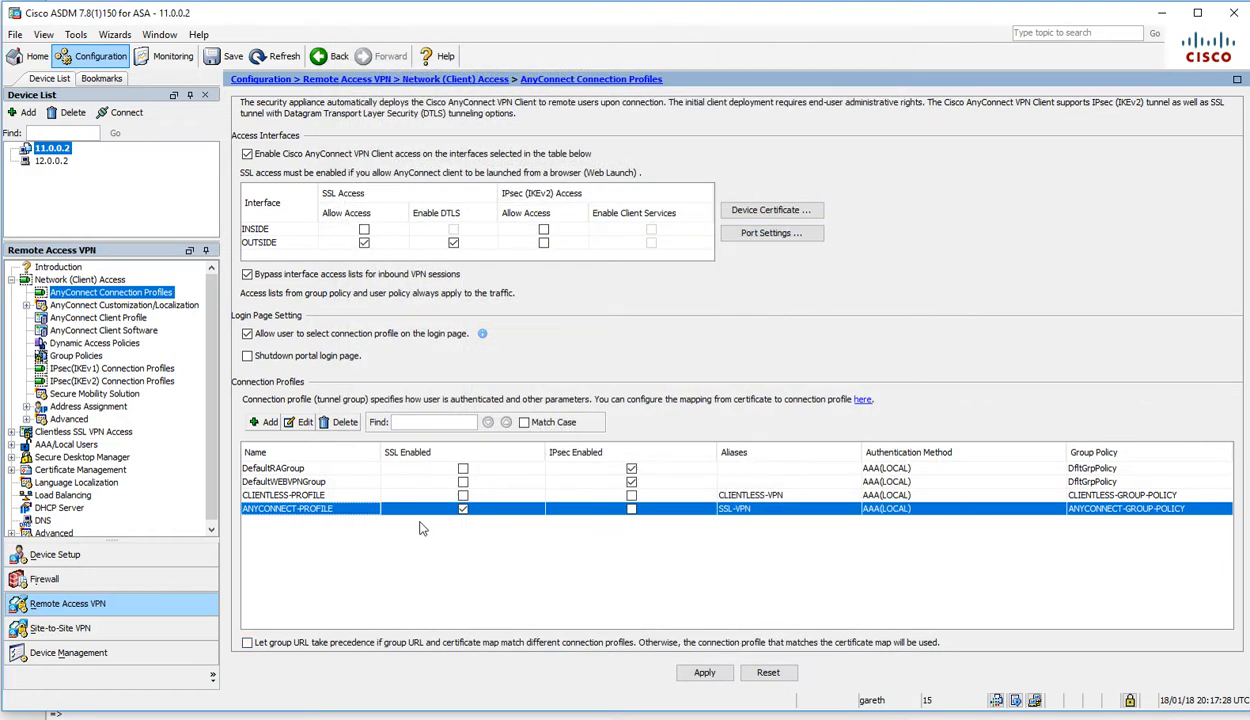
{"action": "mouse_move", "coordinate": [715, 707]}
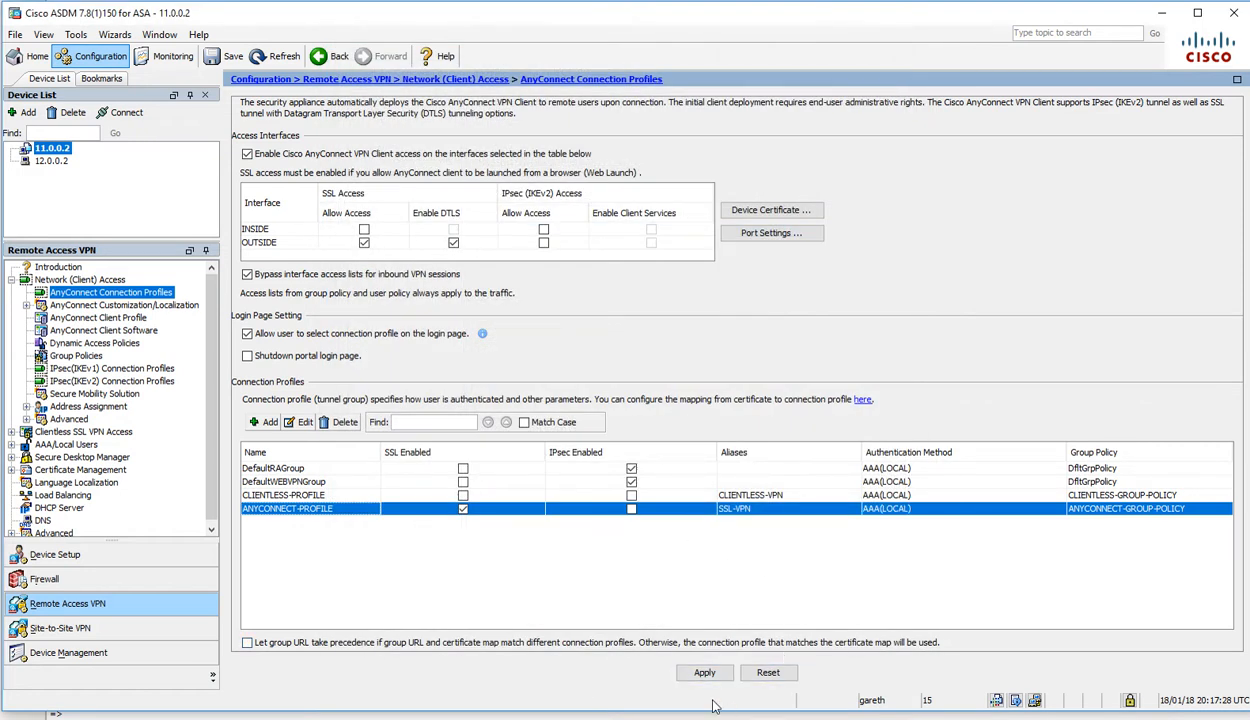
- Apply and send the previewed AnyConnect configuration commands to the ASA
{"action": "left_click", "coordinate": [704, 672]}
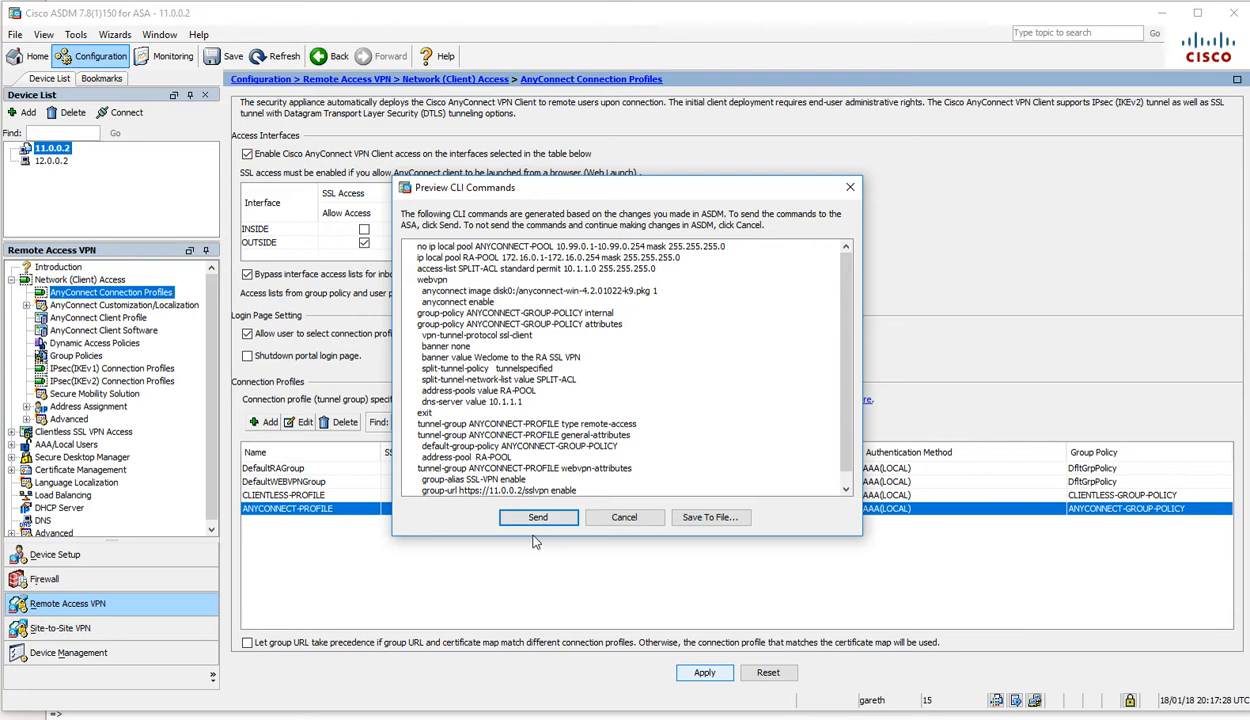
{"action": "left_click", "coordinate": [538, 517]}
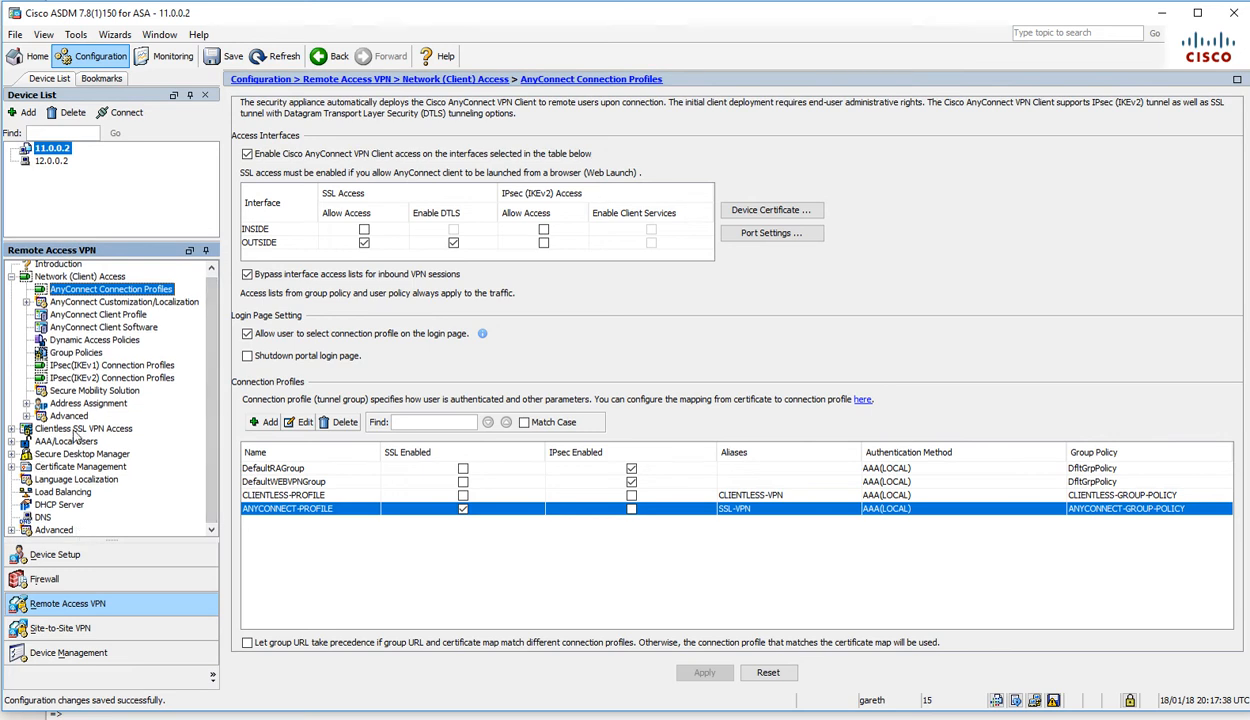
- Add local user sslvpn with a password and no ASDM, SSH, Telnet or console access
{"action": "left_click", "coordinate": [67, 441]}
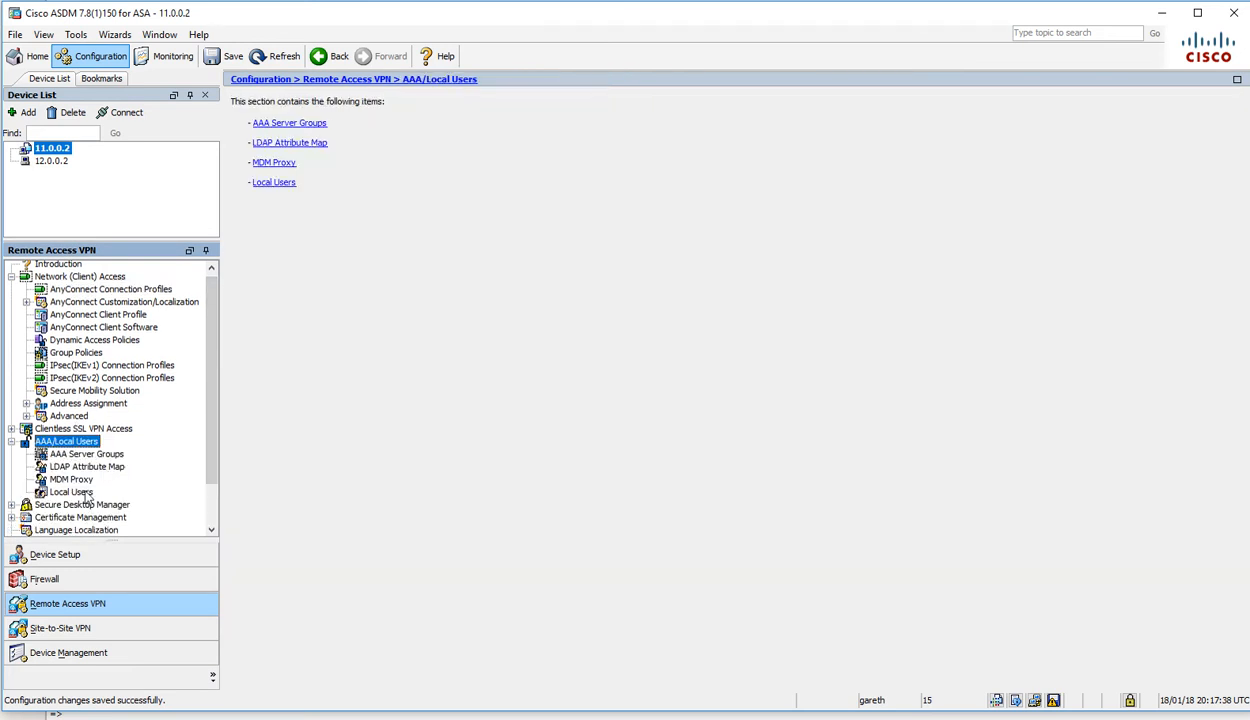
{"action": "left_click", "coordinate": [70, 491]}
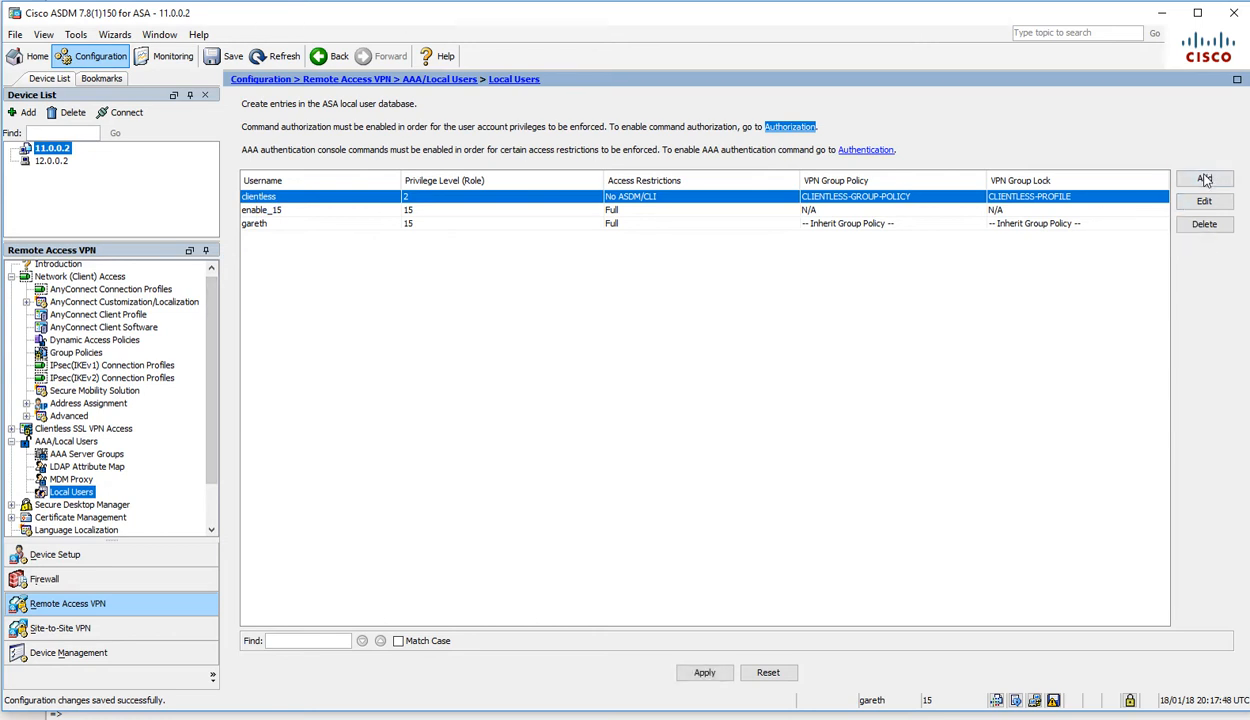
{"action": "left_click", "coordinate": [1204, 178]}
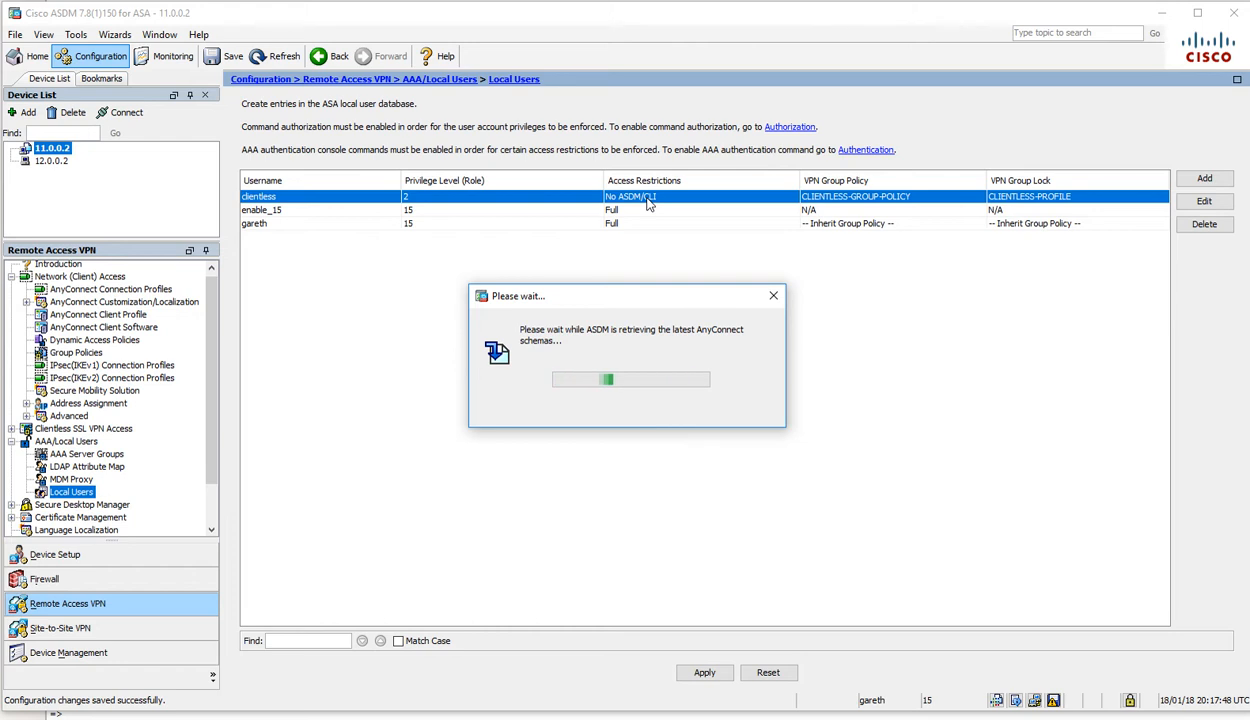
{"action": "left_click", "coordinate": [1204, 178]}
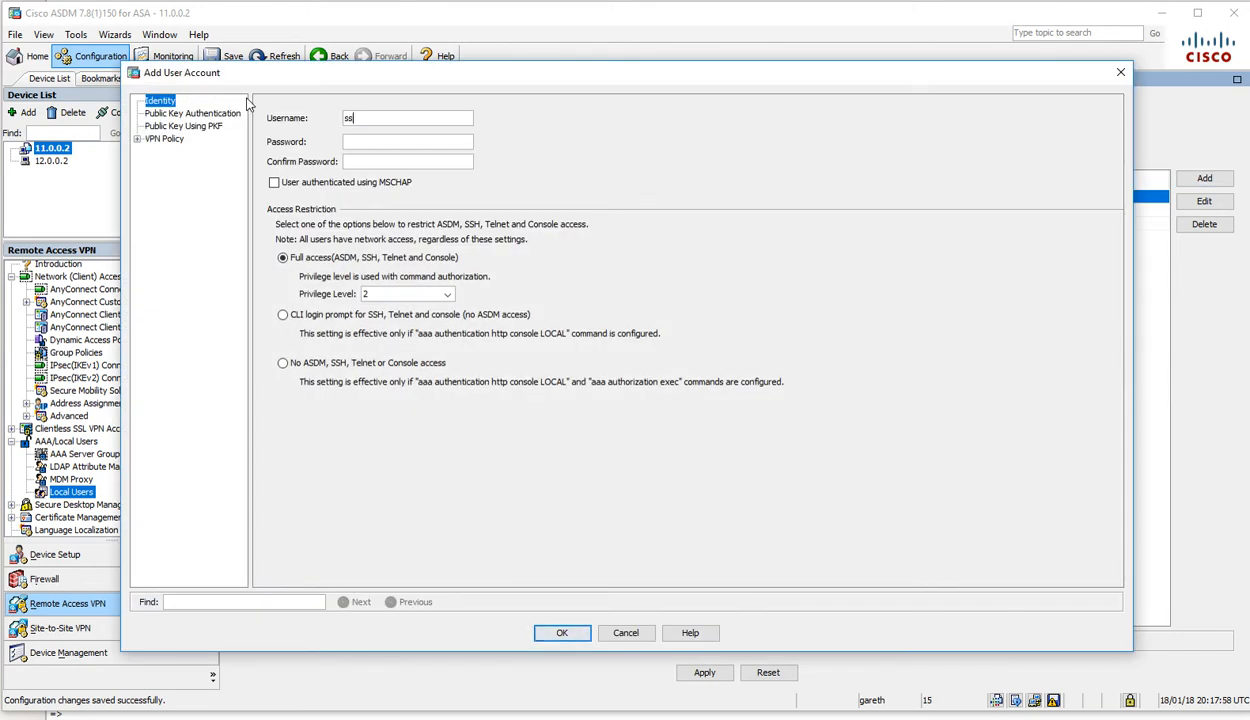
{"action": "type", "text": "lvpn"}
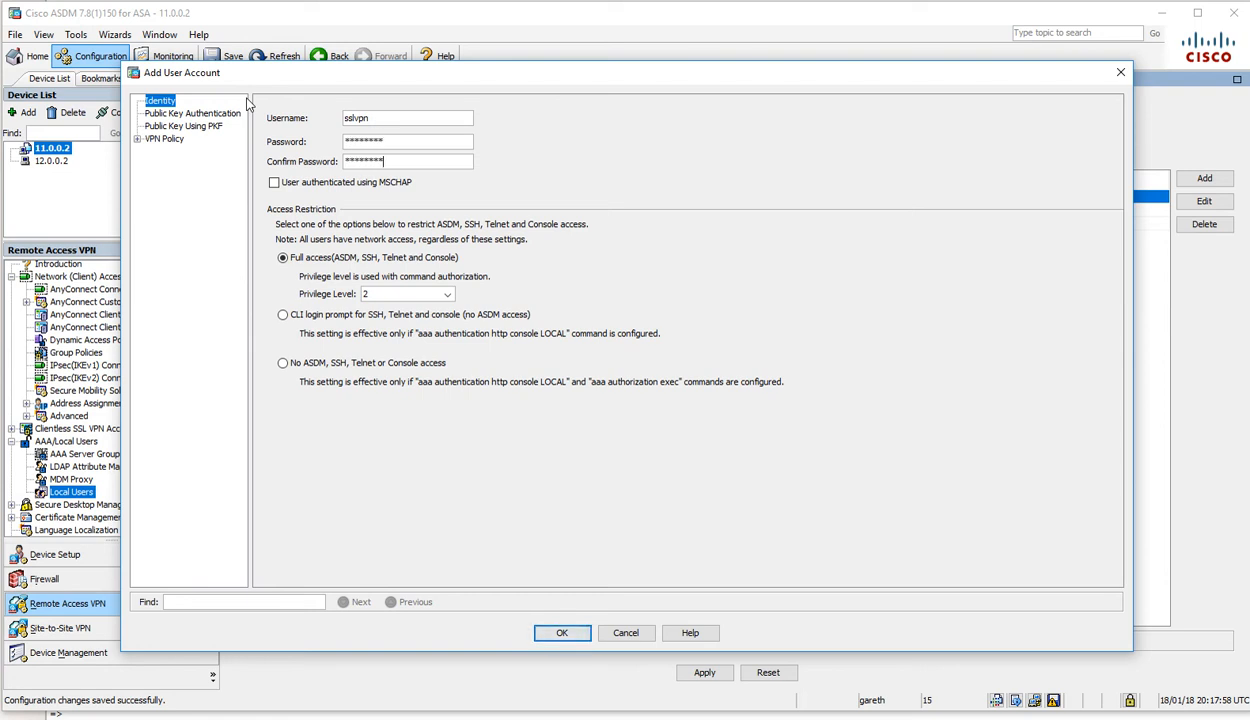
{"action": "left_click", "coordinate": [283, 351]}
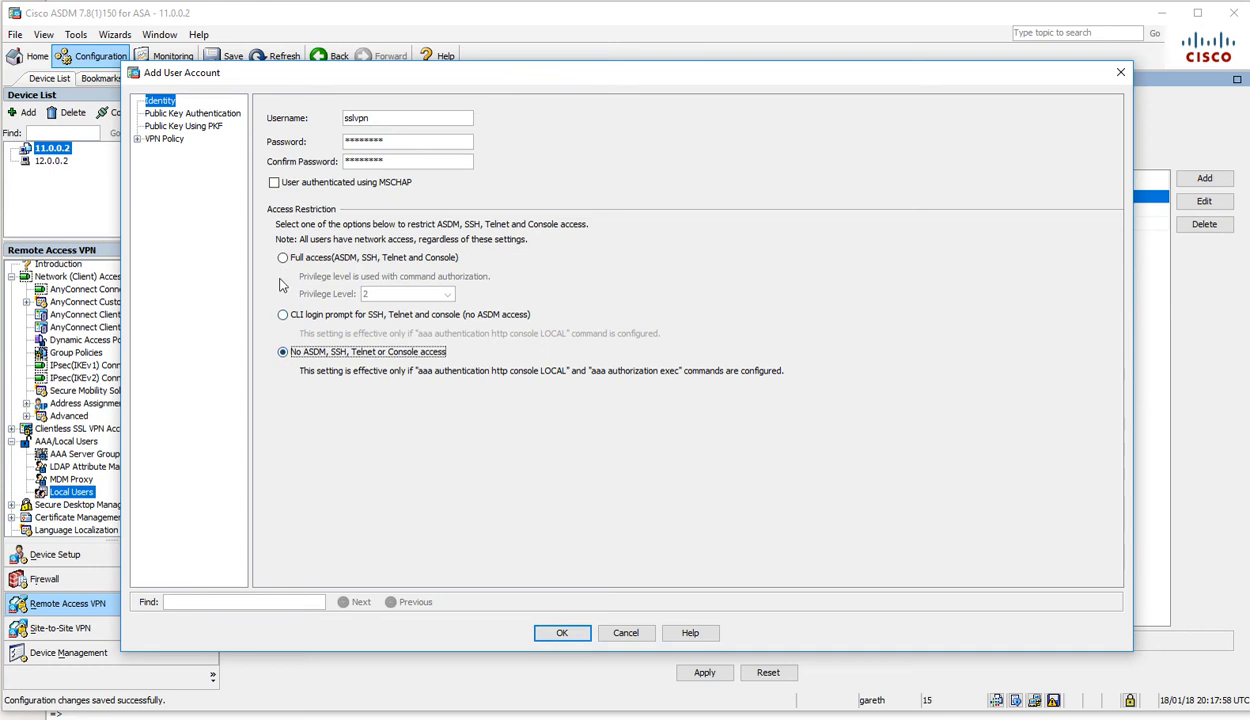
{"action": "mouse_move", "coordinate": [228, 302]}
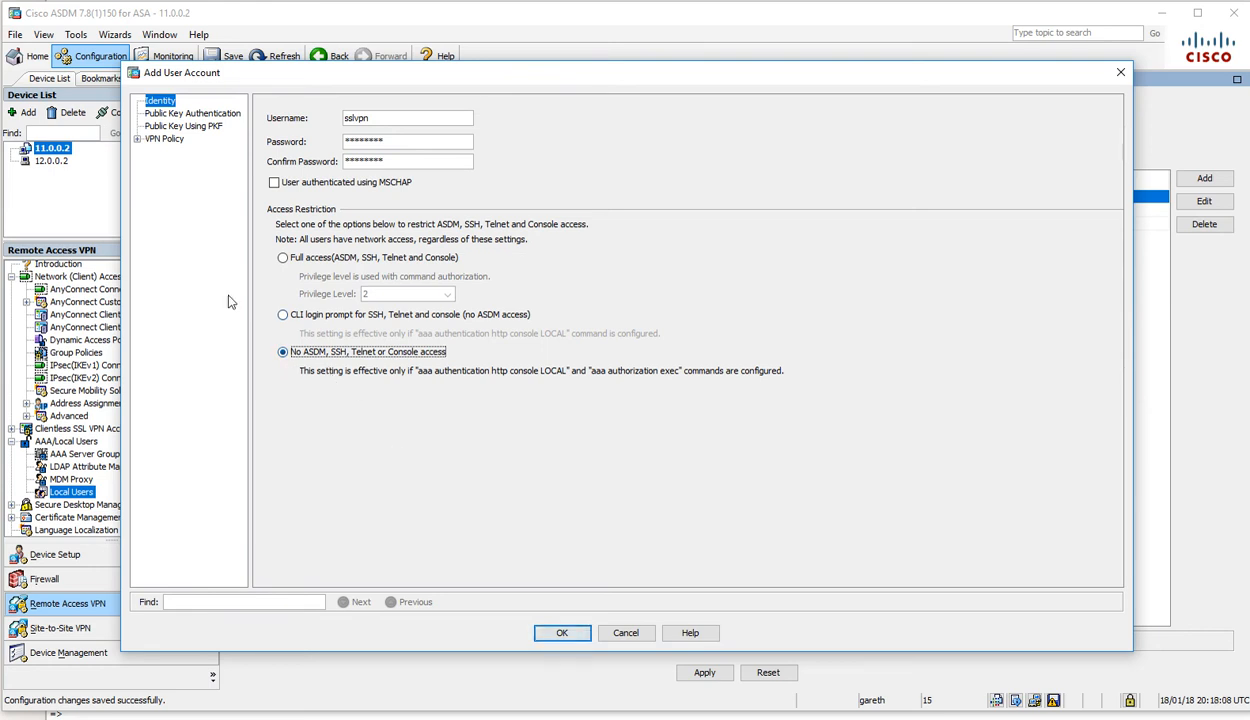
{"action": "left_click", "coordinate": [163, 138]}
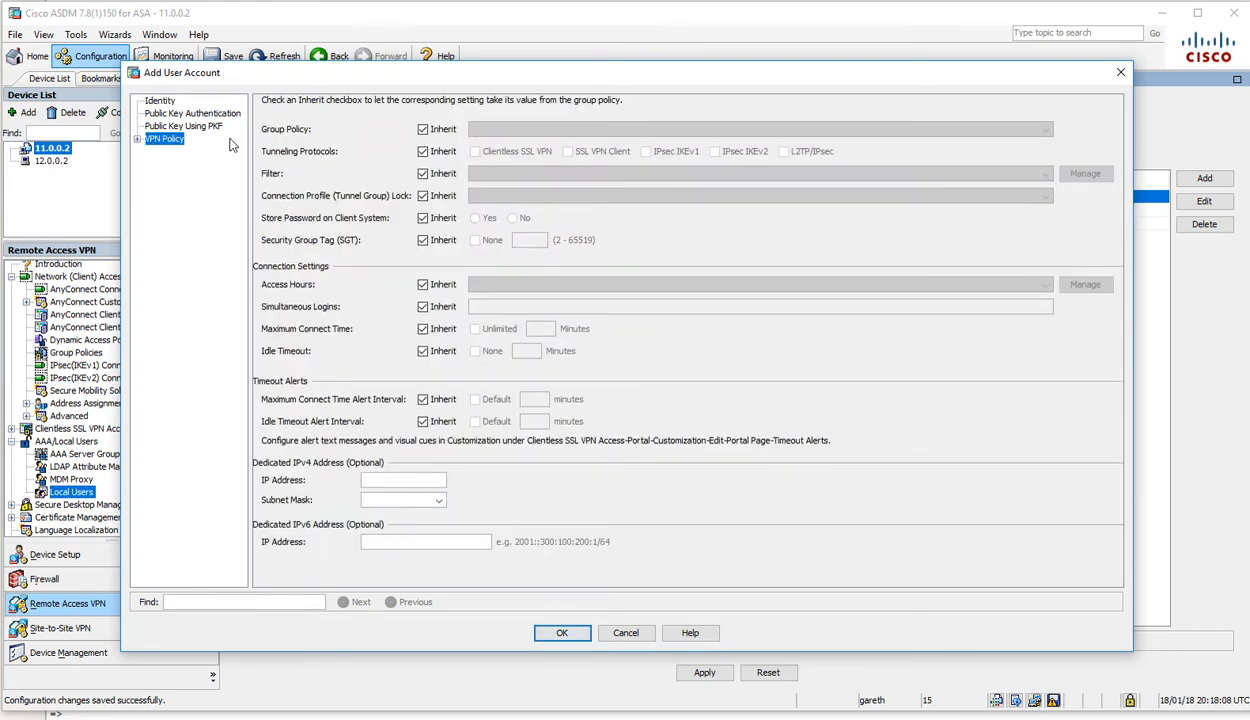
- Bind sslvpn to ANYCONNECT-GROUP-POLICY, lock it to ANYCONNECT-PROFILE, and save the account
{"action": "left_click", "coordinate": [423, 129]}
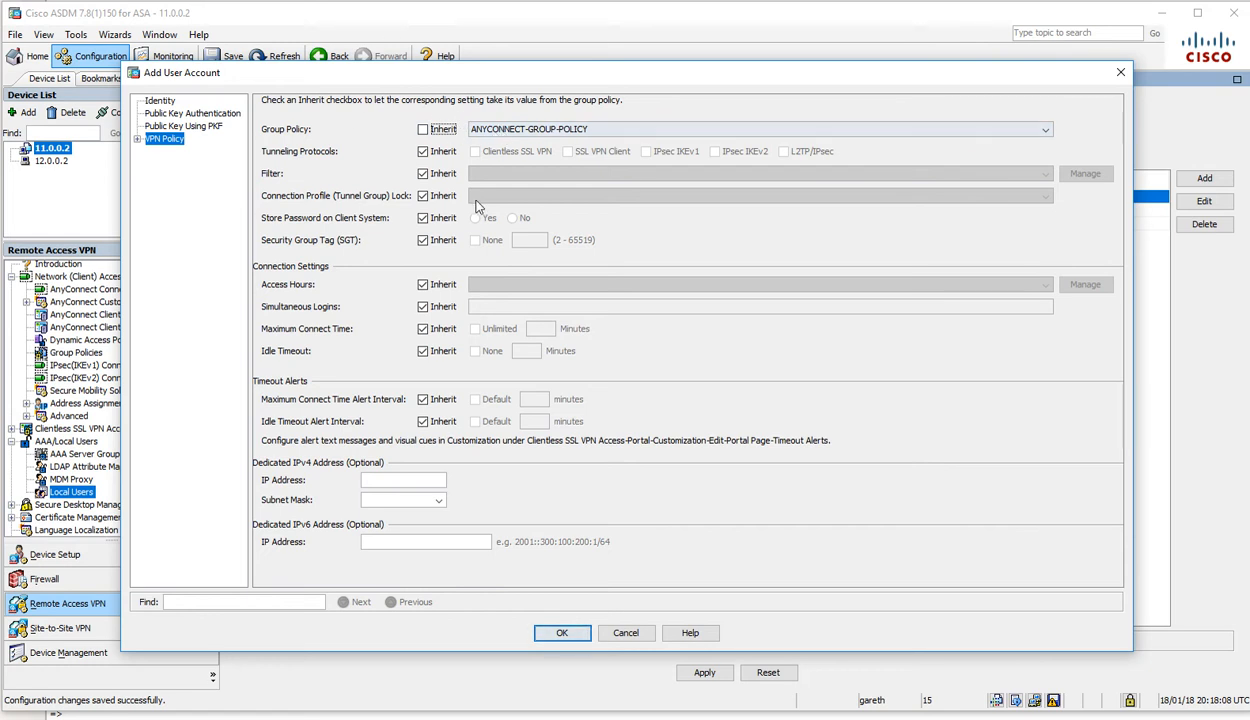
{"action": "left_click", "coordinate": [423, 196]}
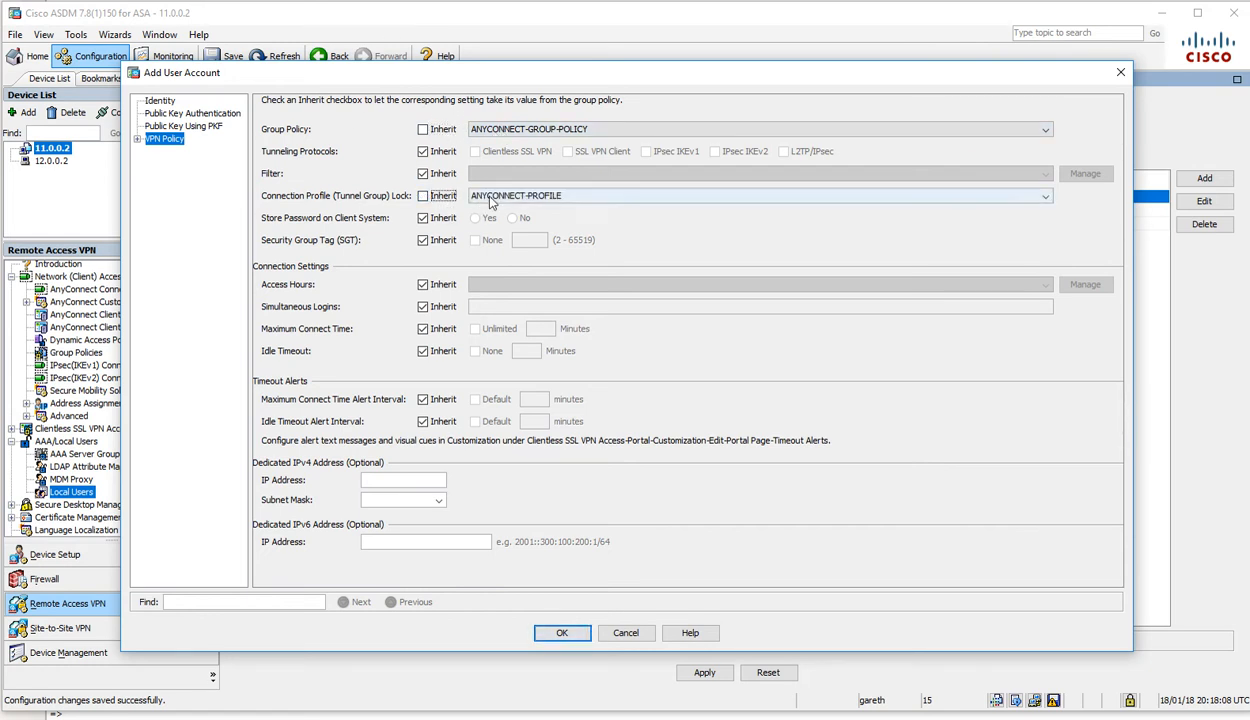
{"action": "mouse_move", "coordinate": [586, 205]}
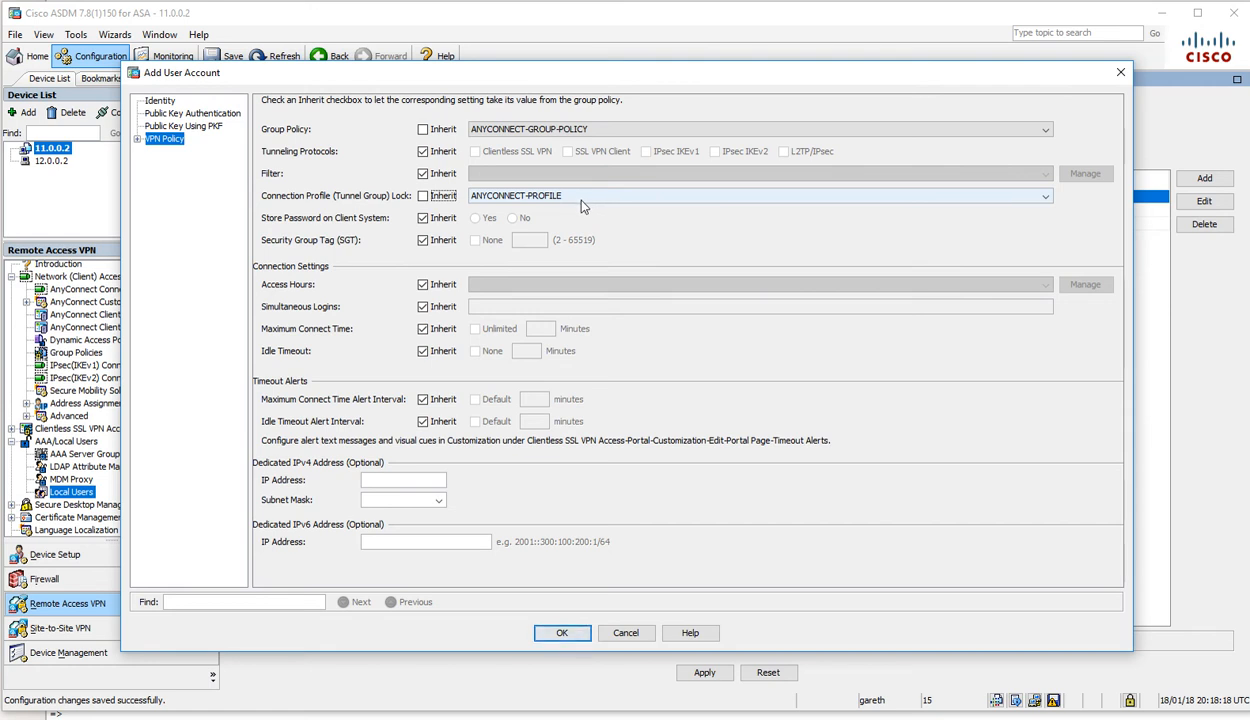
{"action": "left_click", "coordinate": [140, 138]}
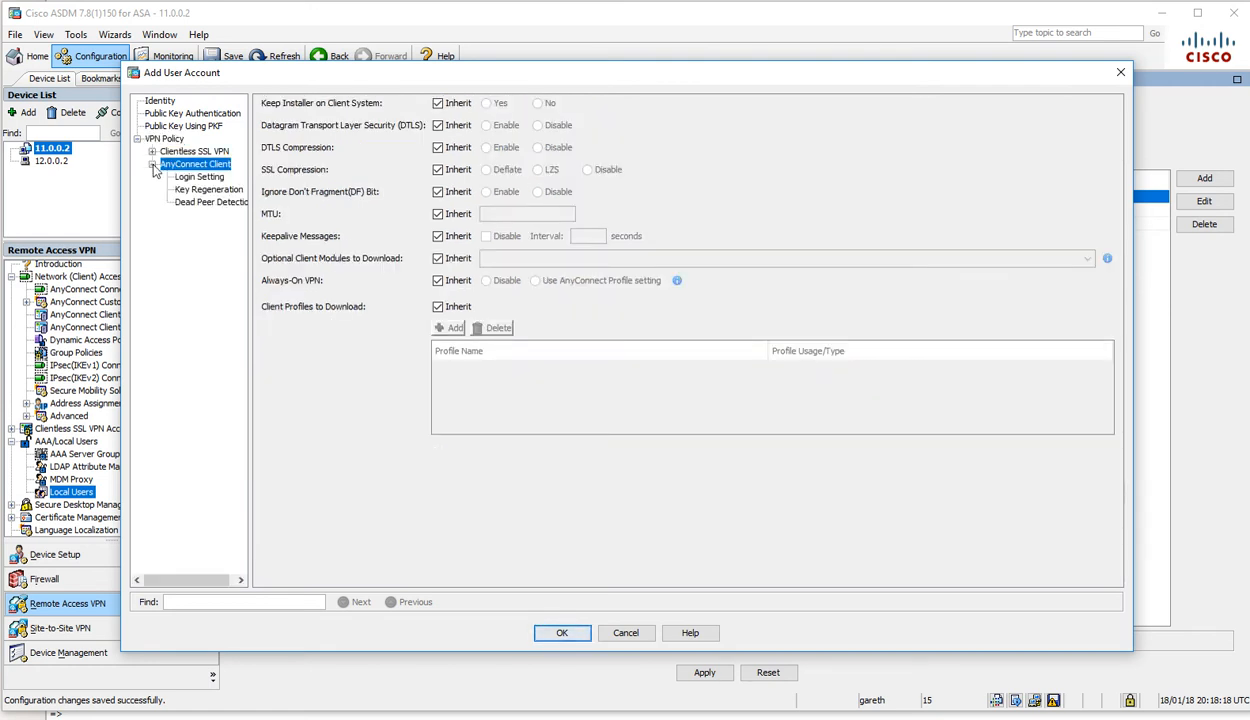
{"action": "left_click", "coordinate": [210, 202]}
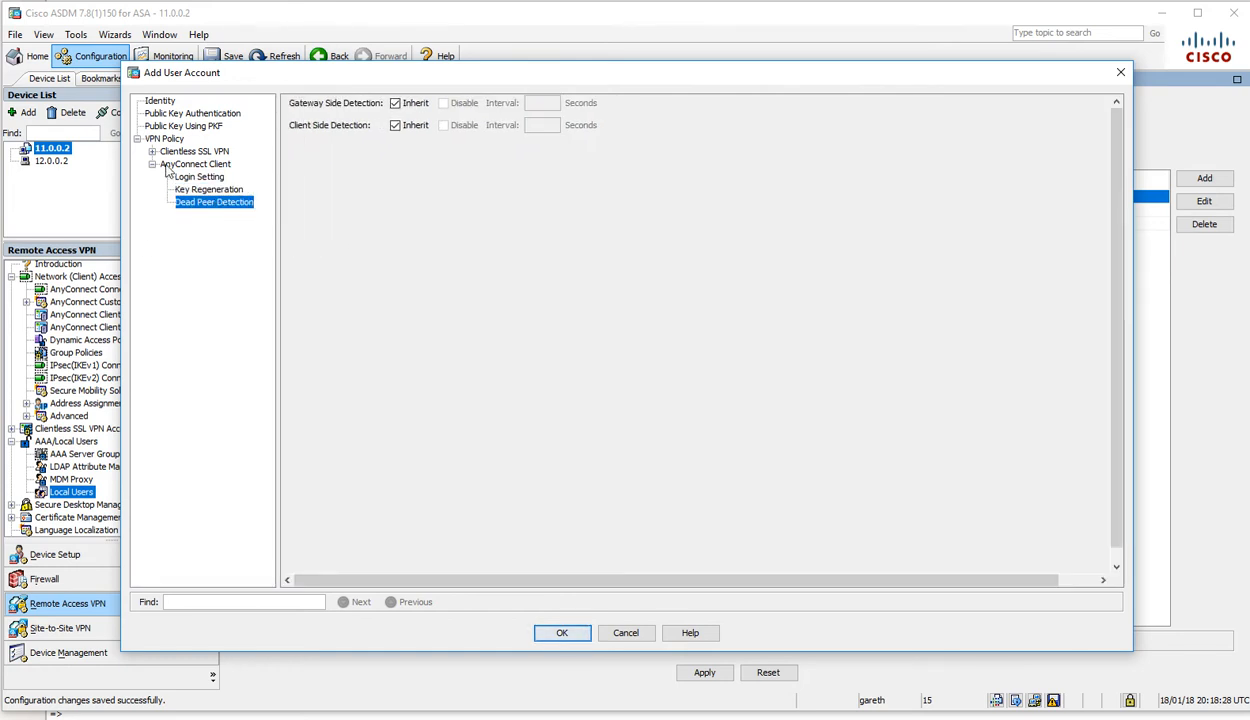
{"action": "left_click", "coordinate": [196, 163]}
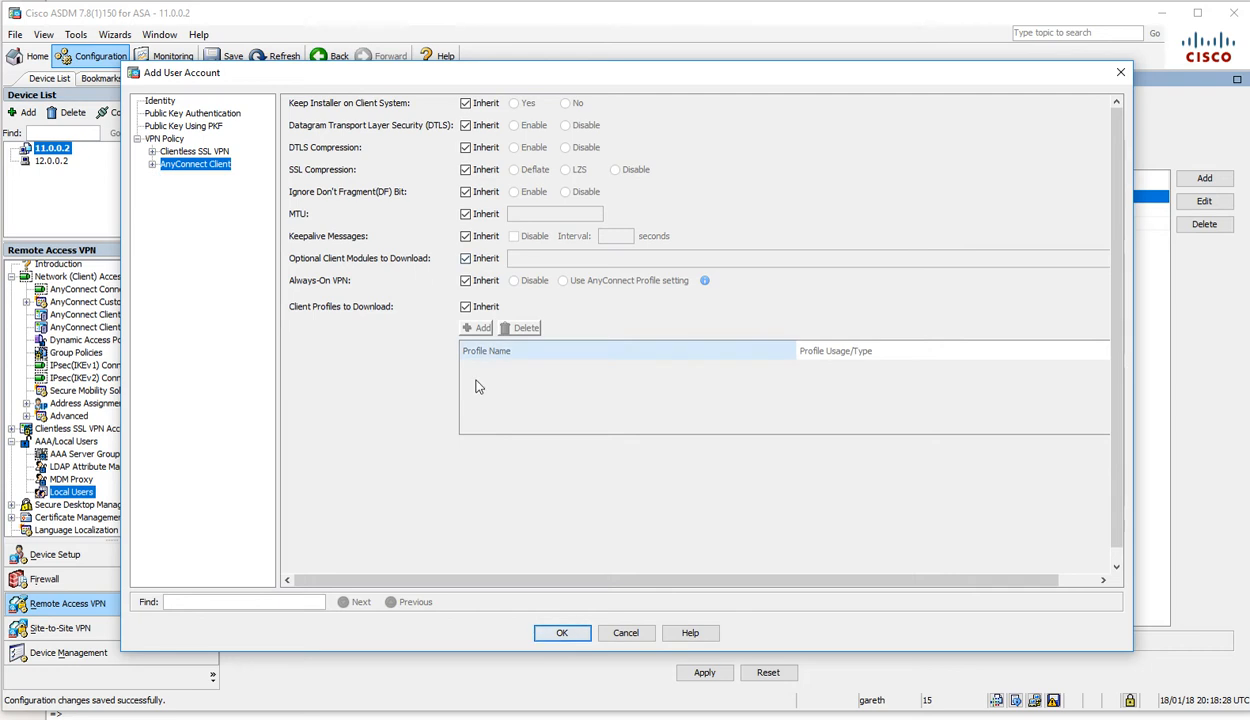
{"action": "left_click", "coordinate": [561, 632]}
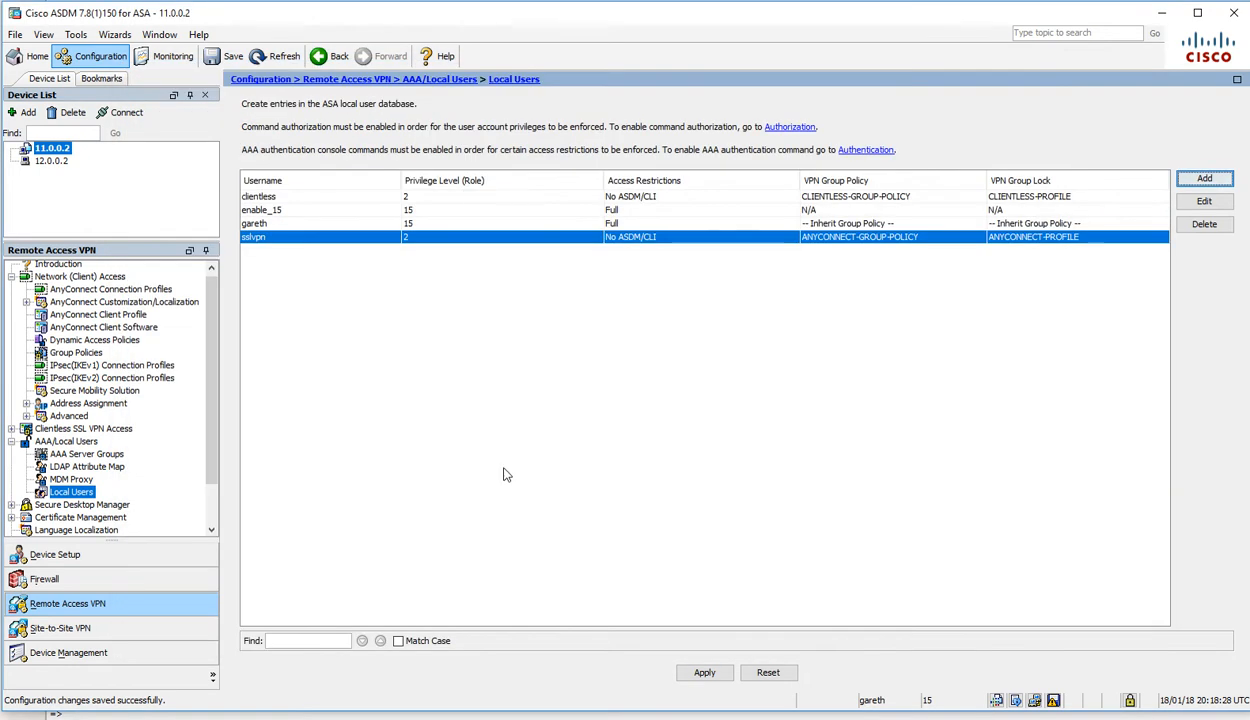
- Apply and send the sslvpn user account commands to the ASA
{"action": "left_click", "coordinate": [704, 672]}
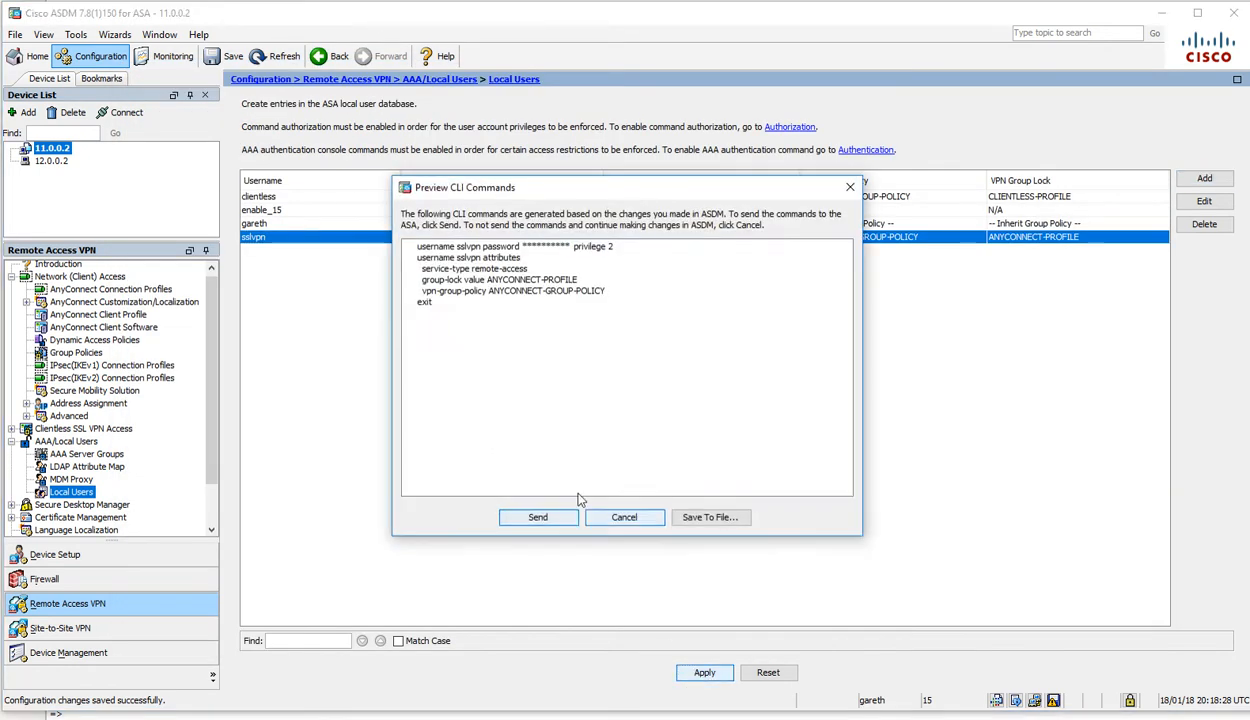
{"action": "left_click", "coordinate": [537, 517]}
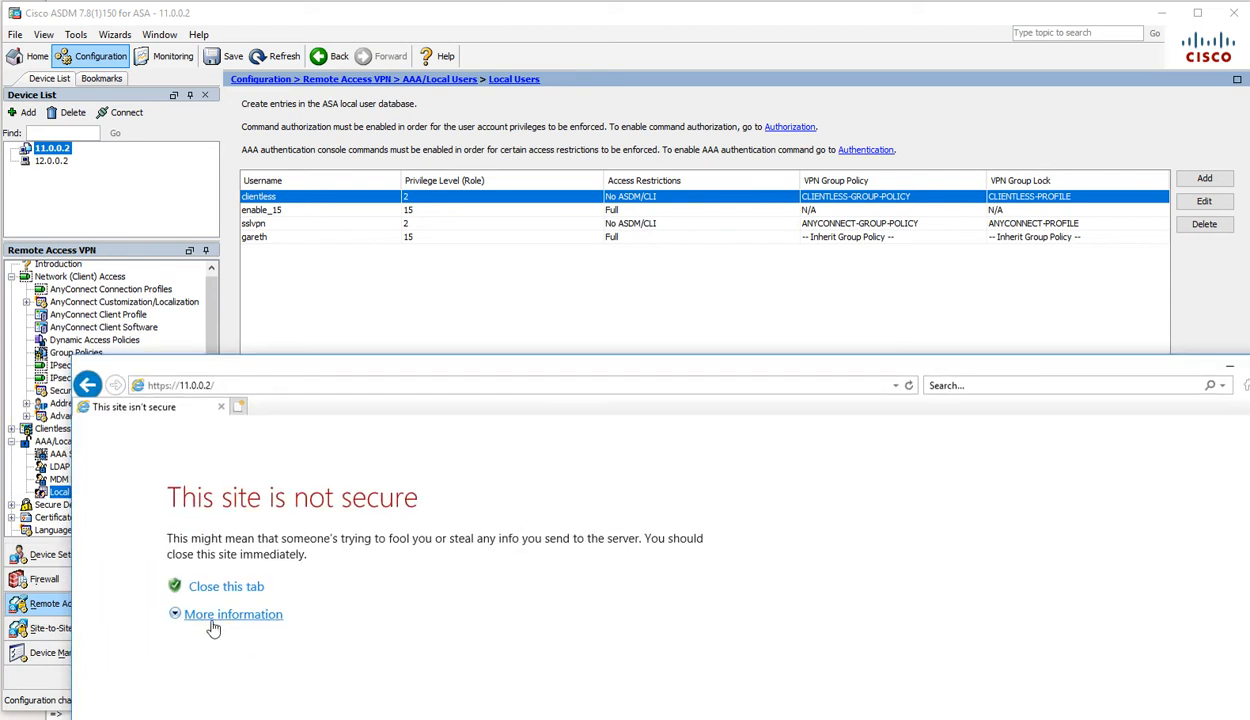
- Bypass the certificate warning and log in as sslvpn through the SSL-VPN group
{"action": "left_click", "coordinate": [233, 614]}
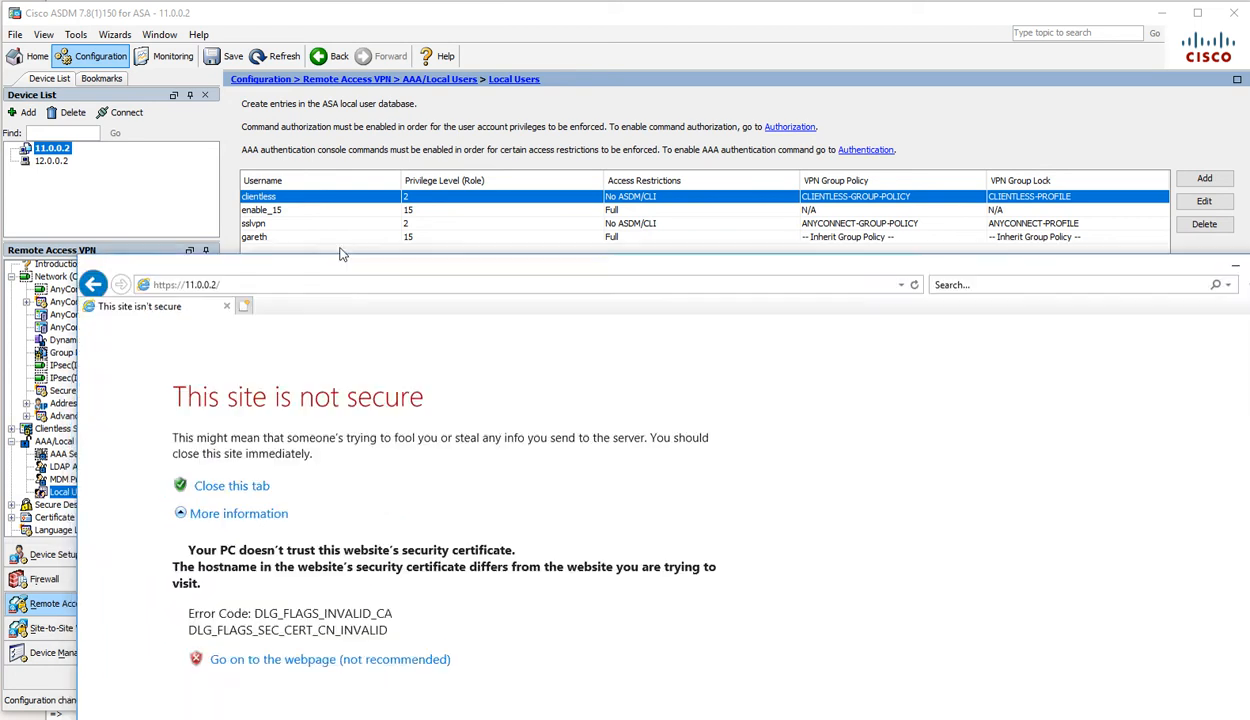
{"action": "left_click", "coordinate": [330, 659]}
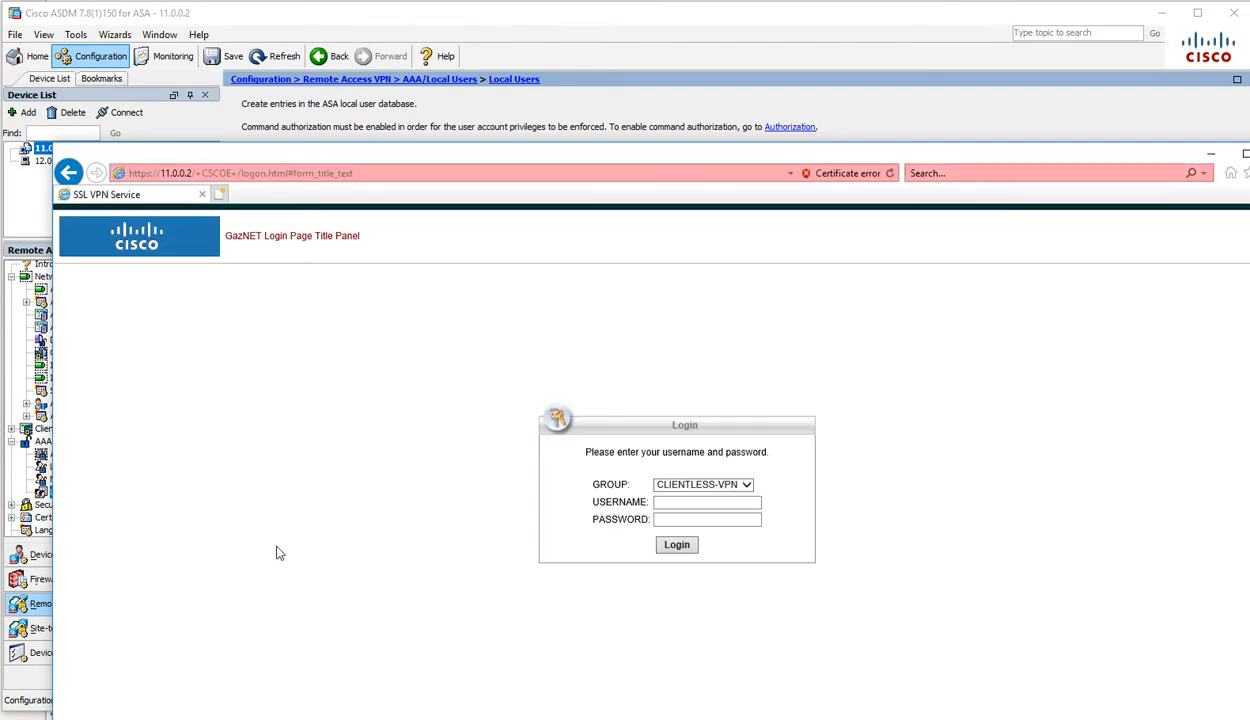
{"action": "left_click", "coordinate": [747, 484]}
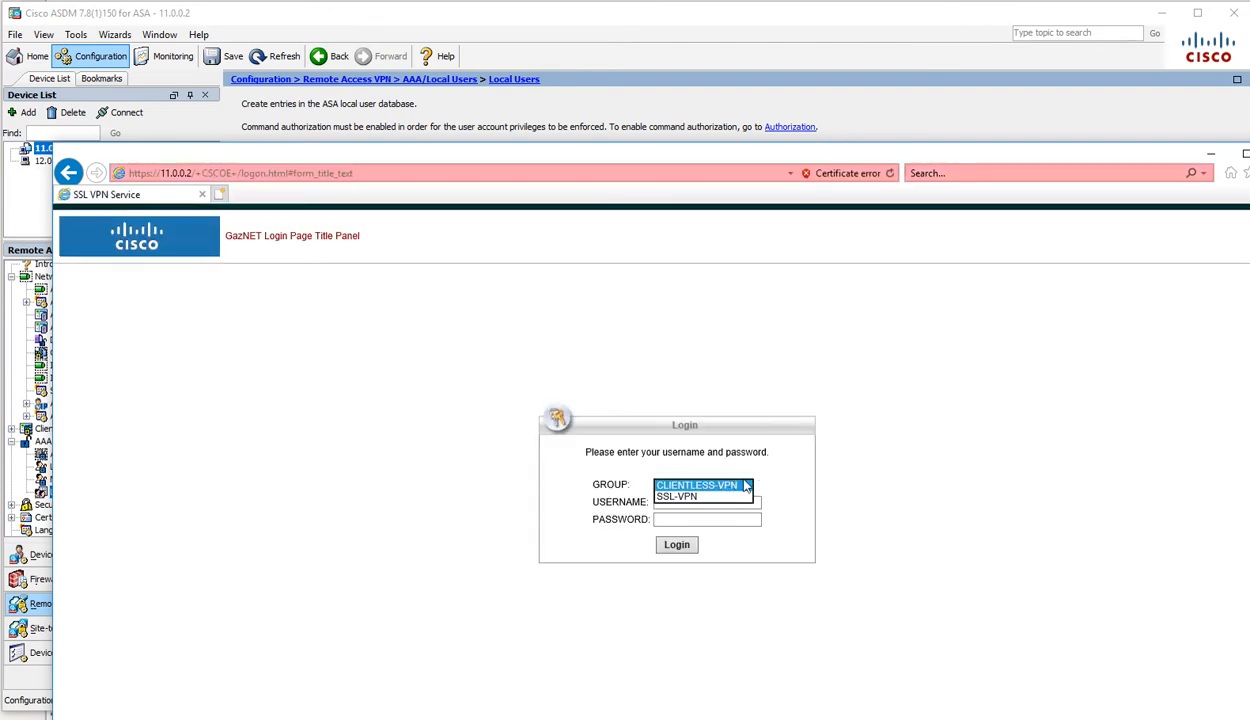
{"action": "left_click", "coordinate": [676, 496]}
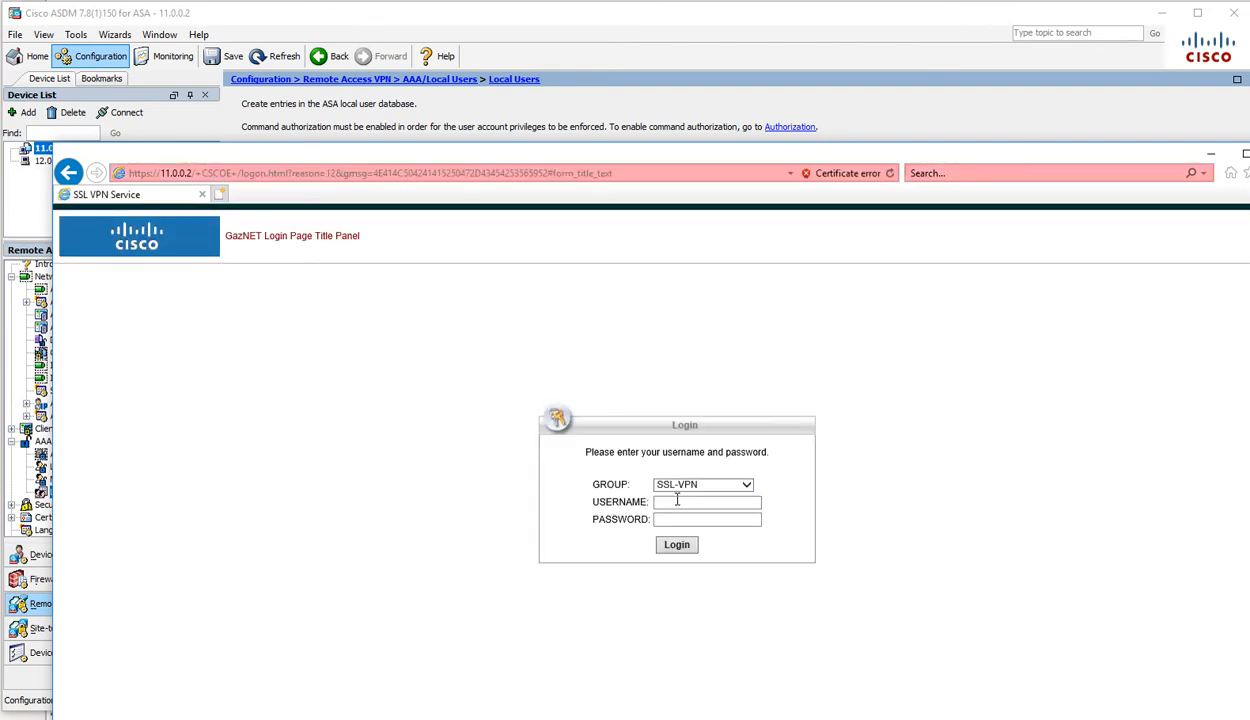
{"action": "type", "text": "ss"}
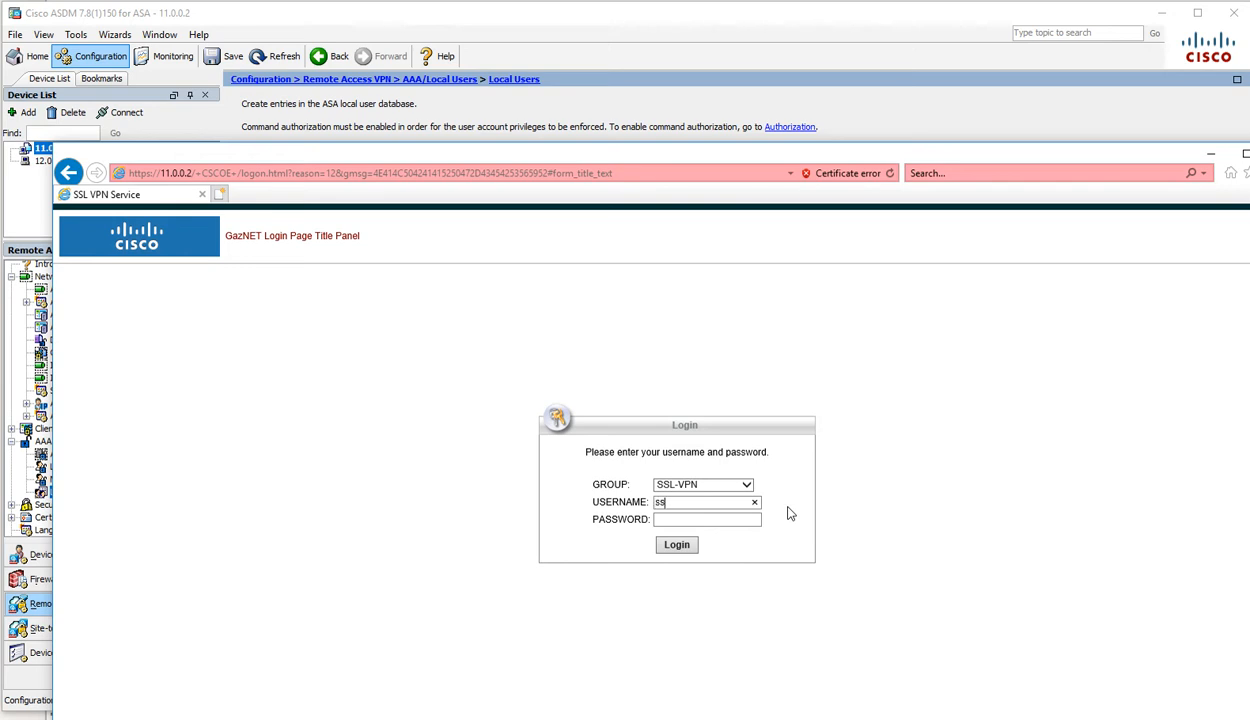
{"action": "type", "text": "lvpn"}
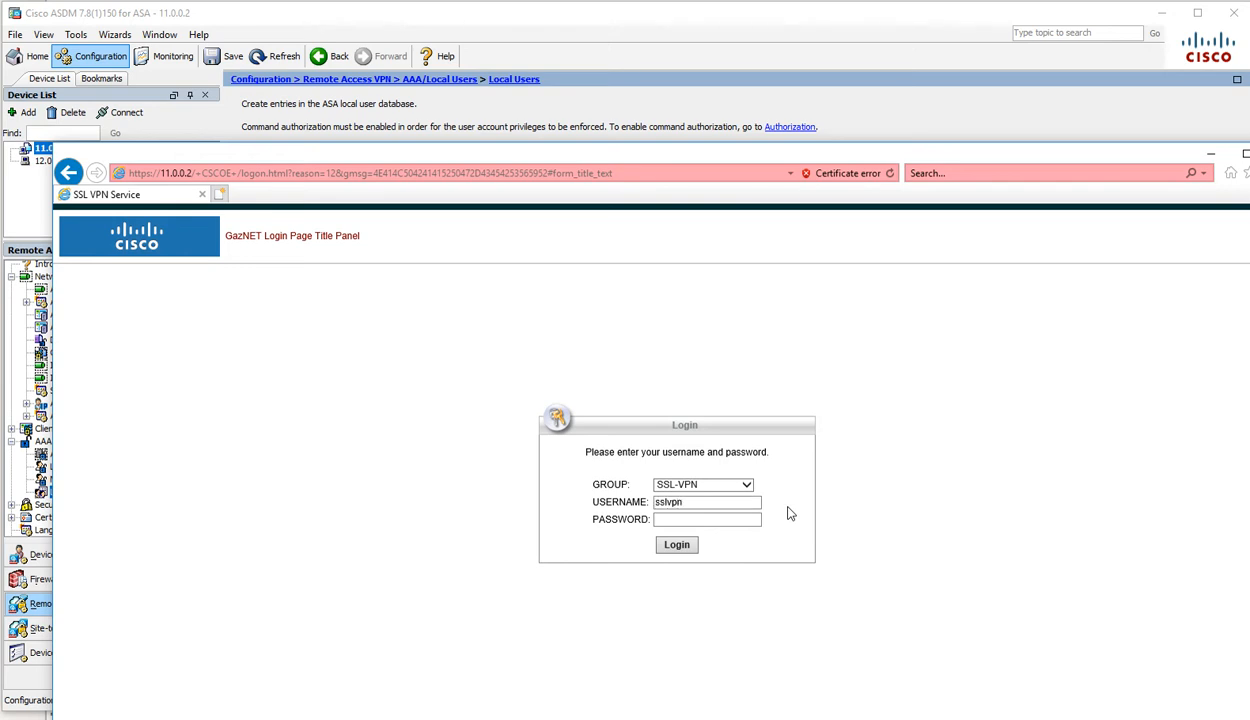
{"action": "left_click", "coordinate": [676, 544]}
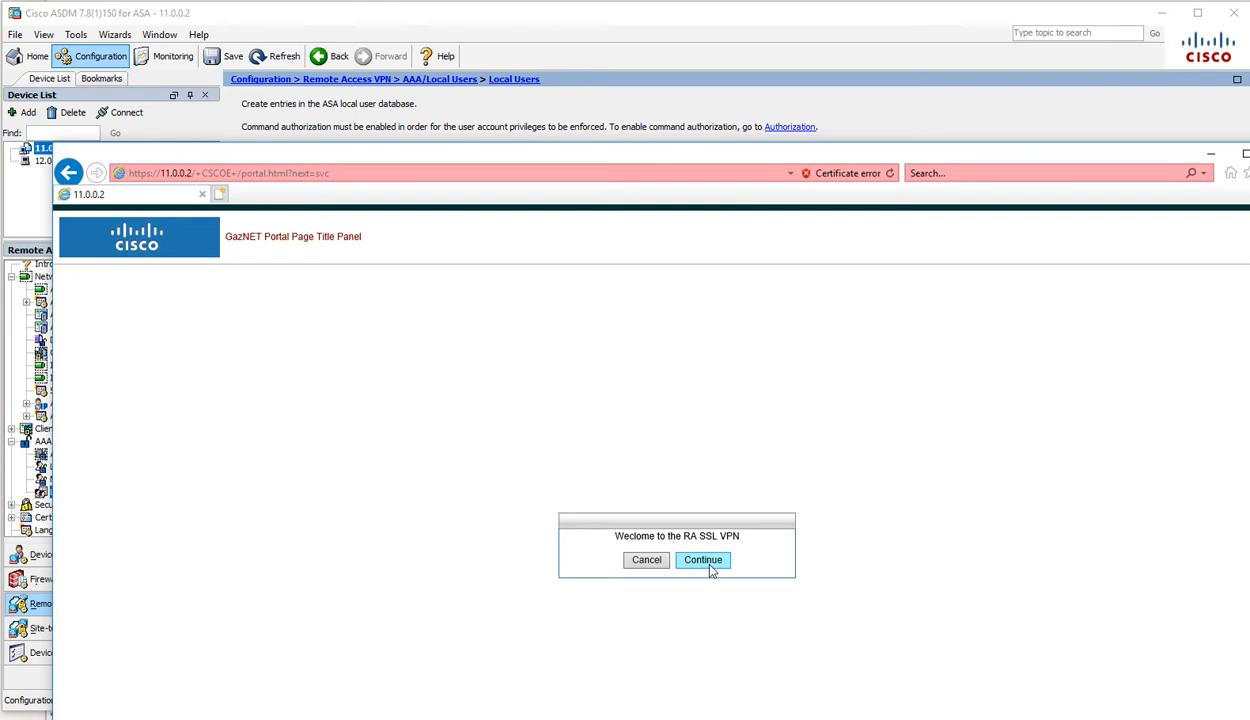
- Allow the Internet Explorer security prompt so WebLaunch starts AnyConnect for 11.0.0.2
{"action": "left_click", "coordinate": [703, 559]}
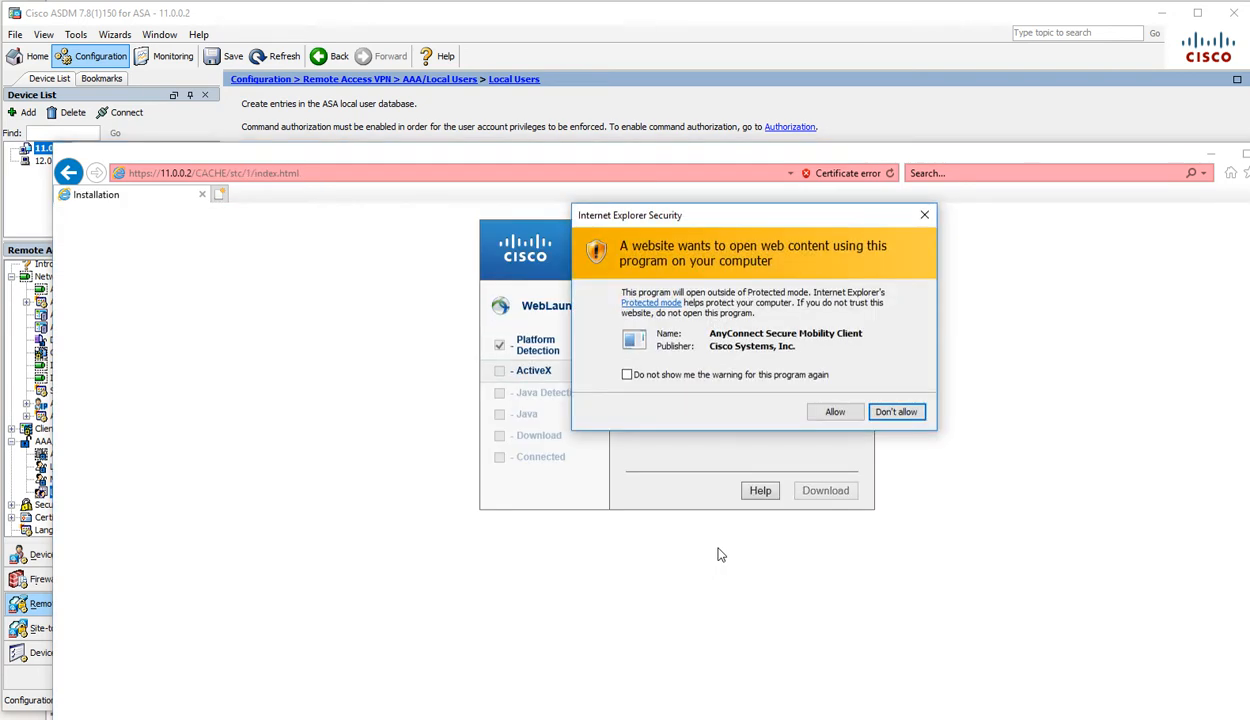
{"action": "mouse_move", "coordinate": [623, 321]}
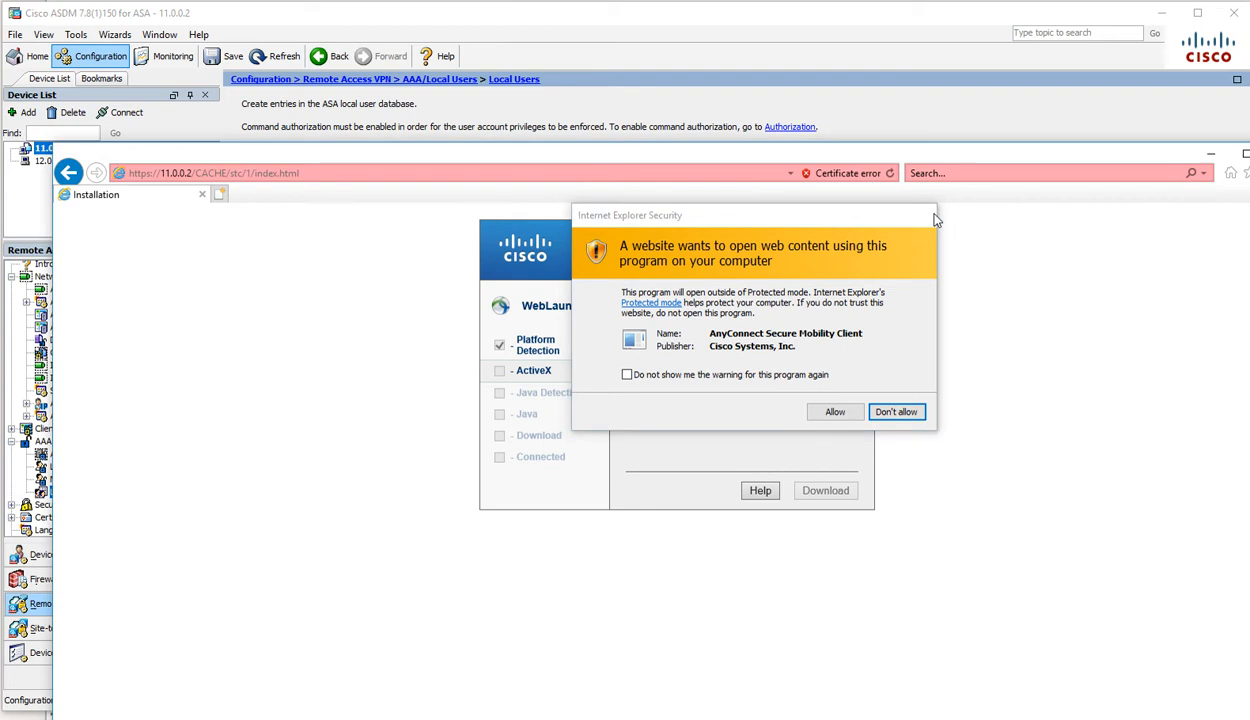
{"action": "left_click", "coordinate": [834, 411]}
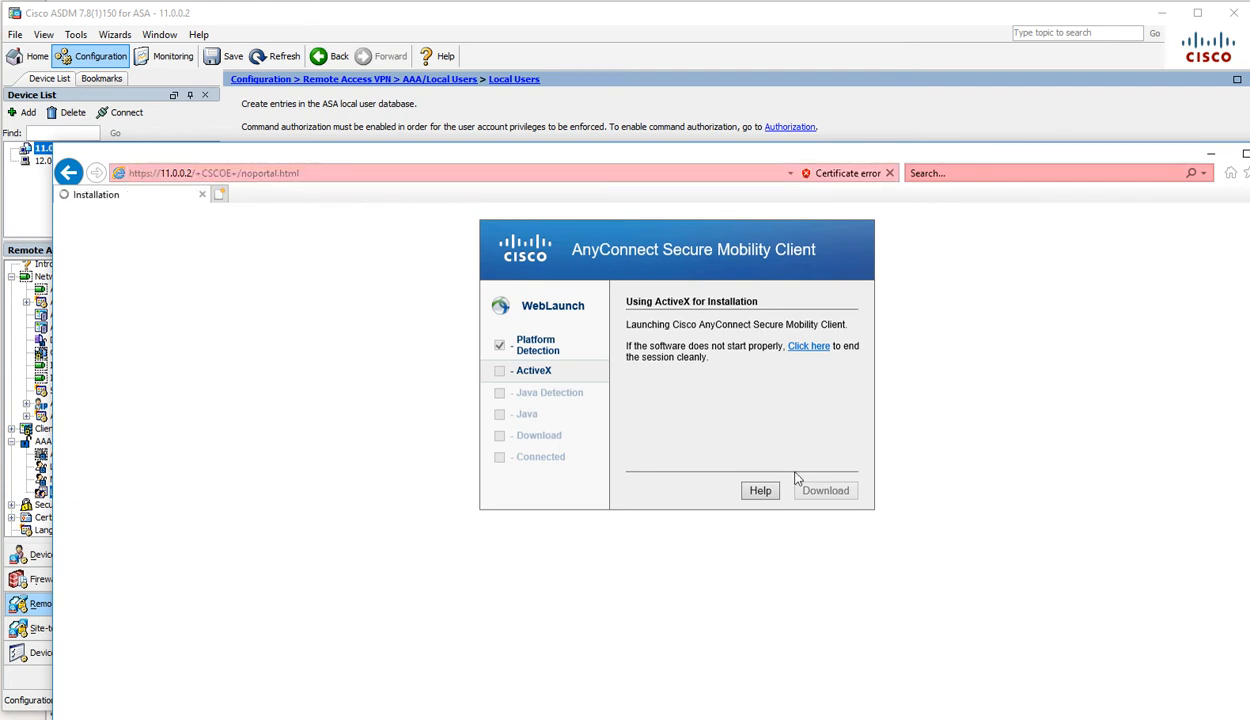
{"action": "left_click", "coordinate": [213, 173]}
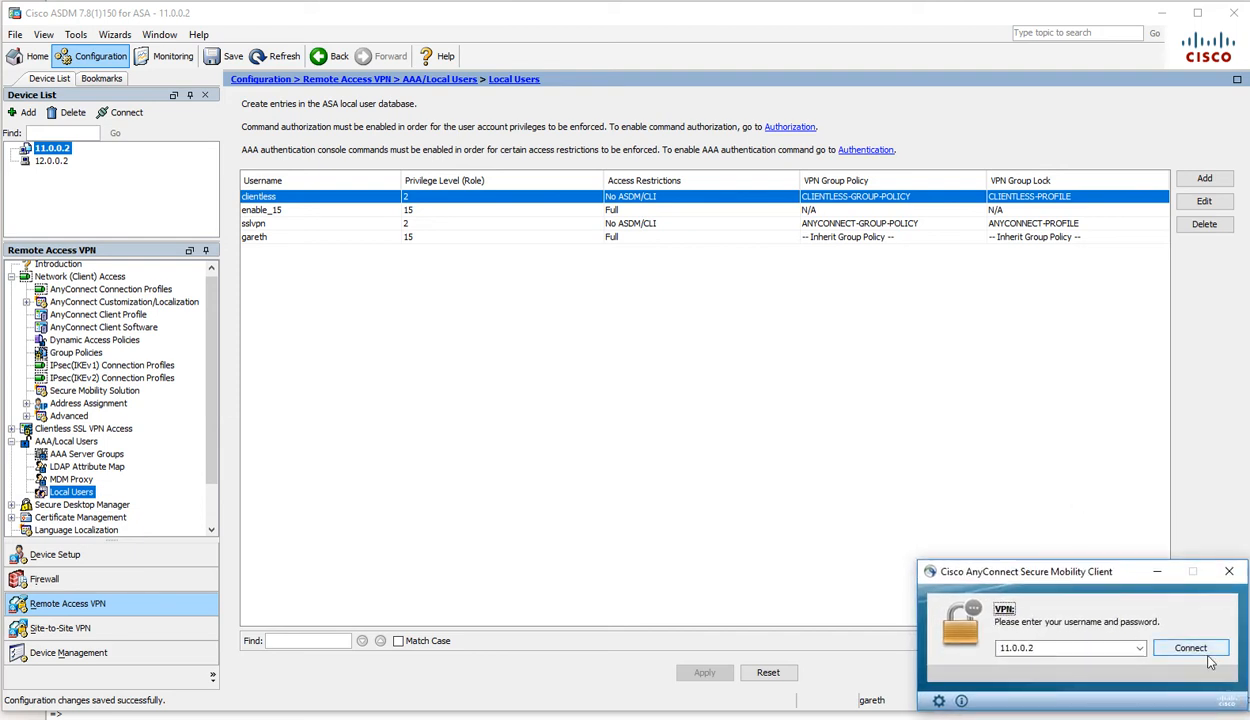
- Connect to 11.0.0.2 and choose Connect Anyway on the untrusted certificate warning
{"action": "left_click", "coordinate": [1191, 647]}
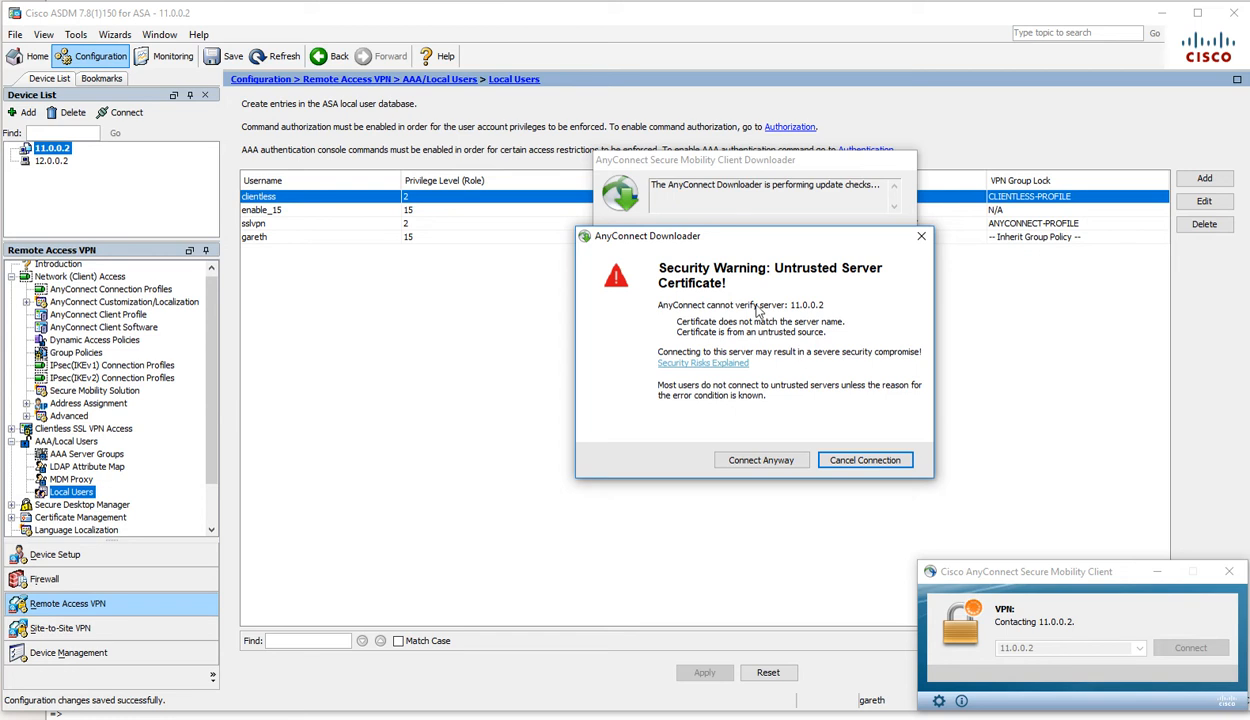
{"action": "left_click", "coordinate": [761, 460]}
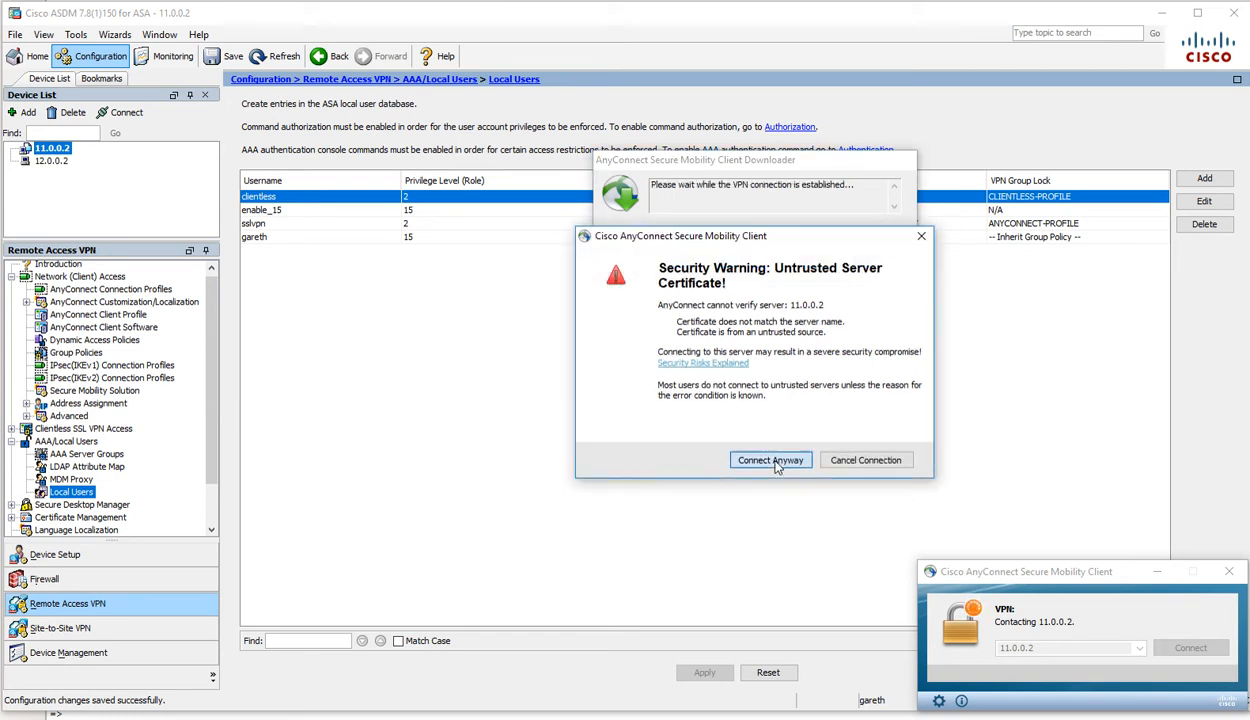
{"action": "left_click", "coordinate": [770, 460]}
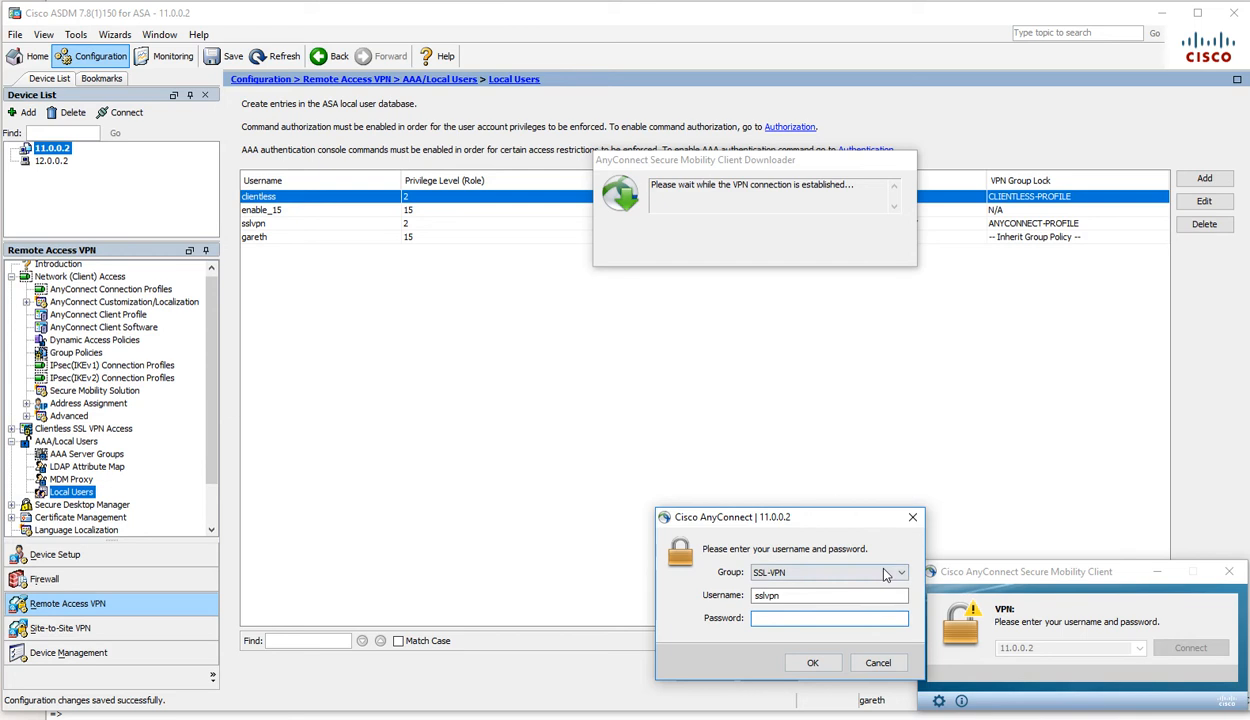
- Browse the Group dropdown and return to the Ready to connect state
{"action": "left_click", "coordinate": [899, 572]}
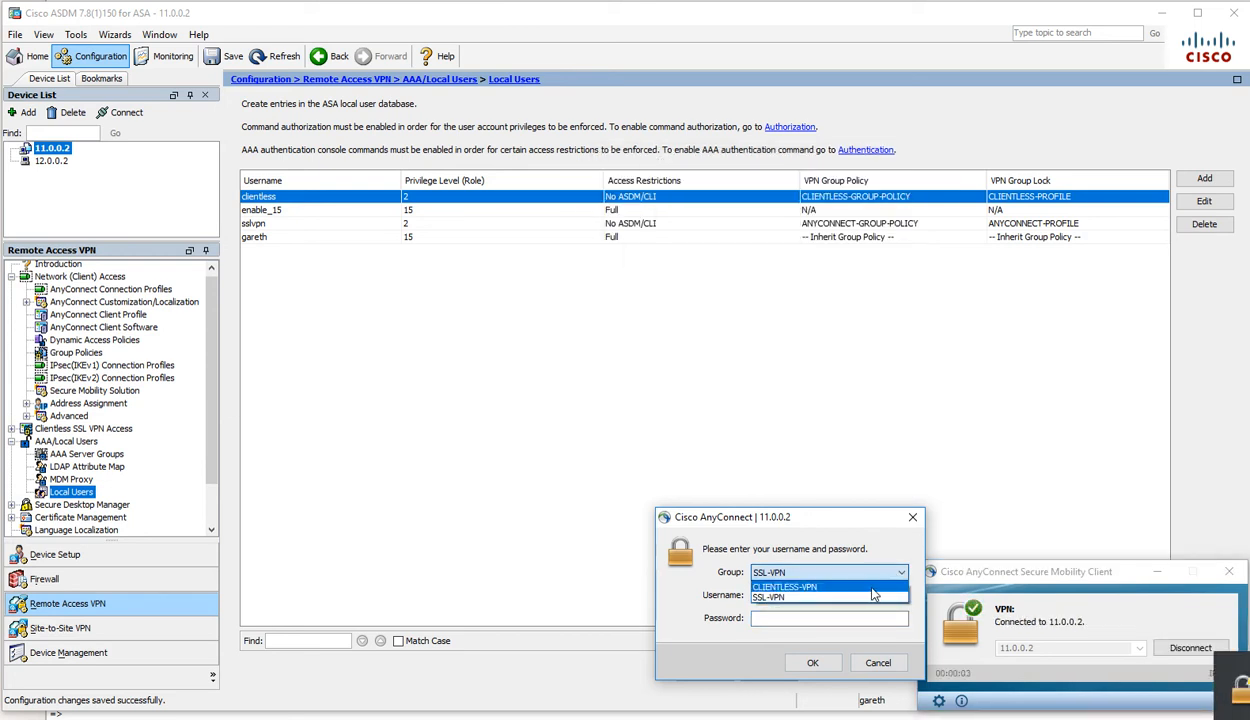
{"action": "left_click", "coordinate": [768, 597]}
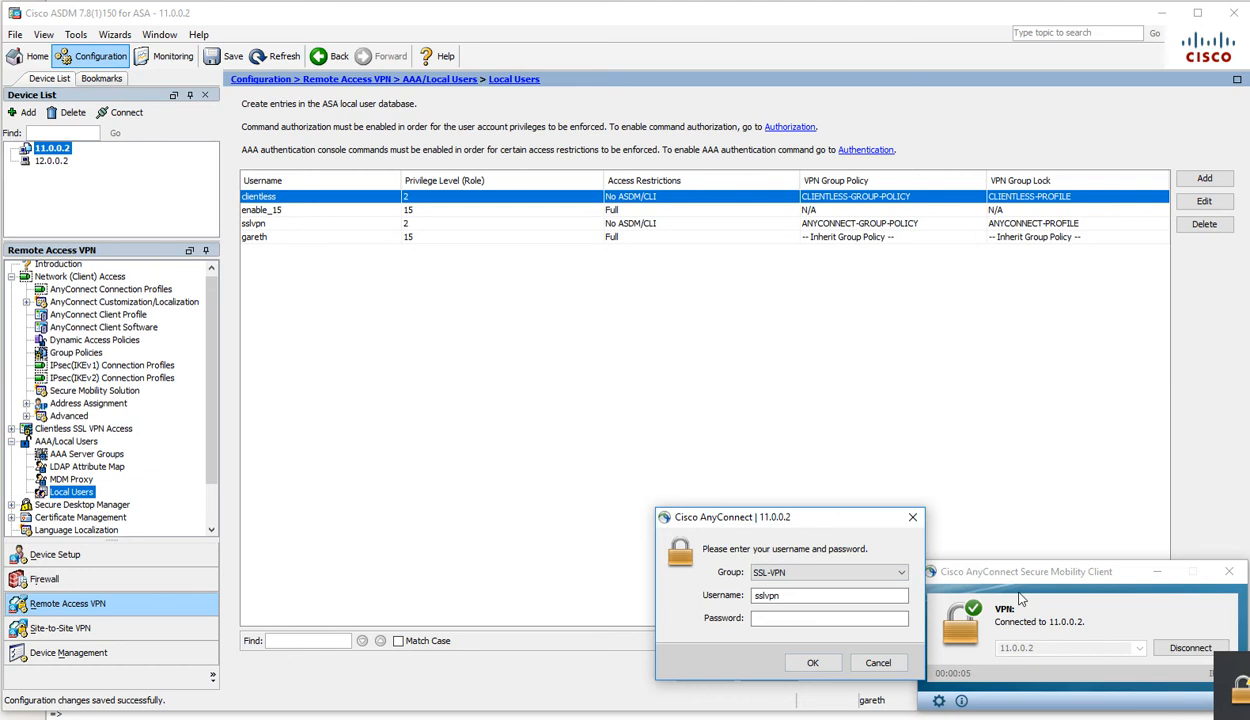
{"action": "left_click", "coordinate": [898, 572]}
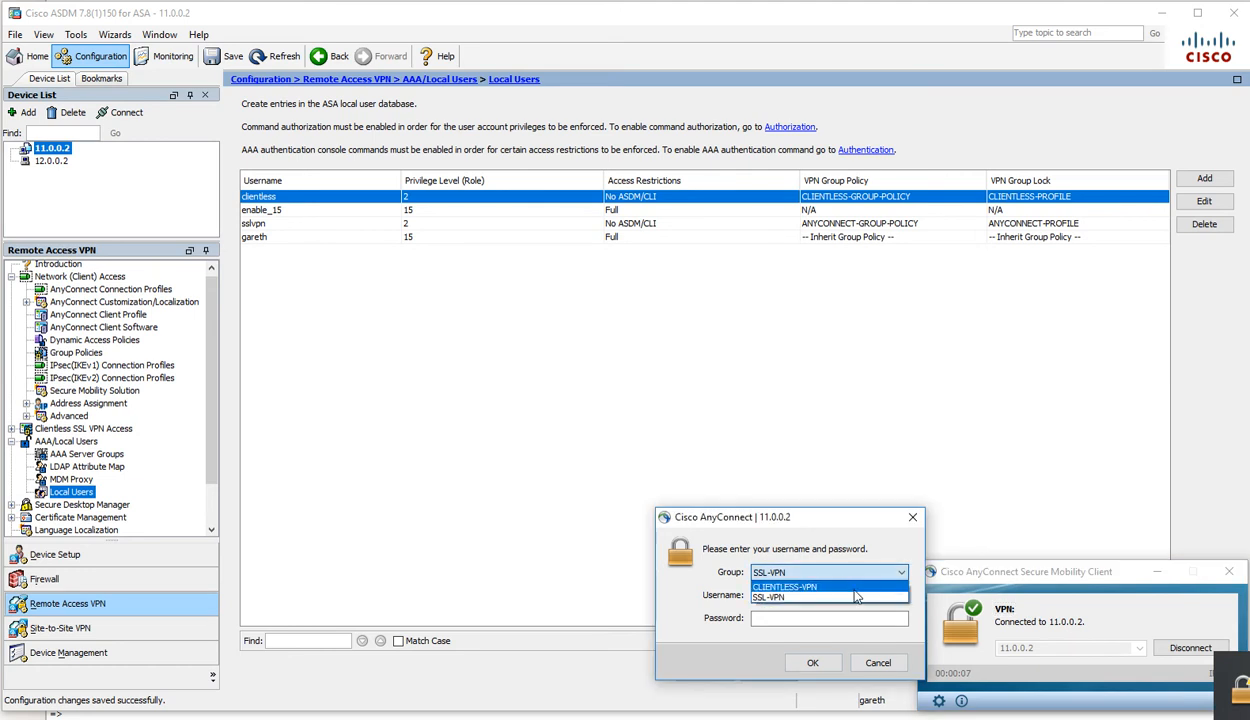
{"action": "left_click", "coordinate": [785, 587]}
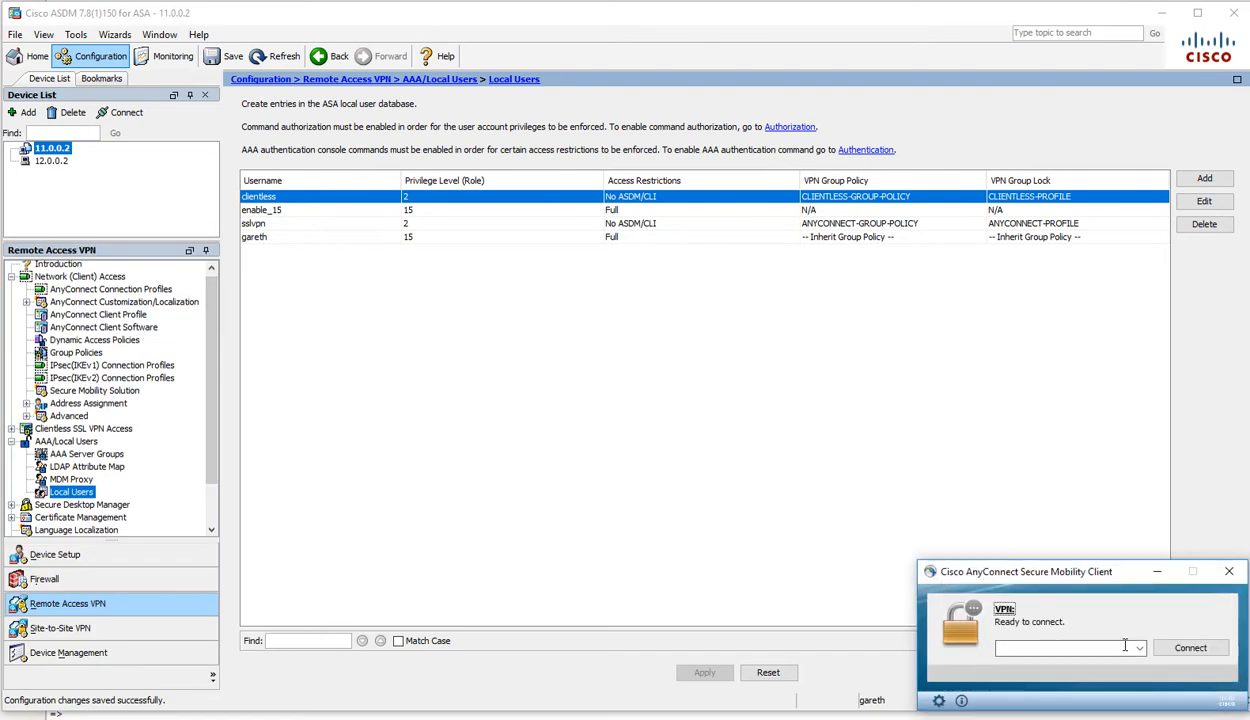
- Enter server 11.0.0.2, connect, and pick the CLIENTLESS-VPN login group
{"action": "type", "text": "11.0.0.2"}
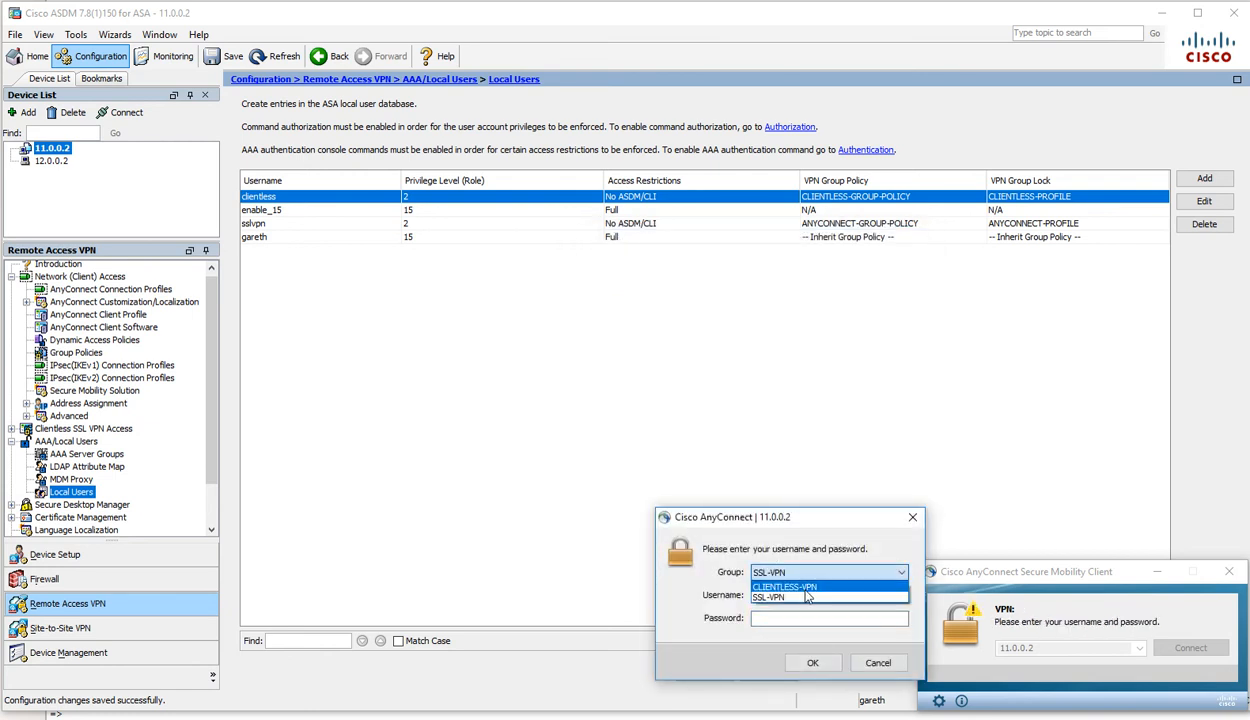
{"action": "left_click", "coordinate": [784, 587]}
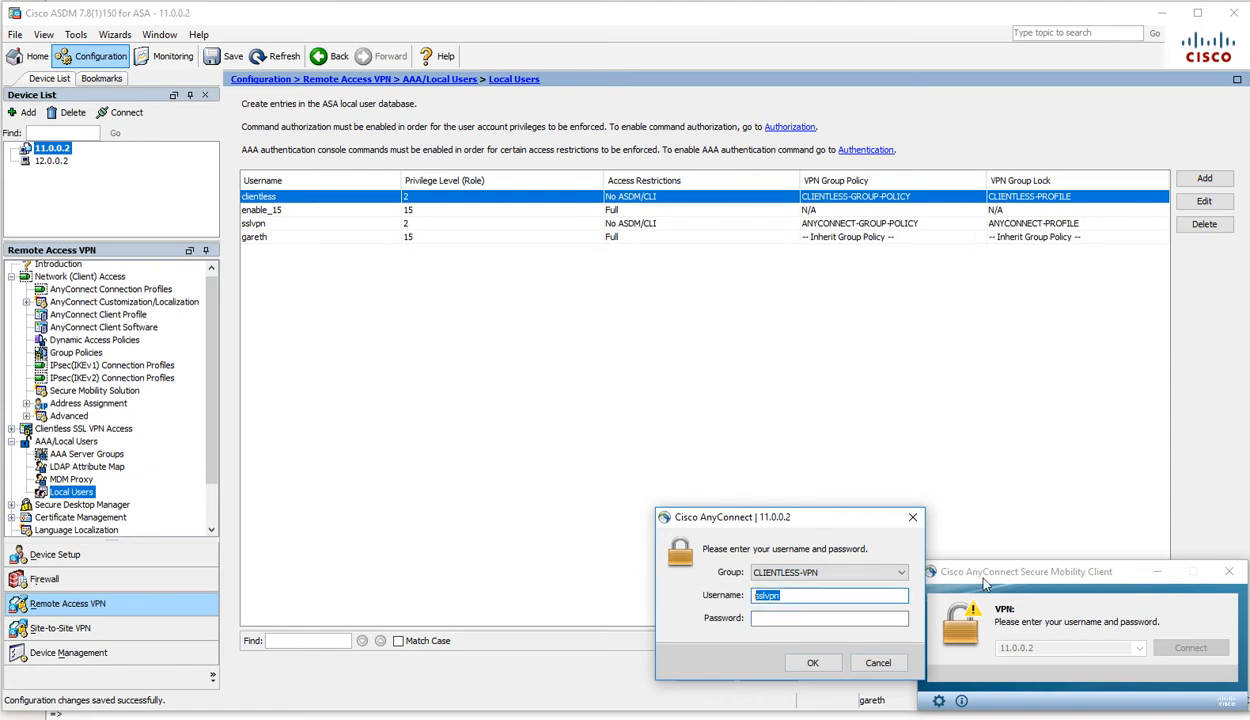
{"action": "left_click", "coordinate": [830, 617]}
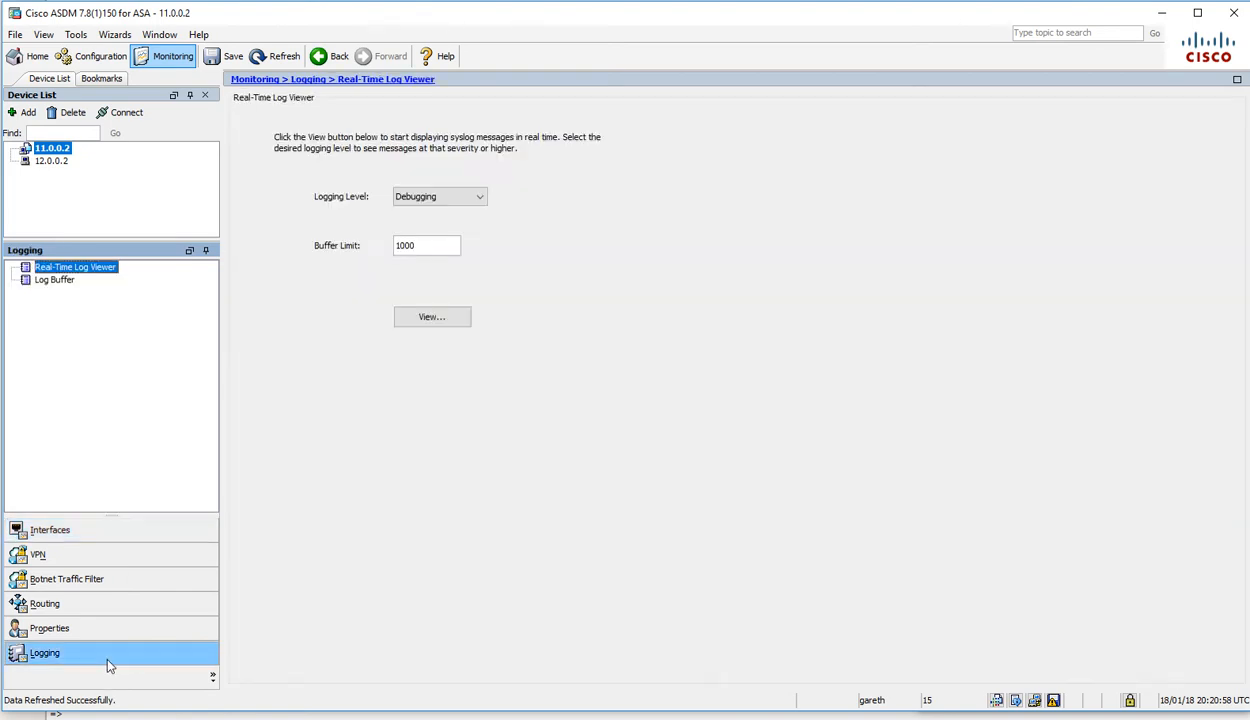
- Open the ASDM Real-Time Log Viewer from Monitoring > Logging
{"action": "left_click", "coordinate": [432, 316]}
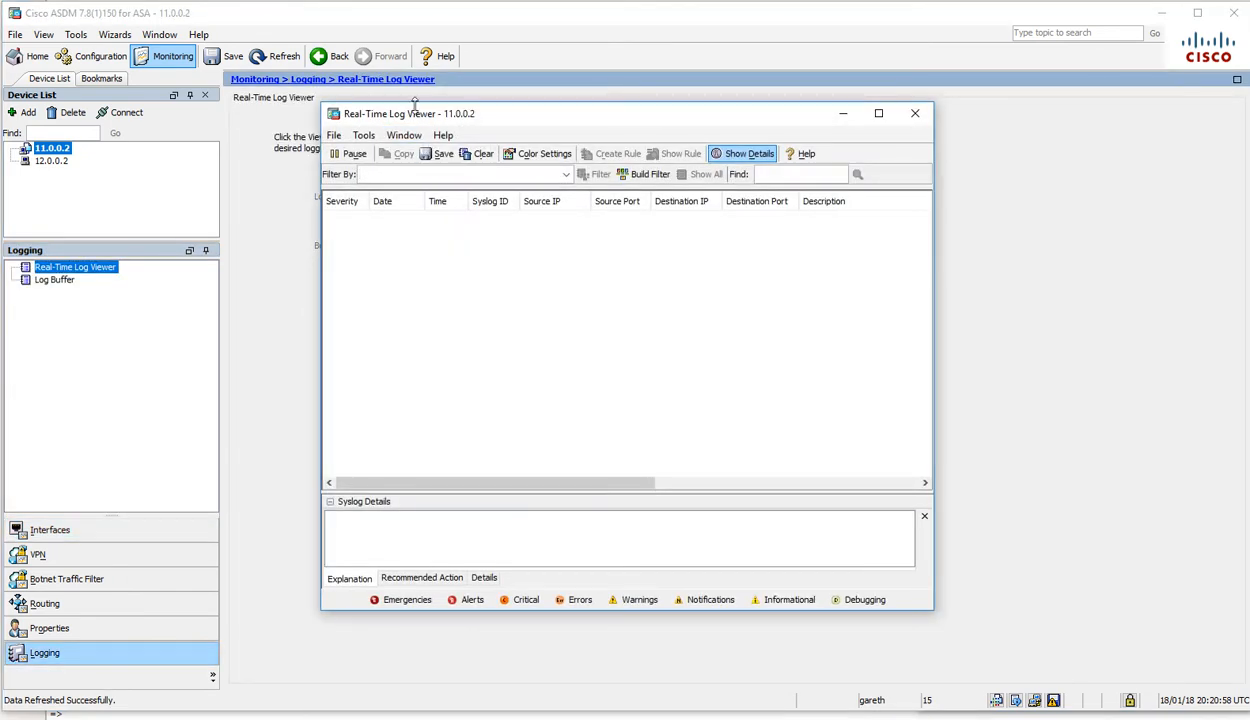
{"action": "left_click", "coordinate": [912, 113]}
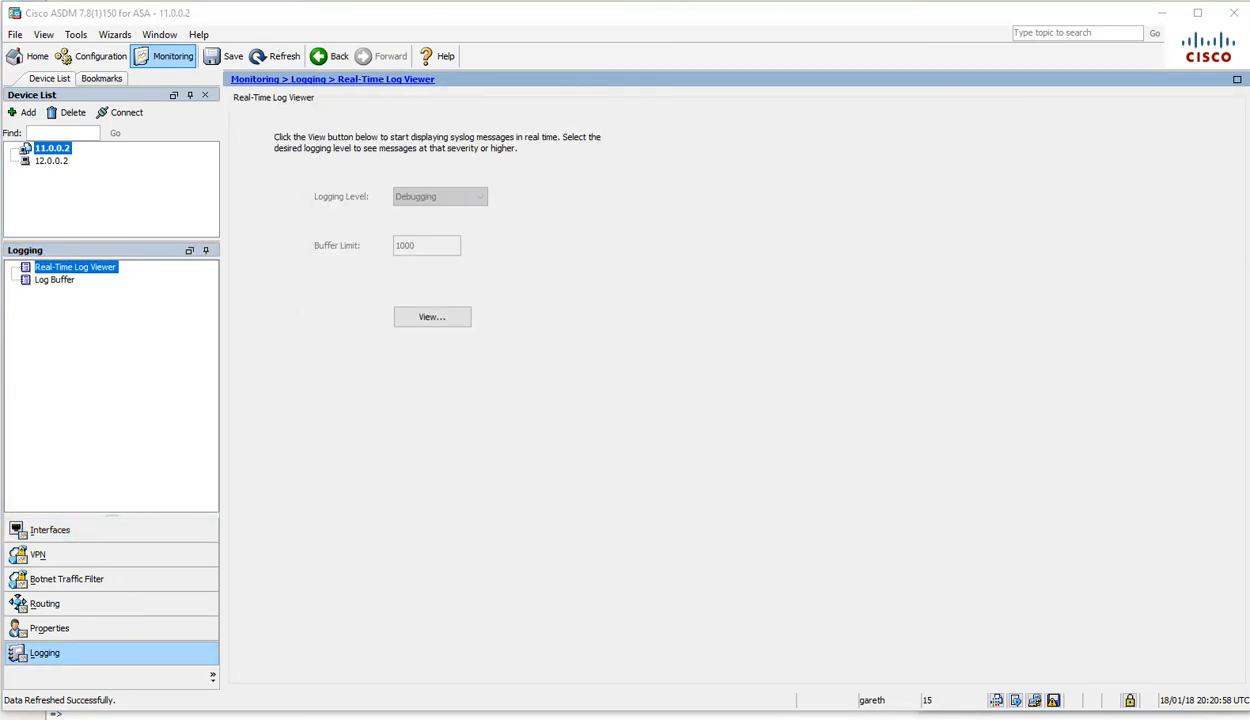
{"action": "left_click", "coordinate": [432, 317]}
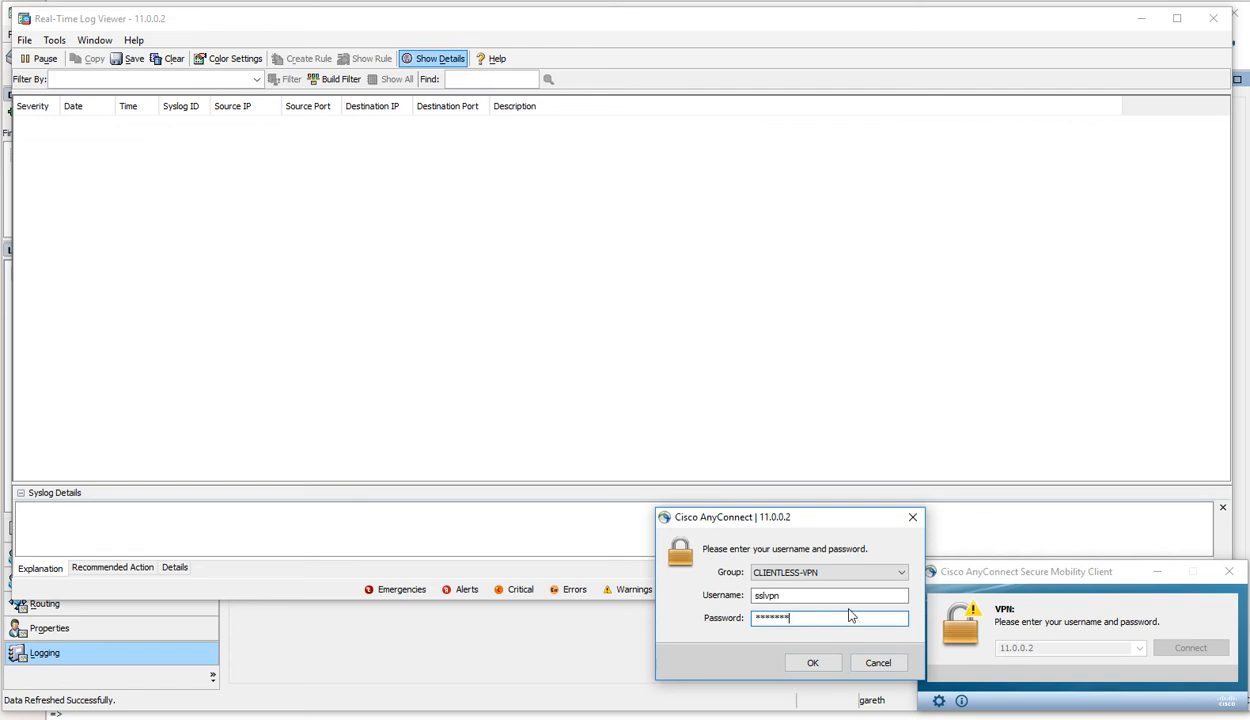
- Submit the sslvpn login under CLIENTLESS-VPN, then try logging in as clientless
{"action": "left_click", "coordinate": [813, 662]}
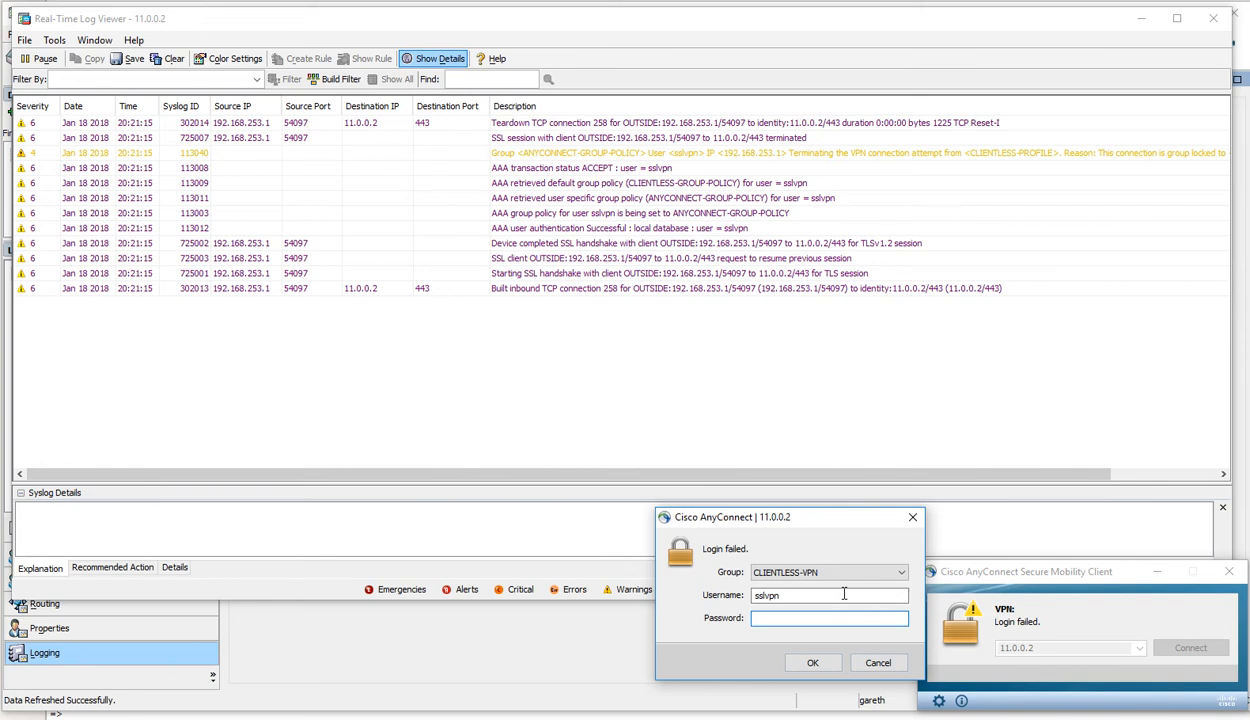
{"action": "mouse_move", "coordinate": [929, 414]}
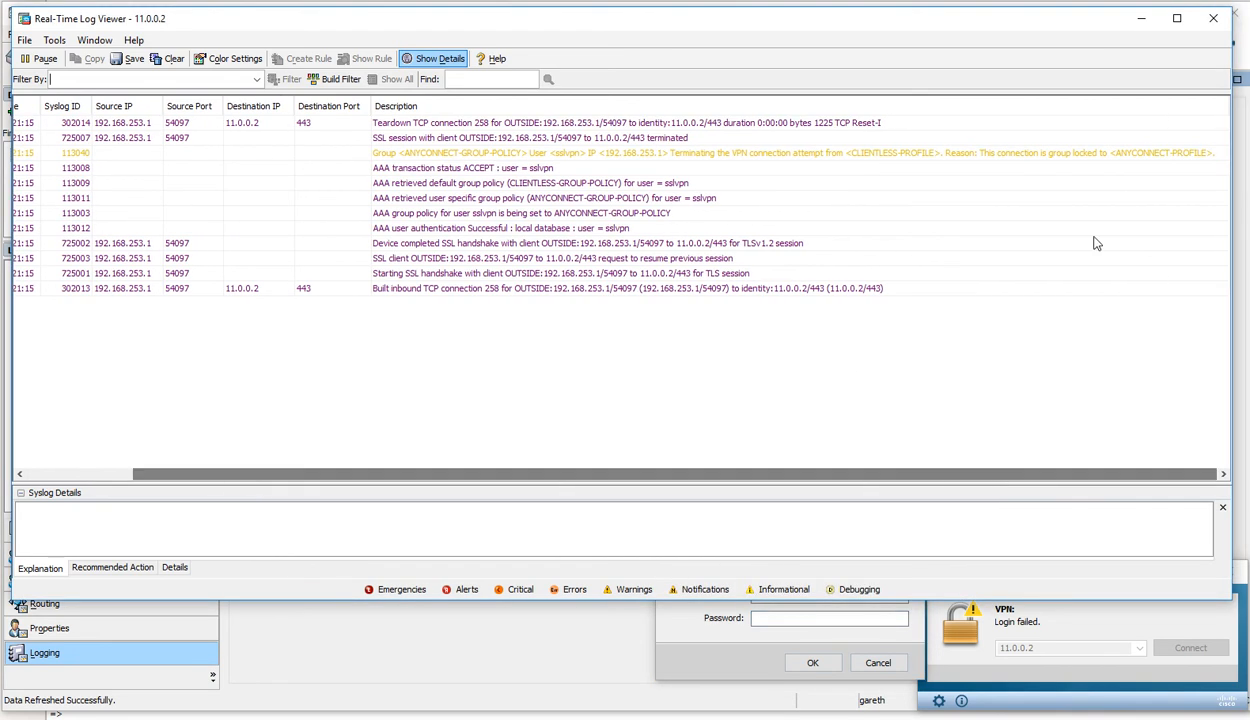
{"action": "mouse_move", "coordinate": [885, 216]}
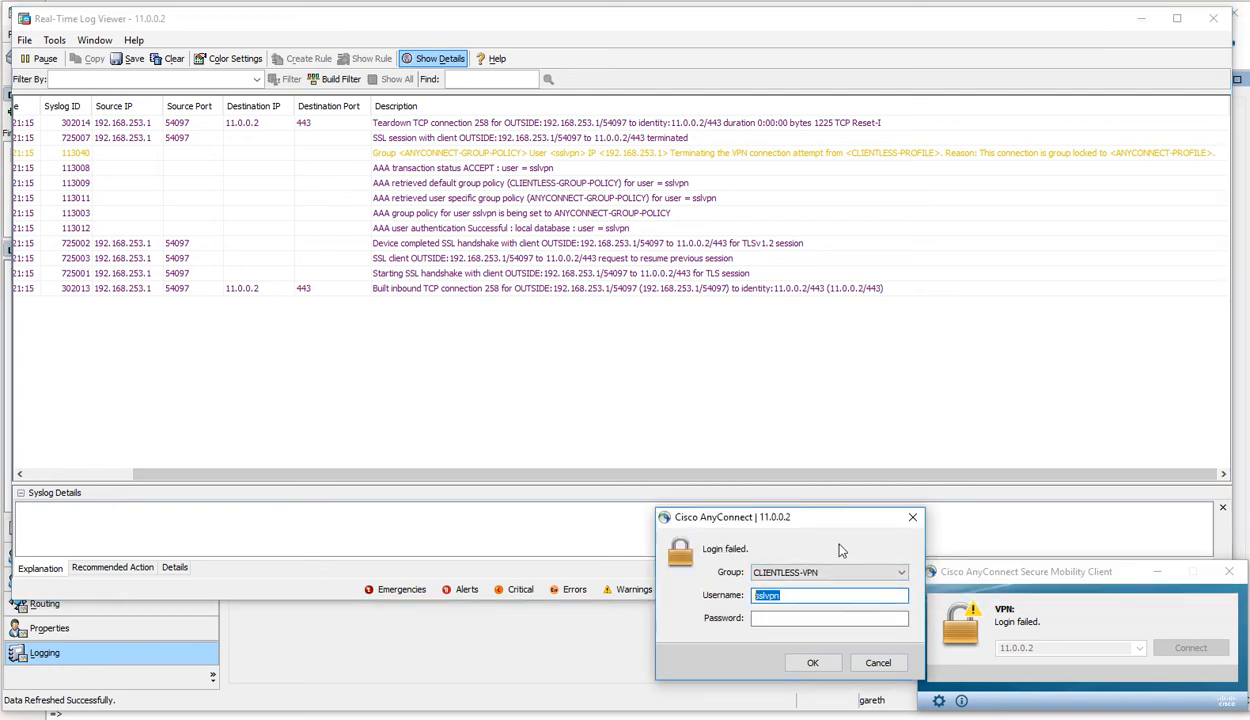
{"action": "type", "text": "clientless"}
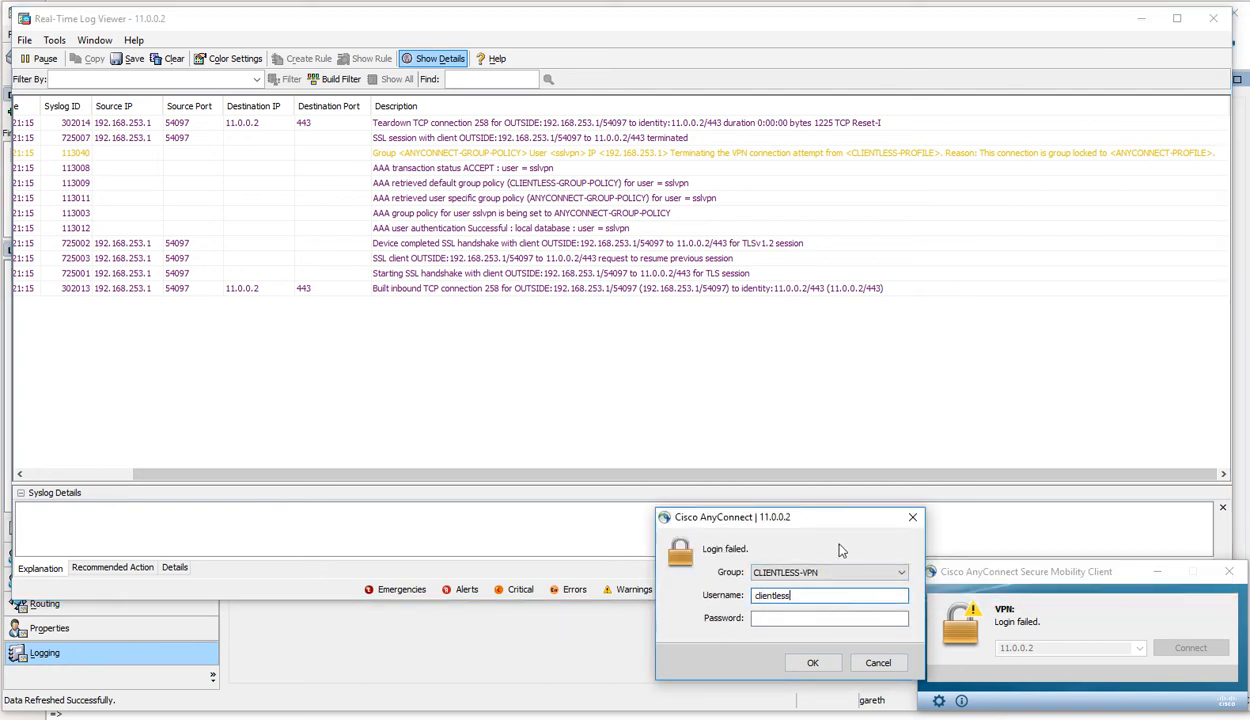
{"action": "left_click", "coordinate": [829, 618]}
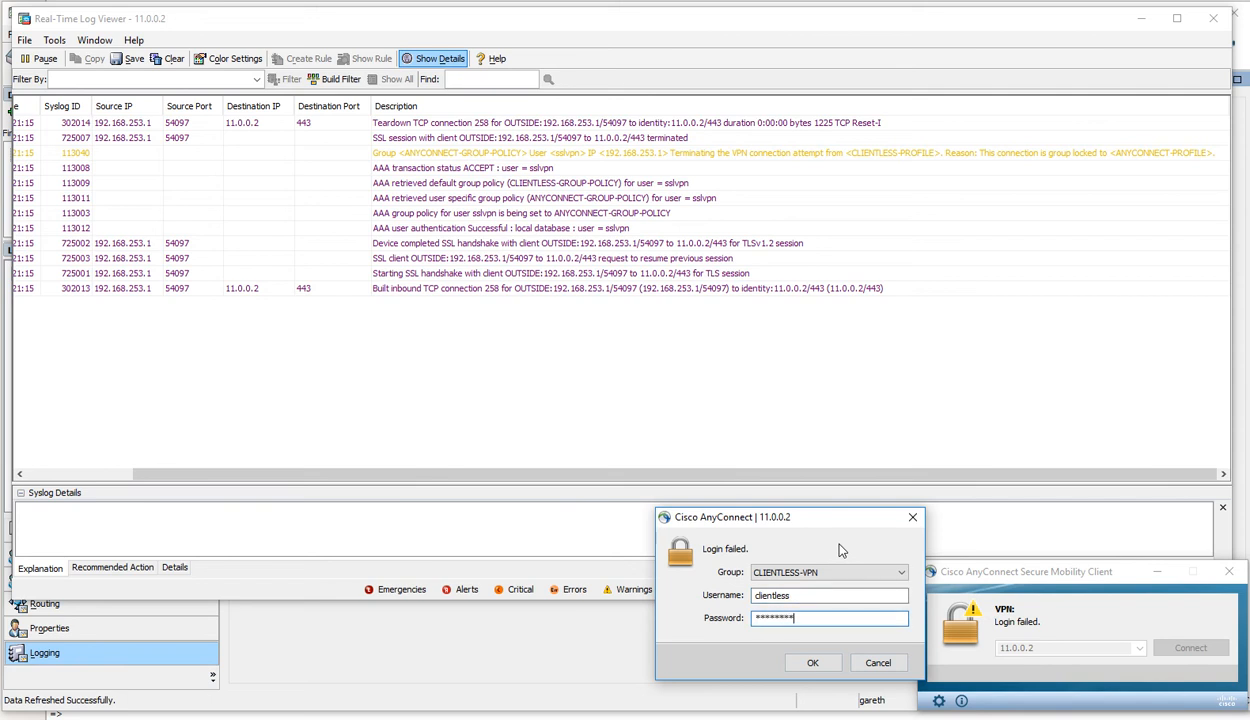
{"action": "left_click", "coordinate": [813, 662]}
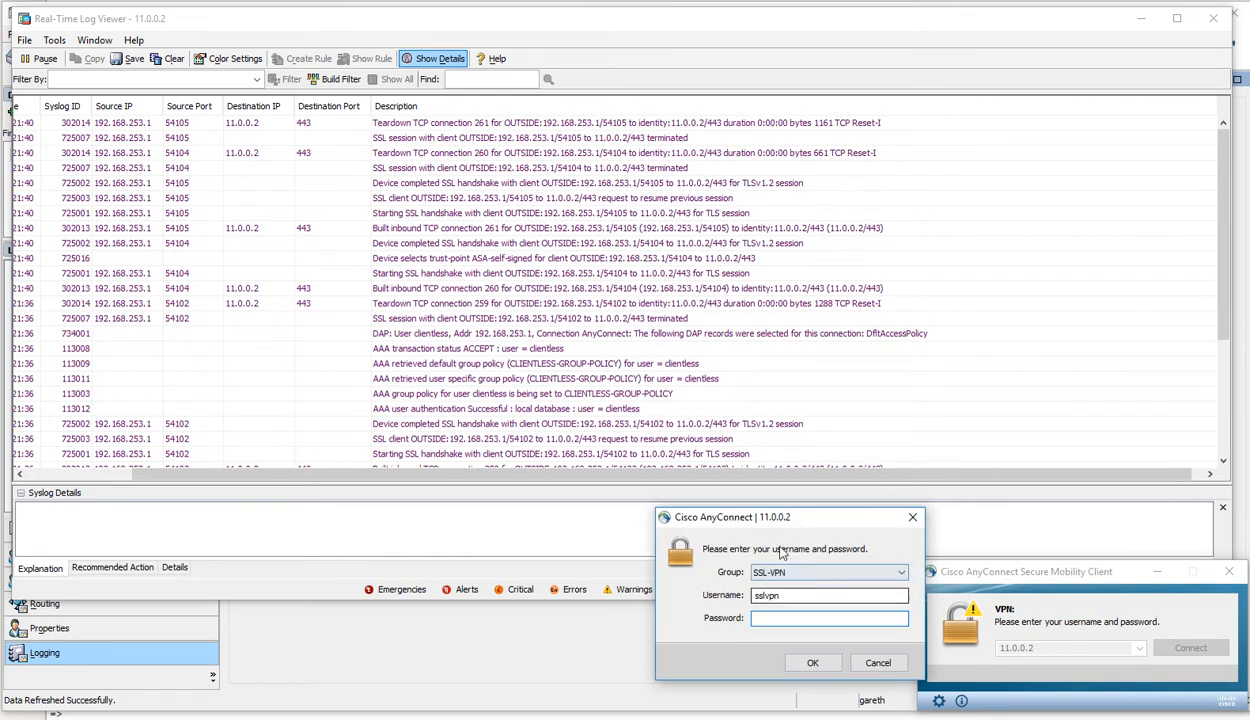
- Log in as sslvpn under group SSL-VPN and accept the welcome banner
{"action": "left_click", "coordinate": [829, 617]}
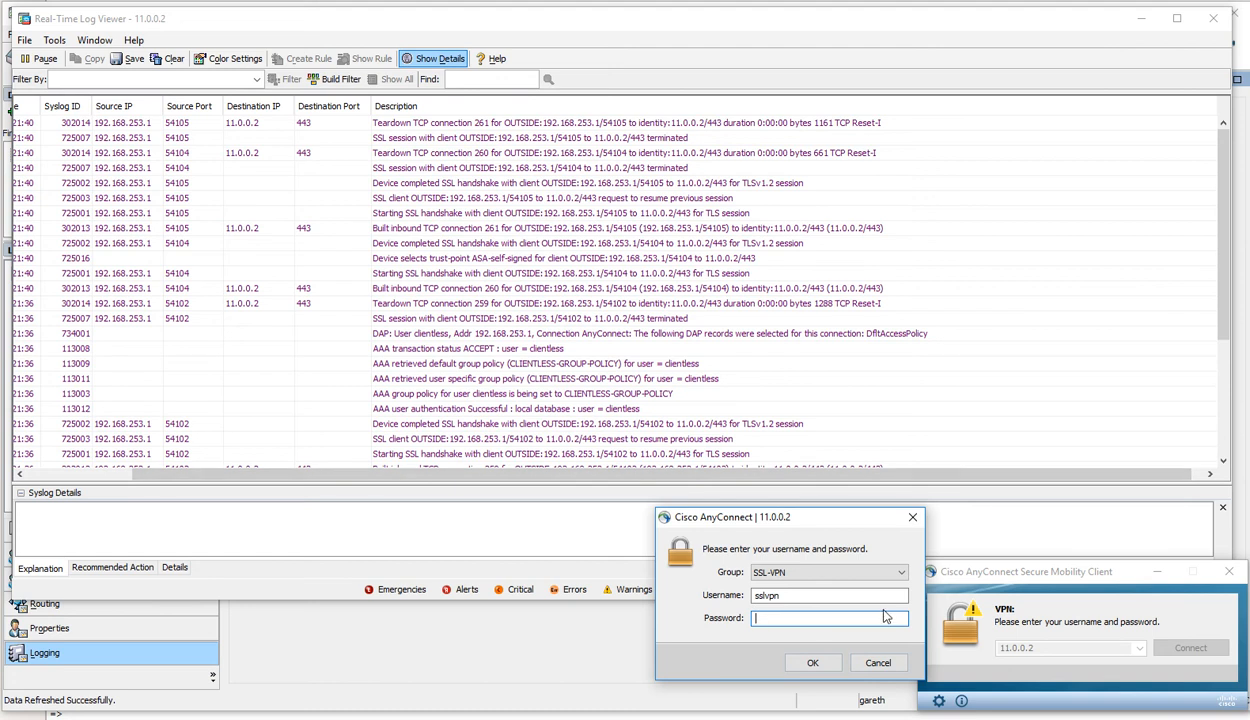
{"action": "type", "text": "password"}
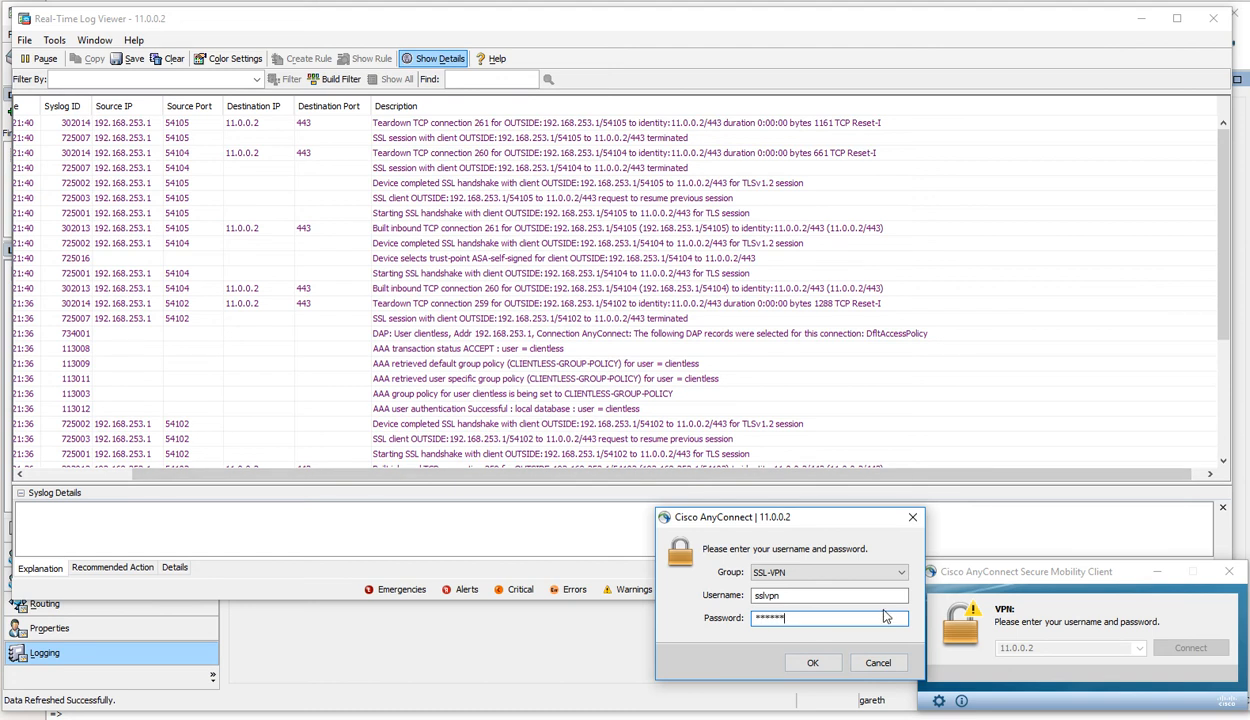
{"action": "left_click", "coordinate": [813, 662]}
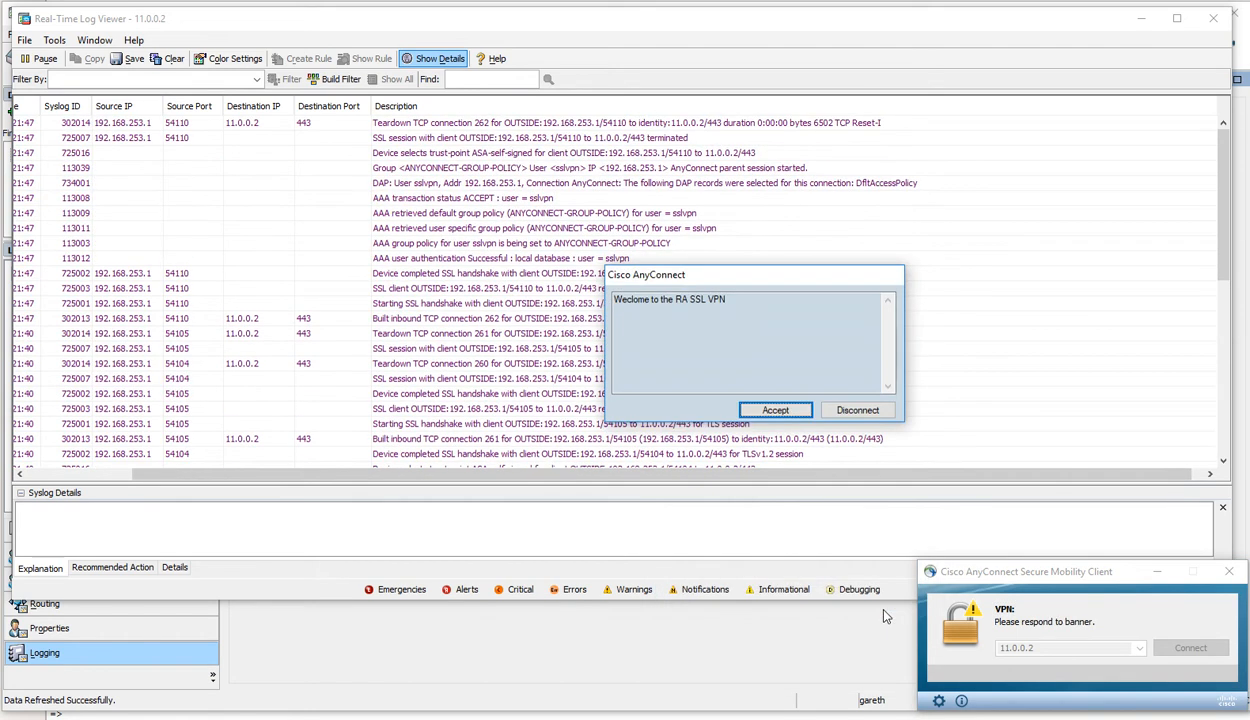
{"action": "mouse_move", "coordinate": [773, 473]}
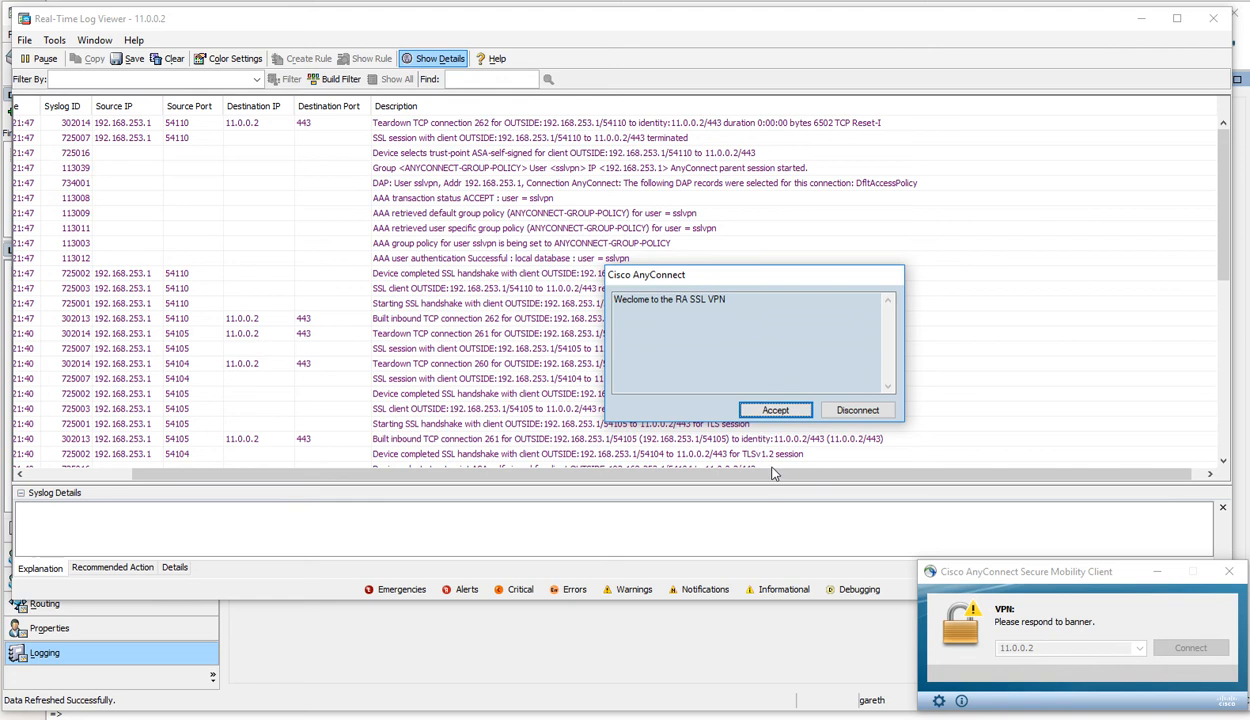
{"action": "left_click", "coordinate": [775, 410]}
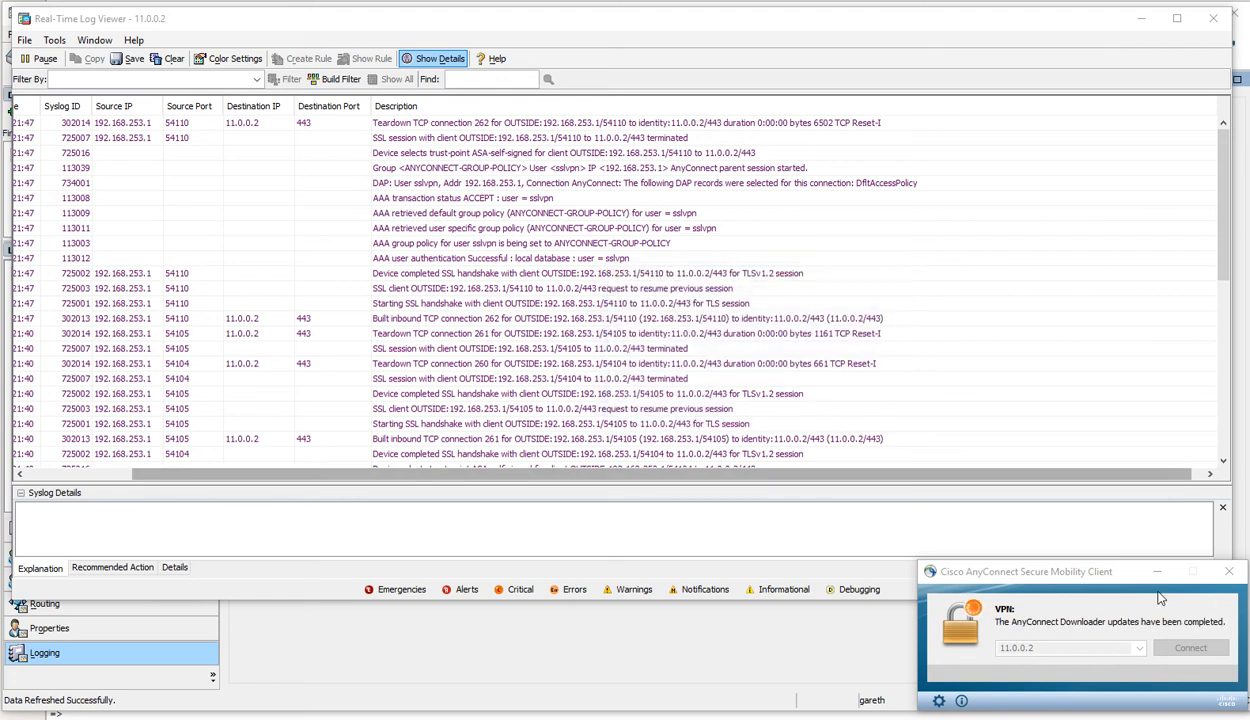
{"action": "mouse_move", "coordinate": [1042, 648]}
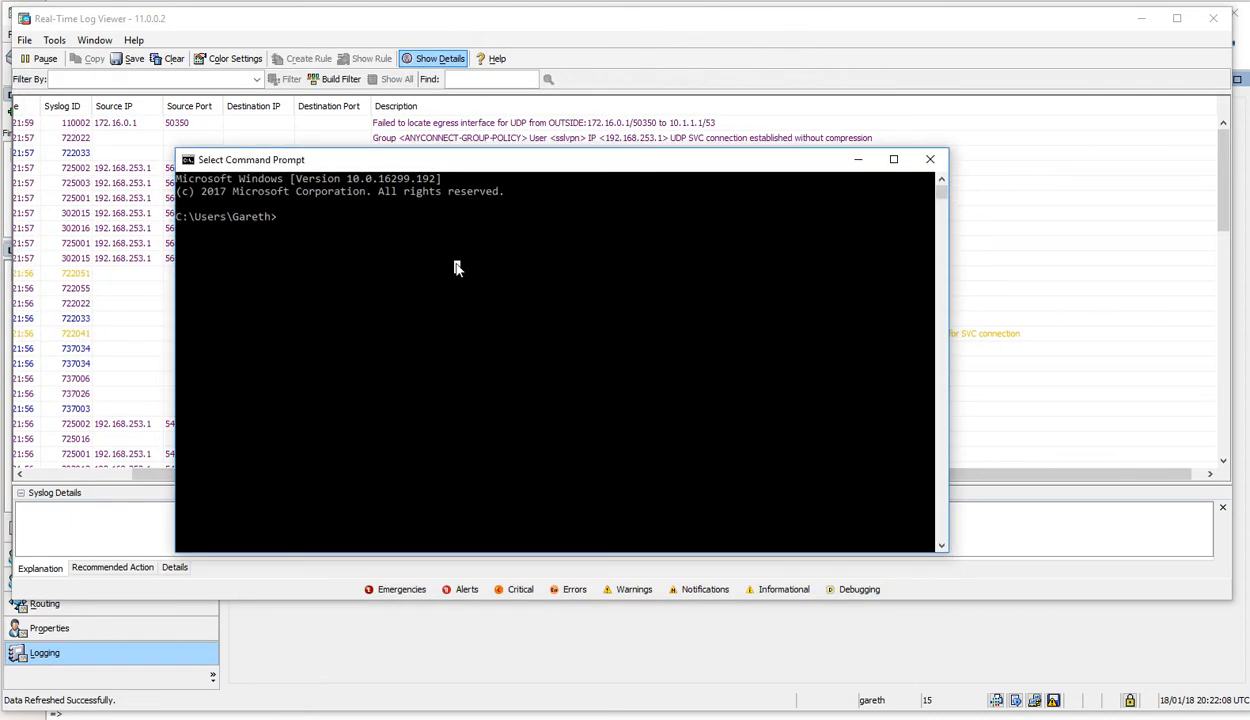
- Run ipconfig and check the AnyConnect adapter shows 172.16.0.1
{"action": "type", "text": "ipconfig"}
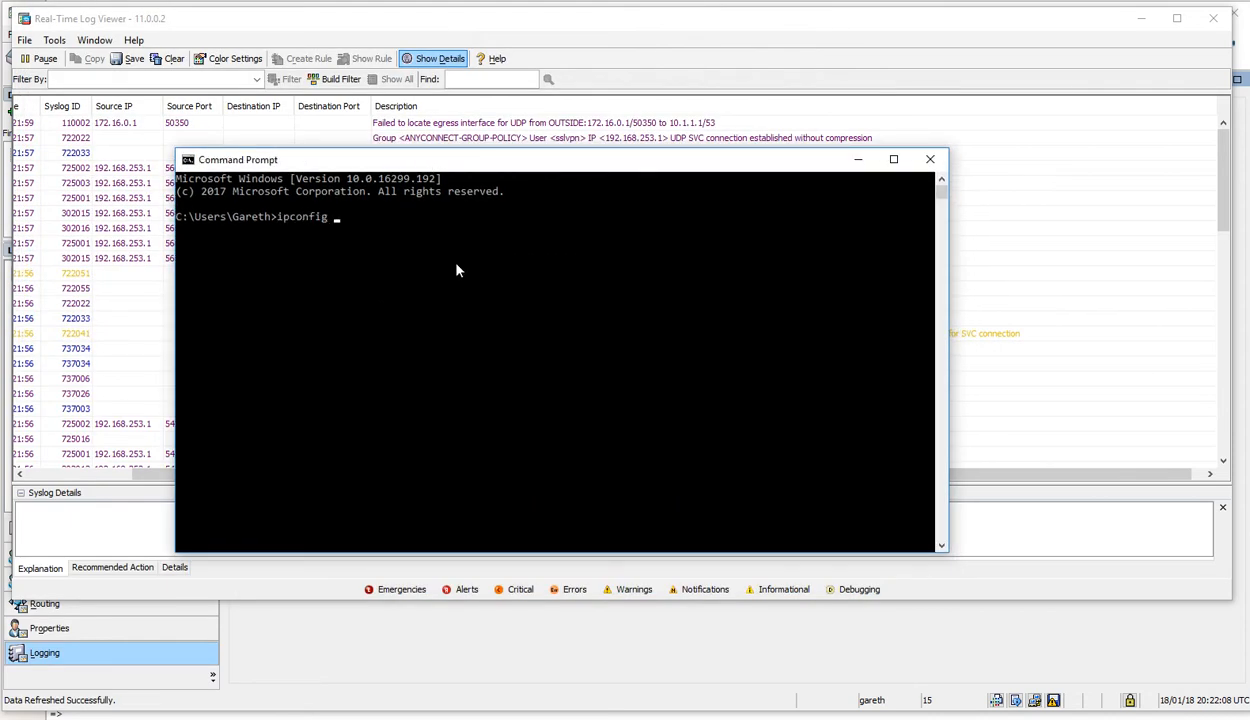
{"action": "key", "text": "Return"}
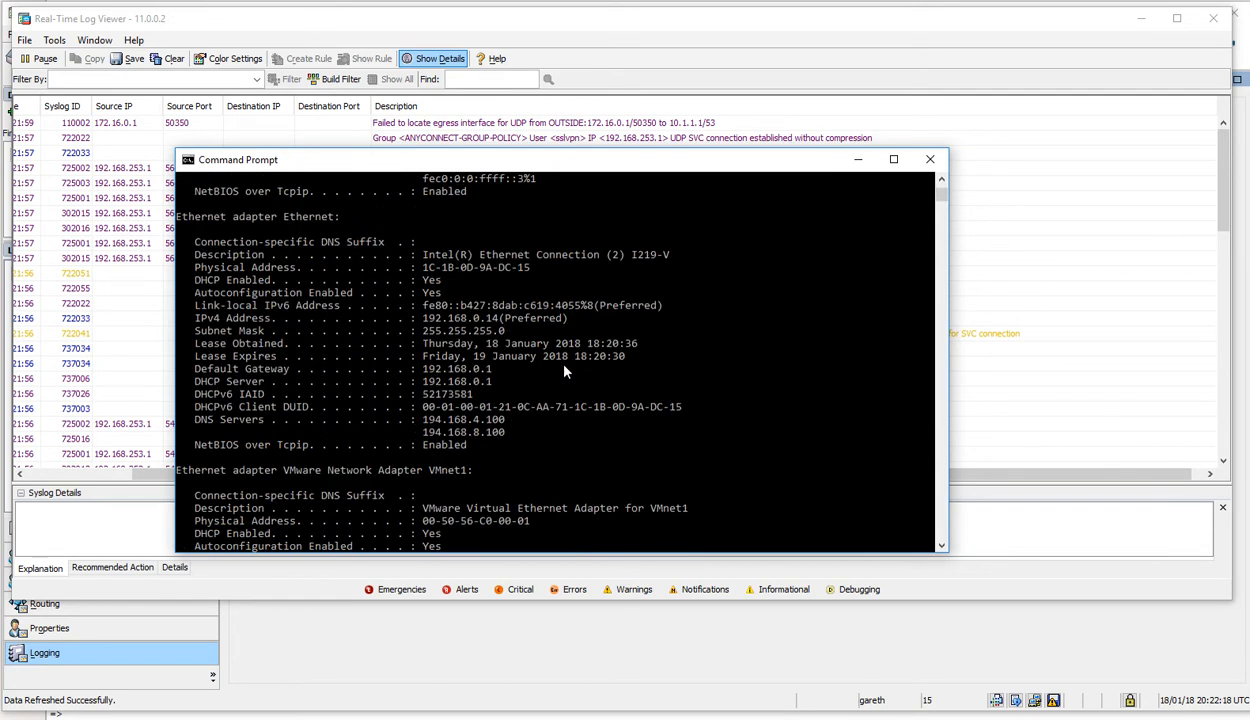
{"action": "scroll", "scroll_direction": "down", "scroll_amount": 3}
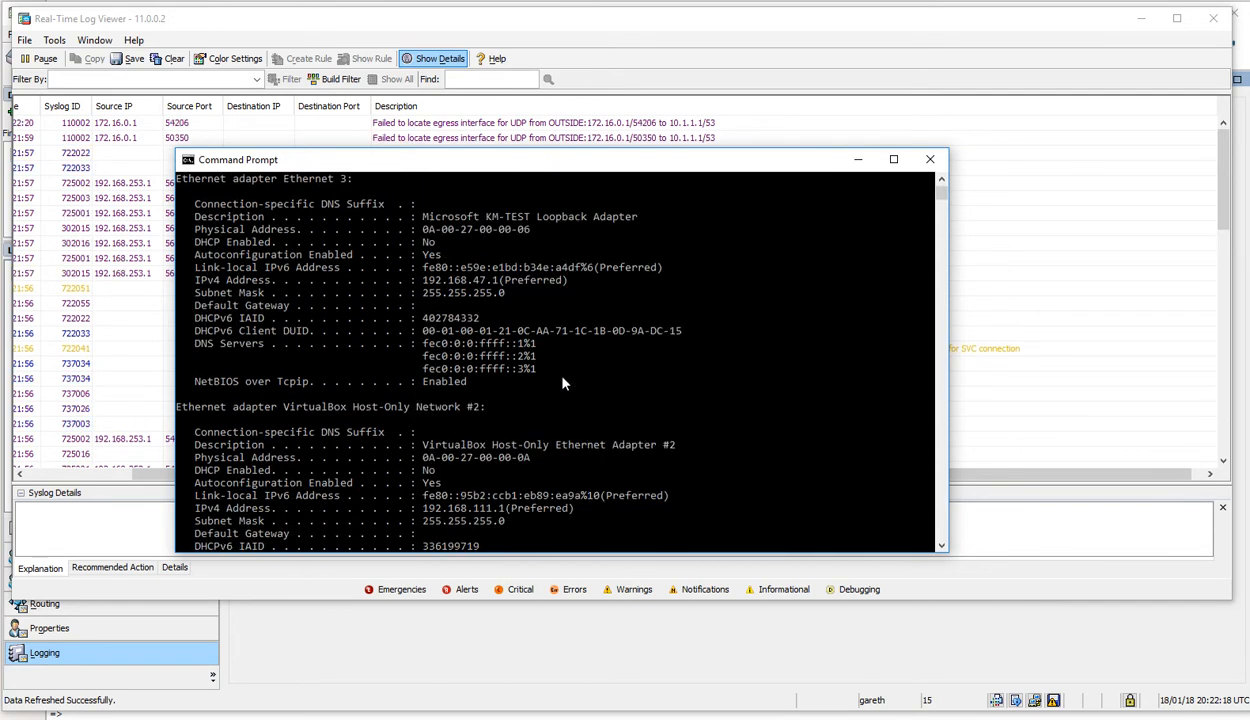
{"action": "scroll", "scroll_direction": "up", "scroll_amount": 3}
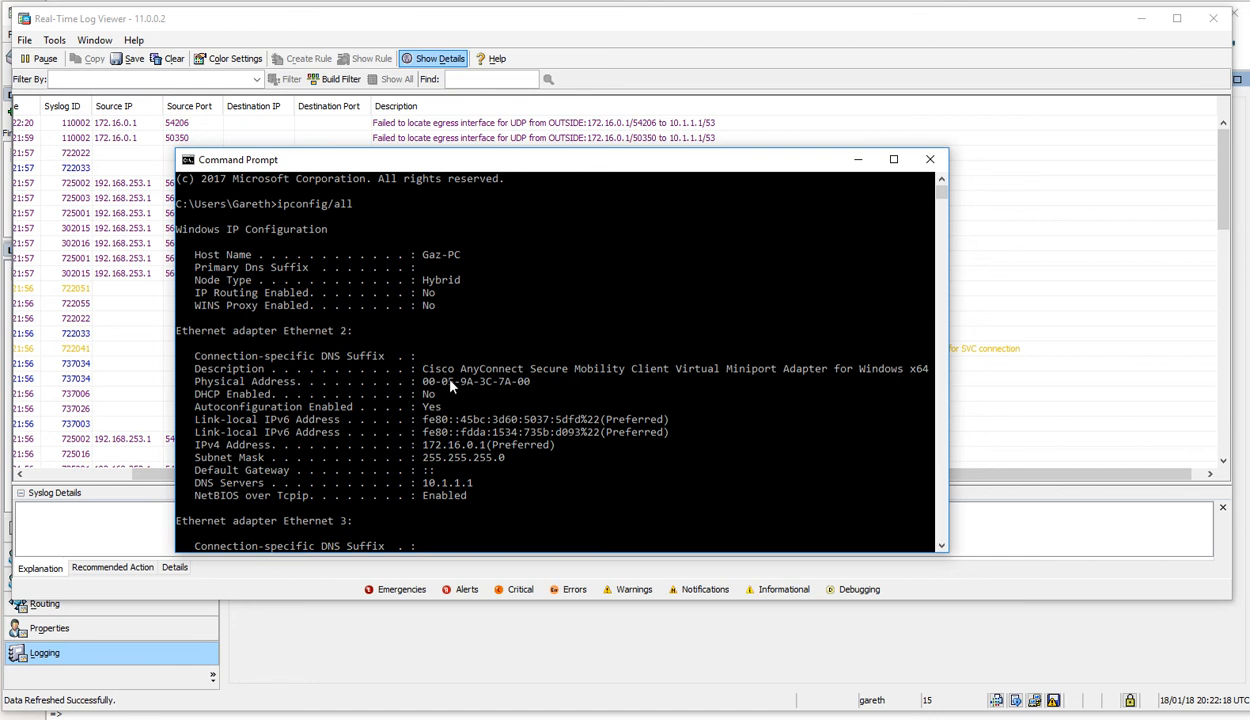
{"action": "mouse_move", "coordinate": [520, 456]}
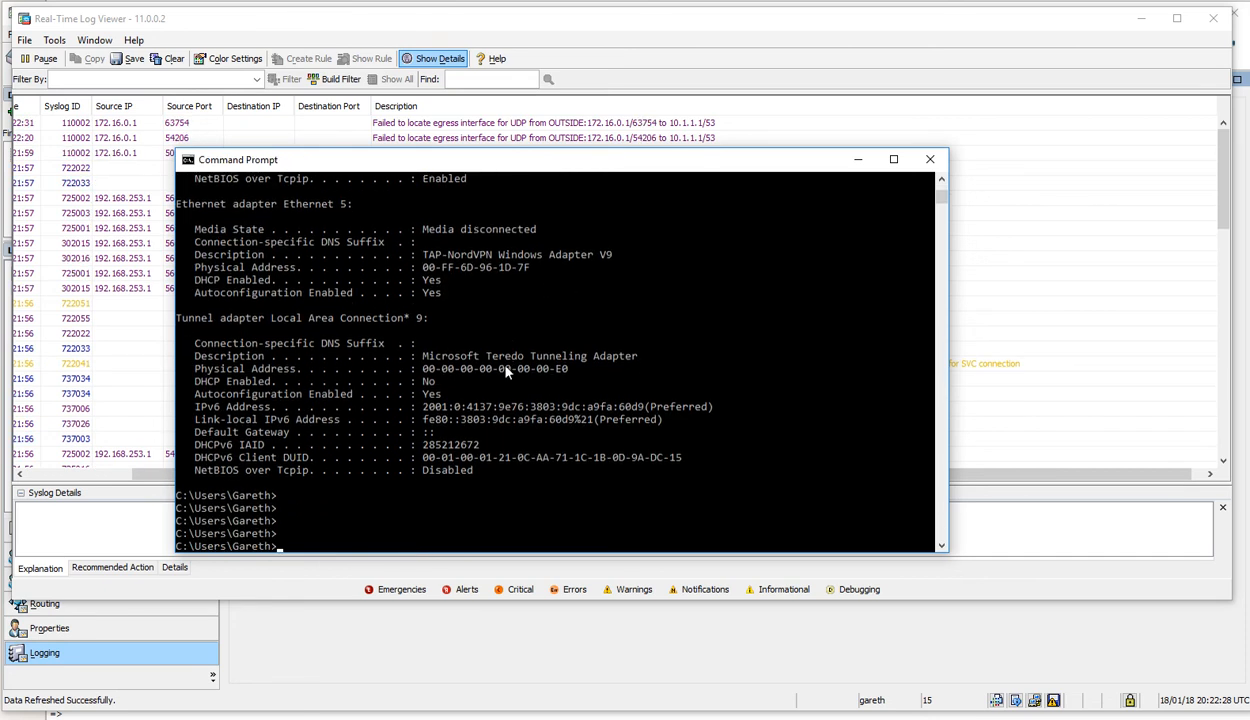
- Ping internal server 10.1.1.2 and confirm replies with 0% loss
{"action": "type", "text": "ping 10."}
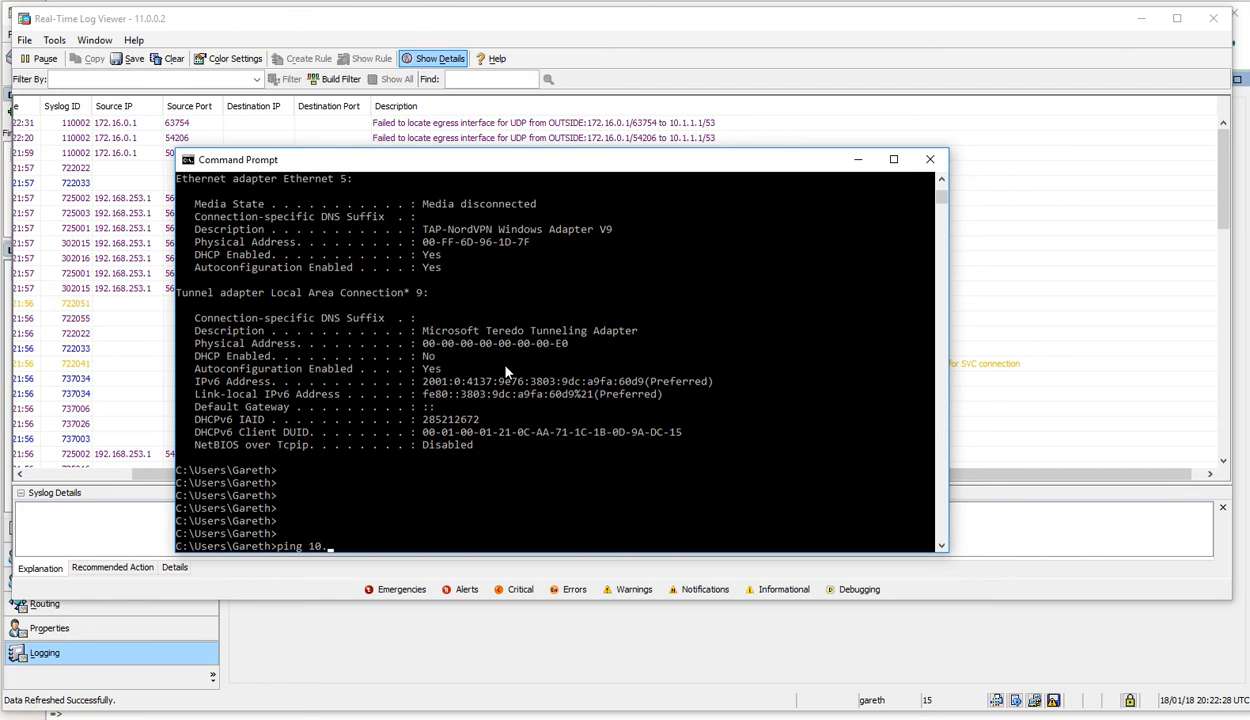
{"action": "key", "text": "Return"}
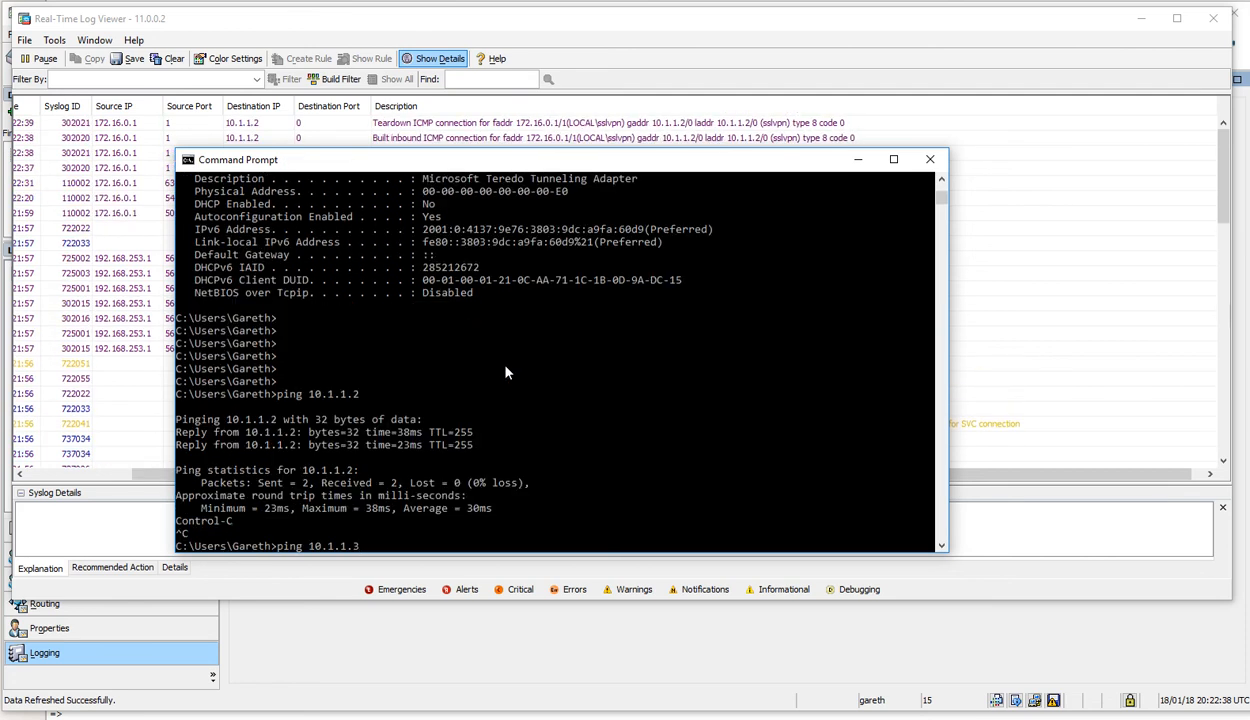
{"action": "type", "text": "ping 10.1.1.4"}
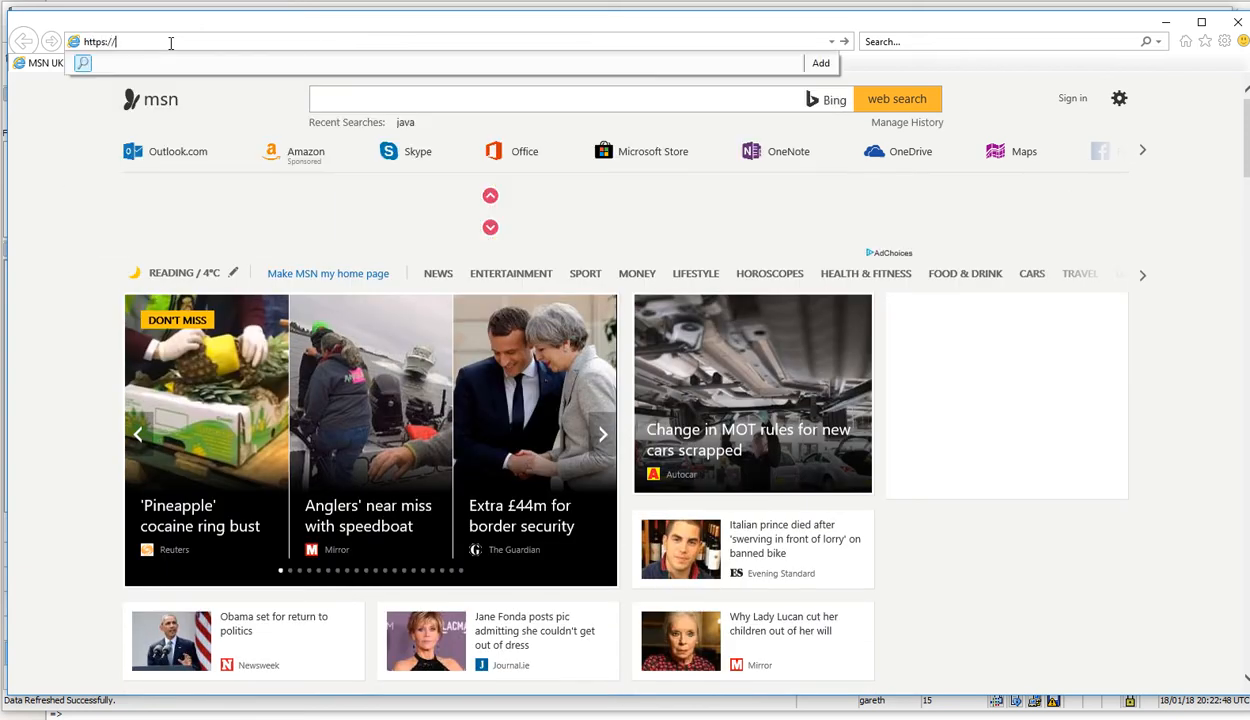
{"action": "type", "text": "10.1.1."}
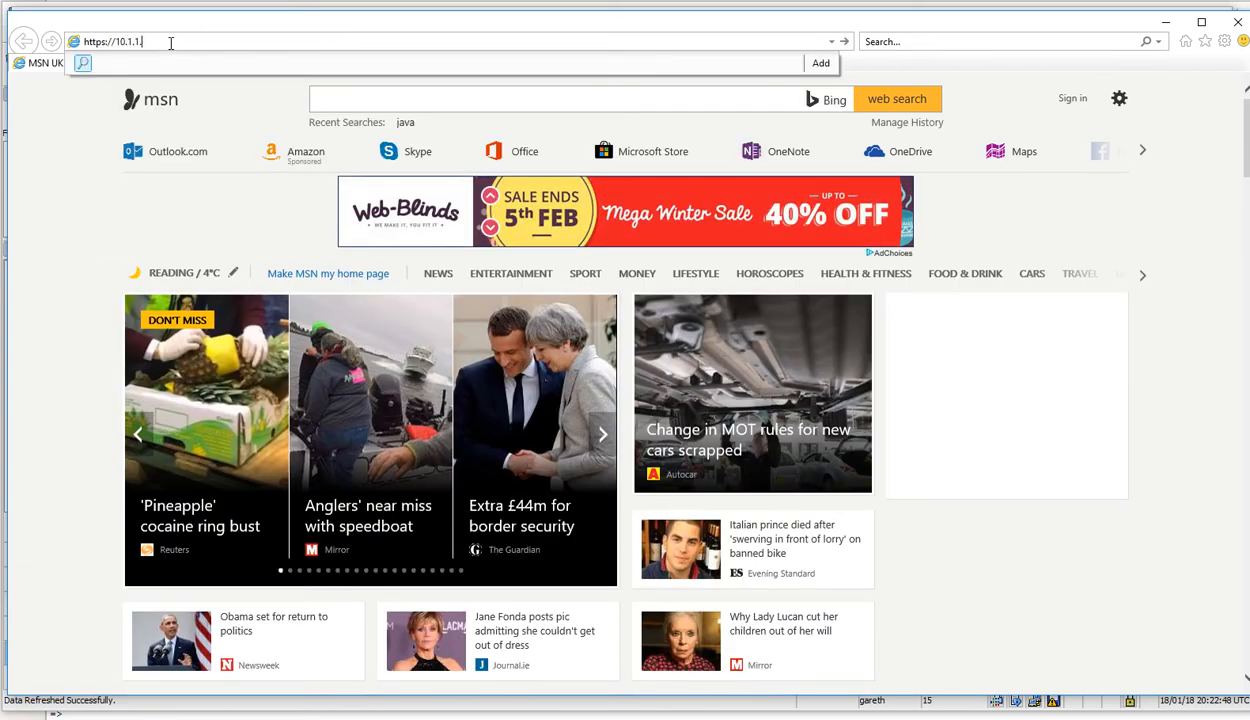
{"action": "key", "text": "Return"}
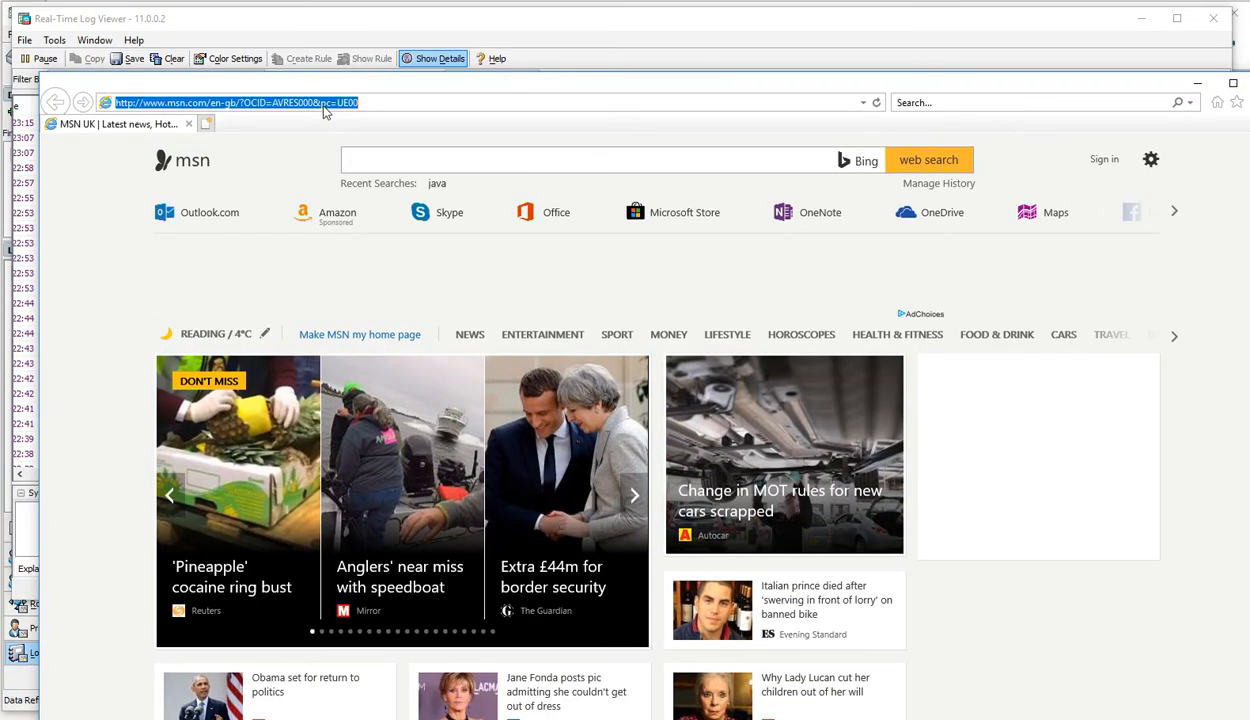
{"action": "type", "text": "http"}
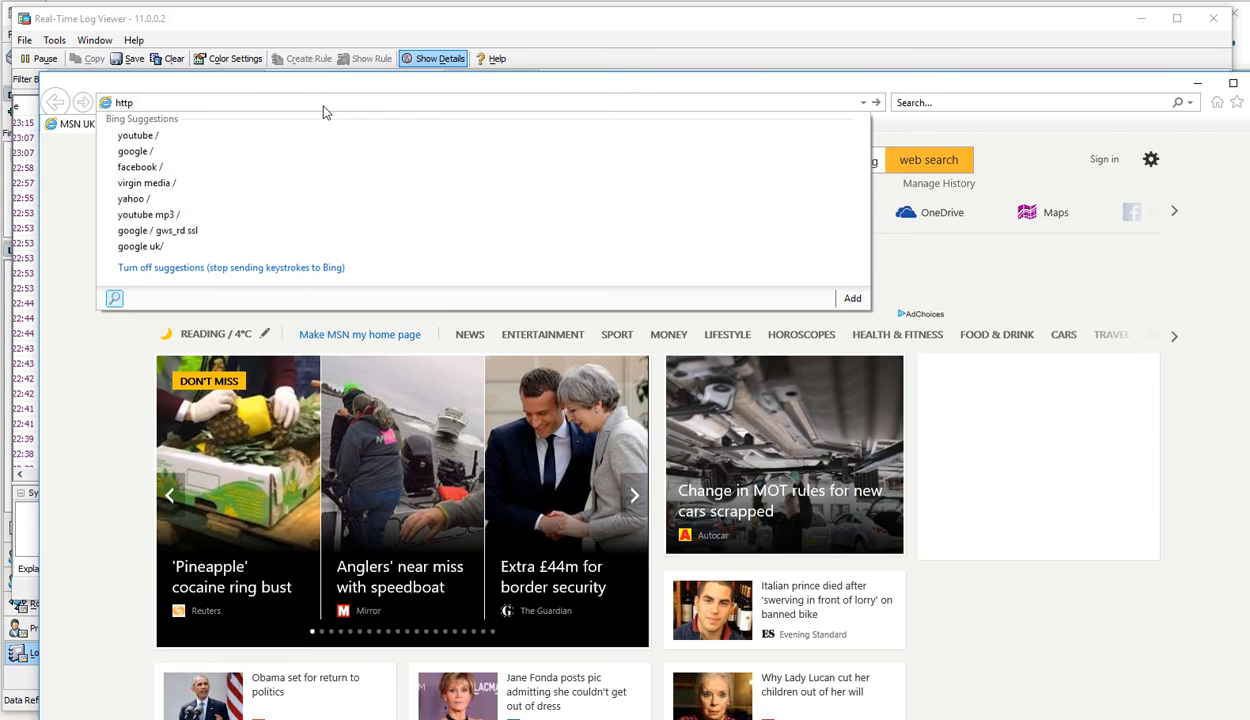
{"action": "type", "text": "://10.1.1.4/"}
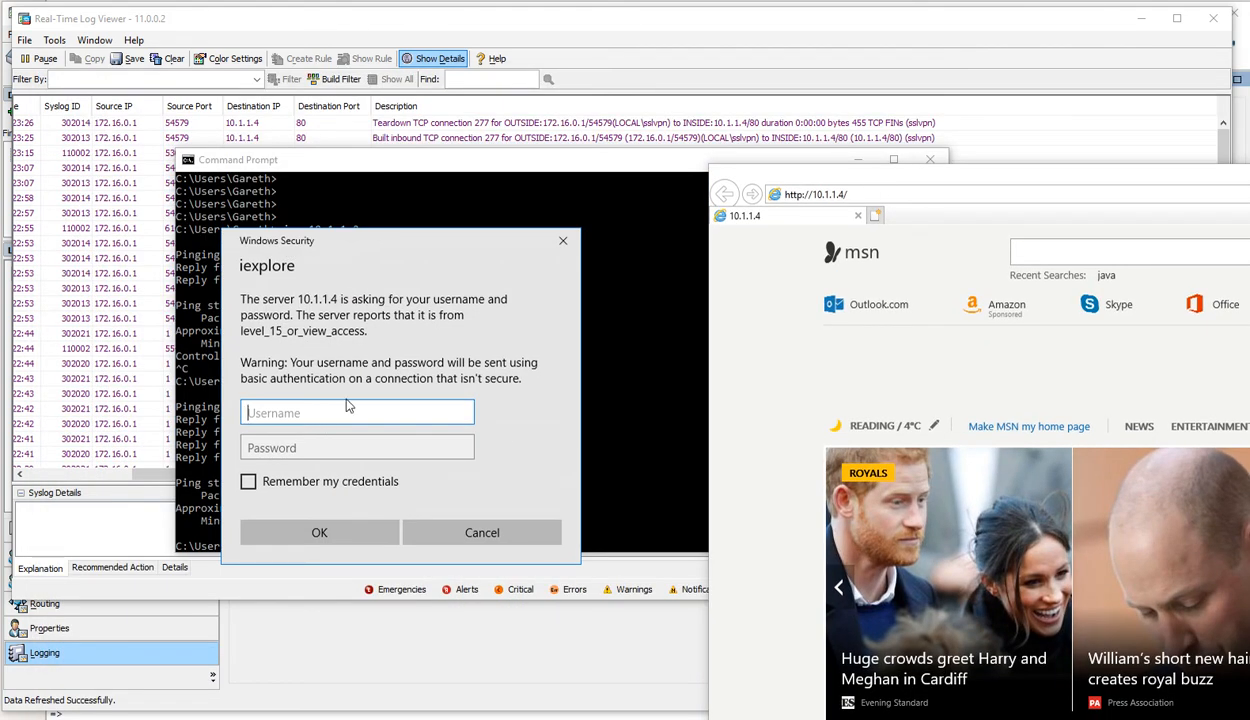
{"action": "type", "text": "admin"}
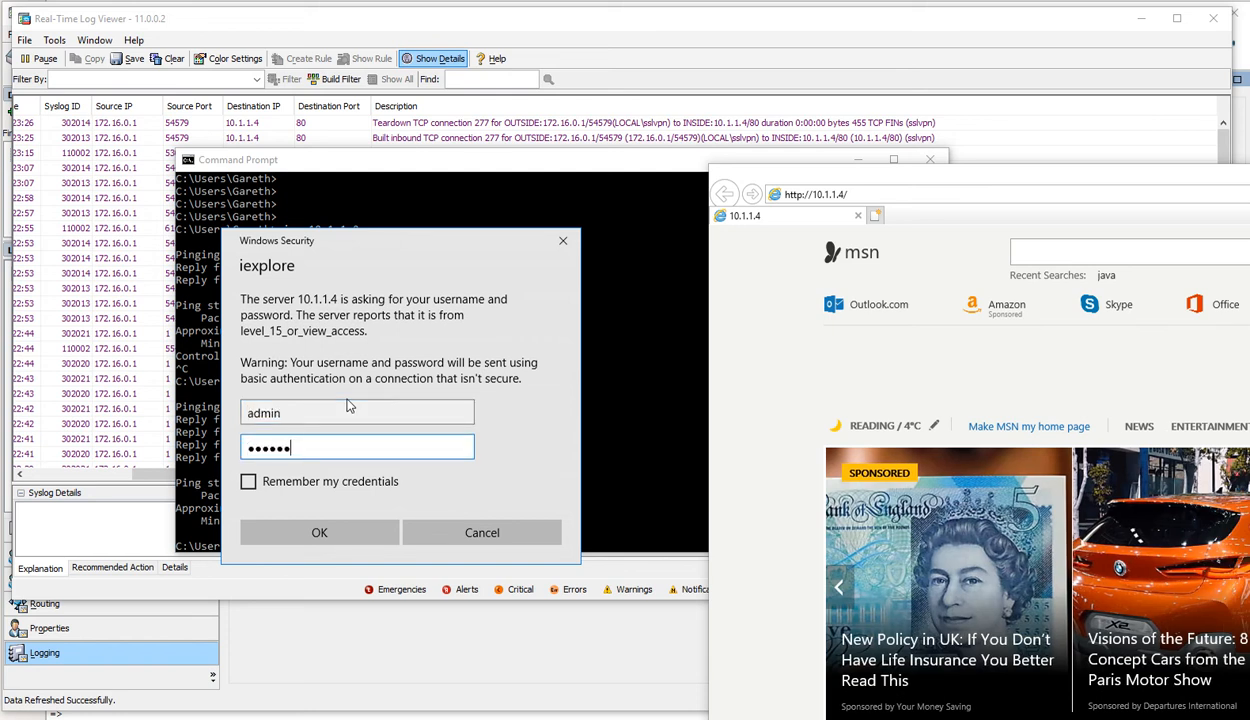
{"action": "left_click", "coordinate": [319, 532]}
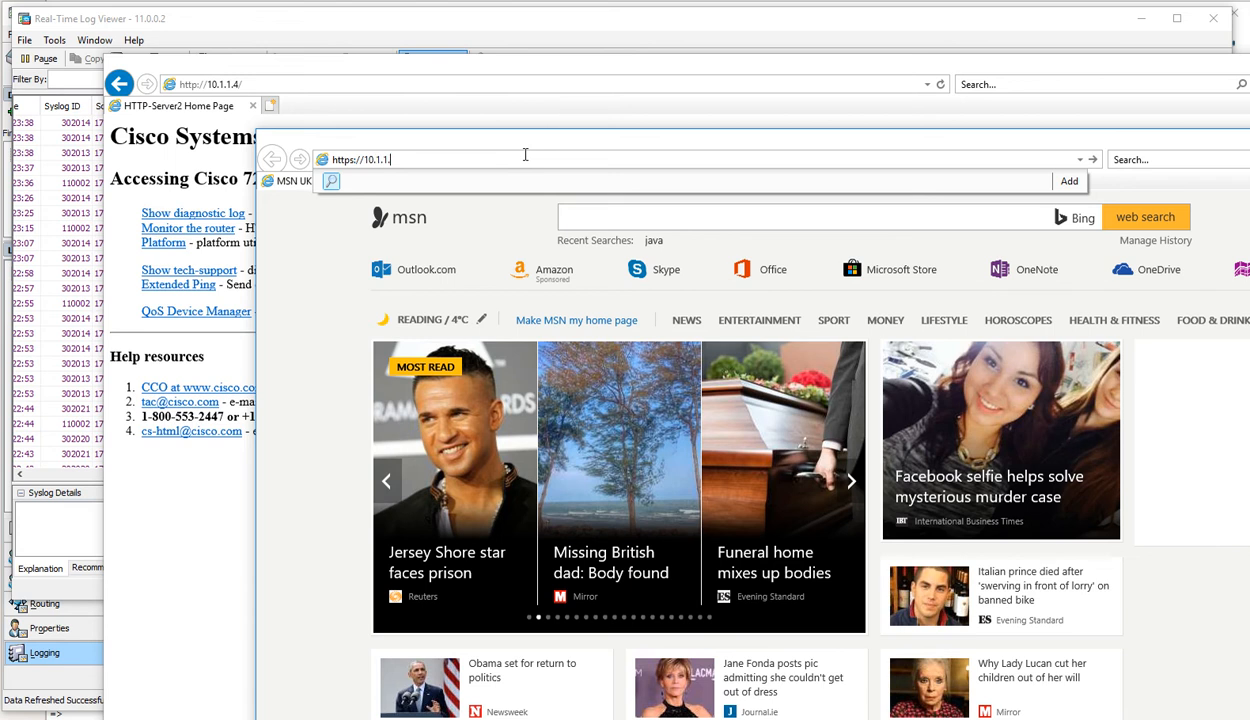
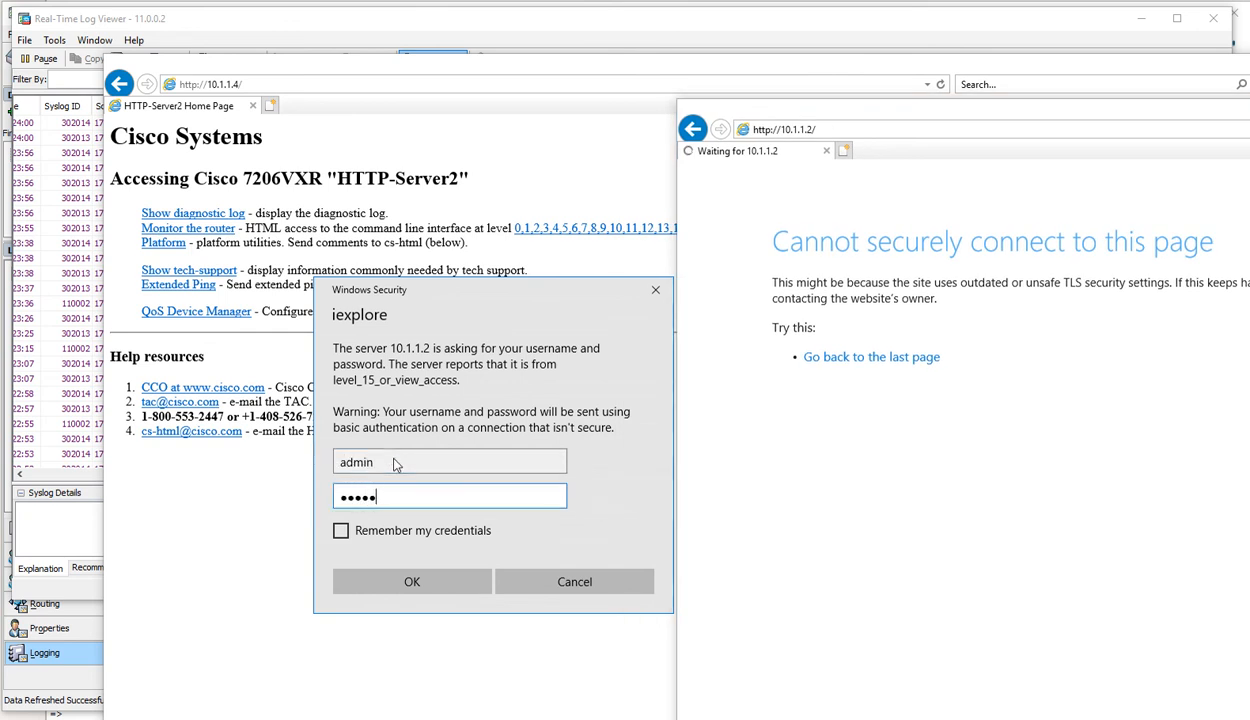
- Log in to HTTP-Server1 at 10.1.1.2 as admin and highlight the Server1 heading
{"action": "left_click", "coordinate": [411, 581]}
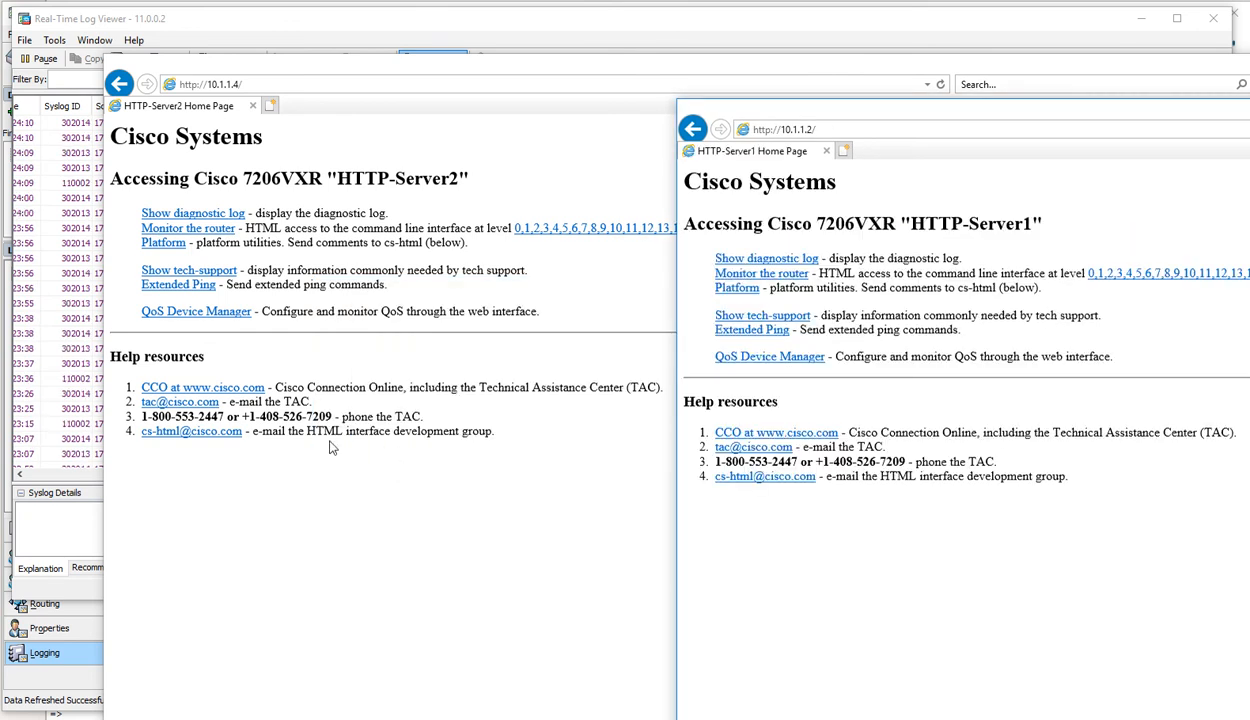
{"action": "double_click", "coordinate": [997, 223]}
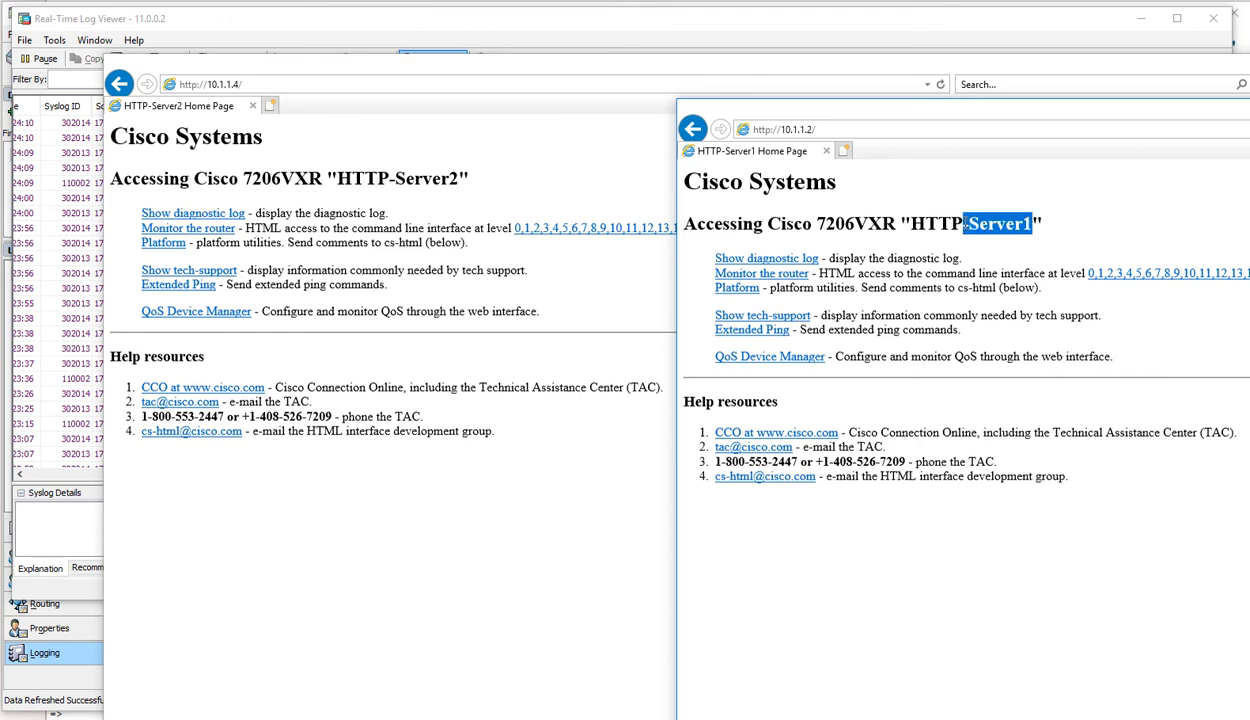
{"action": "double_click", "coordinate": [970, 223]}
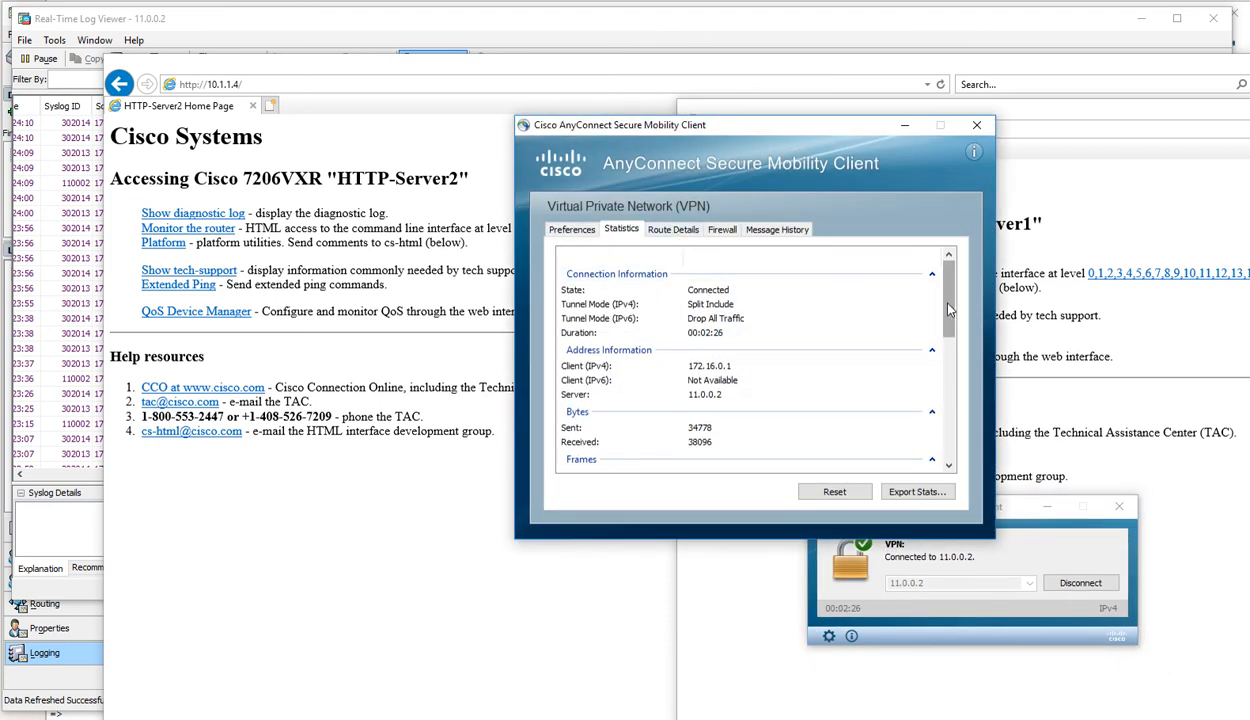
- Scroll the AnyConnect statistics, then view Route Details listing secured 10.1.1.0/24 and 10.1.1.1/32
{"action": "scroll", "scroll_direction": "down", "scroll_amount": 3}
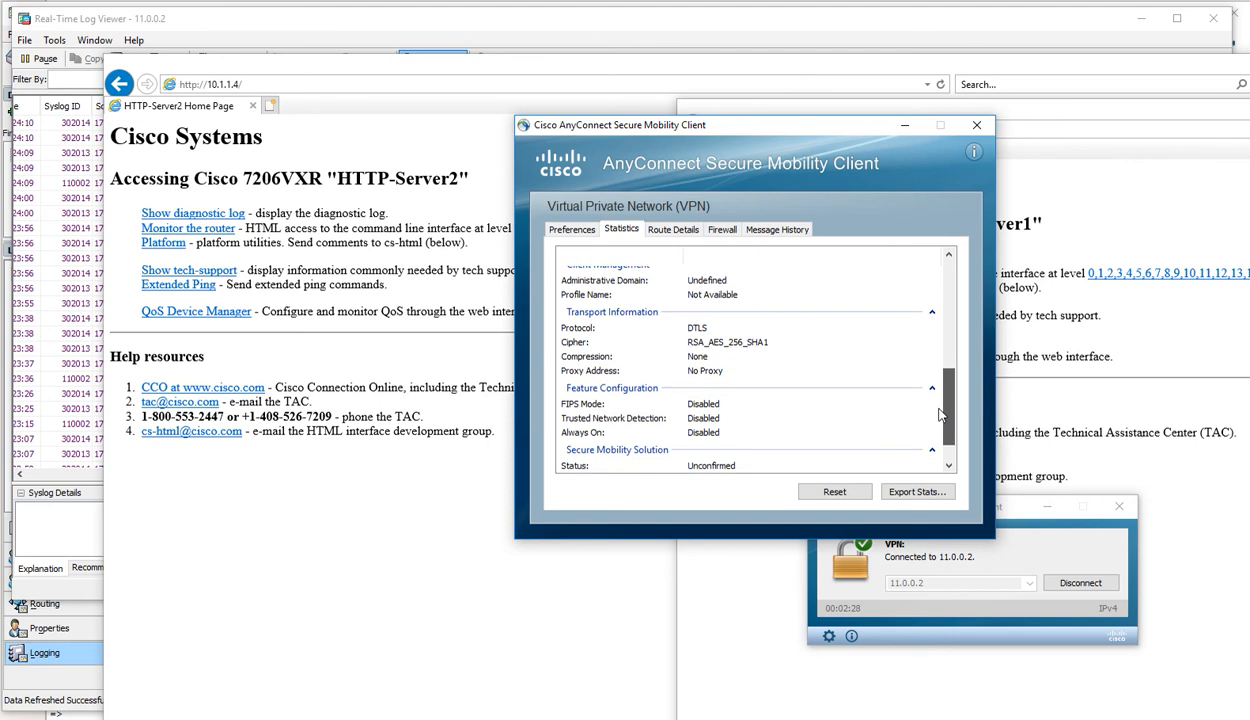
{"action": "scroll", "scroll_direction": "down", "scroll_amount": 3}
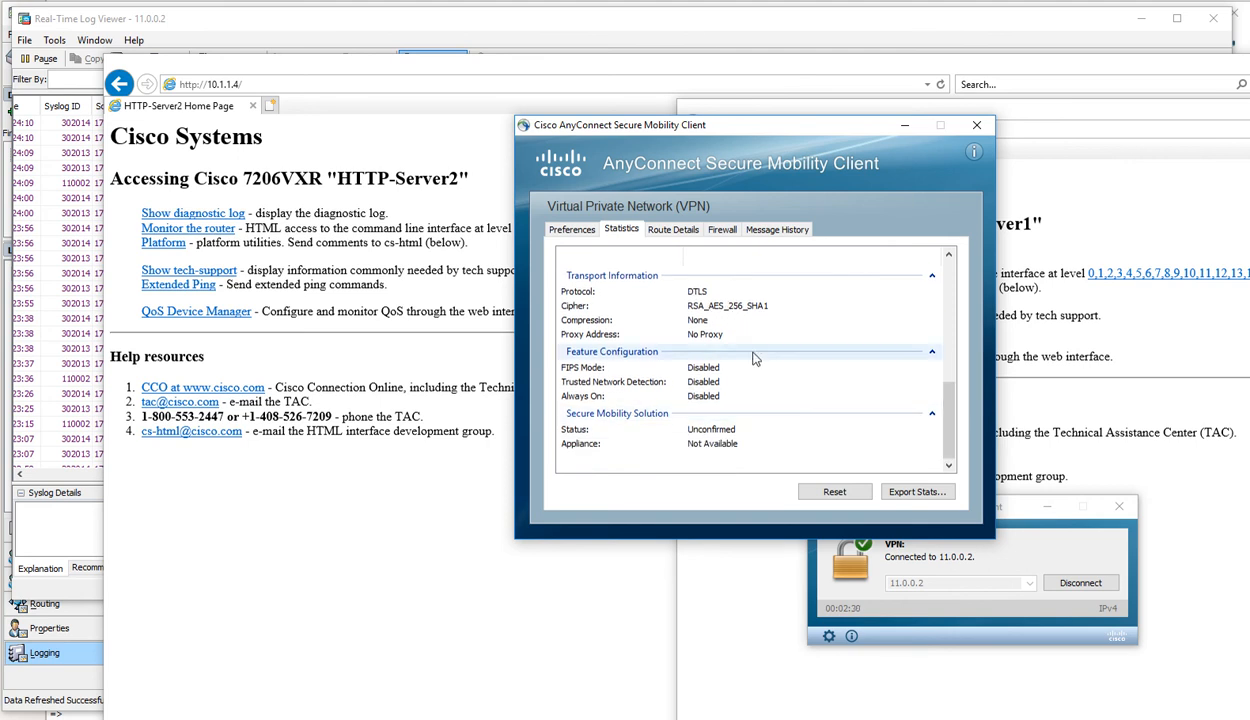
{"action": "mouse_move", "coordinate": [665, 243]}
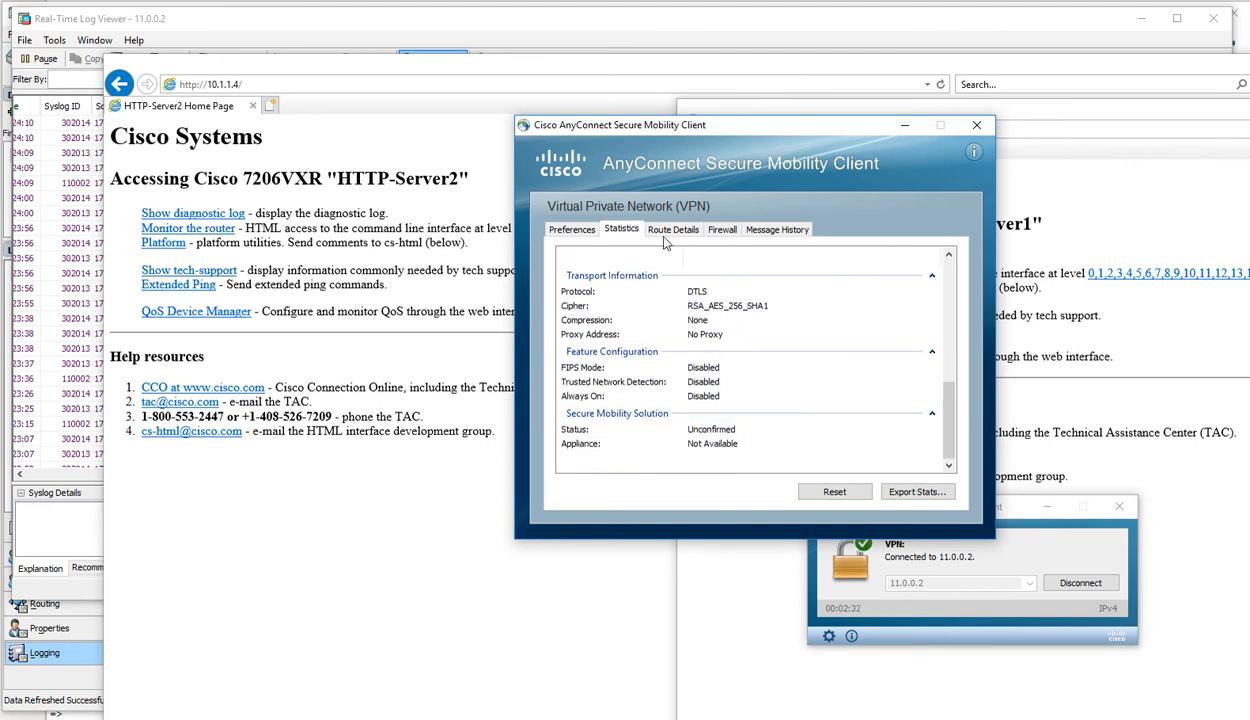
{"action": "left_click", "coordinate": [673, 229]}
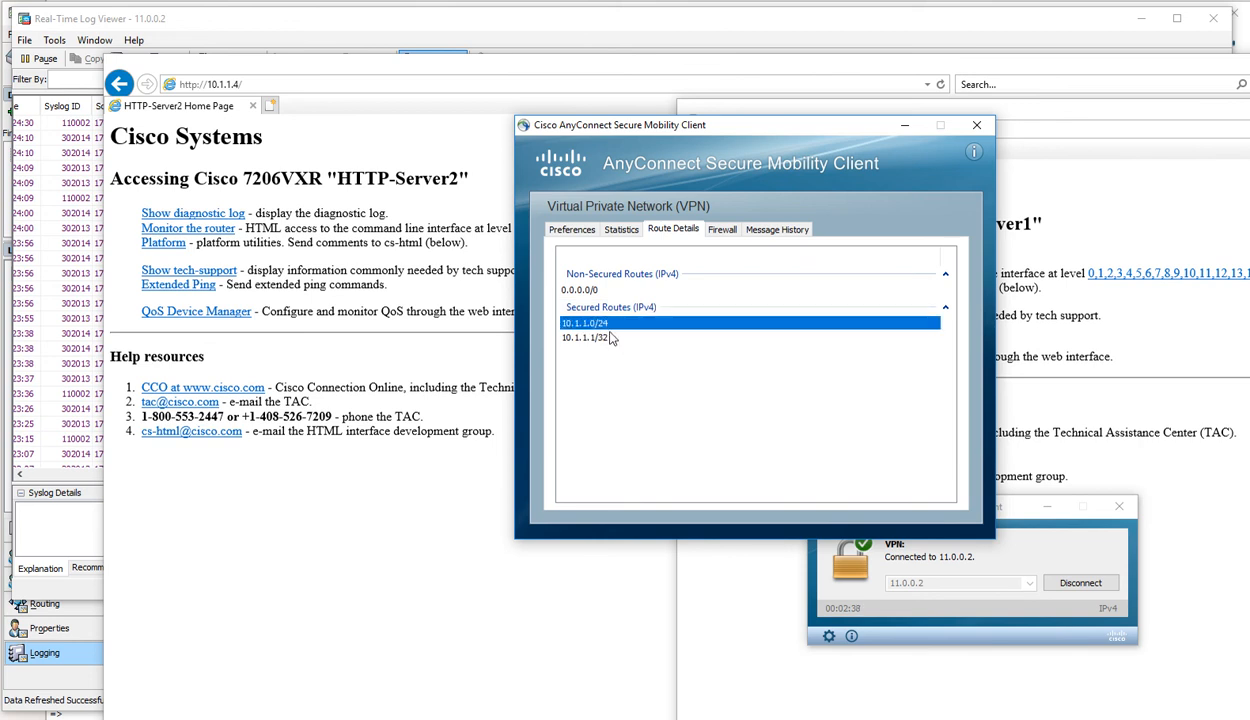
{"action": "mouse_move", "coordinate": [586, 338]}
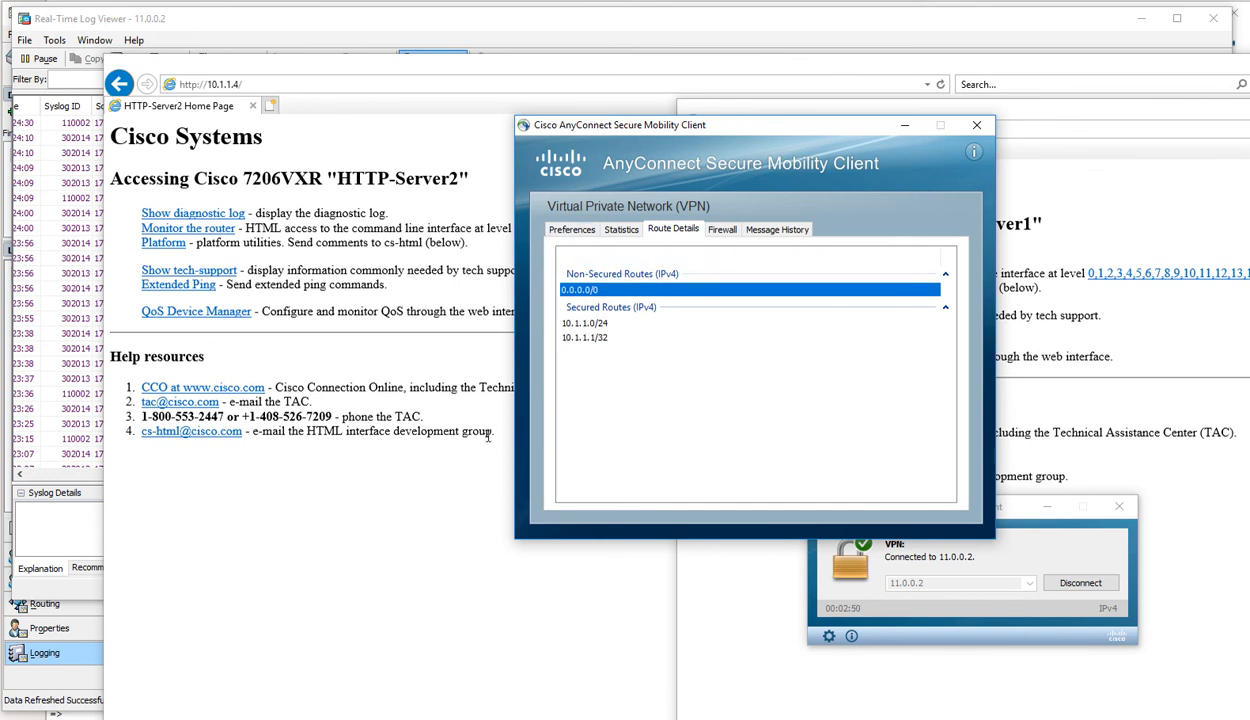
{"action": "mouse_move", "coordinate": [497, 687]}
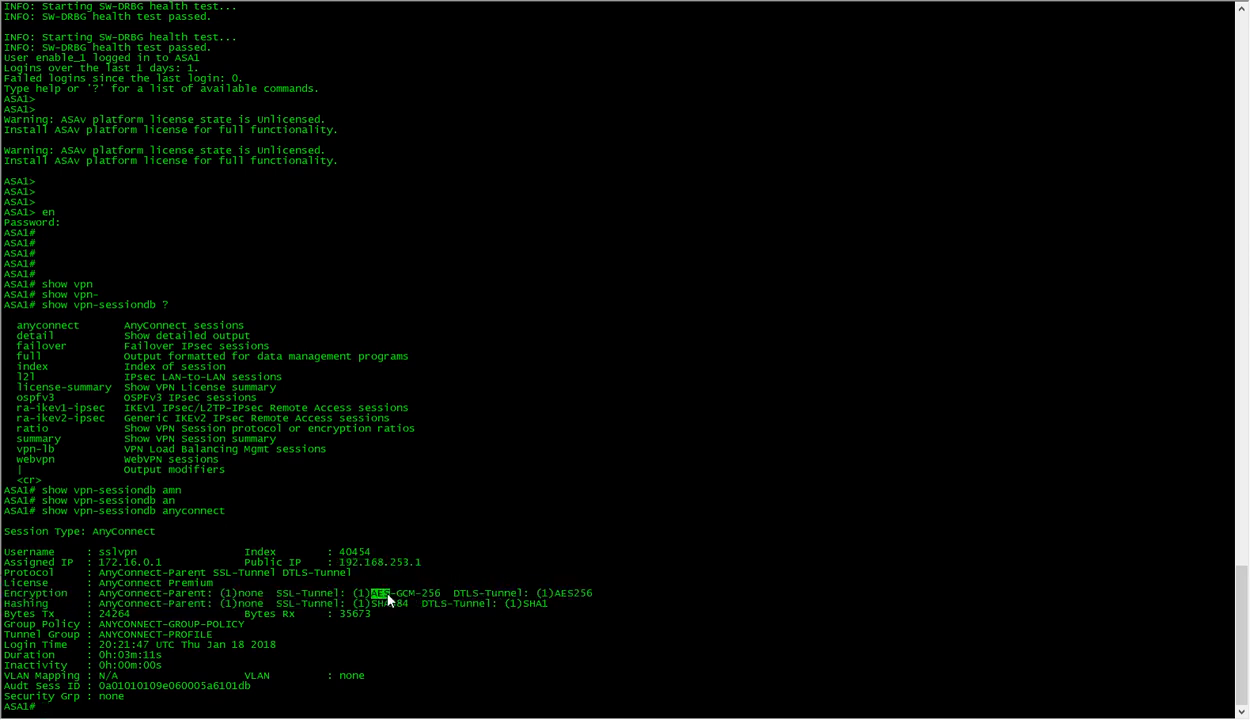
{"action": "mouse_move", "coordinate": [408, 622]}
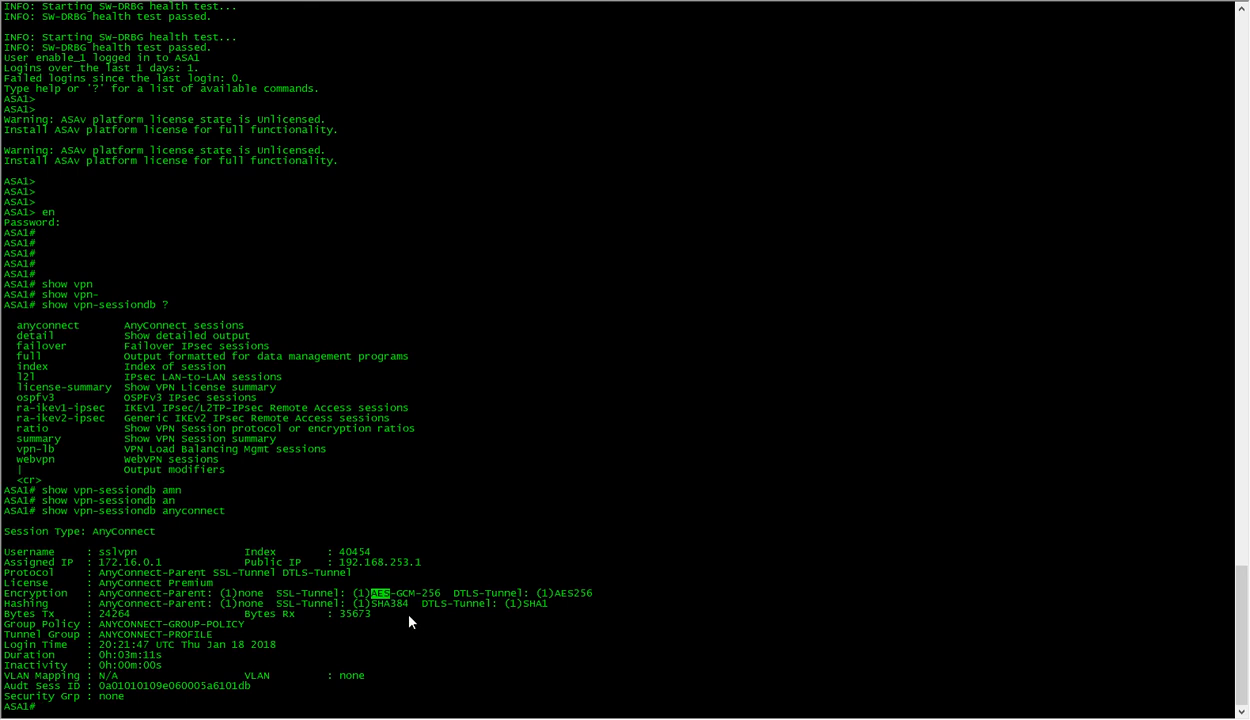
{"action": "mouse_move", "coordinate": [28, 613]}
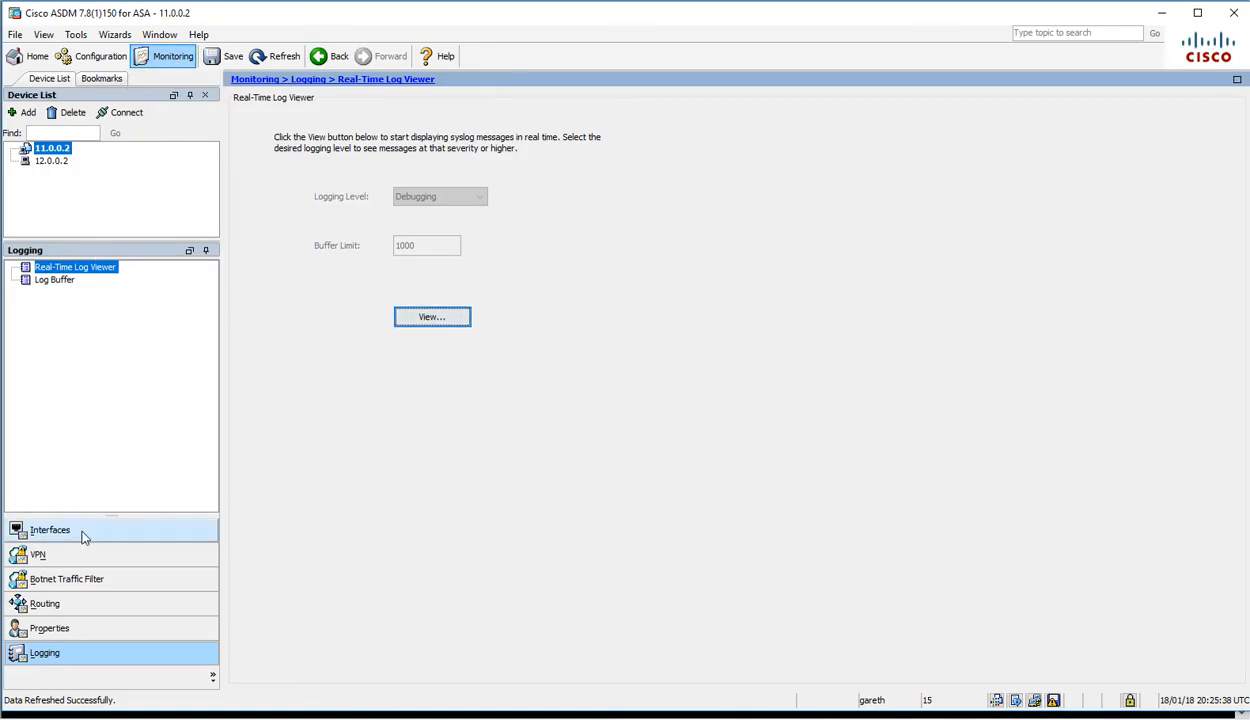
- Show the sslvpn AnyConnect session in VPN Sessions and widen the Protocol/Encryption column
{"action": "left_click", "coordinate": [37, 554]}
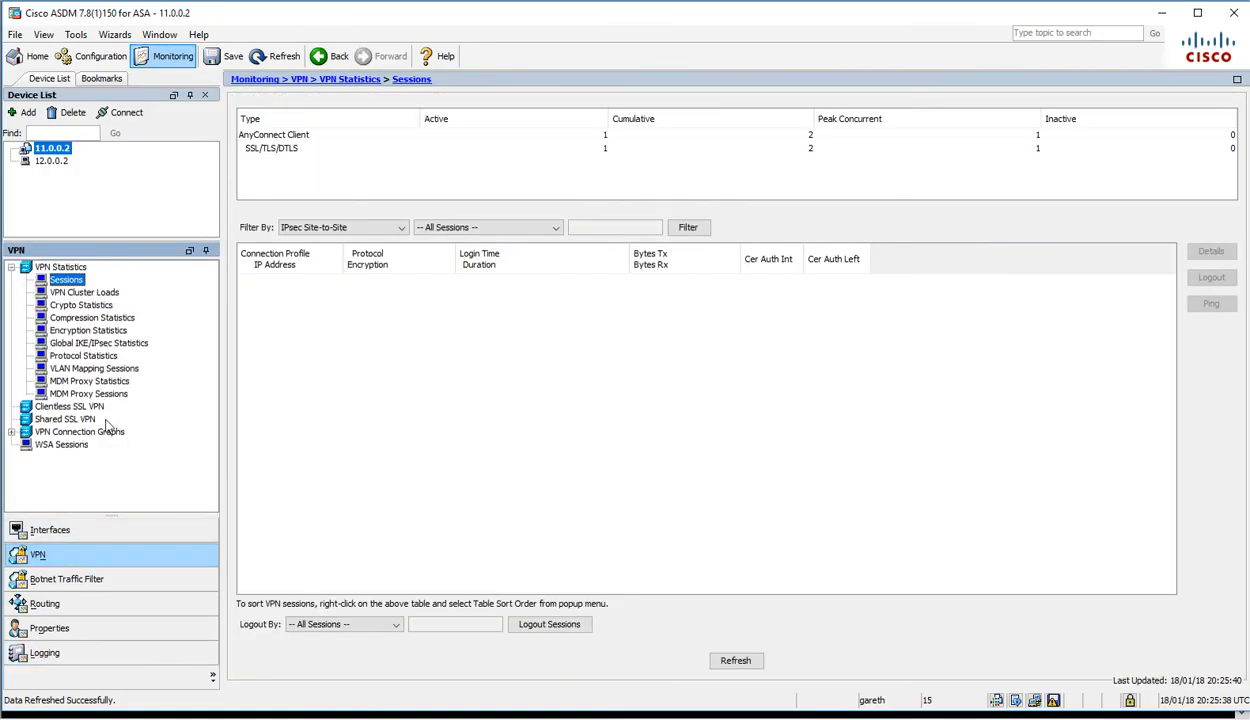
{"action": "mouse_move", "coordinate": [584, 155]}
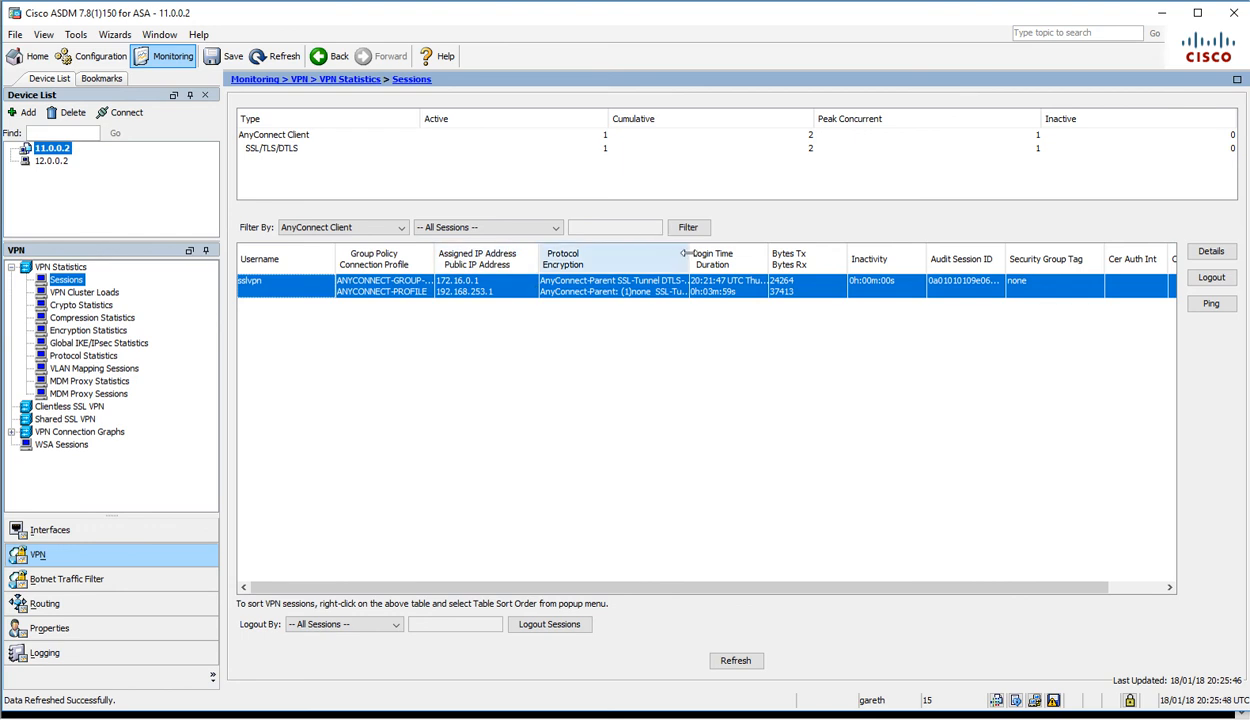
{"action": "left_click_drag", "start_coordinate": [685, 258], "coordinate": [740, 258]}
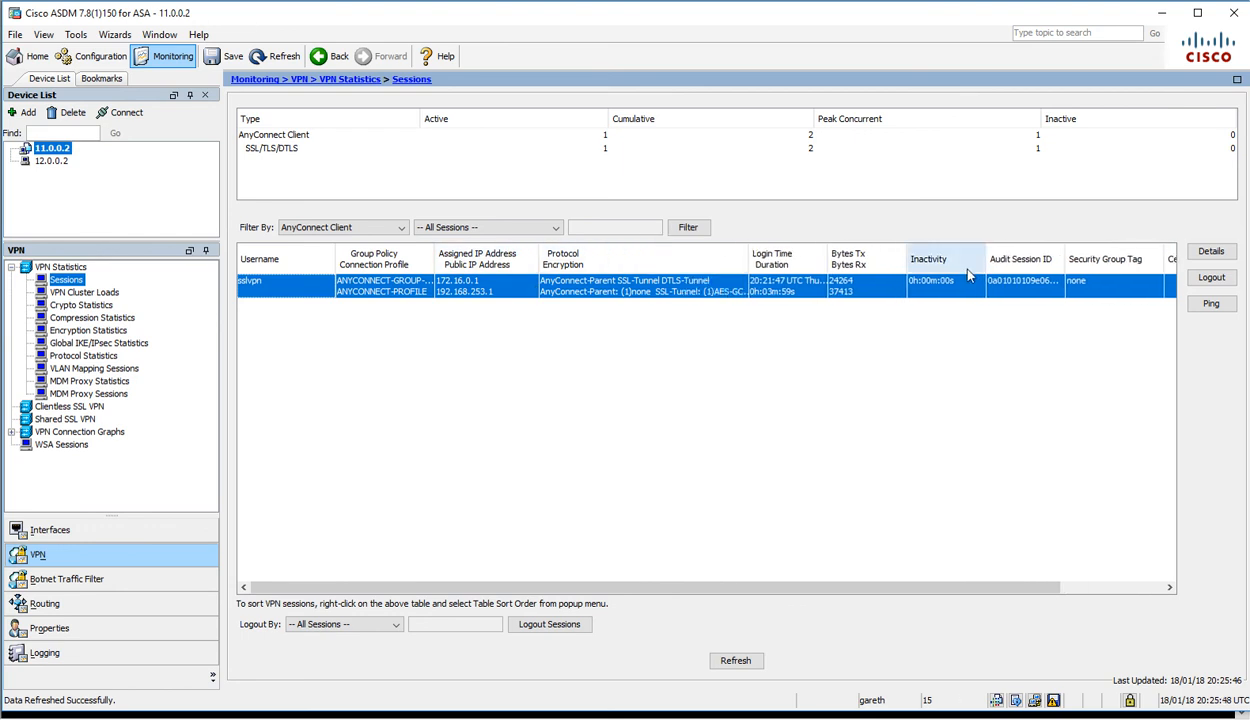
{"action": "mouse_move", "coordinate": [605, 394]}
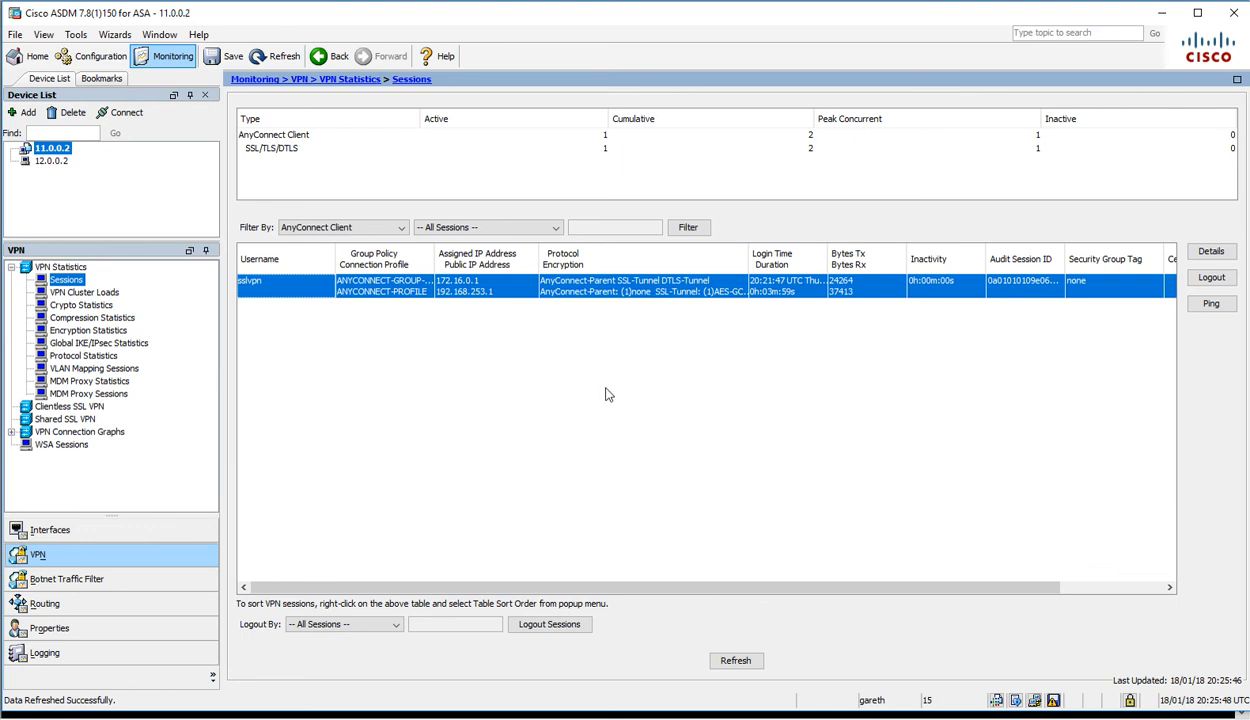
{"action": "mouse_move", "coordinate": [479, 376]}
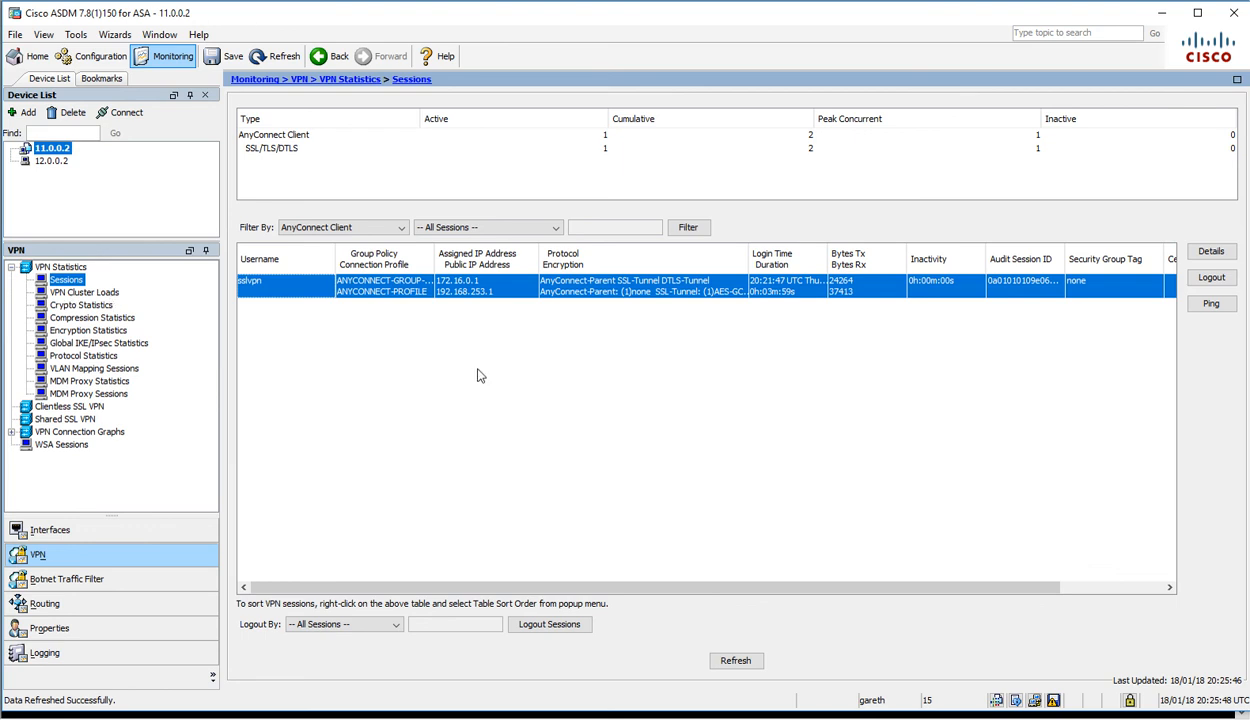
{"action": "mouse_move", "coordinate": [339, 471]}
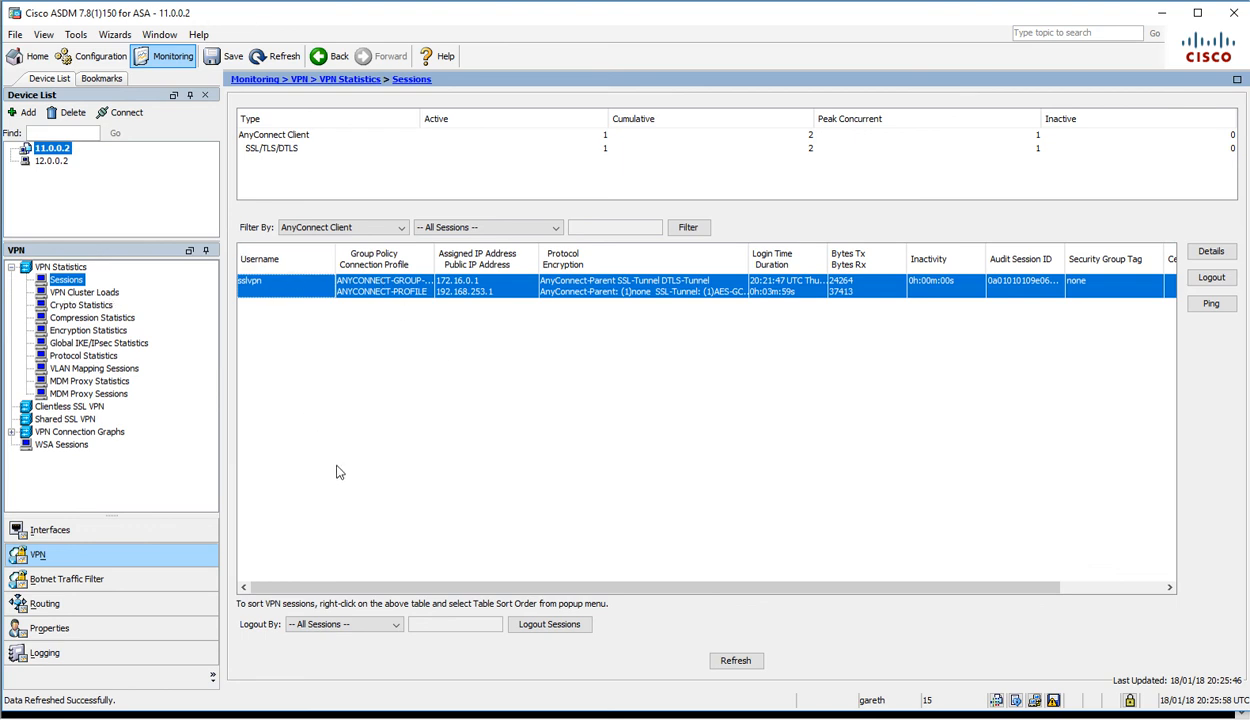